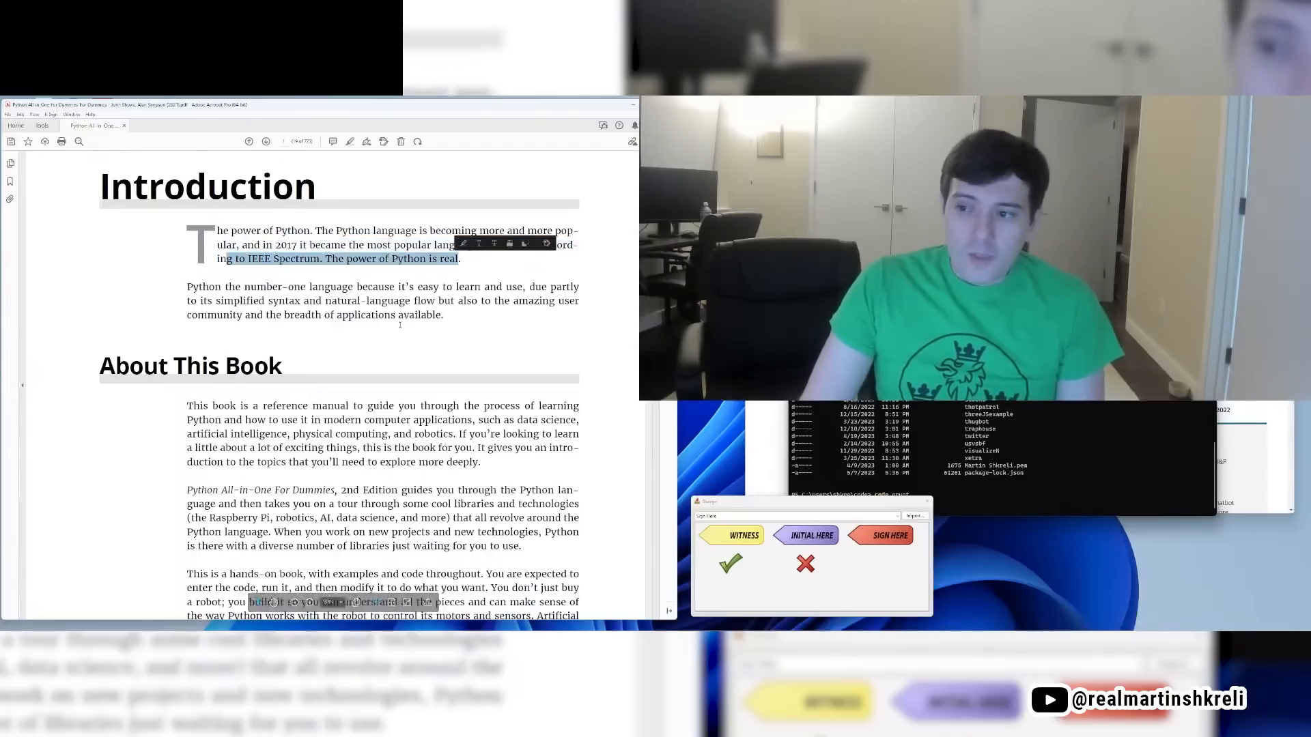
# Step: Read the Introduction's opening, marking sentences and the word TensorFlow, down to Foolish Assumptions
pyautogui.moveTo(186, 287); pyautogui.dragTo(434, 301)
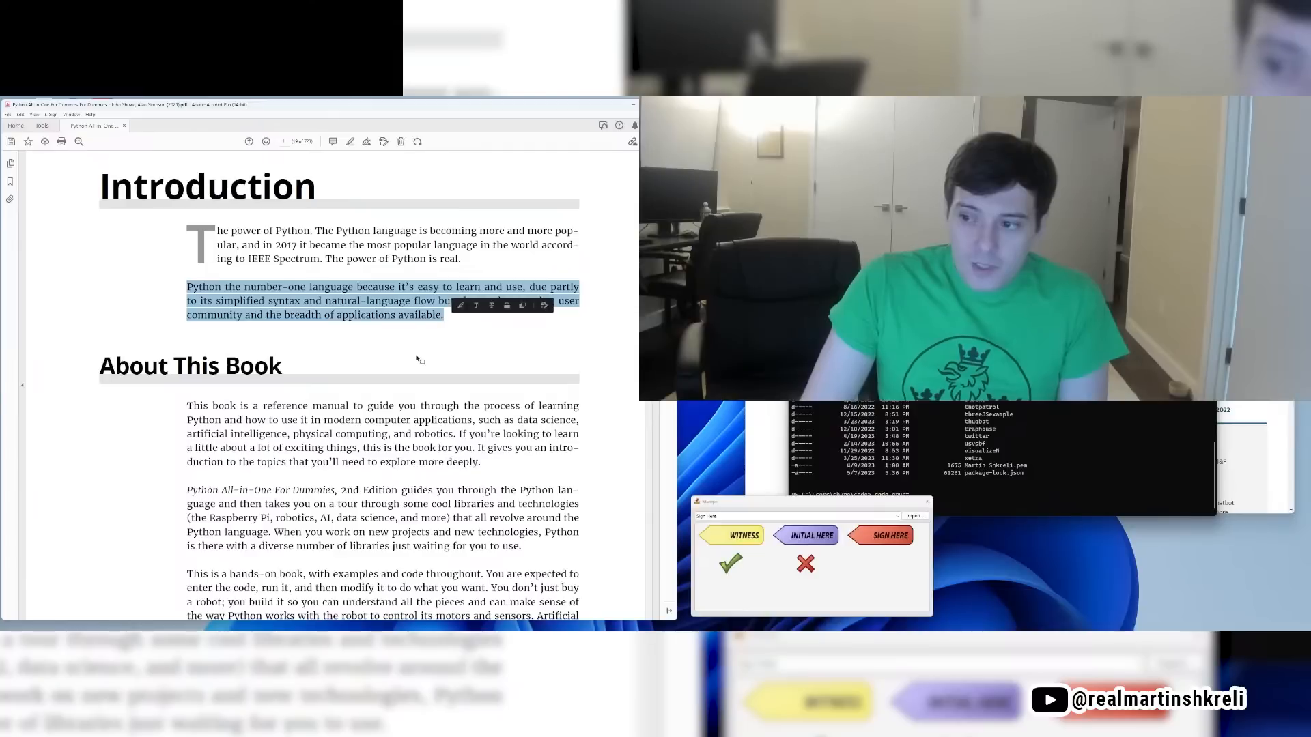
pyautogui.click(395, 344)
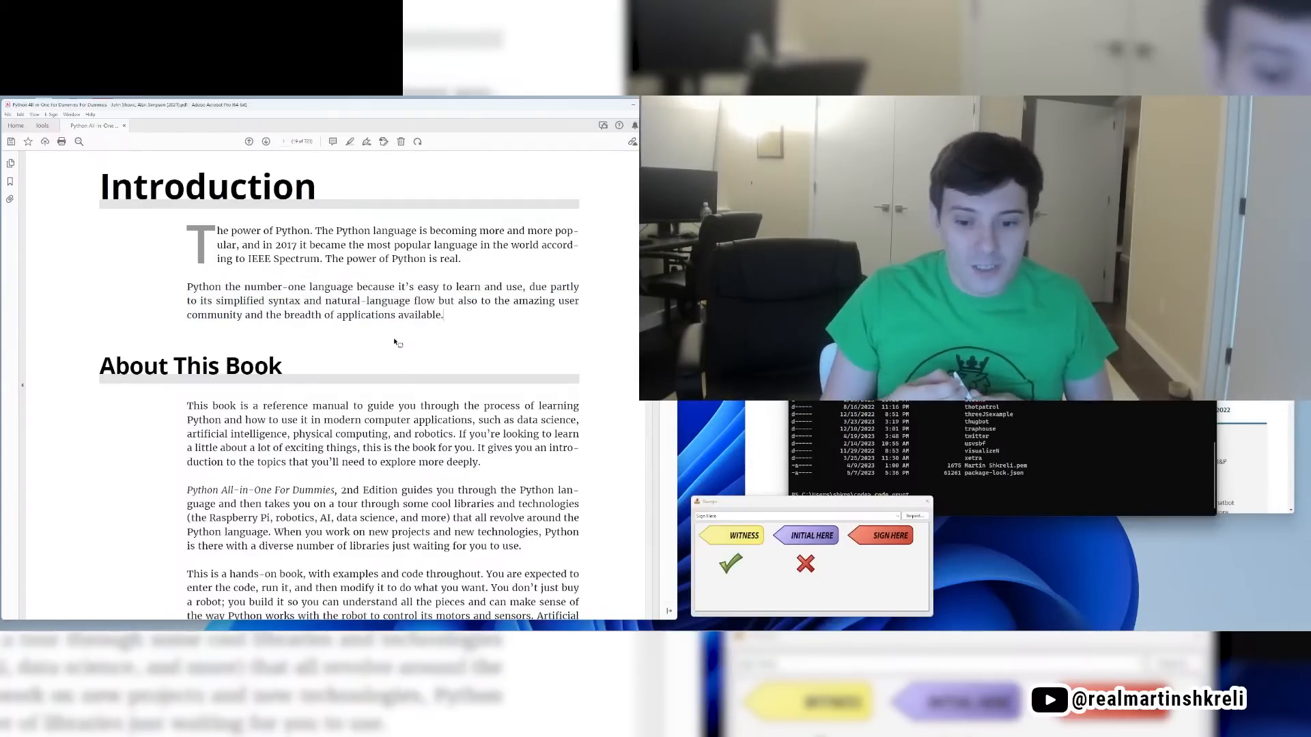
pyautogui.scroll(-3)
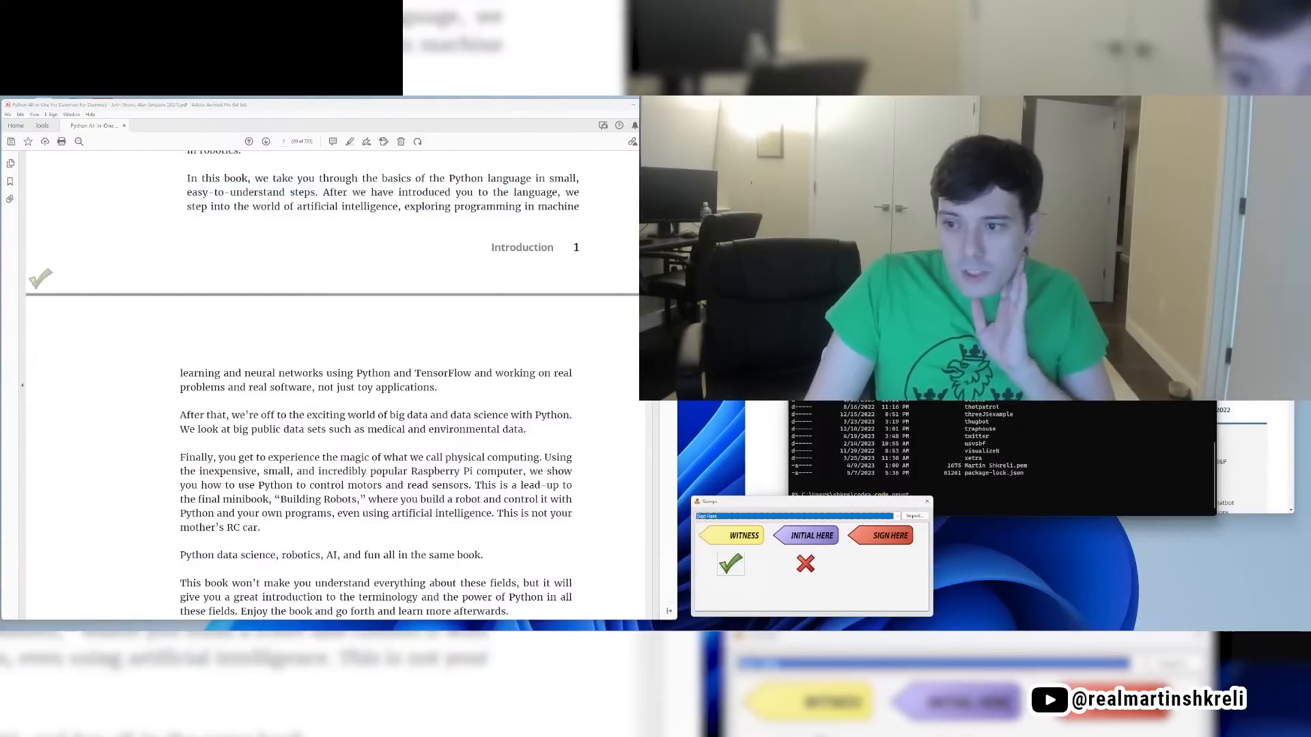
pyautogui.moveTo(499, 372); pyautogui.dragTo(313, 387)
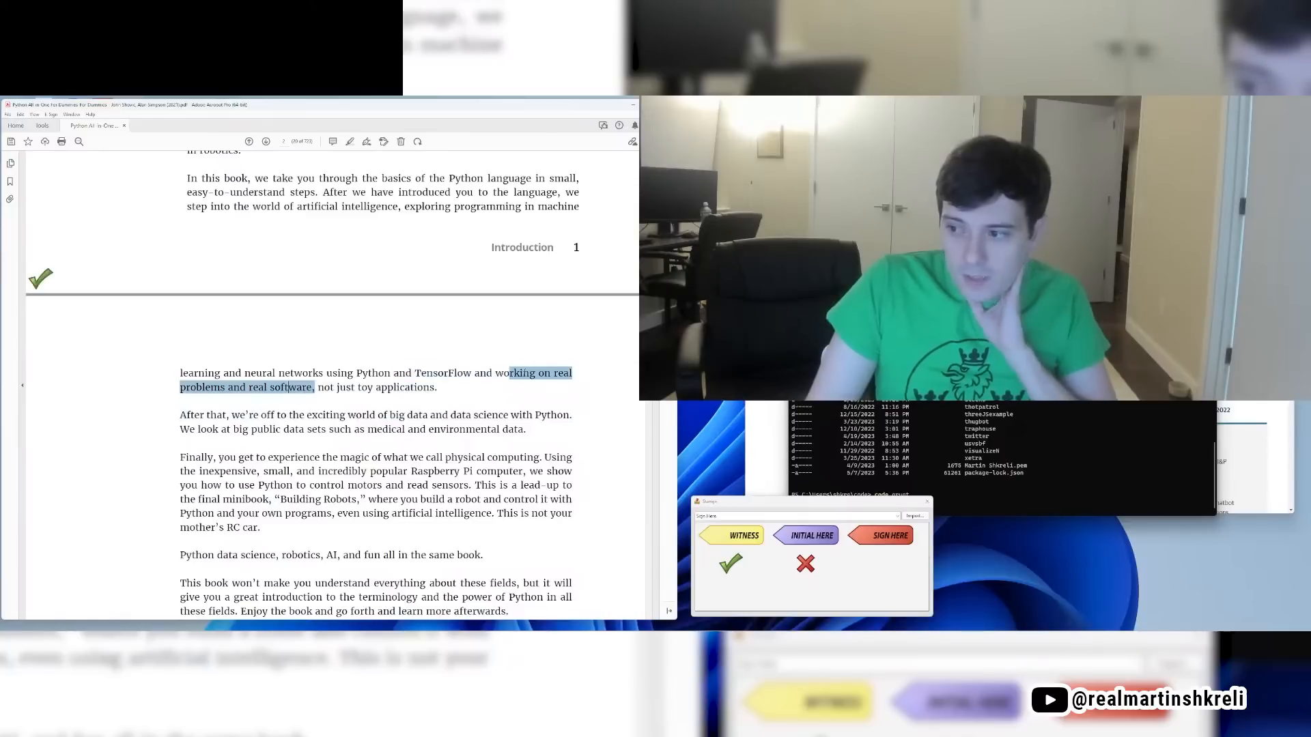
pyautogui.doubleClick(442, 373)
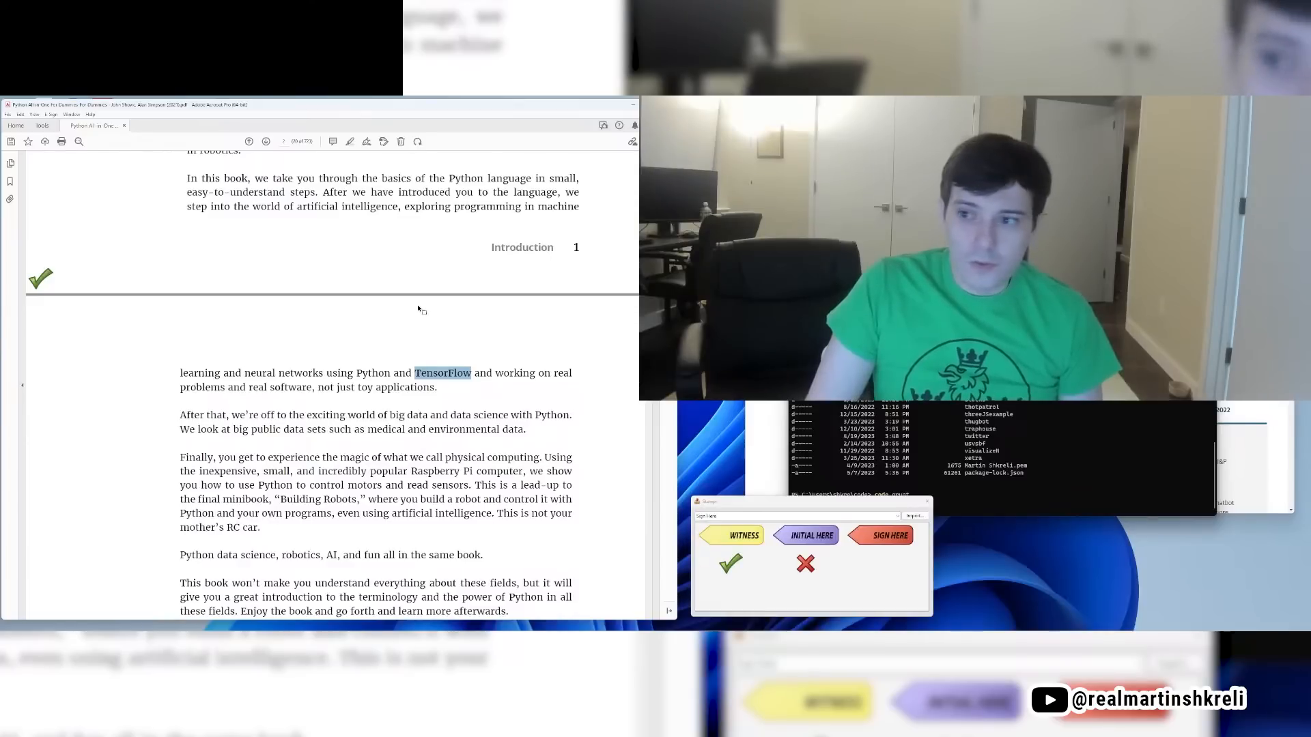
pyautogui.scroll(-3)
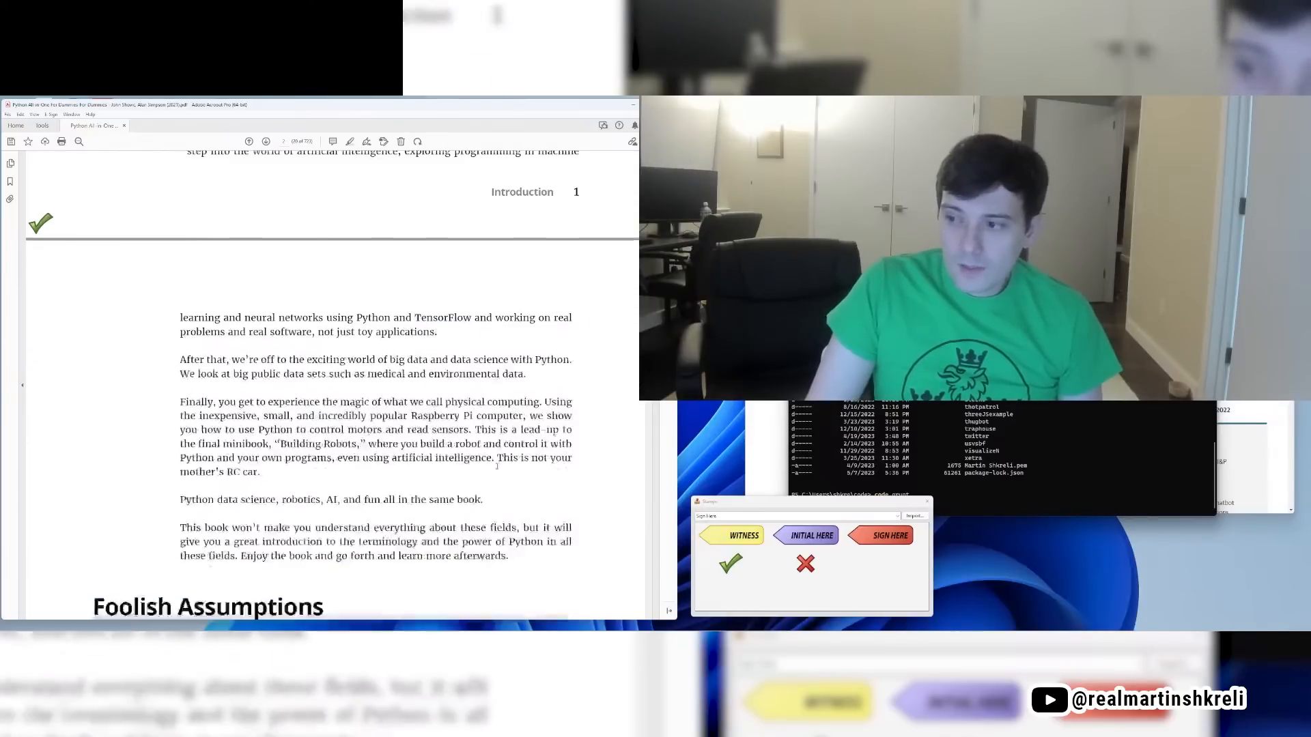
pyautogui.scroll(-3)
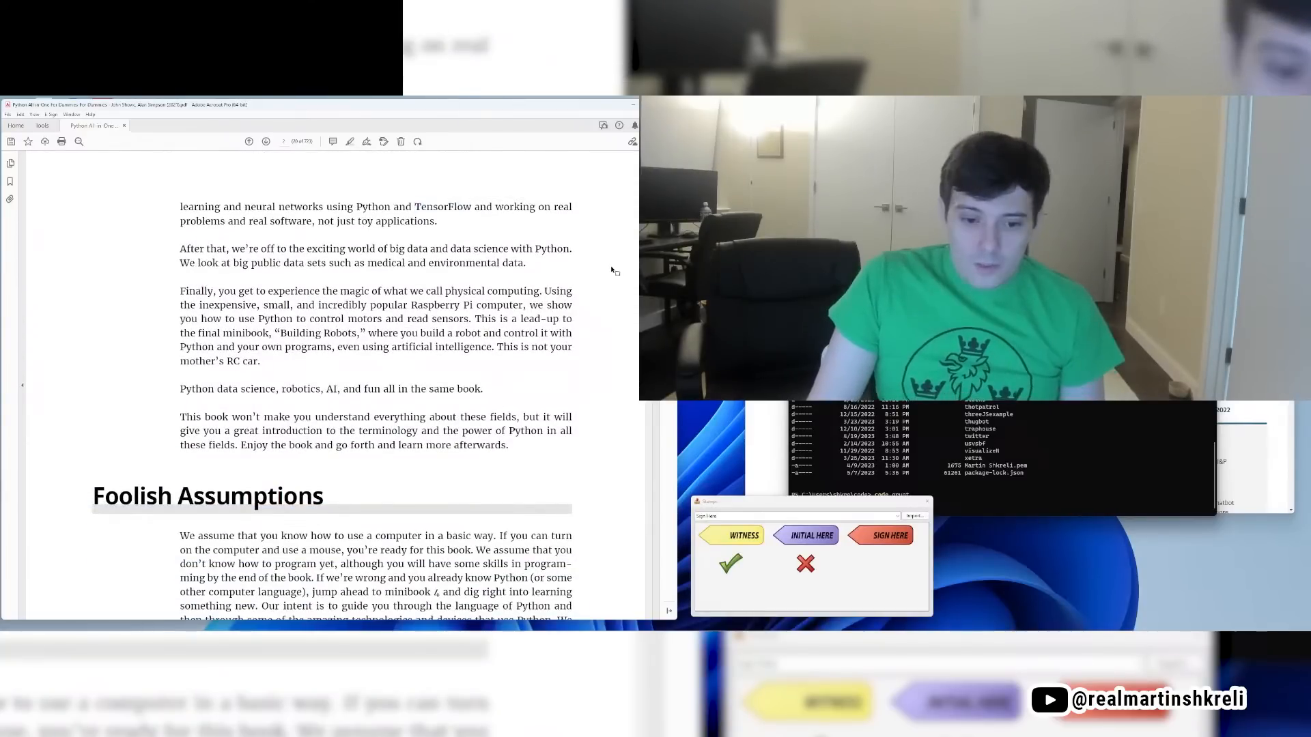
# Step: Mark the Foolish Assumptions sentences about using a computer while reading toward Chapter 1
pyautogui.scroll(-3)
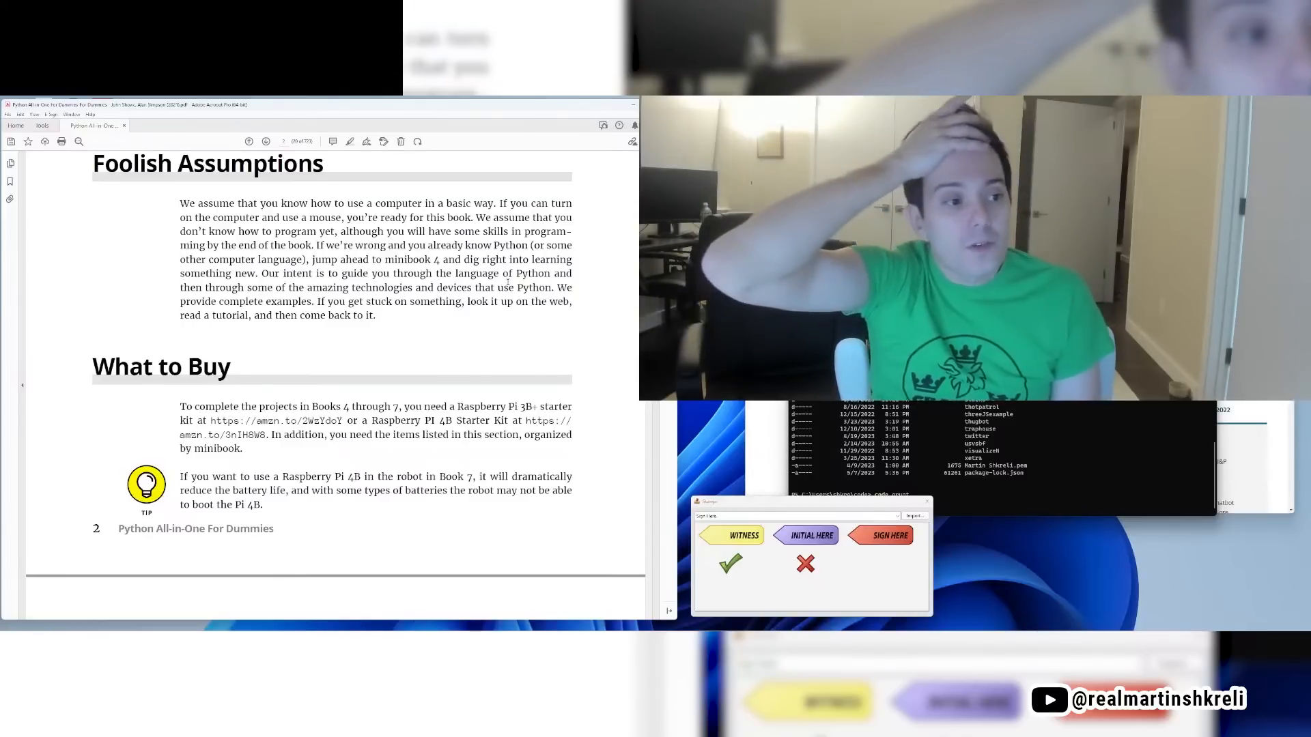
pyautogui.doubleClick(207, 163)
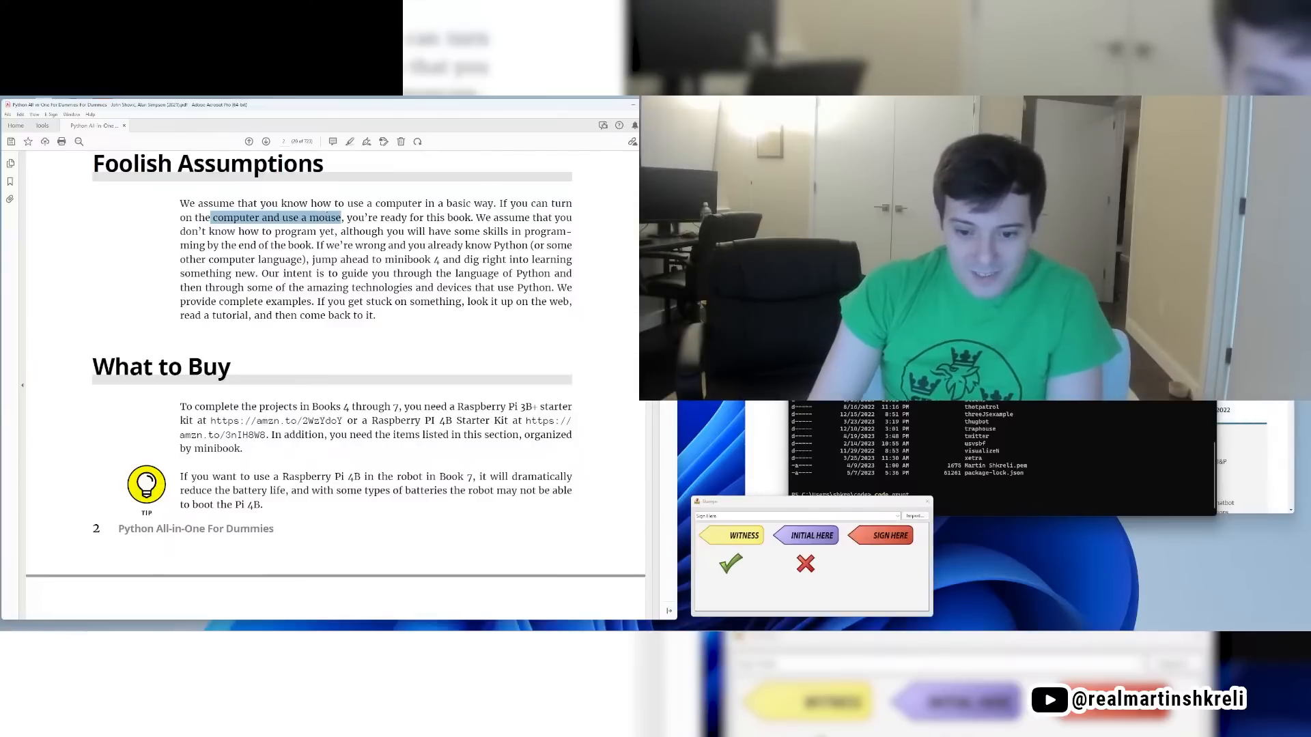
pyautogui.moveTo(341, 217); pyautogui.dragTo(548, 217)
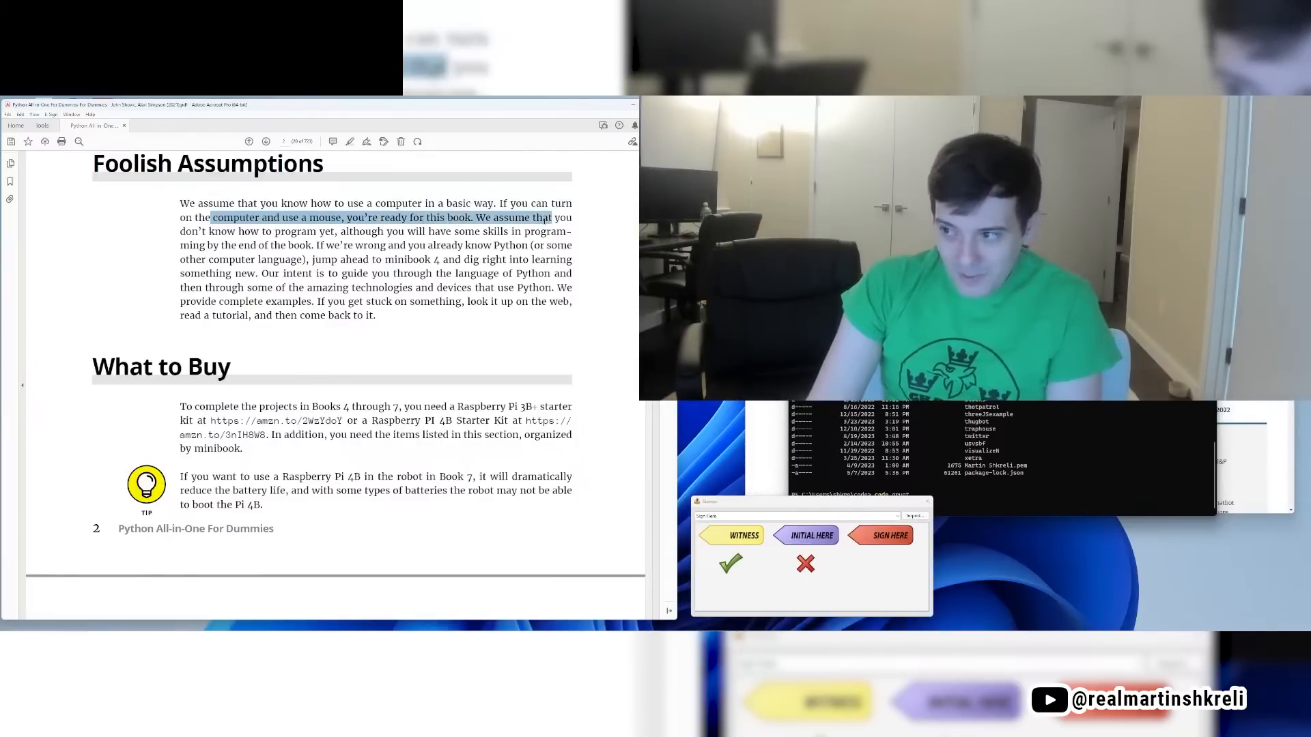
pyautogui.moveTo(544, 217); pyautogui.dragTo(334, 231)
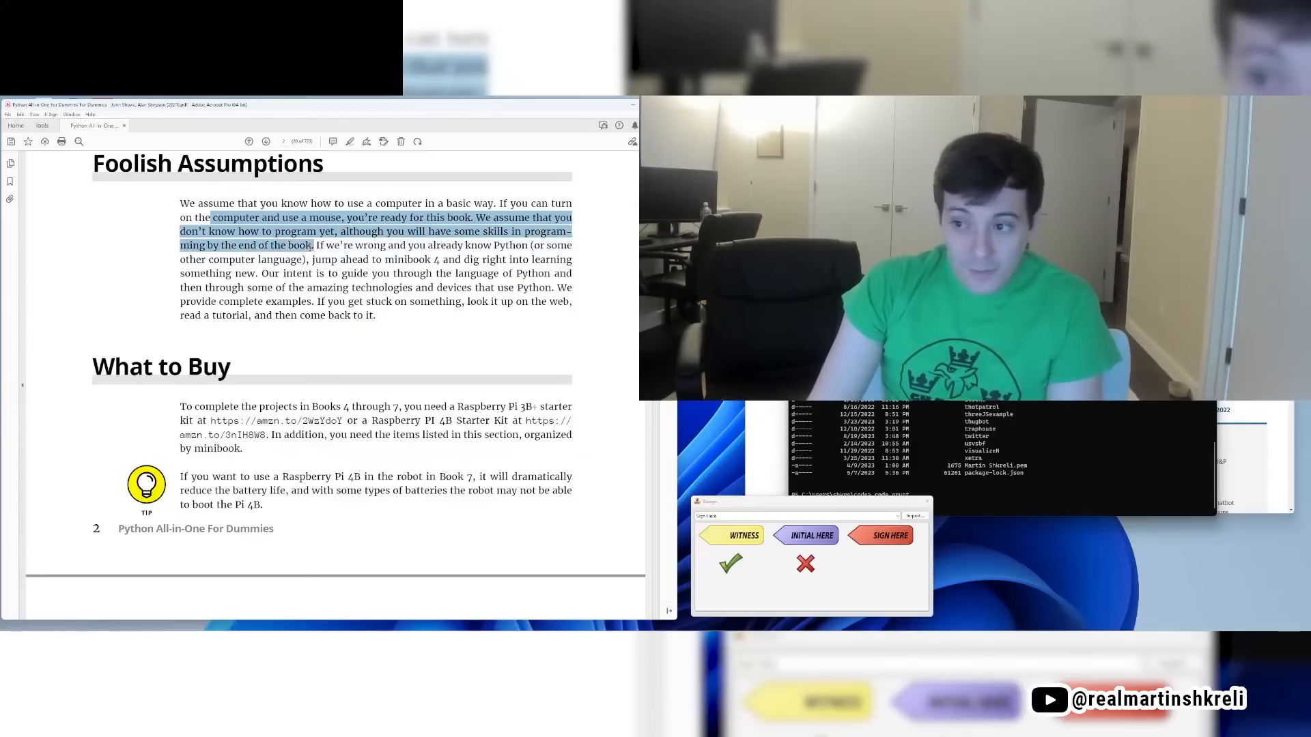
pyautogui.moveTo(310, 245); pyautogui.dragTo(552, 260)
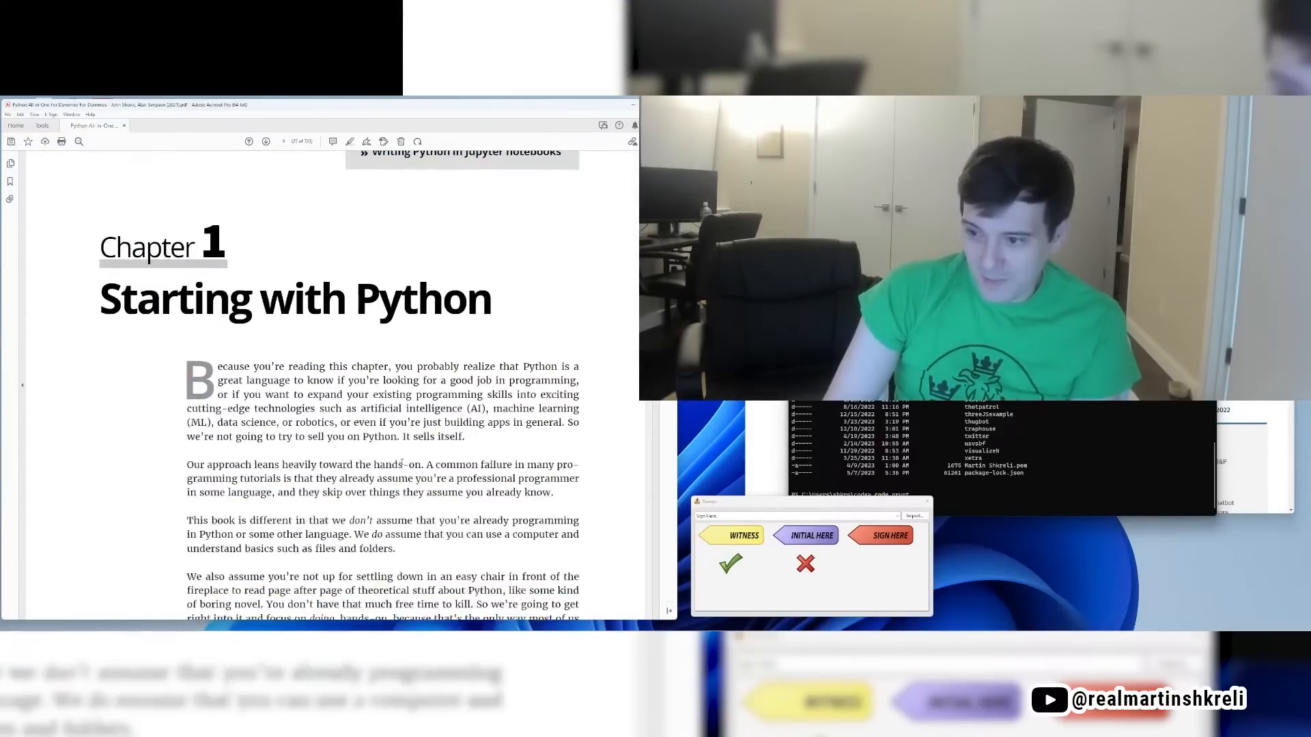
# Step: Mark Chapter 1's opening sentence and the hands-on paragraph on page 9
pyautogui.scroll(-3)
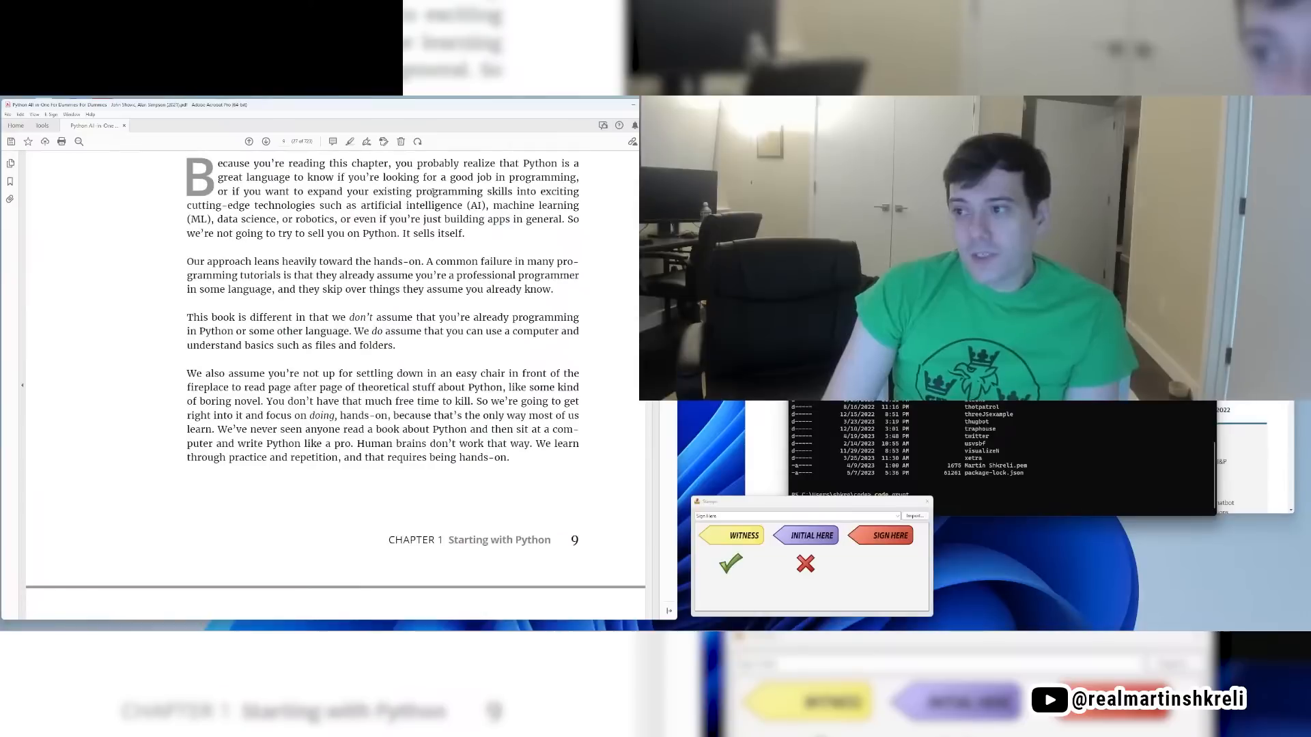
pyautogui.moveTo(397, 163); pyautogui.dragTo(260, 177)
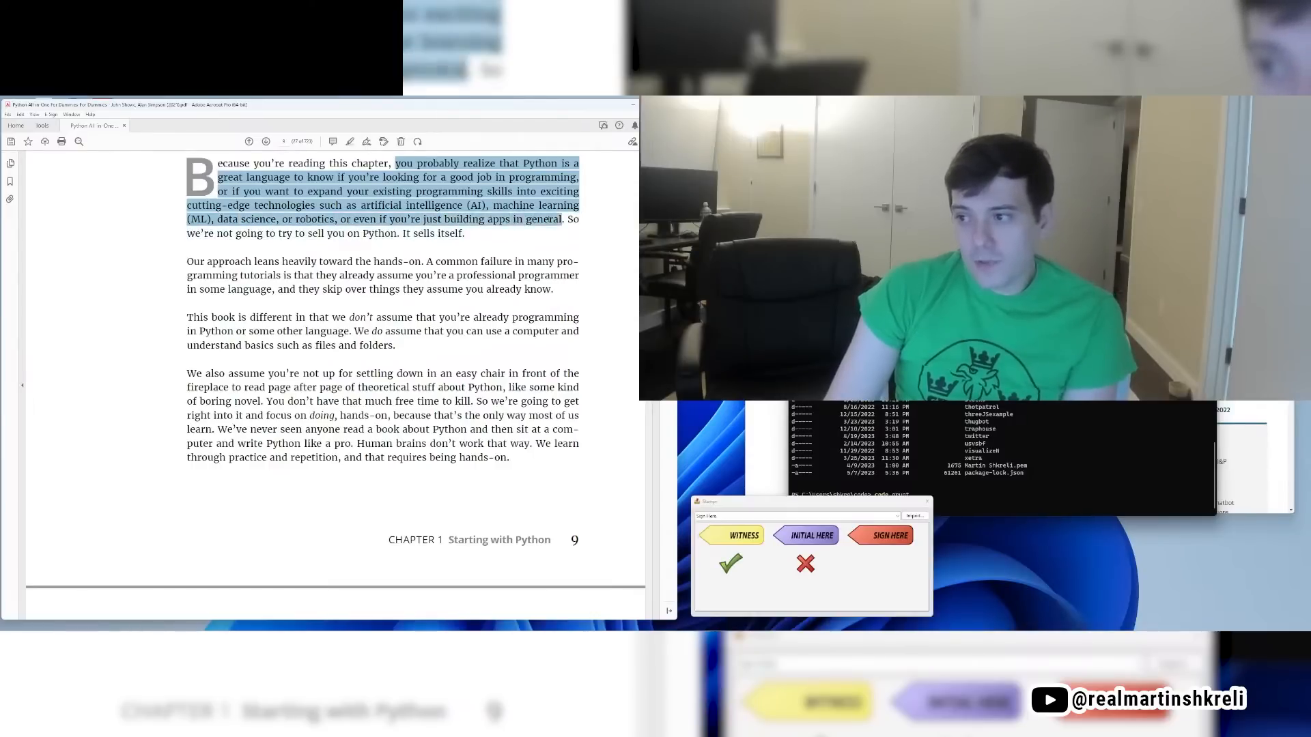
pyautogui.moveTo(578, 219); pyautogui.dragTo(465, 234)
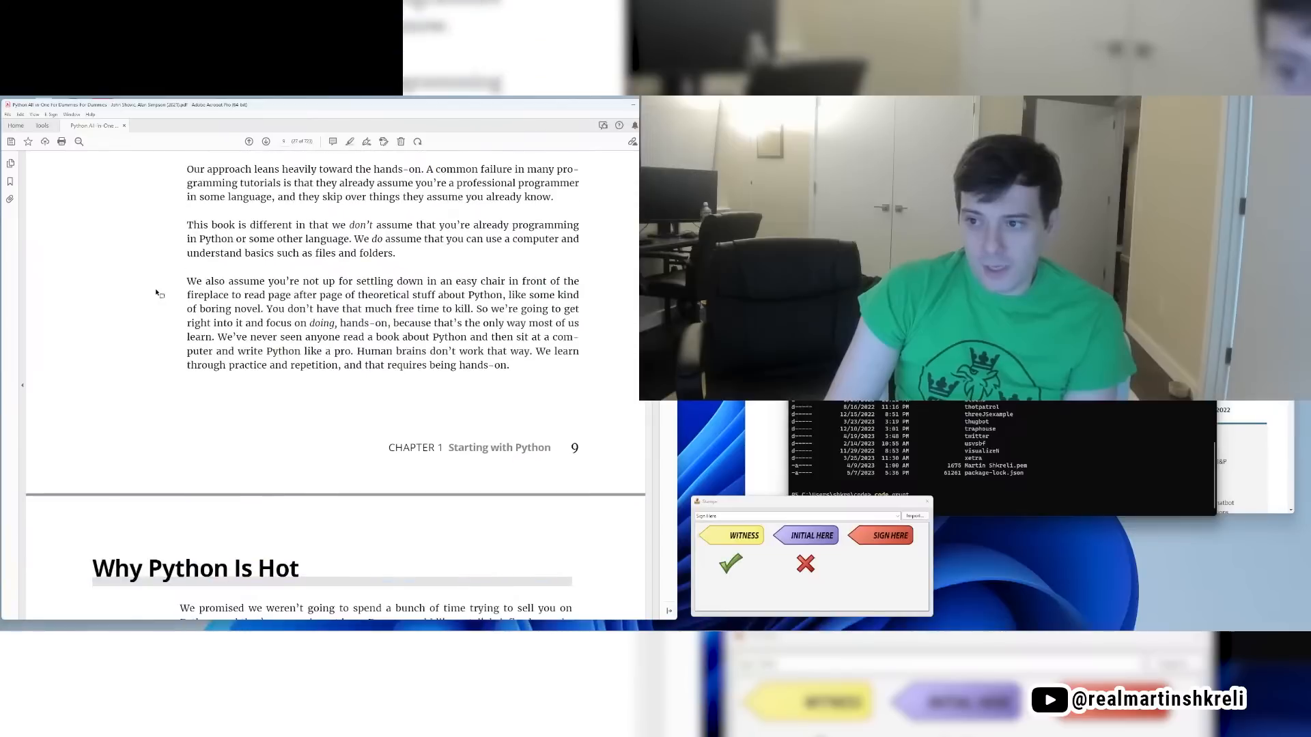
pyautogui.moveTo(252, 168); pyautogui.dragTo(410, 168)
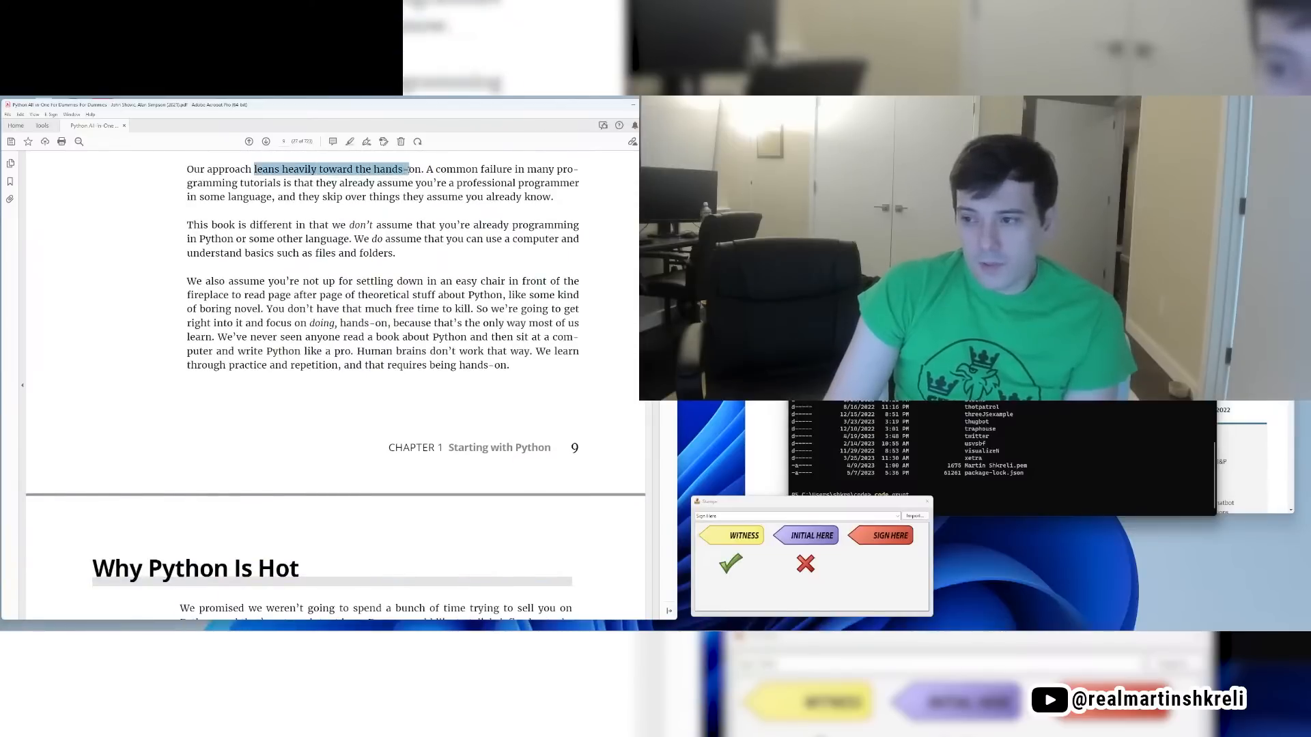
pyautogui.moveTo(407, 169); pyautogui.dragTo(291, 183)
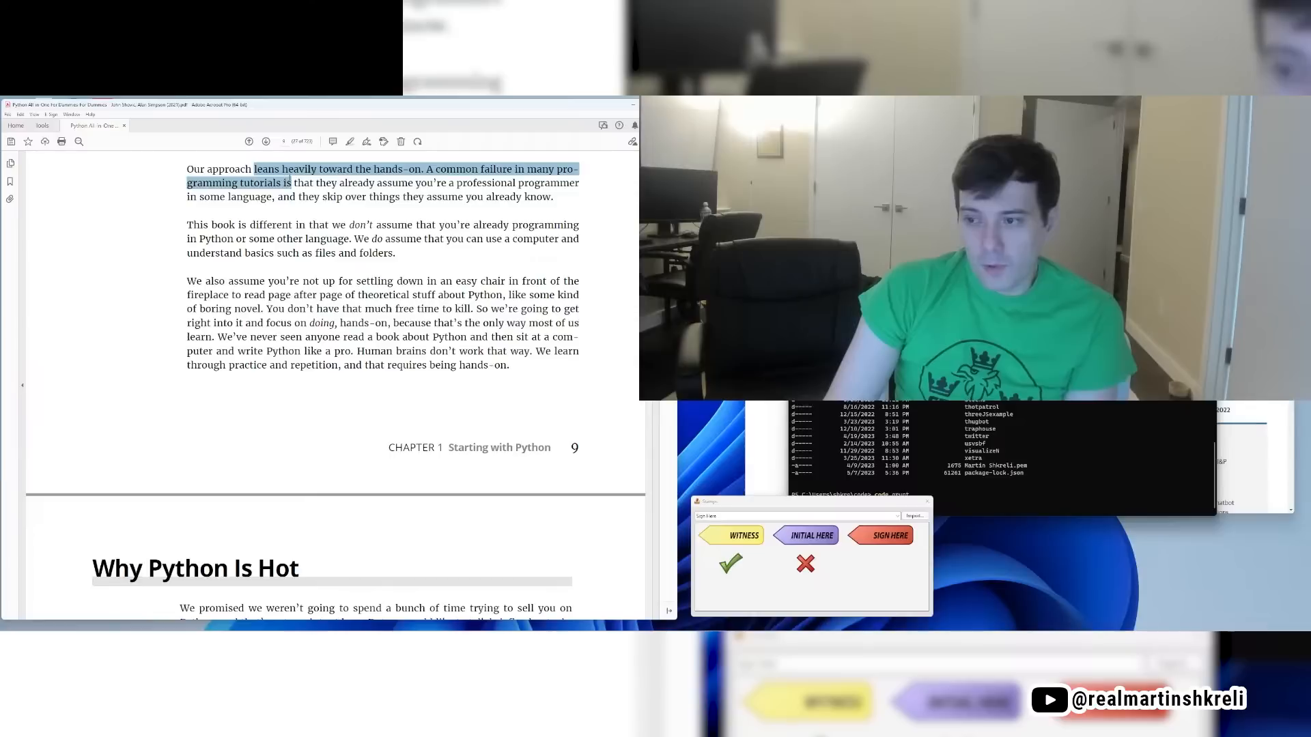
pyautogui.moveTo(291, 182); pyautogui.dragTo(554, 197)
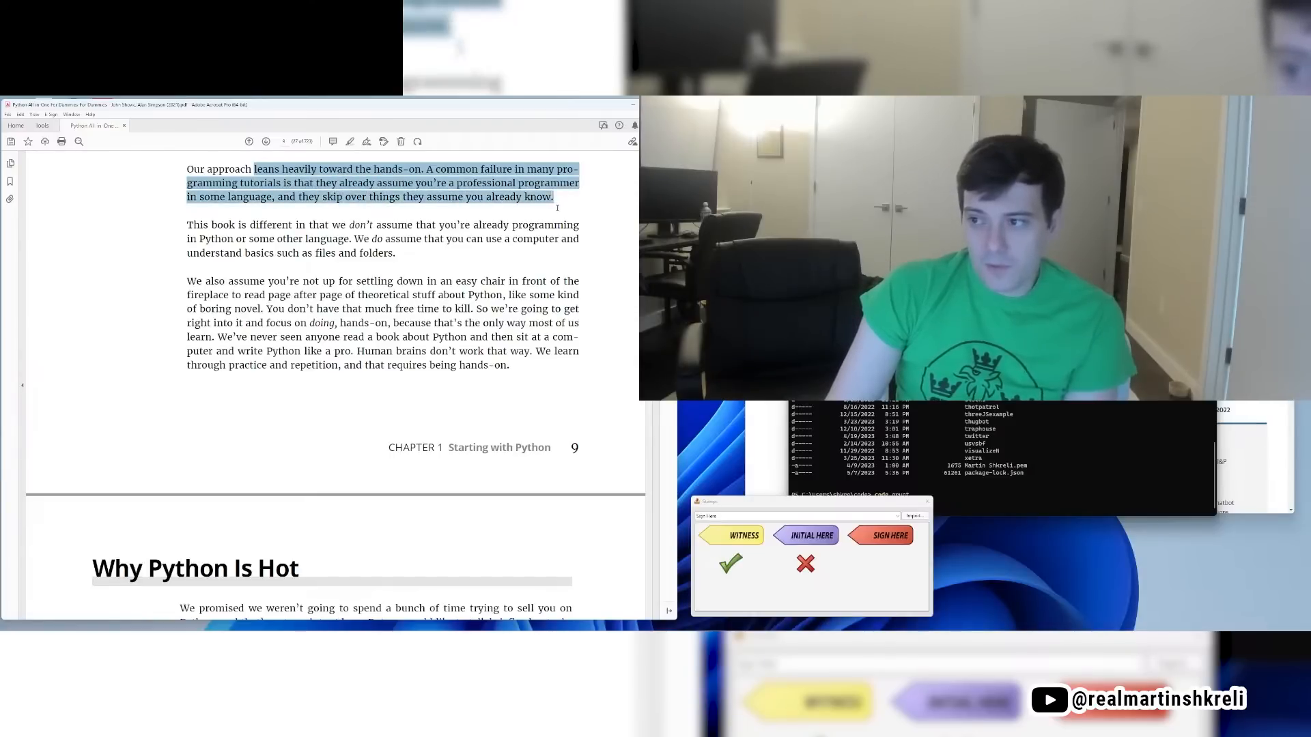
# Step: Read the easy chair paragraph, marking the time-to-kill words, and scroll toward Why Python Is Hot
pyautogui.scroll(-3)
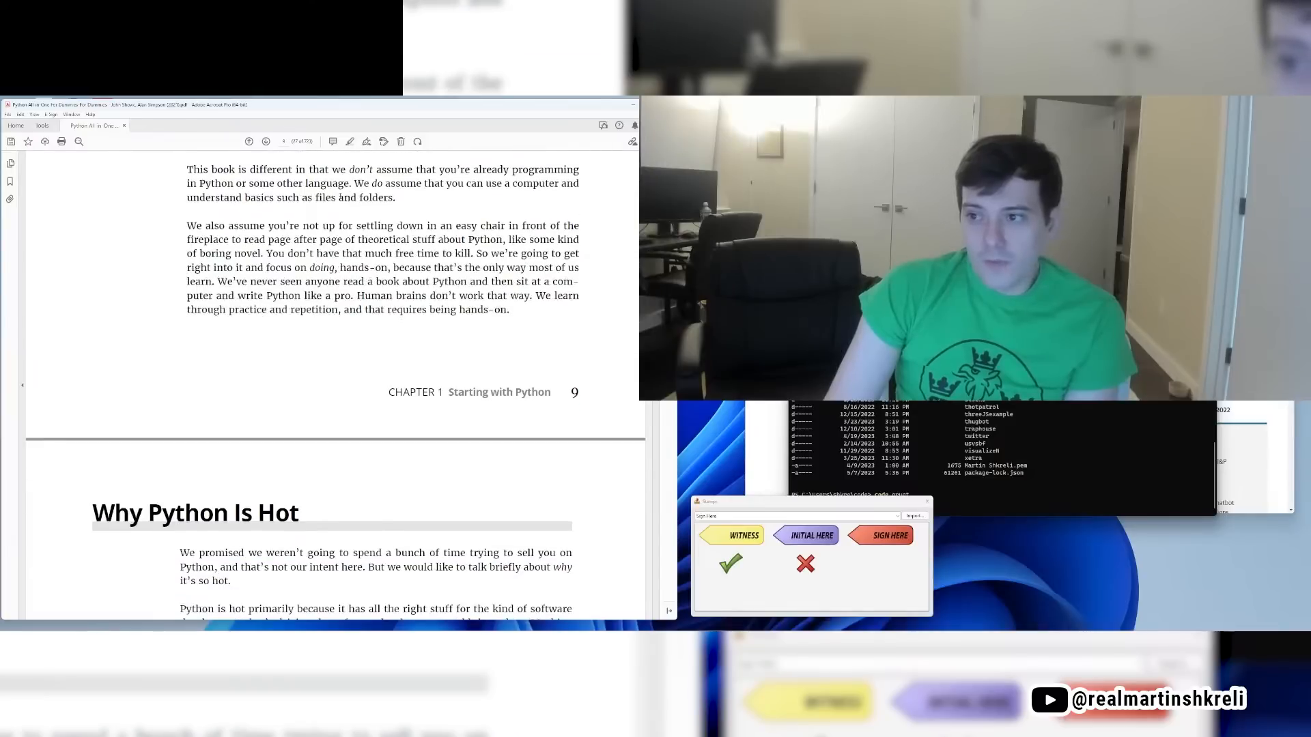
pyautogui.moveTo(349, 169); pyautogui.dragTo(234, 183)
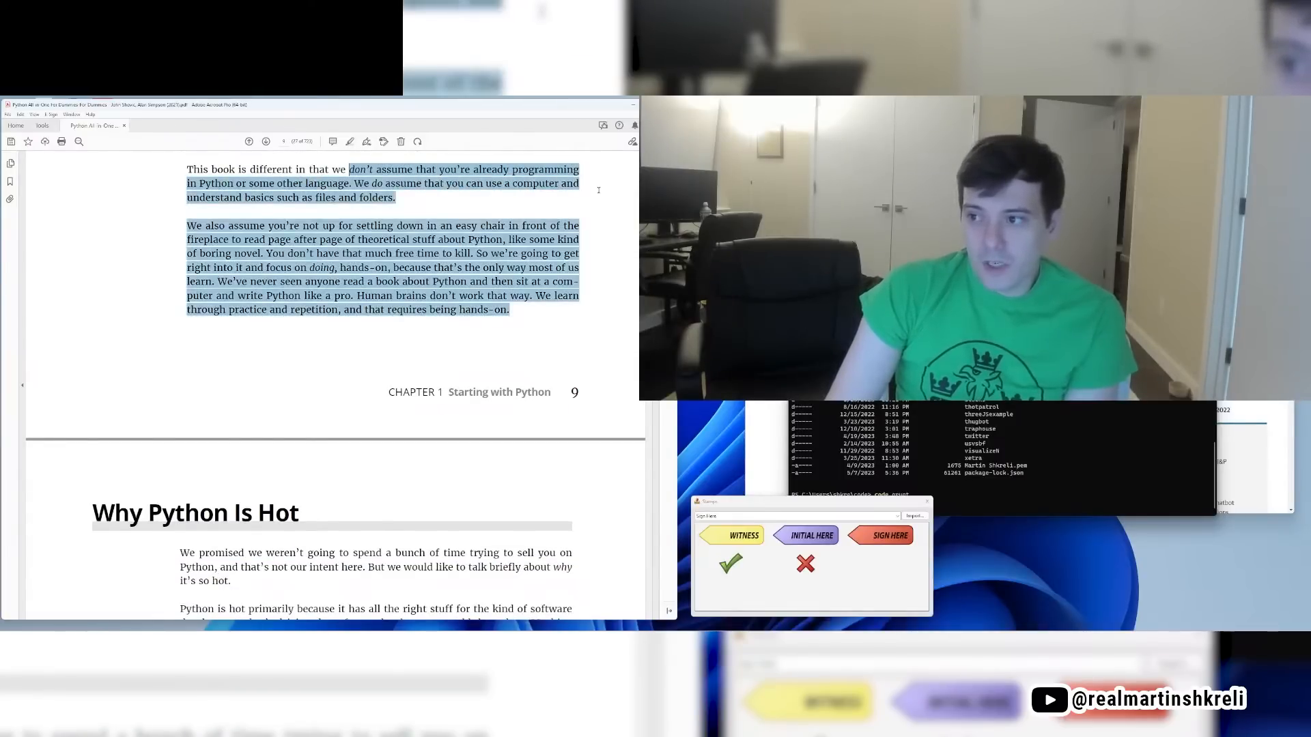
pyautogui.click(389, 369)
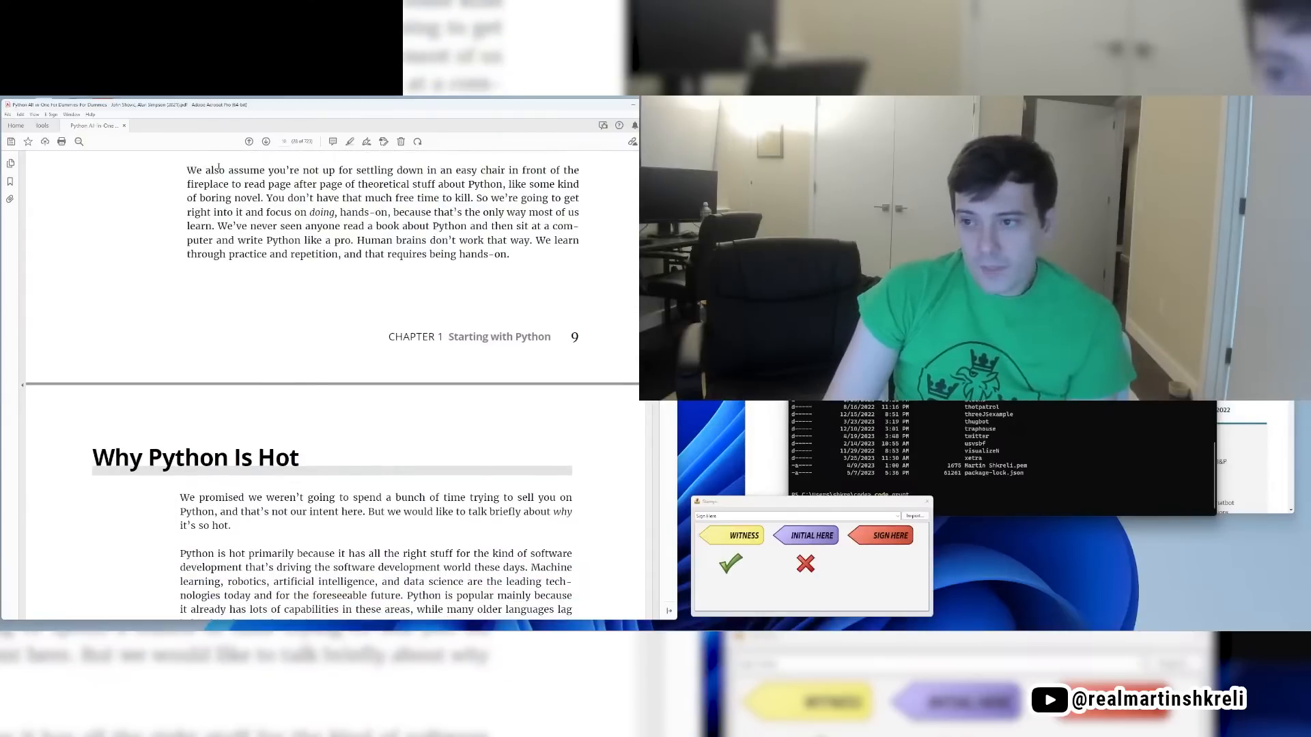
pyautogui.moveTo(202, 170); pyautogui.dragTo(393, 170)
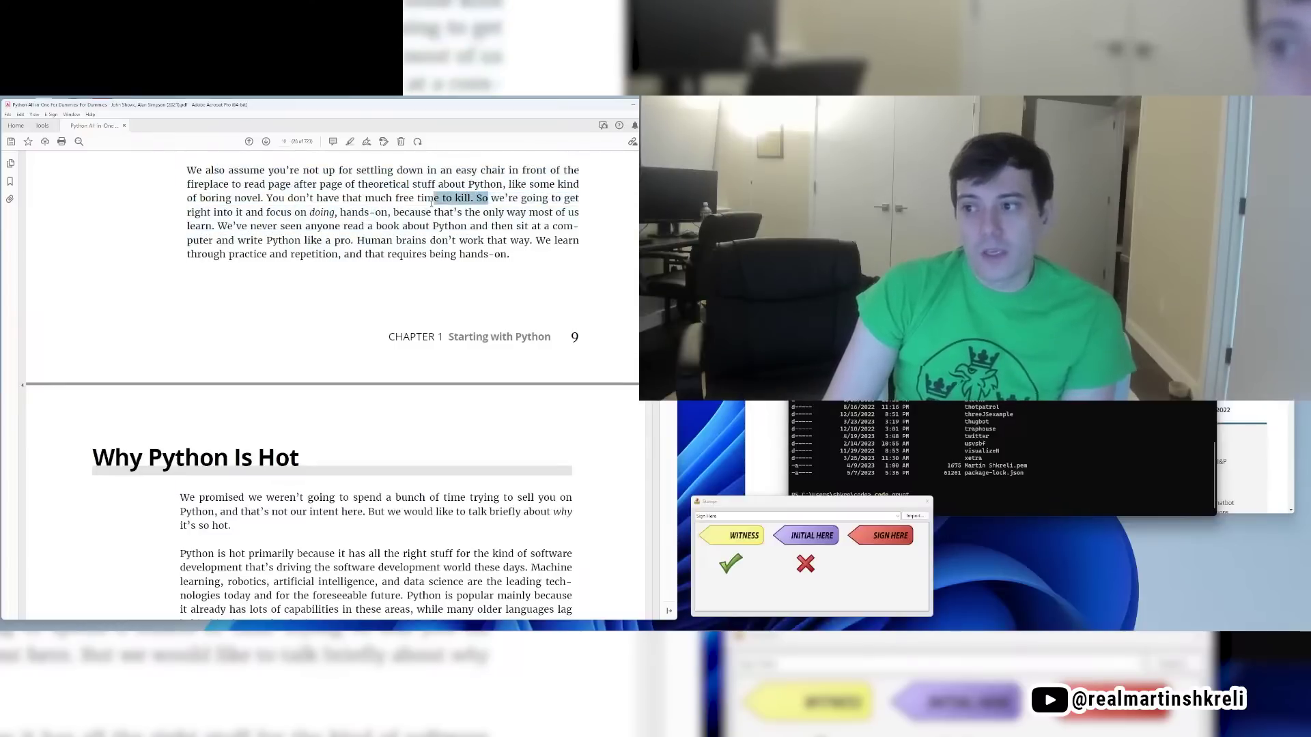
pyautogui.moveTo(478, 198); pyautogui.dragTo(246, 226)
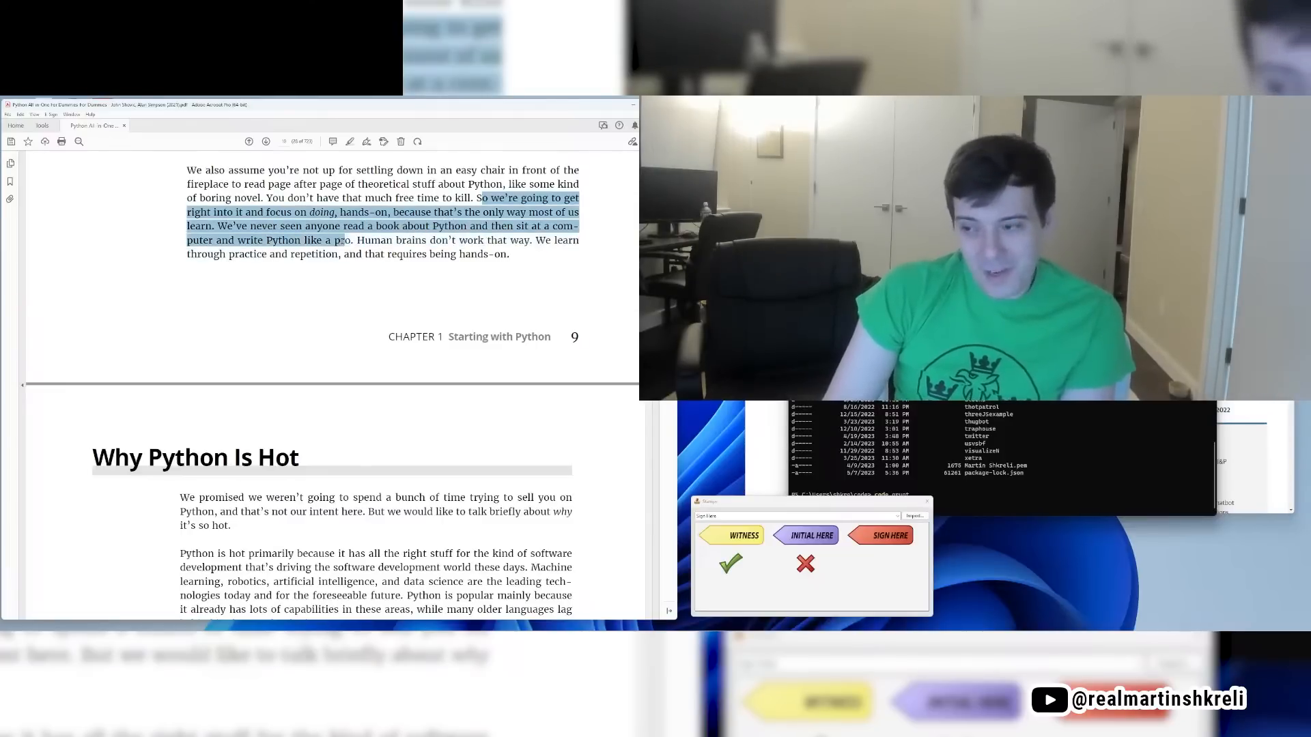
pyautogui.scroll(-3)
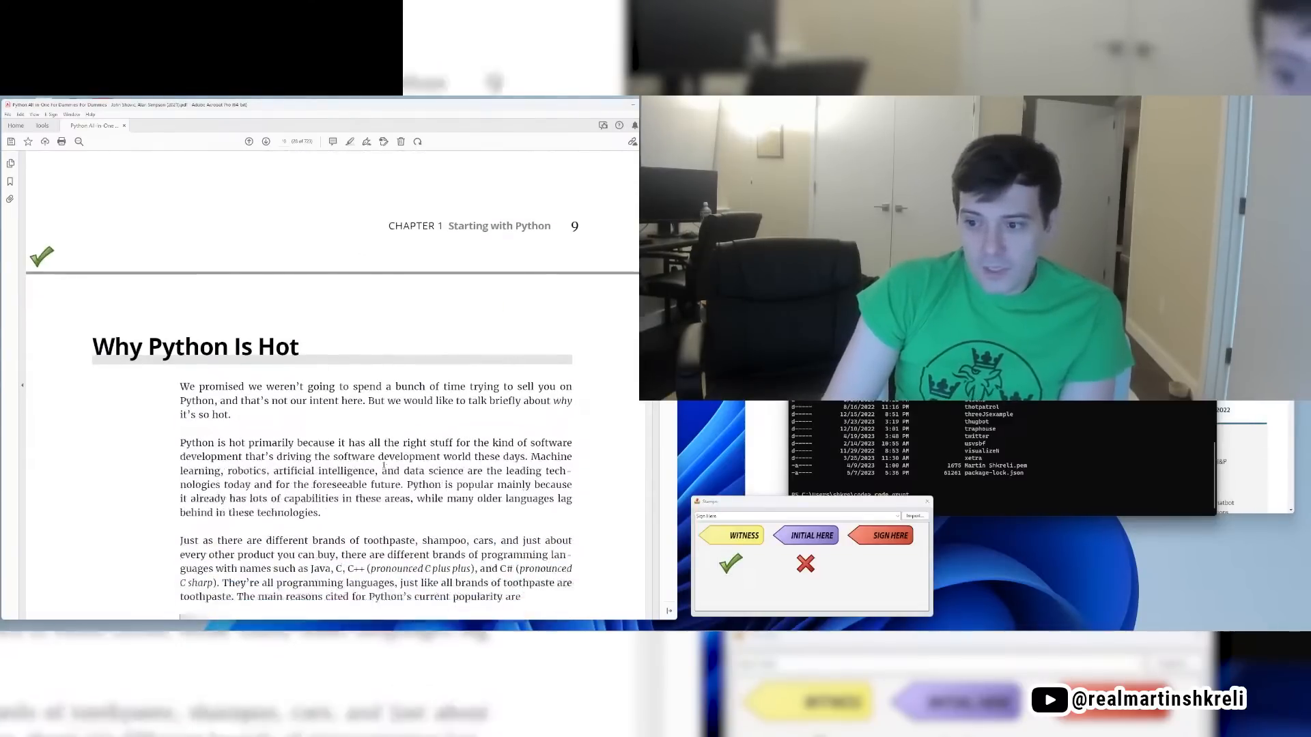
# Step: Mark the sentences on Python's popularity and the toothpaste comparison in Why Python Is Hot
pyautogui.scroll(-3)
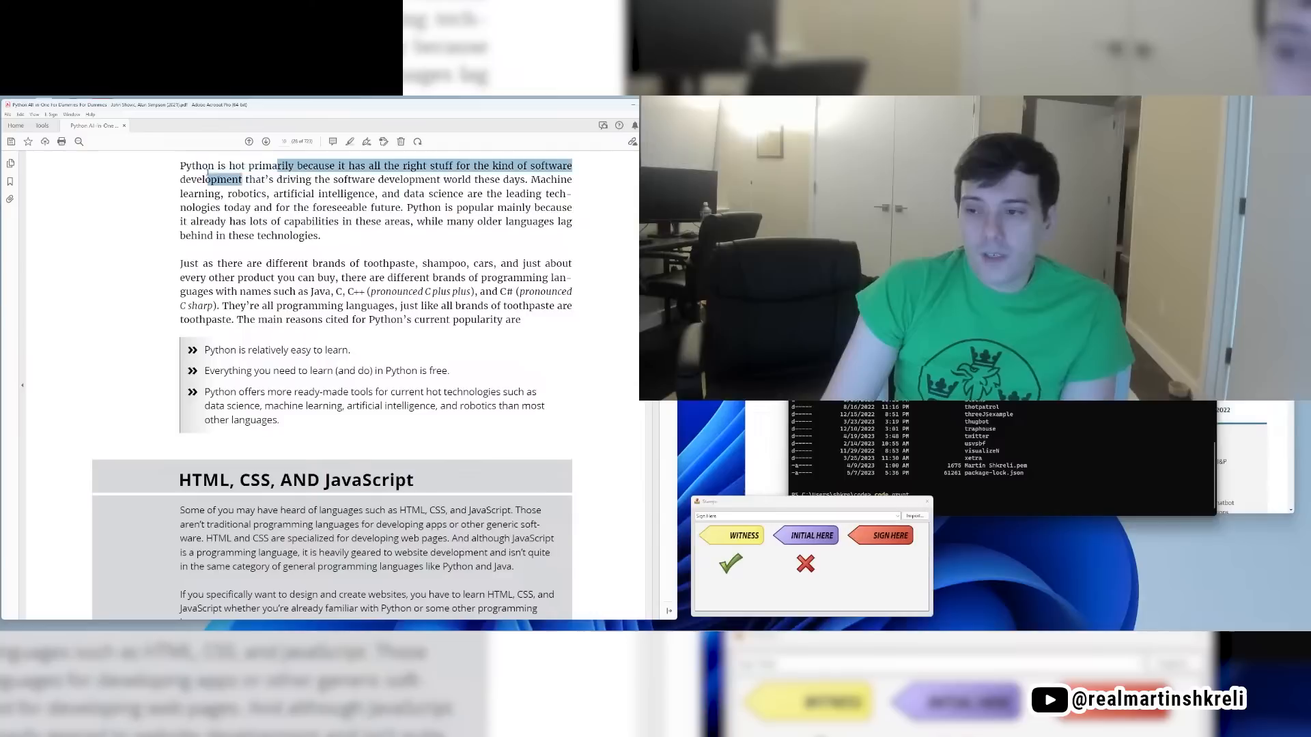
pyautogui.moveTo(276, 165); pyautogui.dragTo(413, 179)
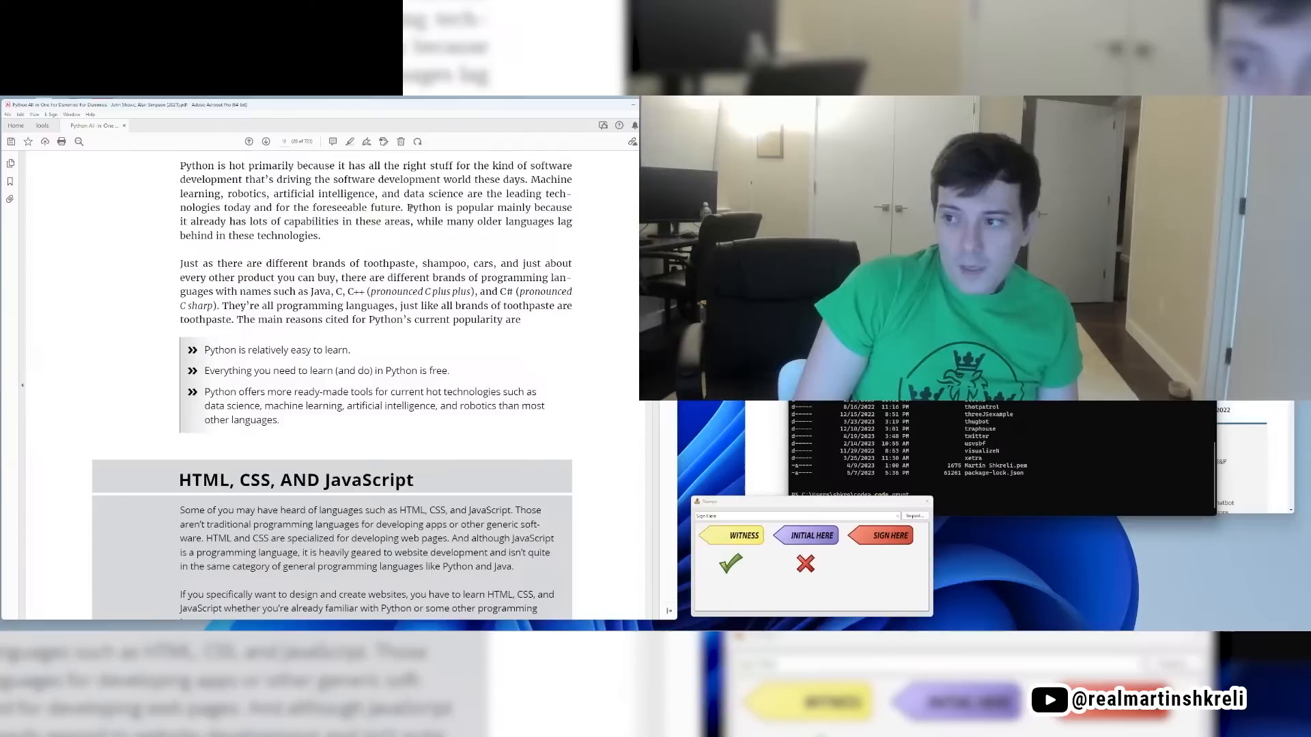
pyautogui.moveTo(405, 208); pyautogui.dragTo(444, 220)
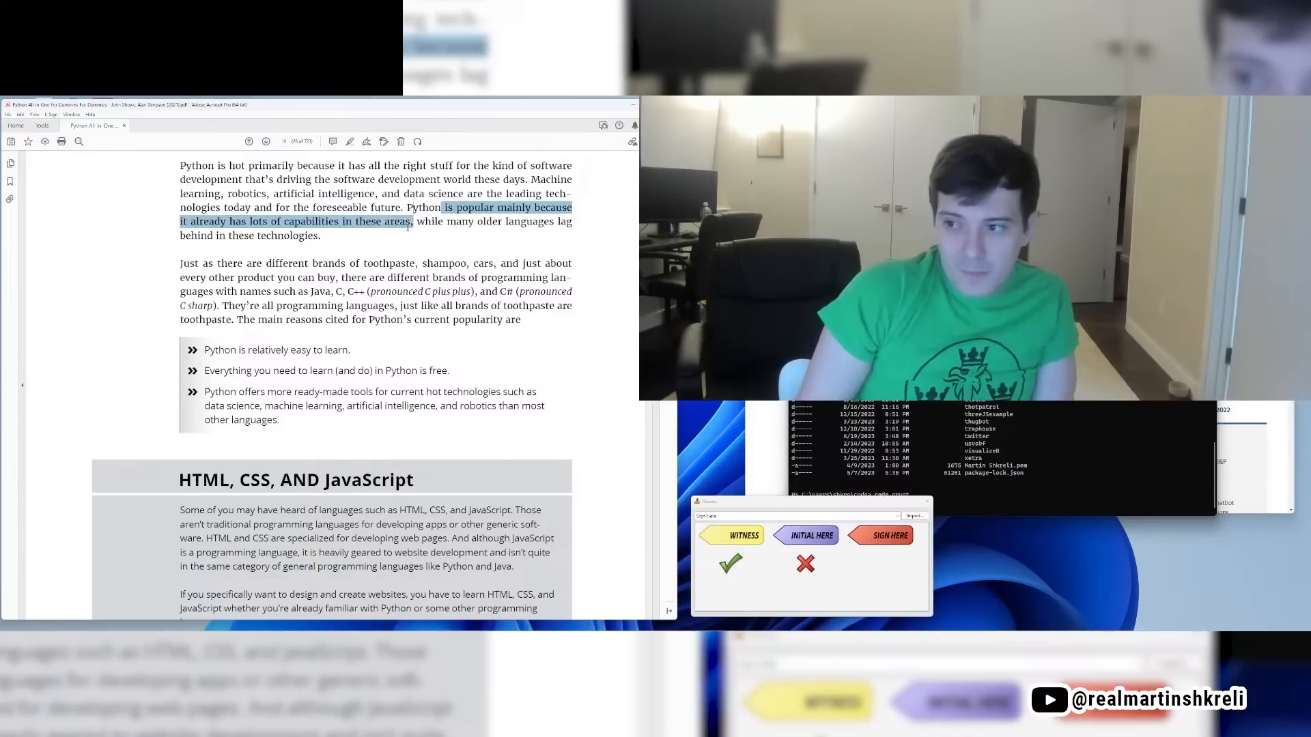
pyautogui.moveTo(444, 207); pyautogui.dragTo(320, 235)
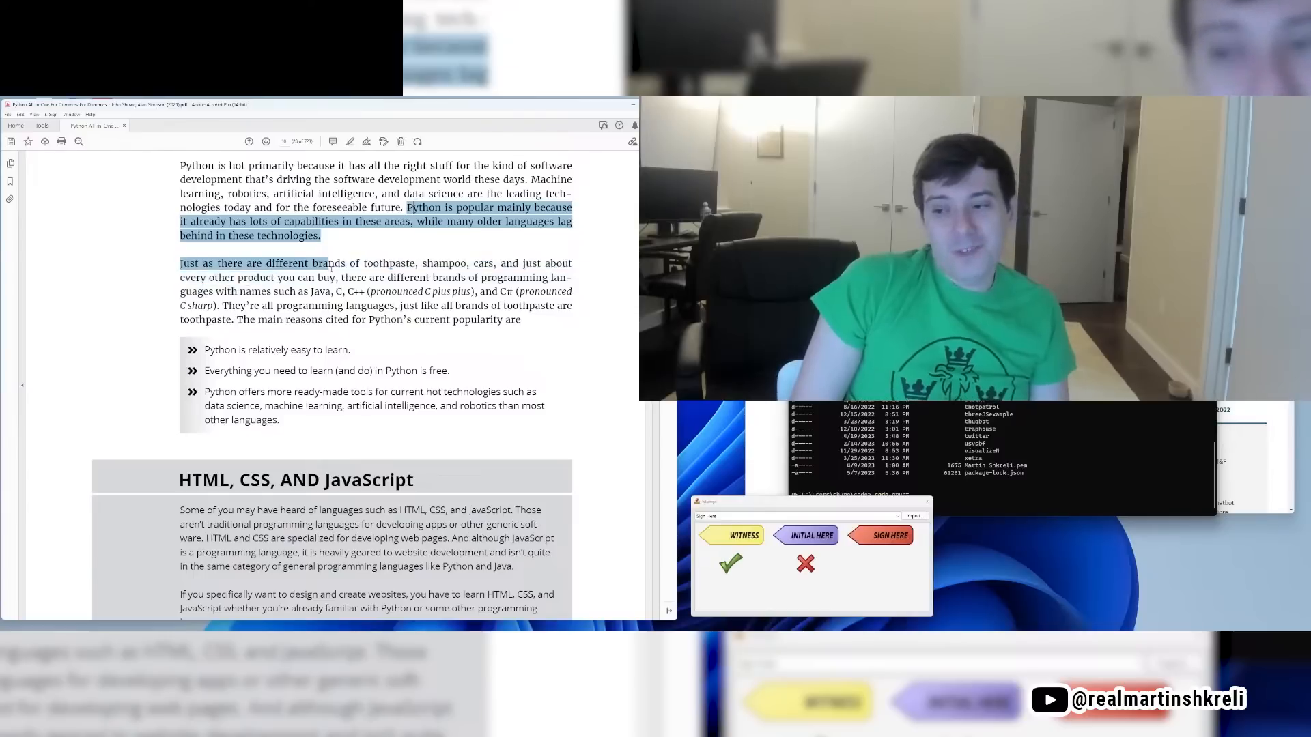
pyautogui.moveTo(331, 262); pyautogui.dragTo(213, 291)
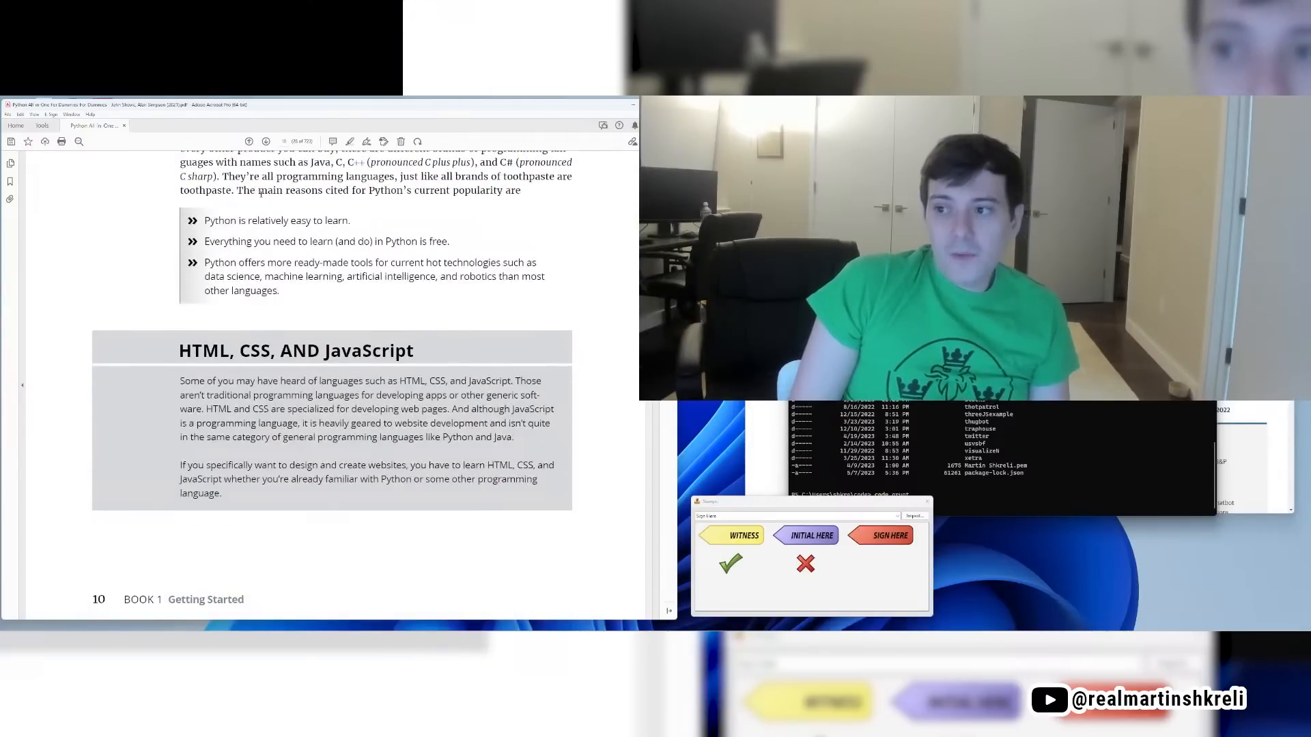
# Step: Mark passages on page 10 and scroll past the sidebar to Figure 1-1 on page 11
pyautogui.moveTo(239, 189); pyautogui.dragTo(521, 189)
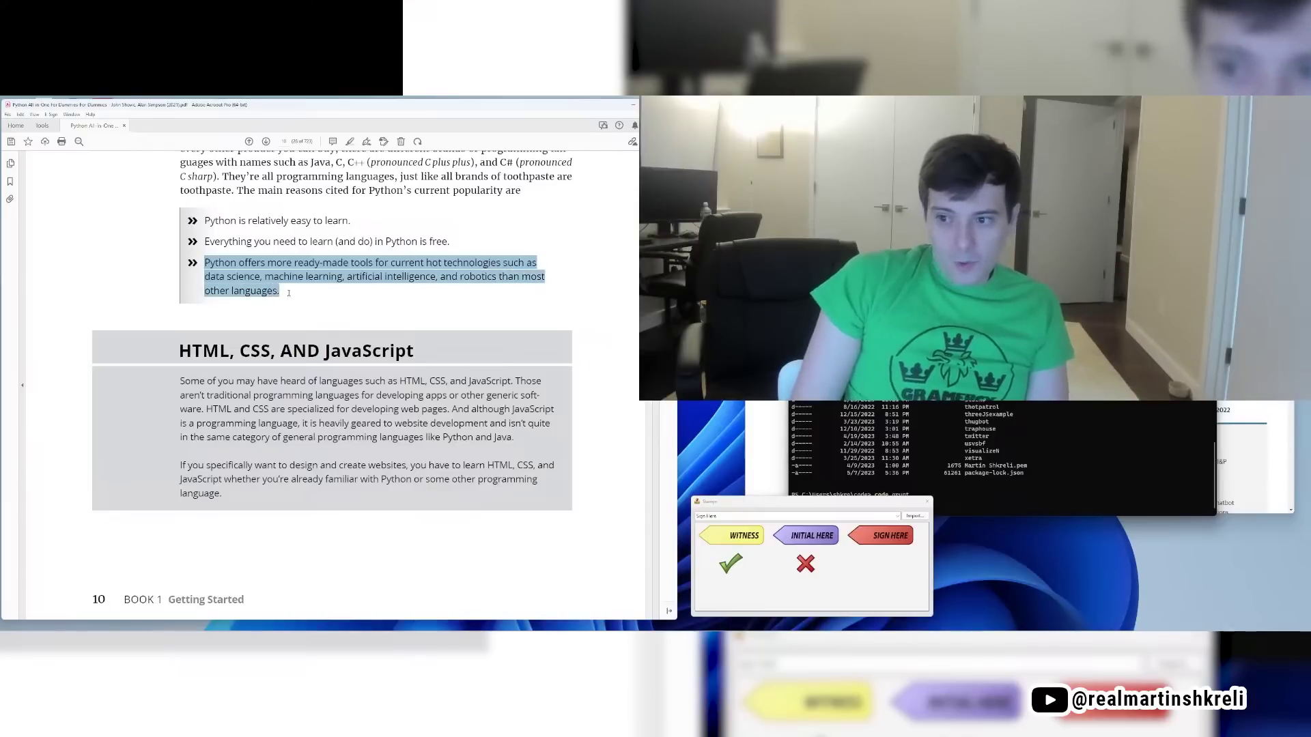
pyautogui.scroll(-3)
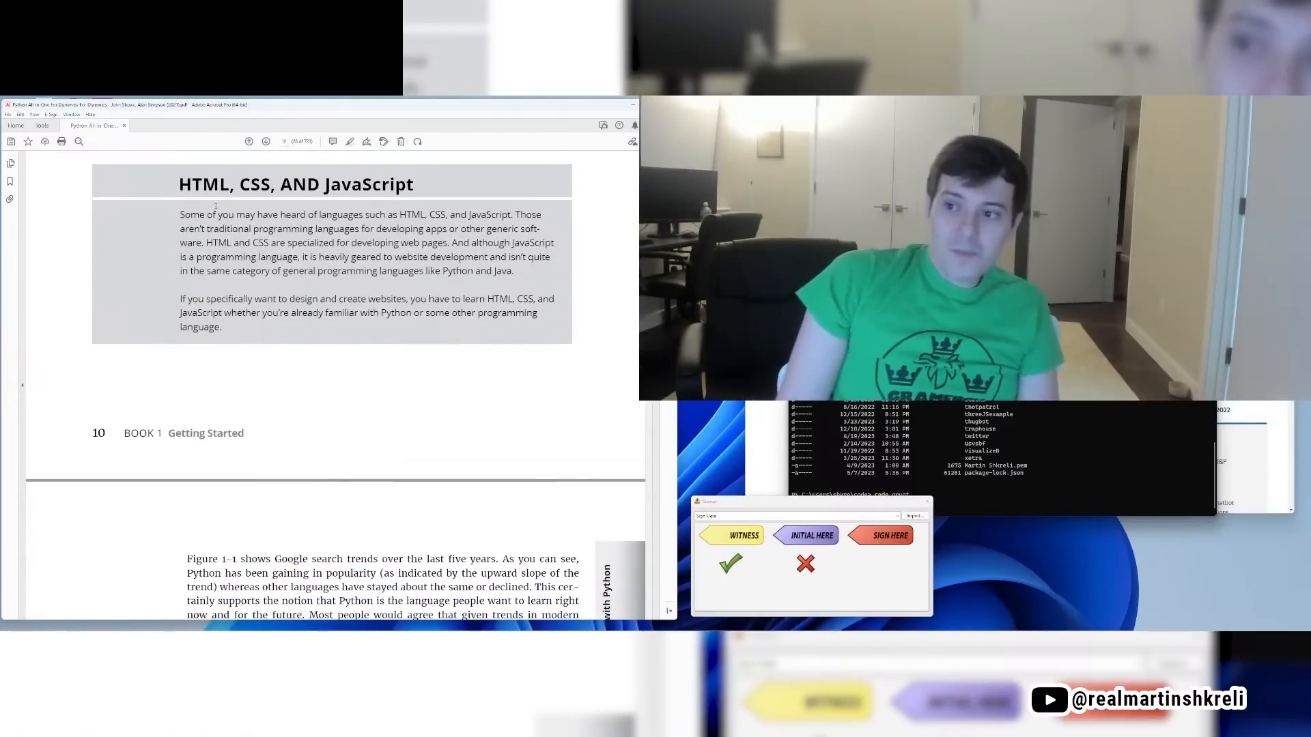
pyautogui.moveTo(206, 214); pyautogui.dragTo(364, 214)
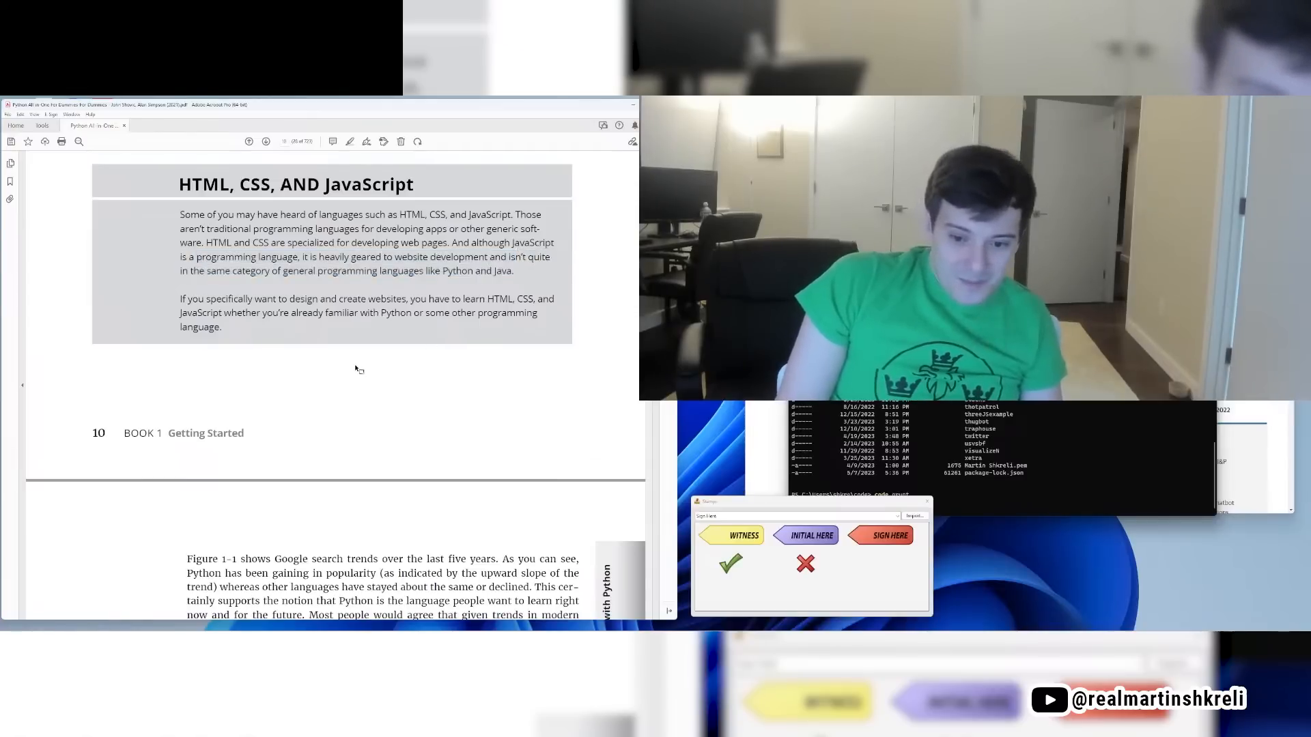
pyautogui.scroll(-3)
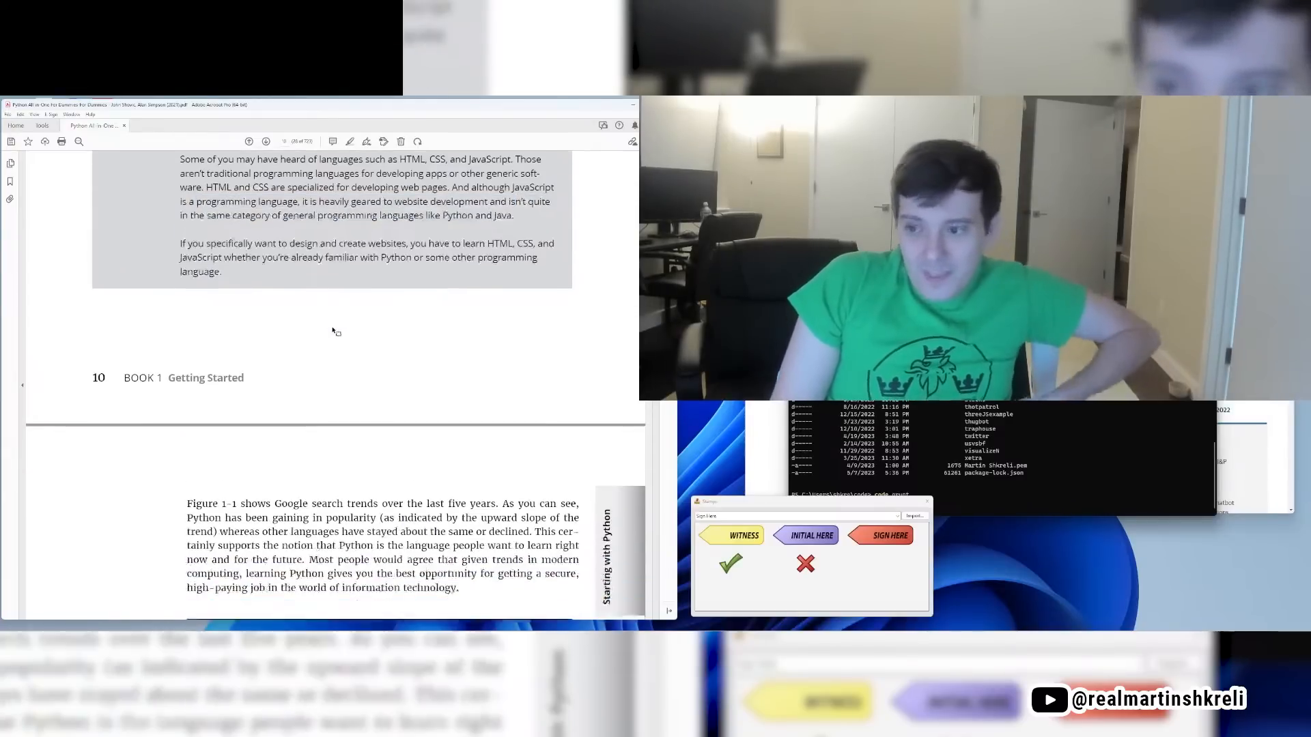
pyautogui.scroll(-3)
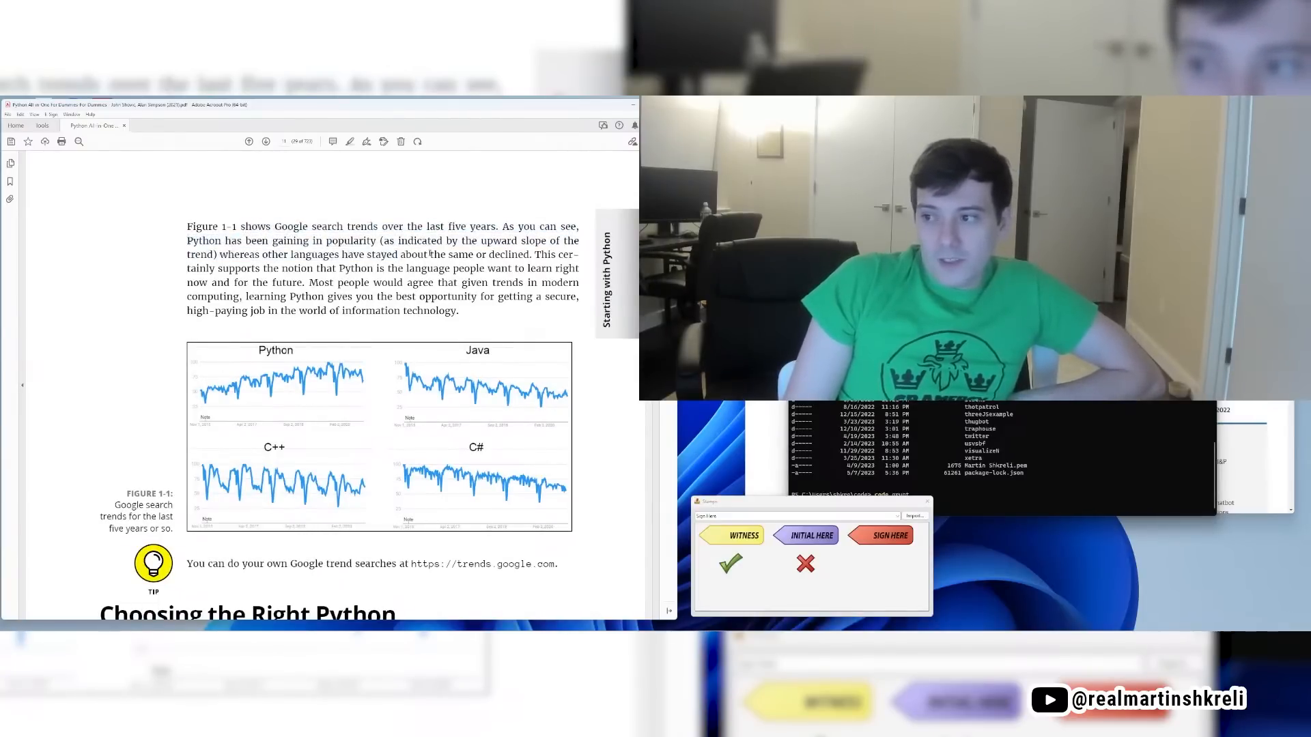
# Step: Mark the sentences explaining Figure 1-1 and scroll into Choosing the Right Python
pyautogui.moveTo(197, 254); pyautogui.dragTo(458, 309)
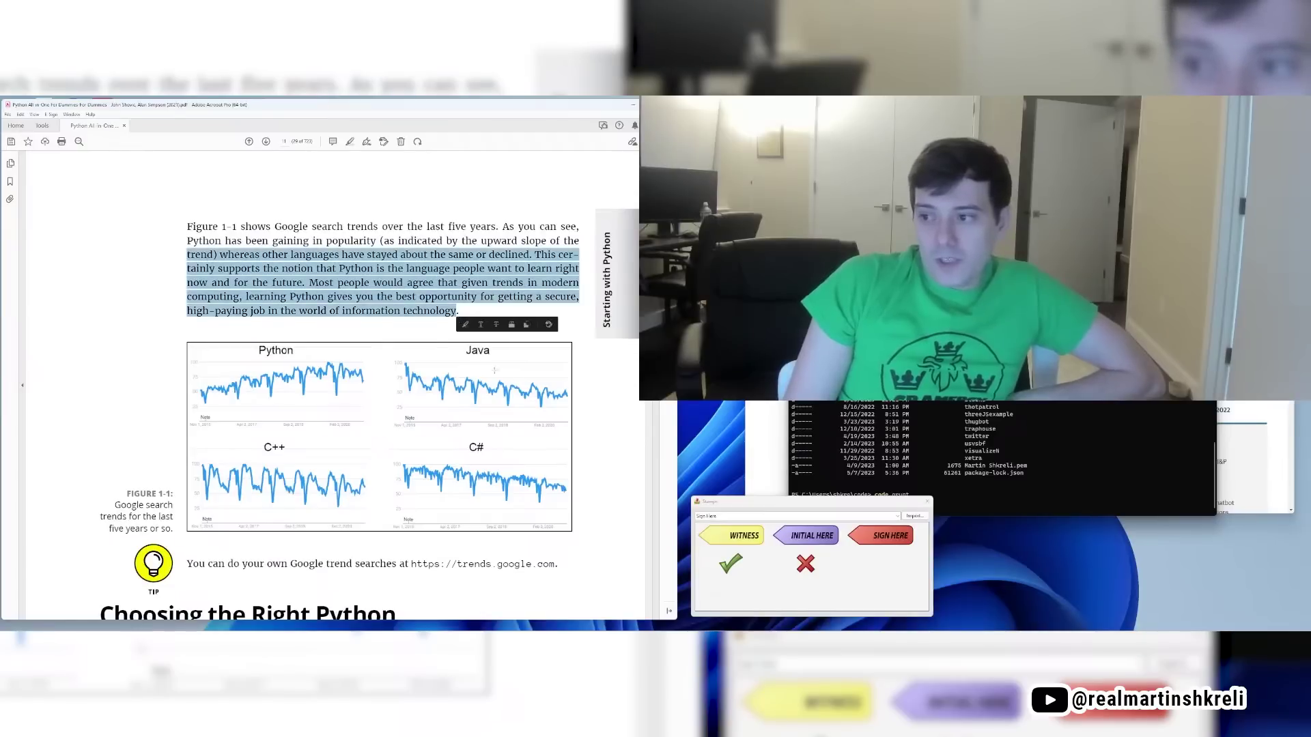
pyautogui.scroll(-3)
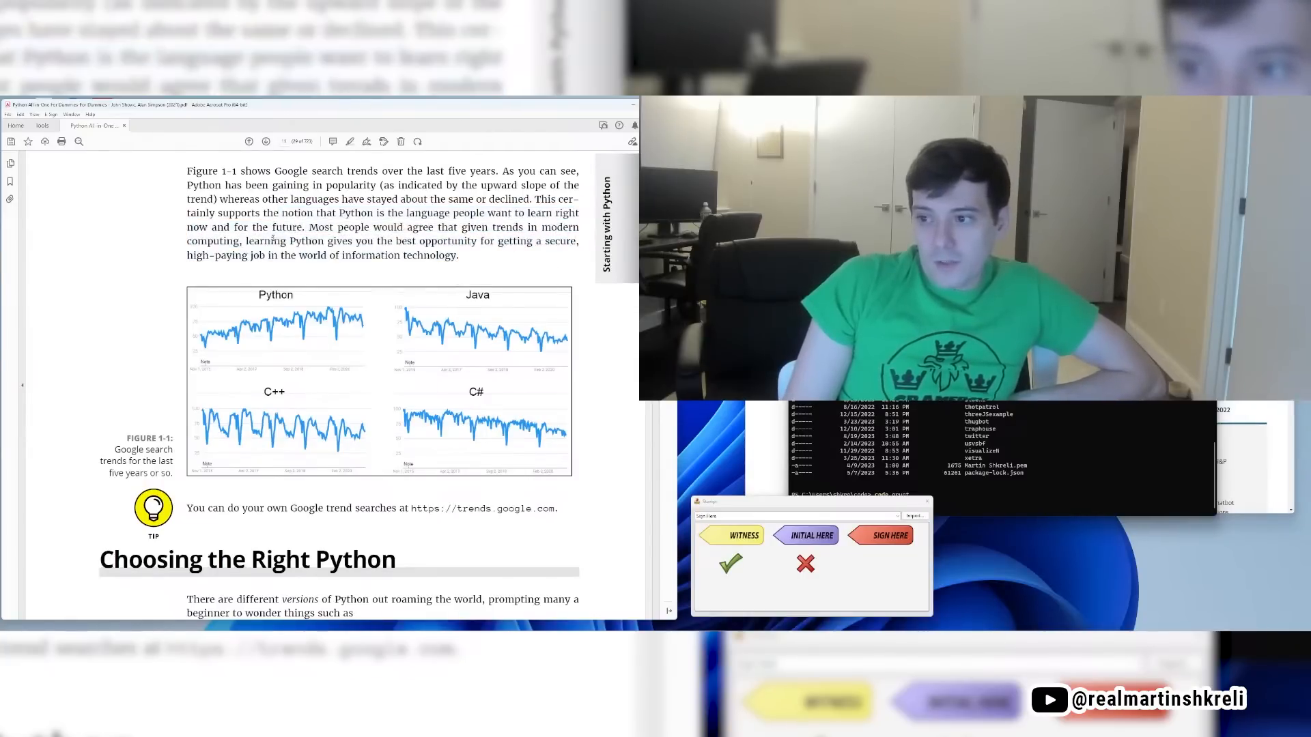
pyautogui.scroll(-3)
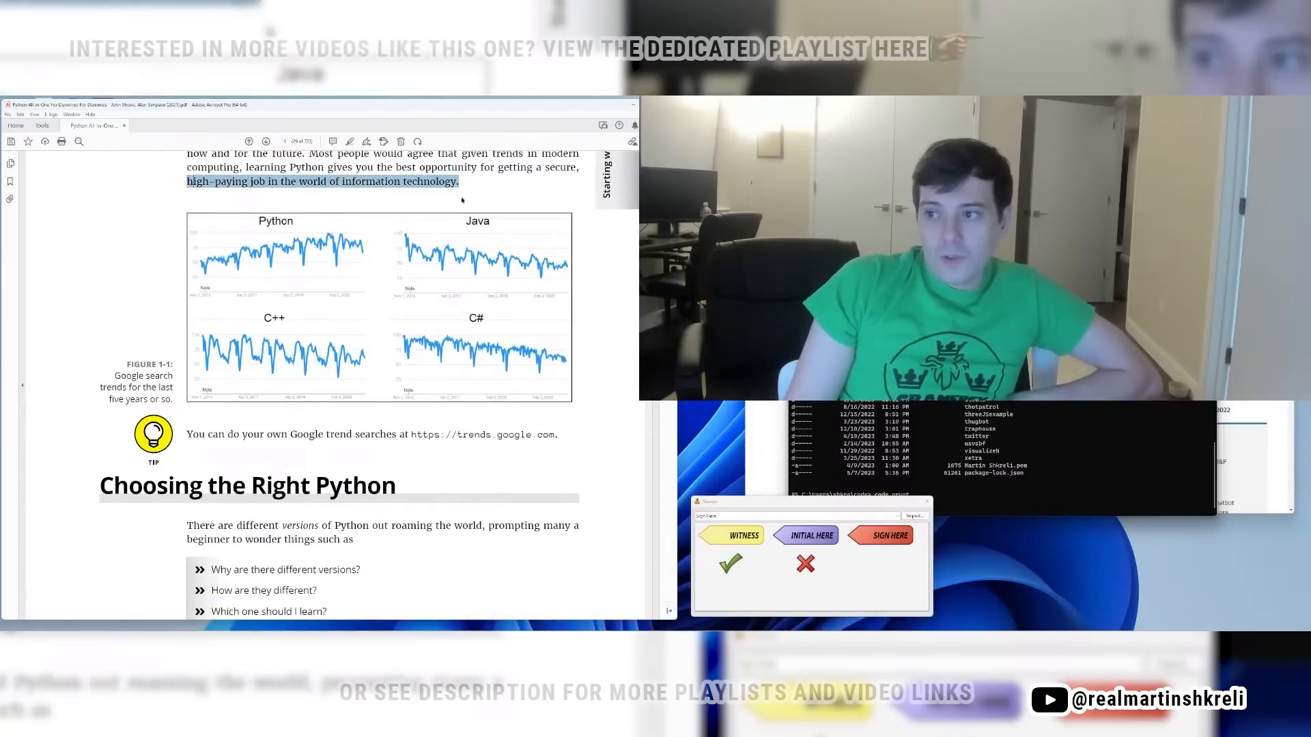
pyautogui.scroll(-3)
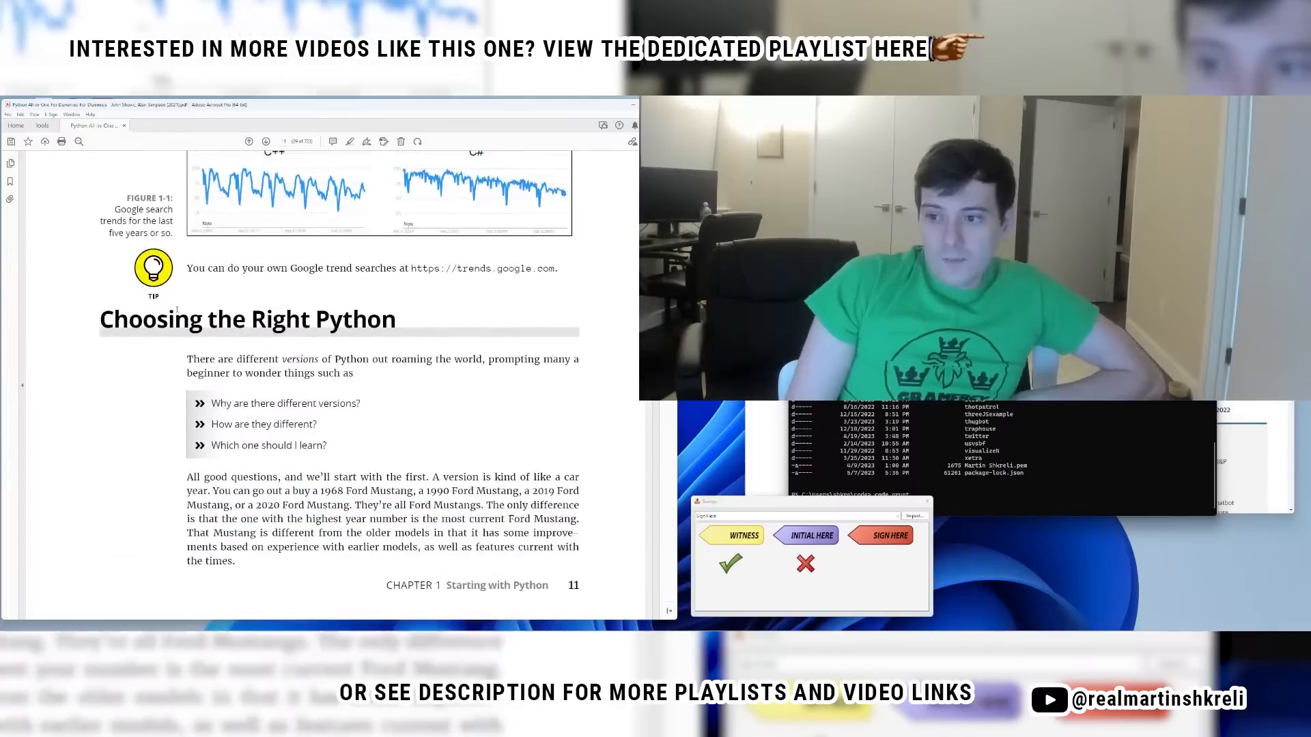
pyautogui.scroll(-3)
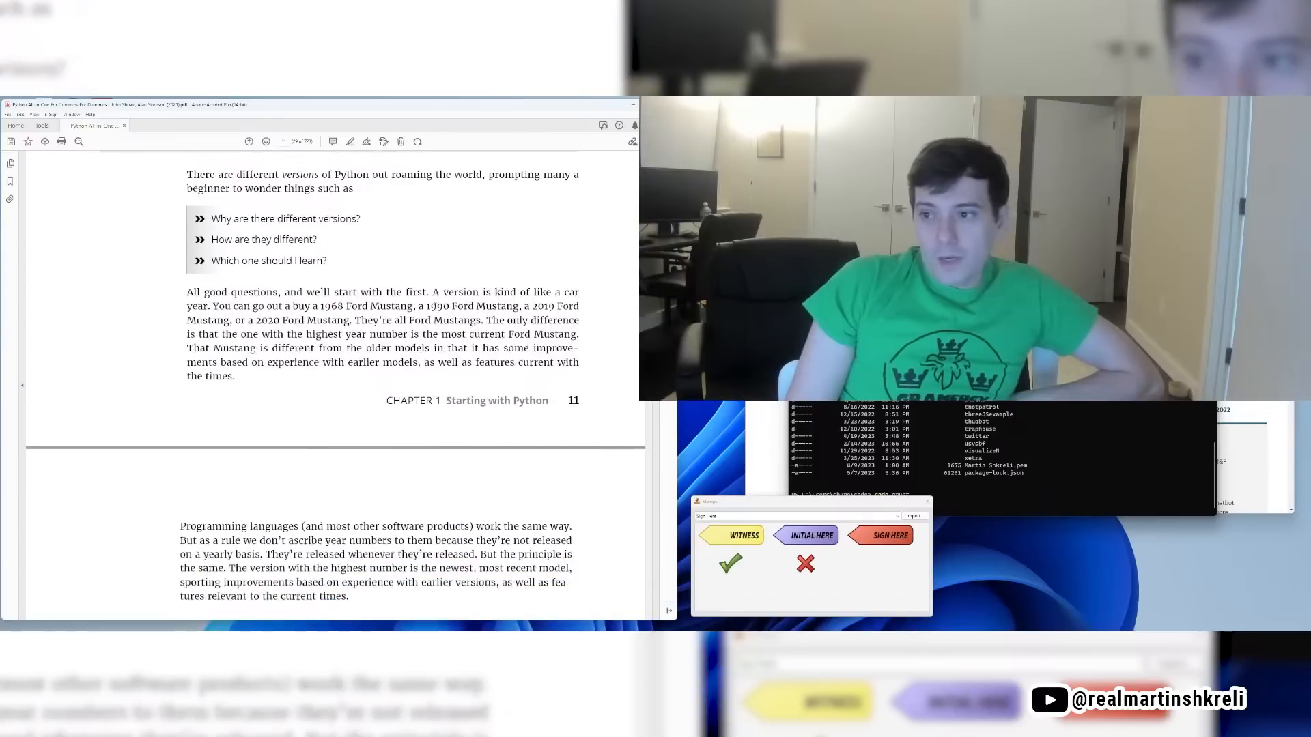
pyautogui.scroll(-3)
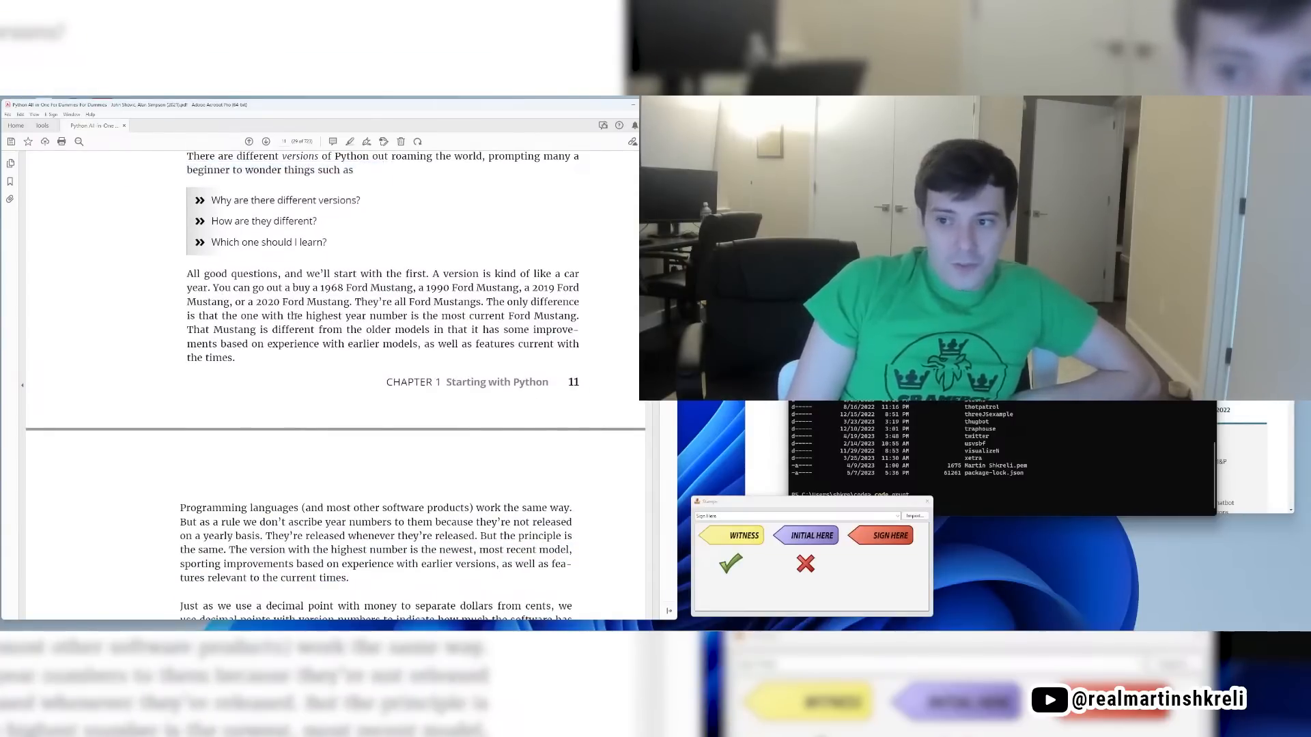
pyautogui.scroll(-3)
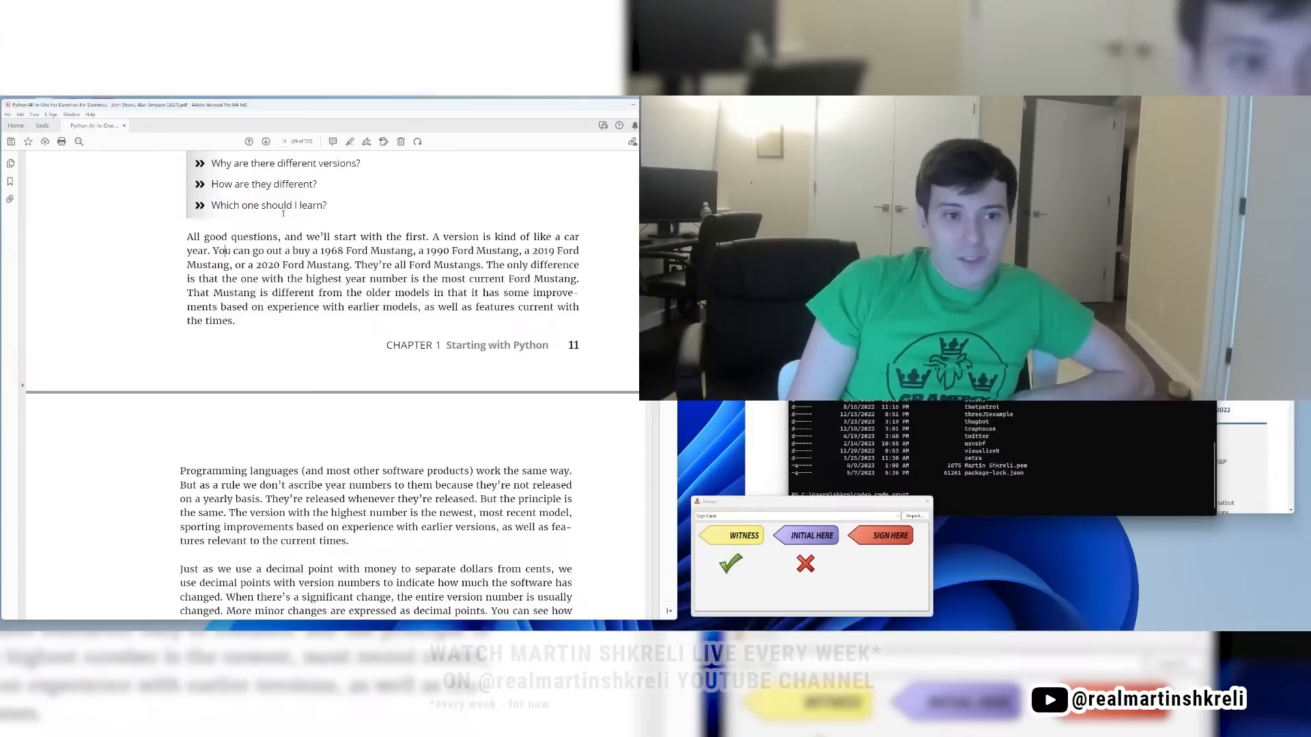
pyautogui.scroll(-3)
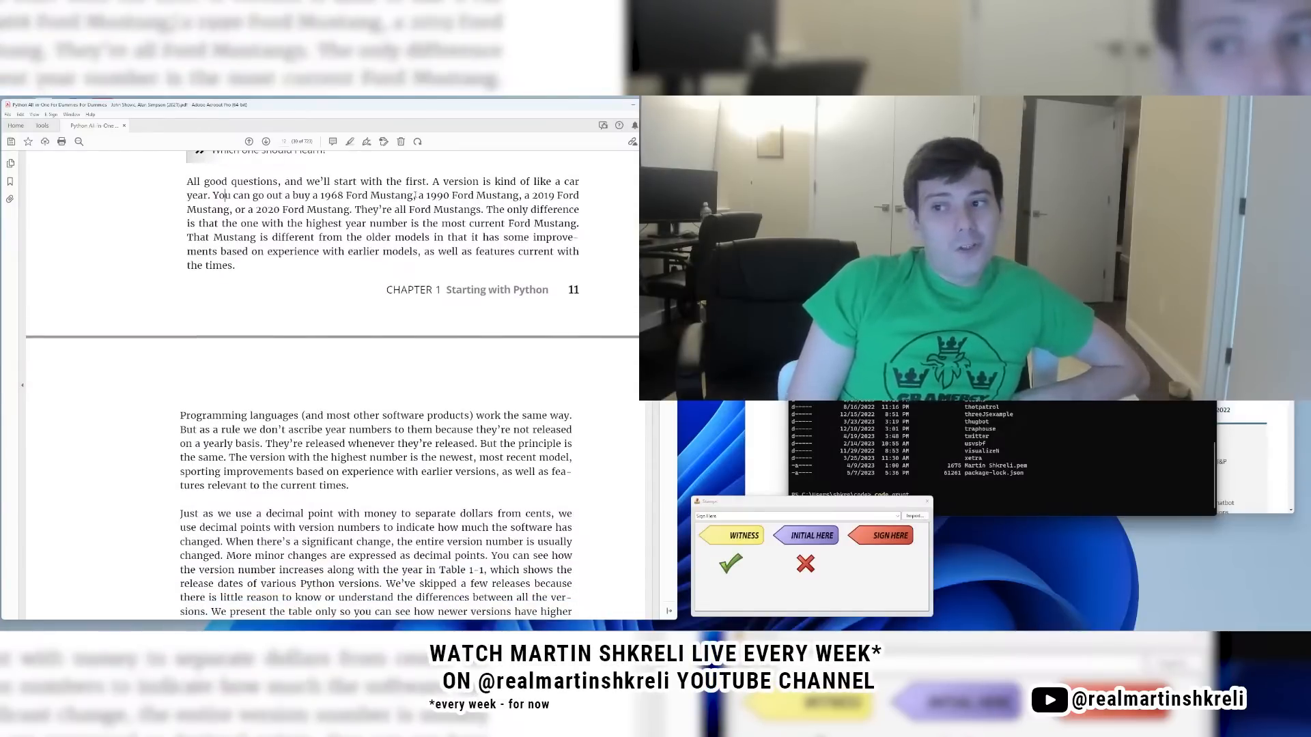
# Step: Mark the newest Ford Mustang sentences and stamp a checkmark at the bottom of page 11
pyautogui.moveTo(433, 180); pyautogui.dragTo(207, 264)
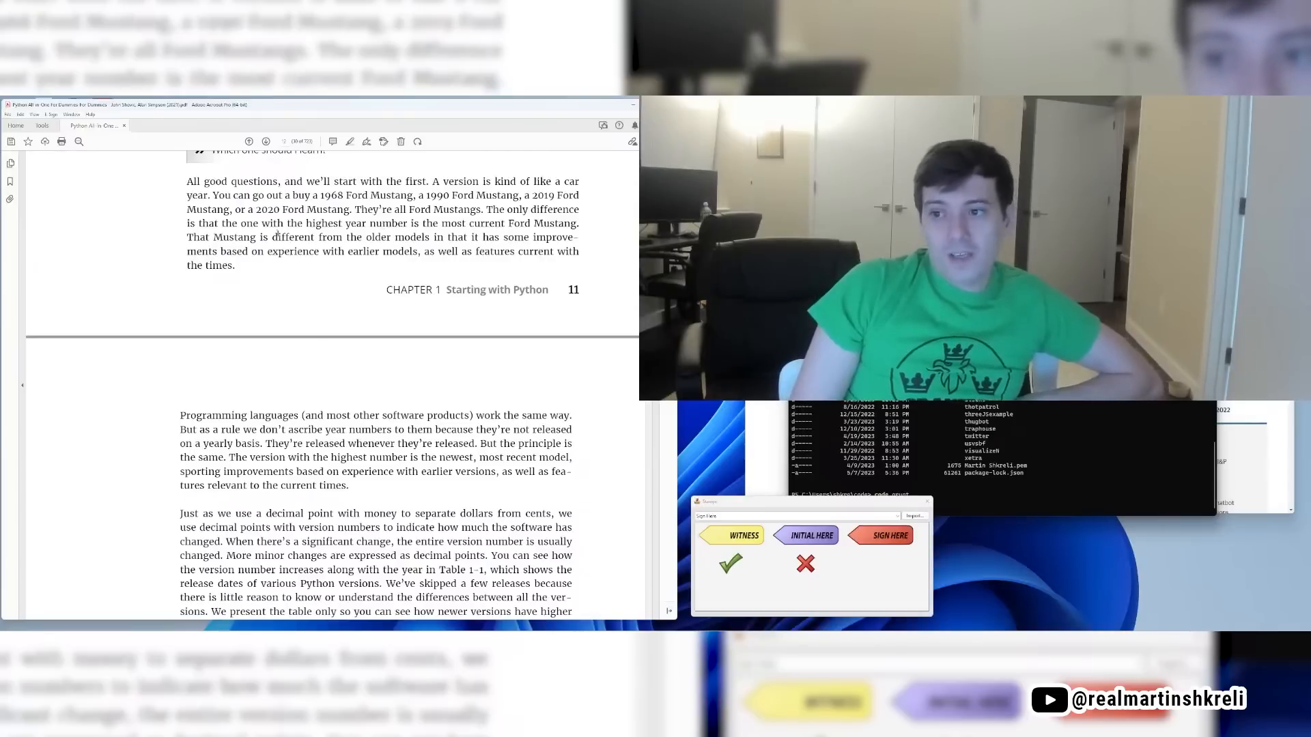
pyautogui.moveTo(199, 223); pyautogui.dragTo(366, 223)
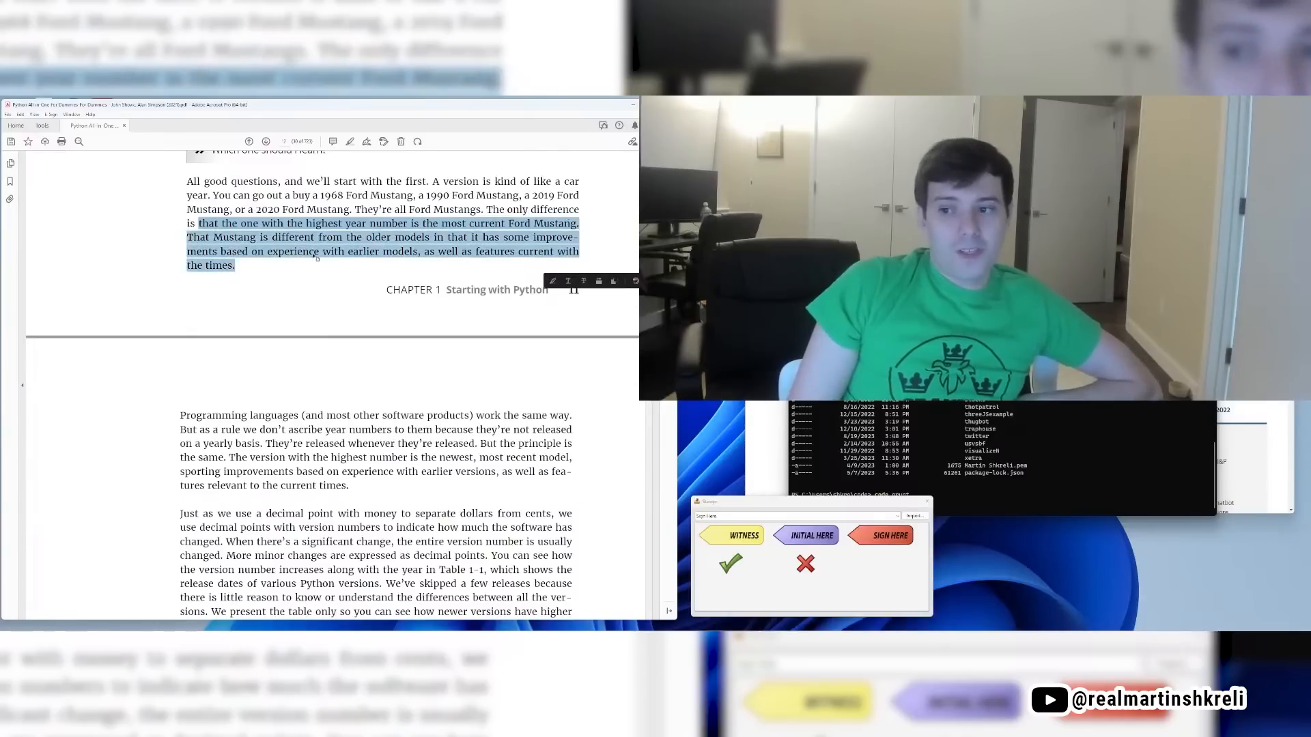
pyautogui.scroll(-3)
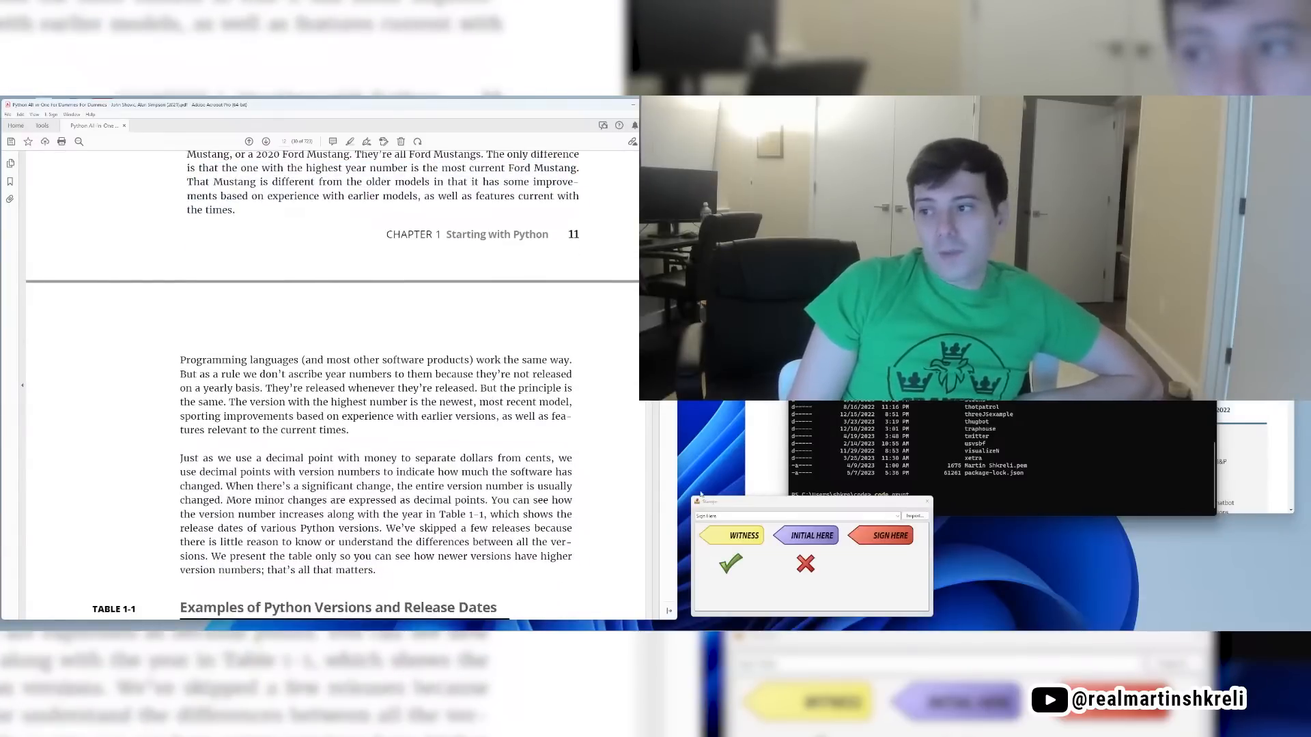
pyautogui.click(731, 564)
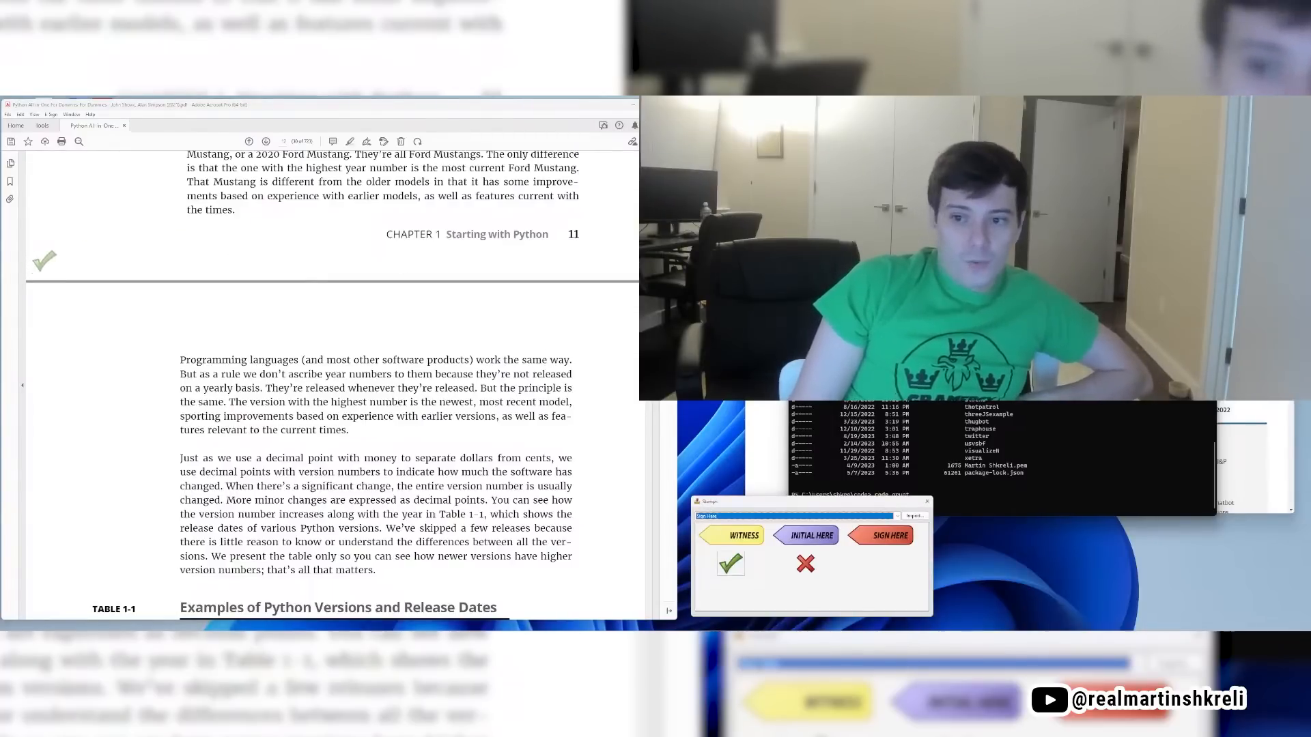
# Step: Mark the sentence about the newest version and scroll to Table 1-1
pyautogui.scroll(-3)
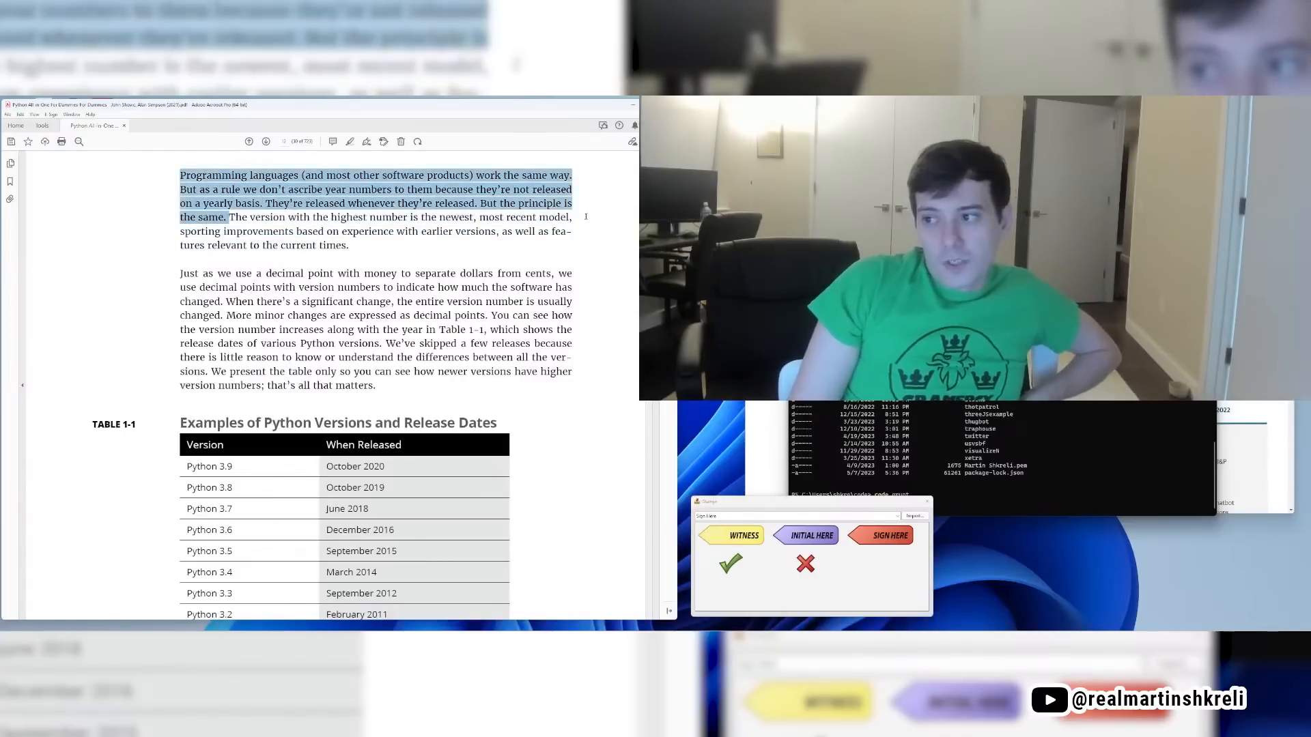
pyautogui.moveTo(228, 217); pyautogui.dragTo(339, 232)
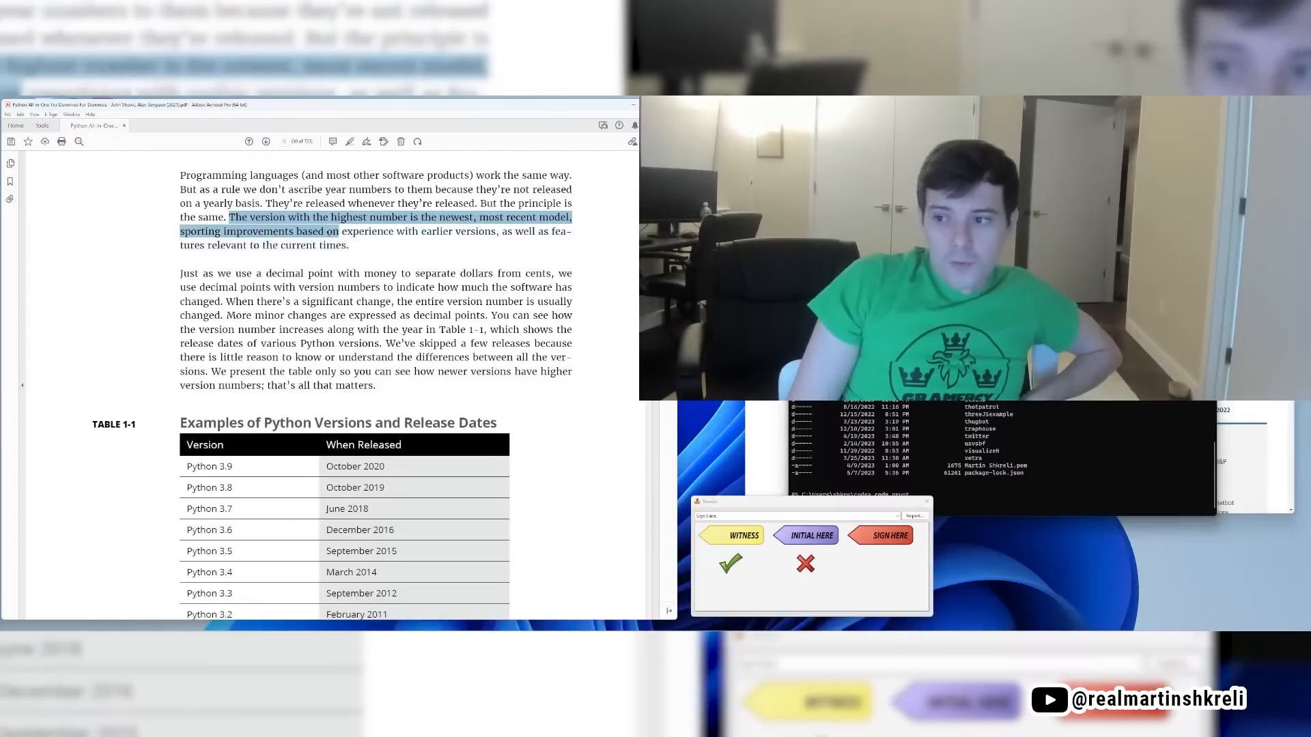
pyautogui.moveTo(339, 230); pyautogui.dragTo(347, 245)
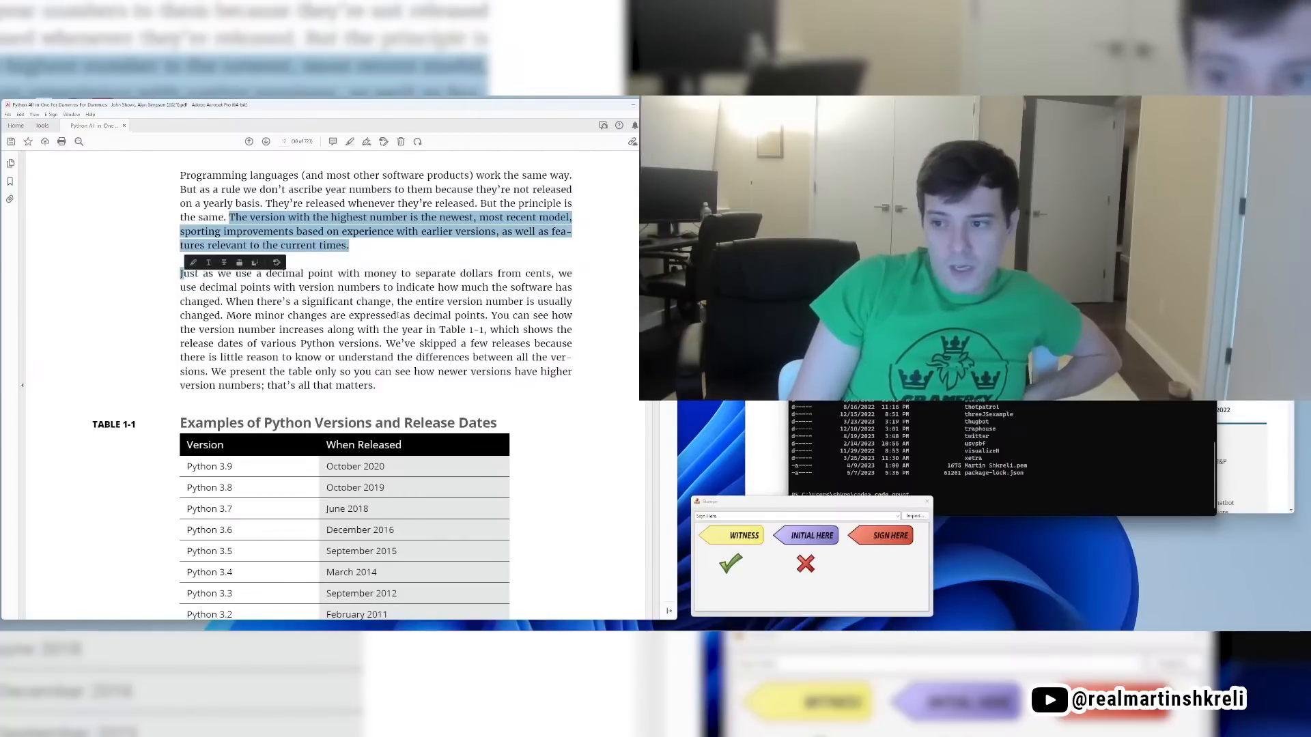
pyautogui.scroll(-3)
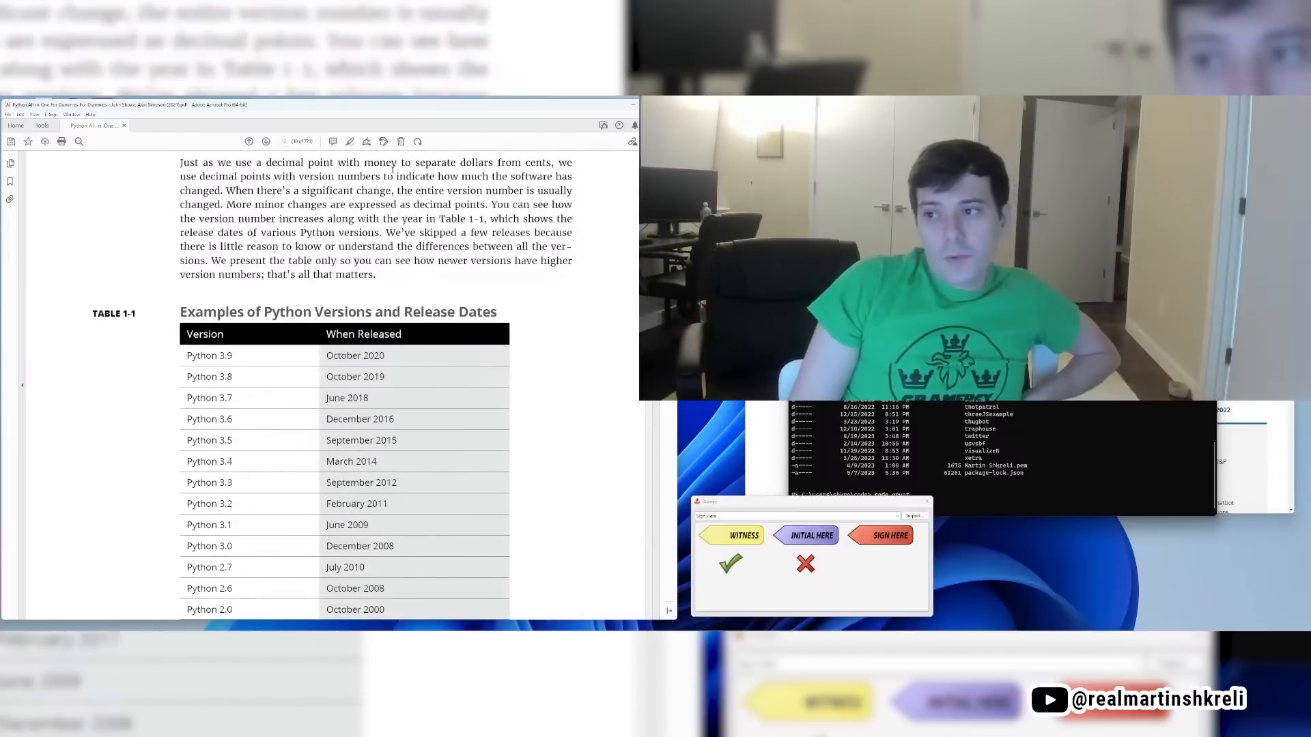
# Step: Mark the sentences pointing to Table 1-1, stamp page 12, and scroll to the version-overlap page
pyautogui.moveTo(338, 162); pyautogui.dragTo(197, 175)
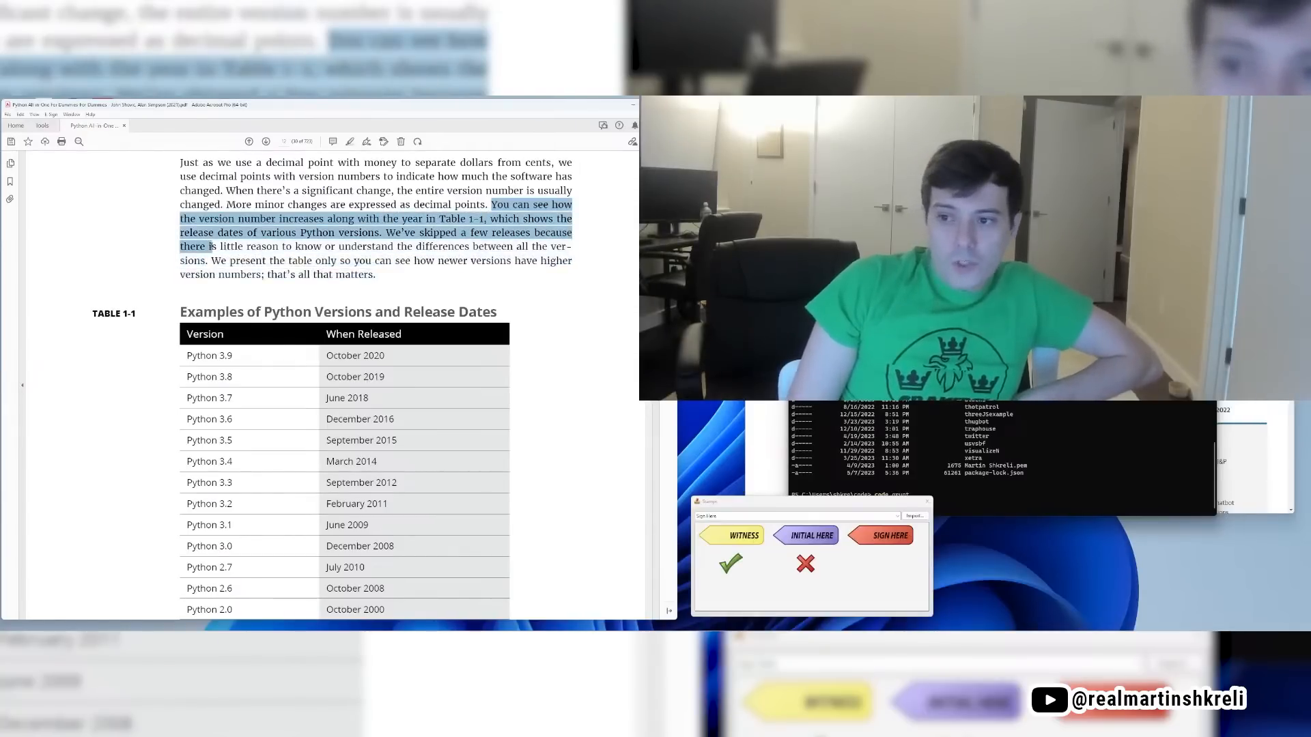
pyautogui.scroll(-3)
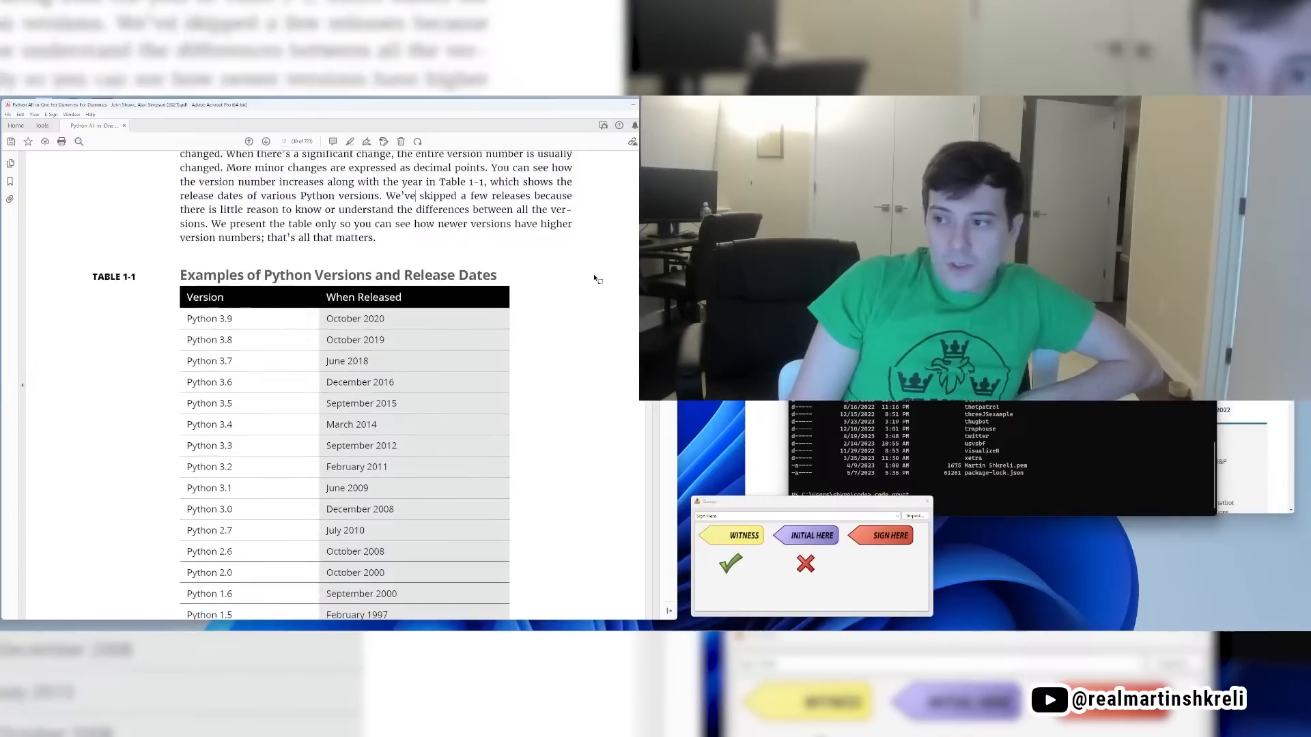
pyautogui.scroll(-3)
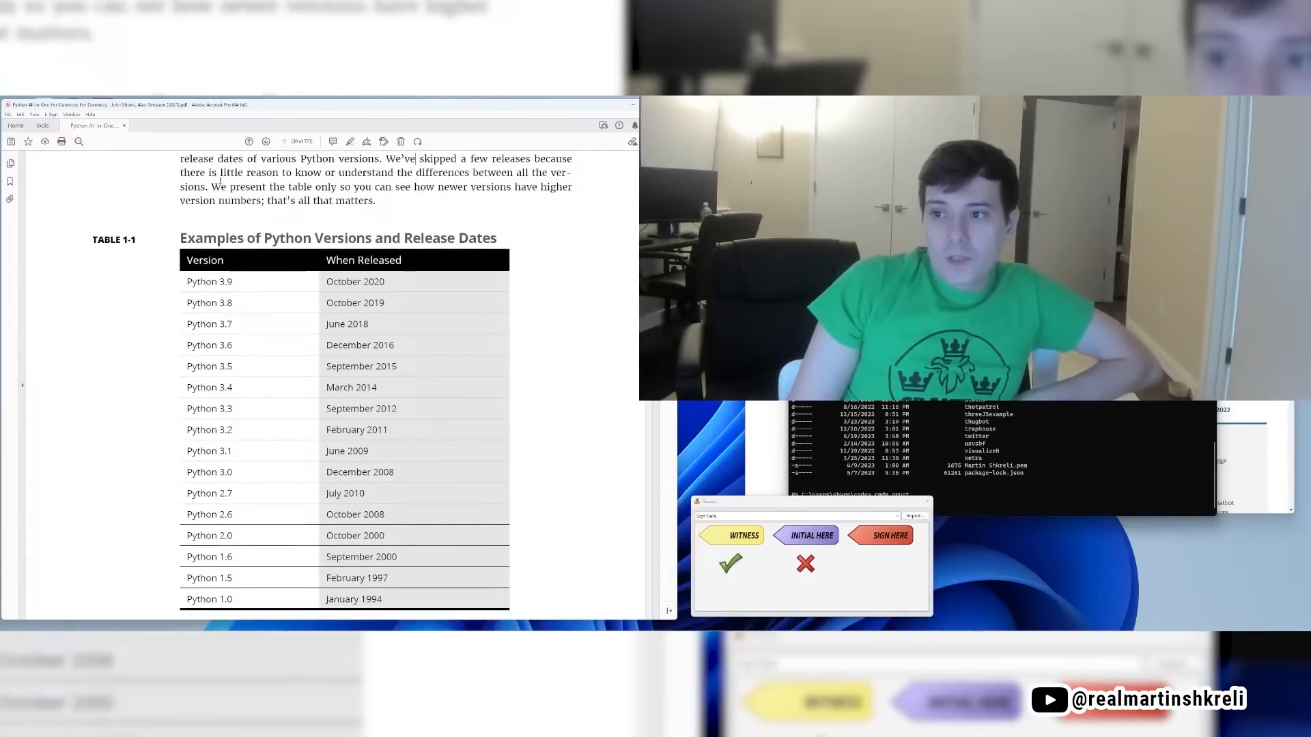
pyautogui.moveTo(180, 172); pyautogui.dragTo(225, 186)
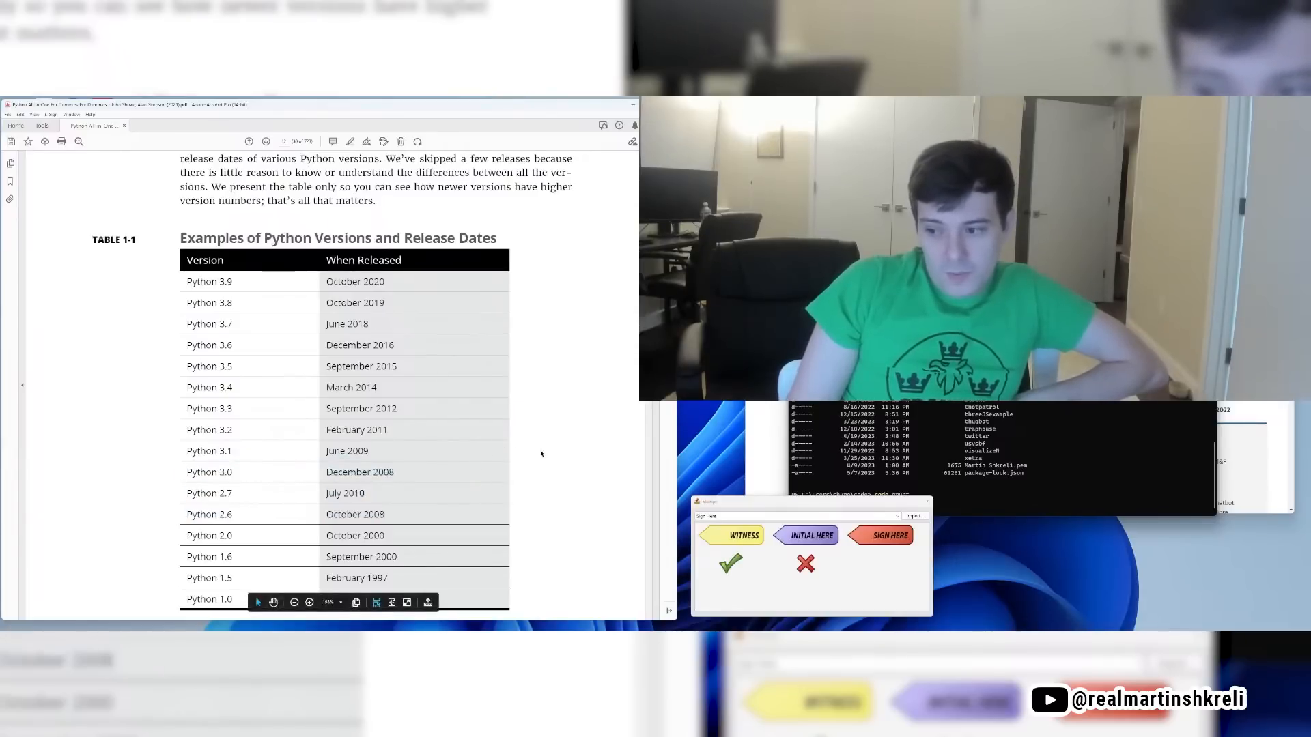
pyautogui.scroll(-3)
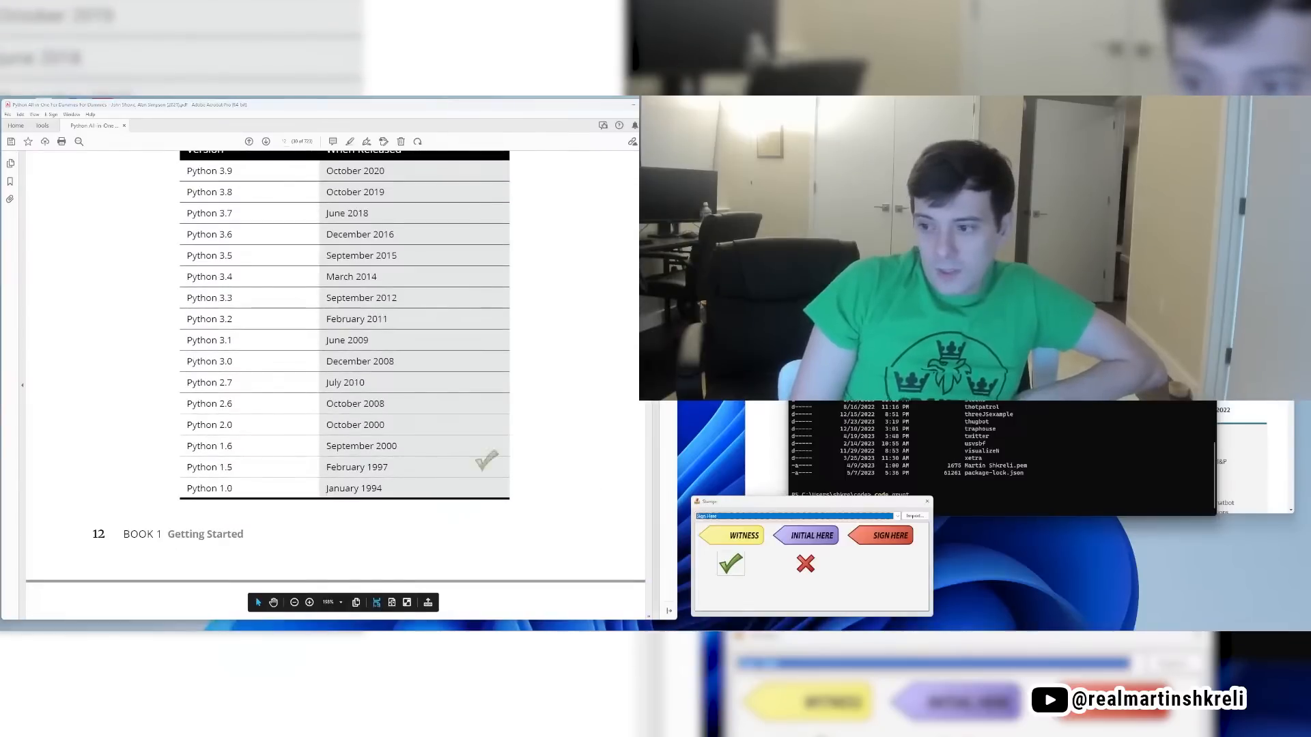
pyautogui.scroll(-3)
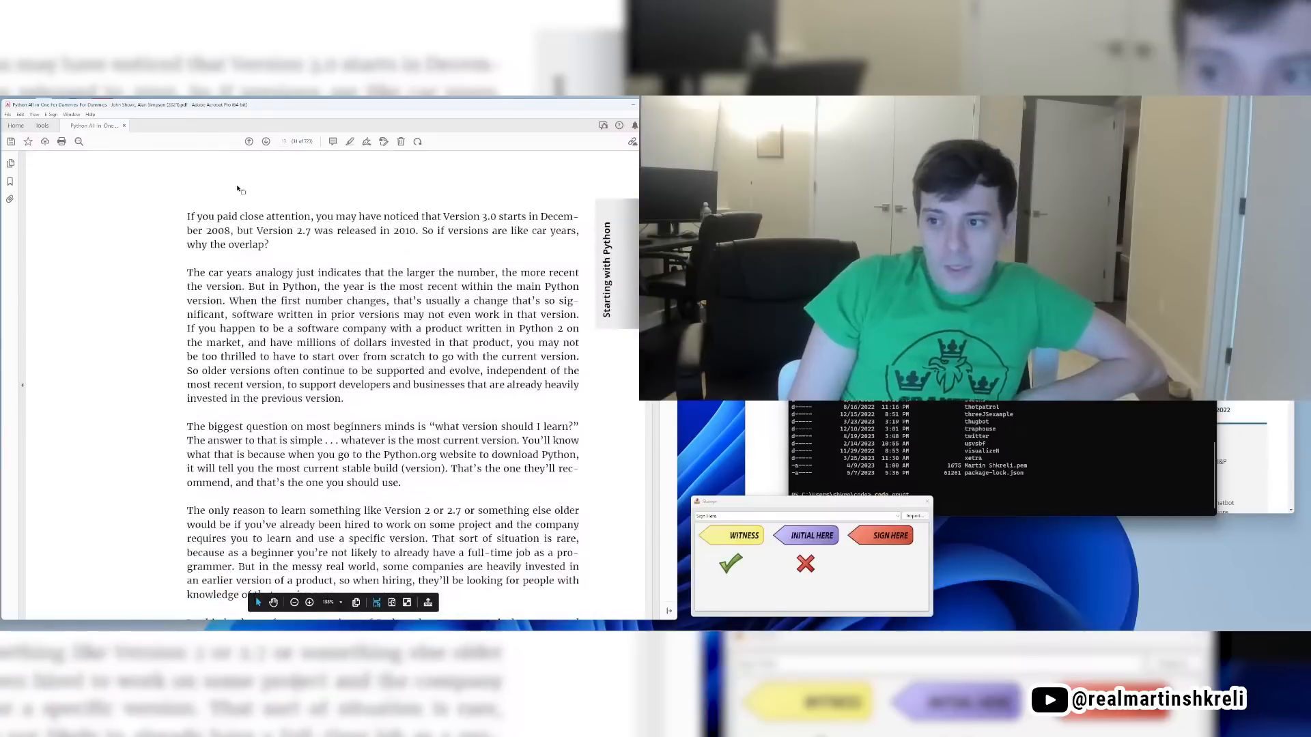
# Step: Mark the overlapping-versions question, car years analogy and Python 2 products sentence
pyautogui.moveTo(187, 217); pyautogui.dragTo(237, 230)
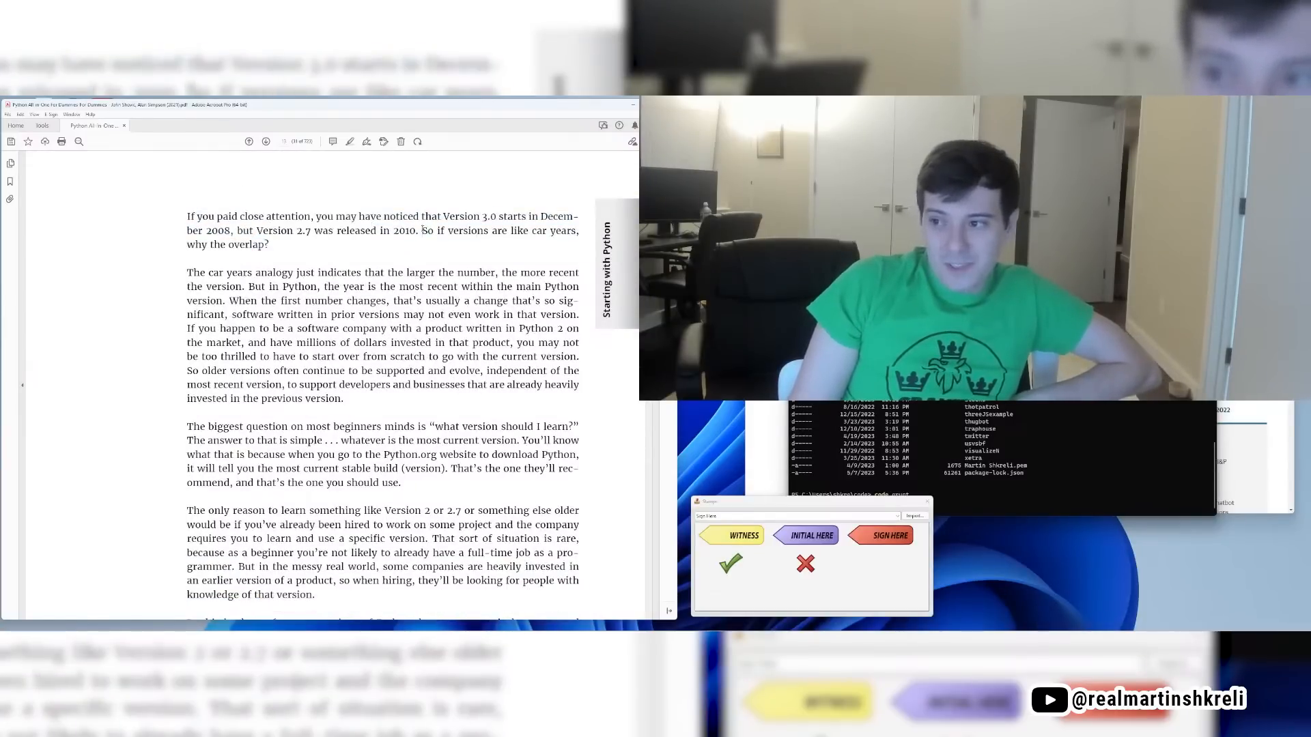
pyautogui.moveTo(422, 230); pyautogui.dragTo(269, 245)
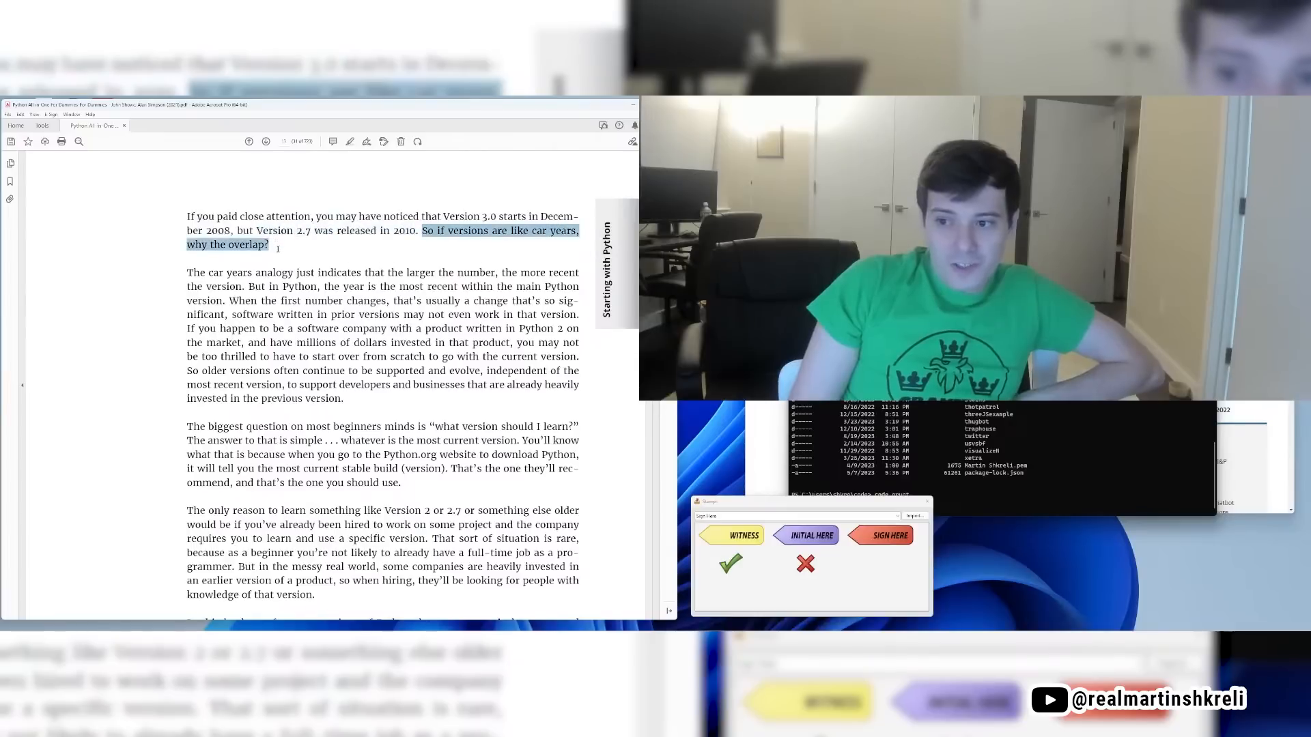
pyautogui.scroll(-3)
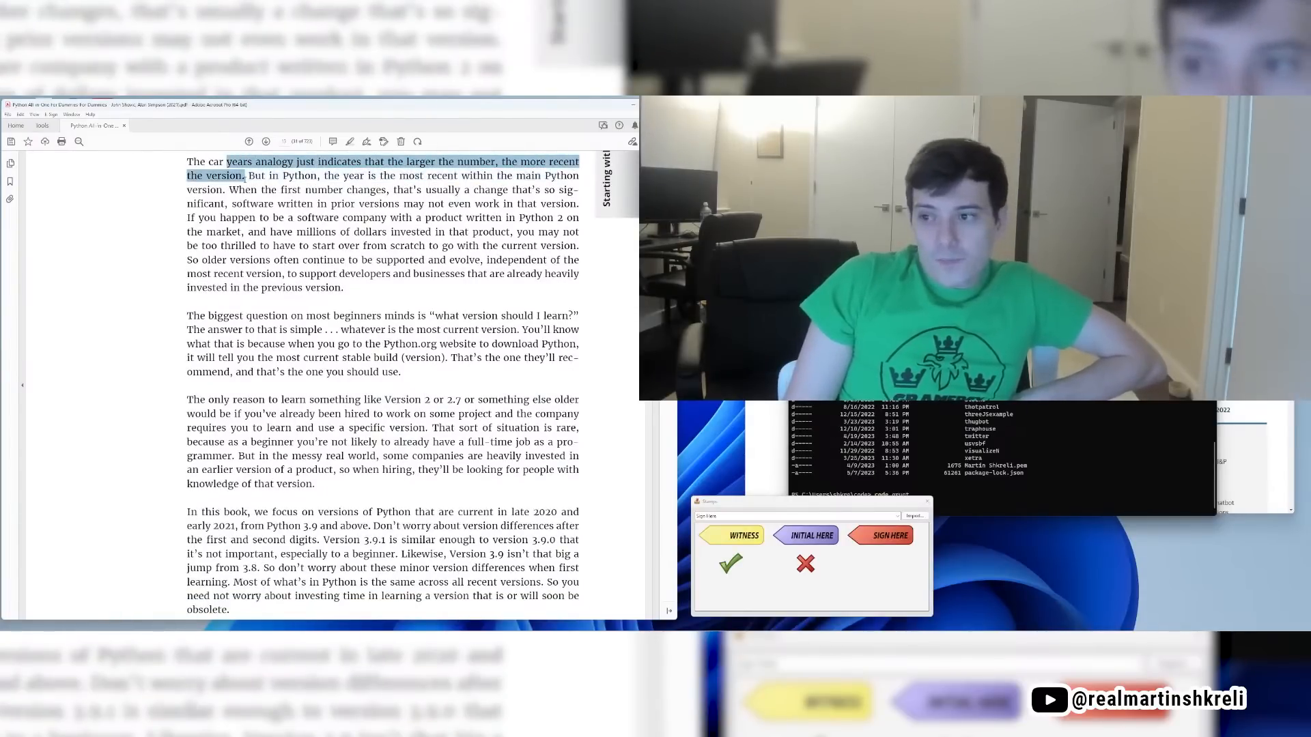
pyautogui.moveTo(247, 176); pyautogui.dragTo(226, 204)
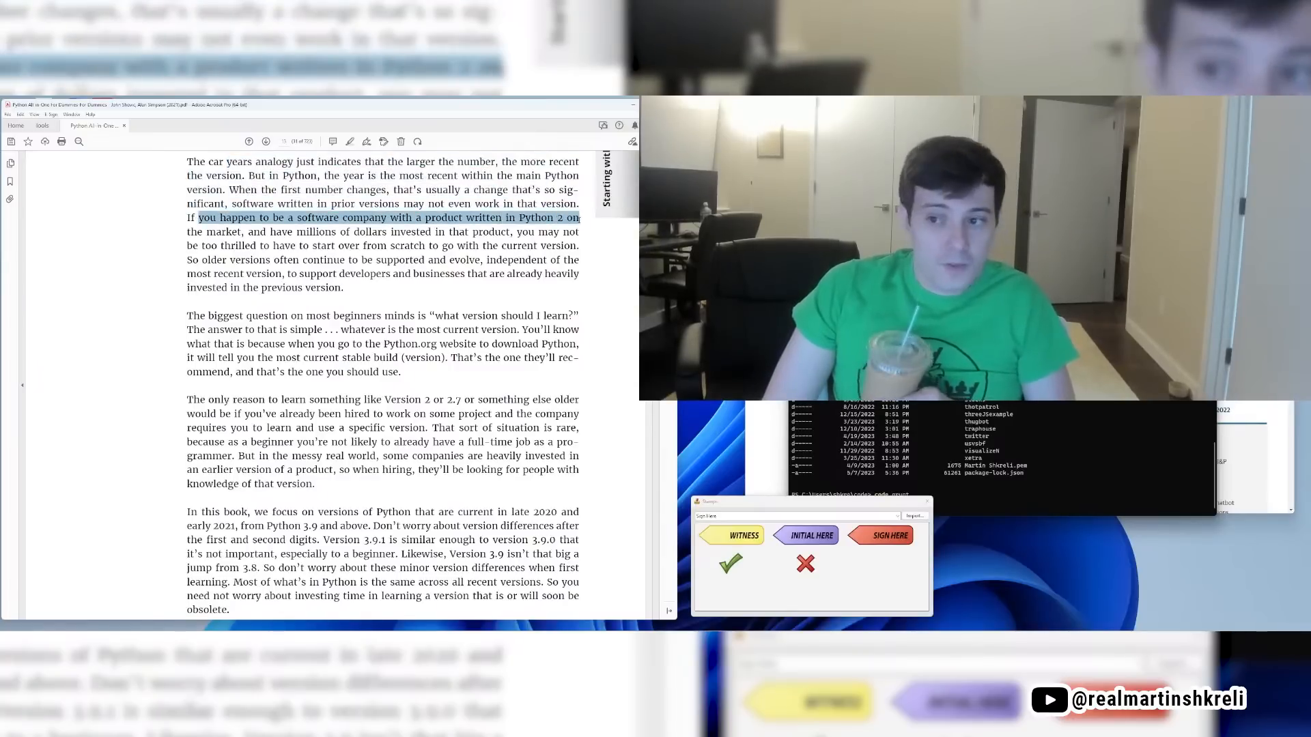
pyautogui.moveTo(198, 217); pyautogui.dragTo(575, 245)
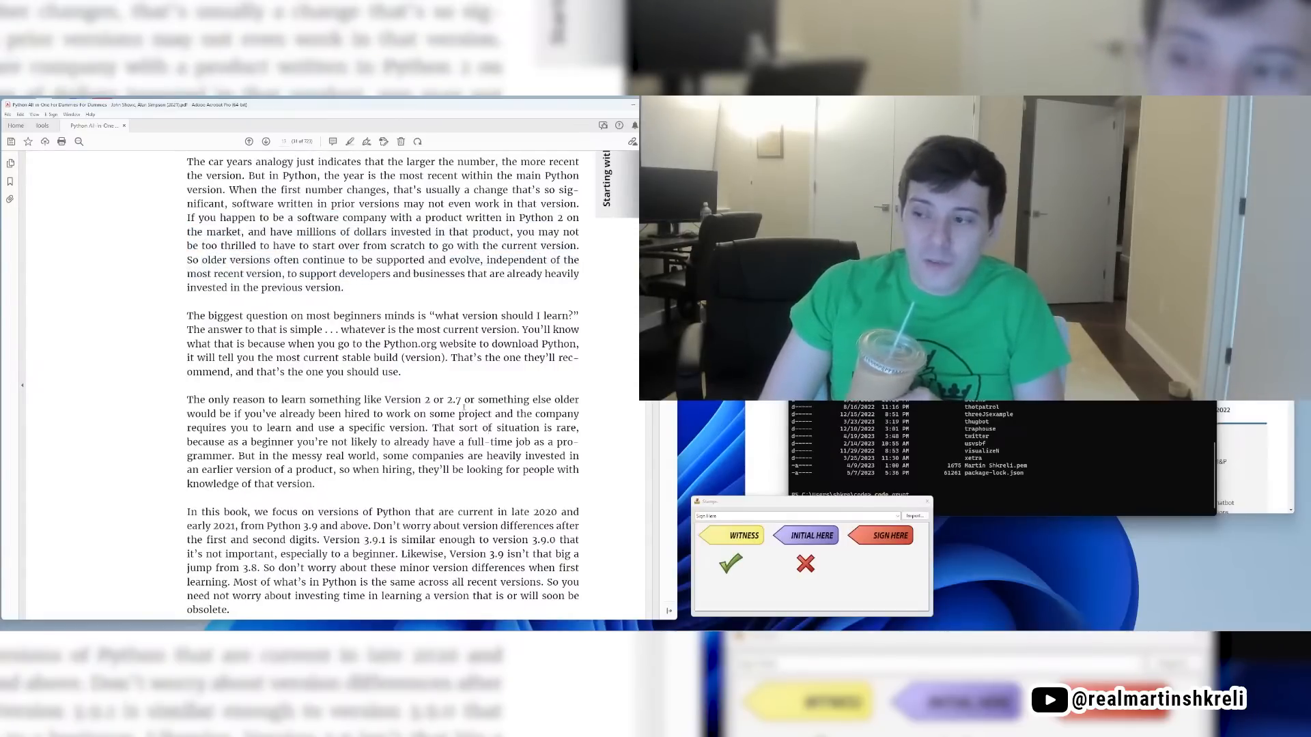
pyautogui.scroll(-3)
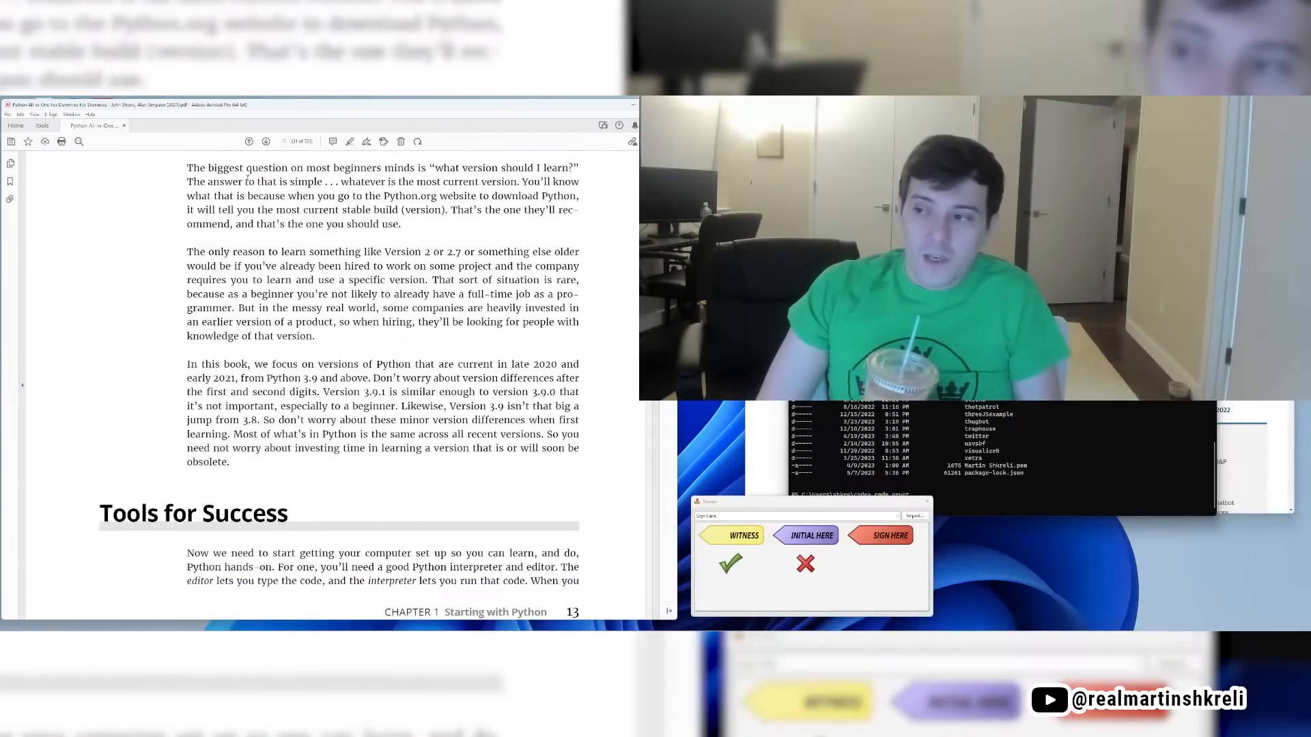
# Step: Mark the current-version recommendation, stamp page 13's end, and scroll to Introducing Anaconda and VS Code
pyautogui.moveTo(243, 181); pyautogui.dragTo(378, 182)
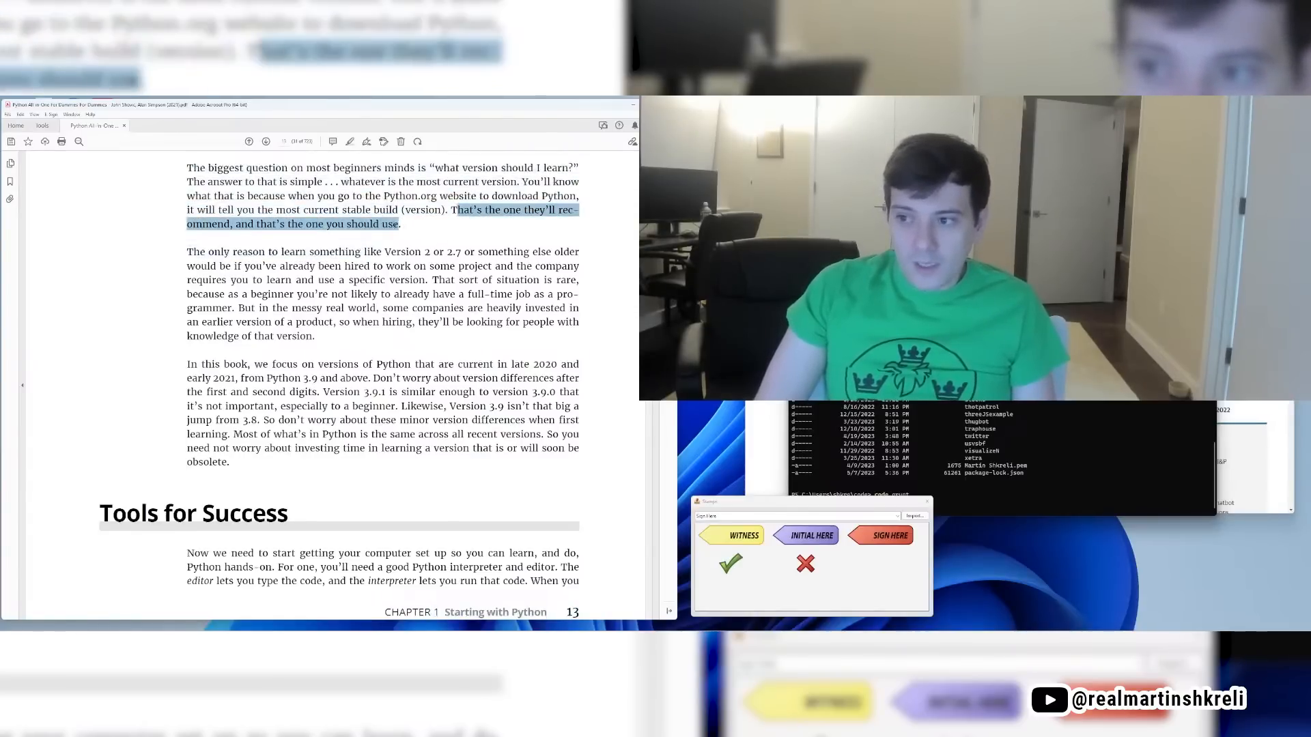
pyautogui.scroll(-3)
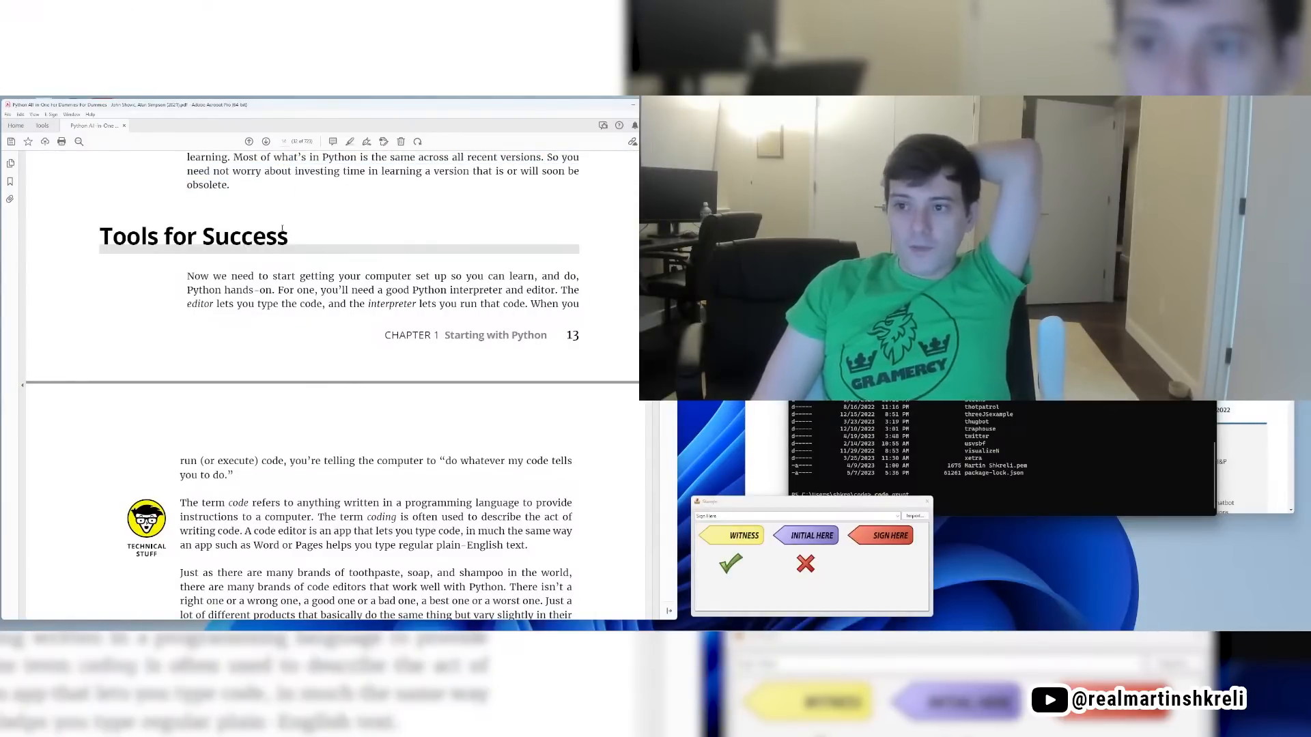
pyautogui.scroll(-3)
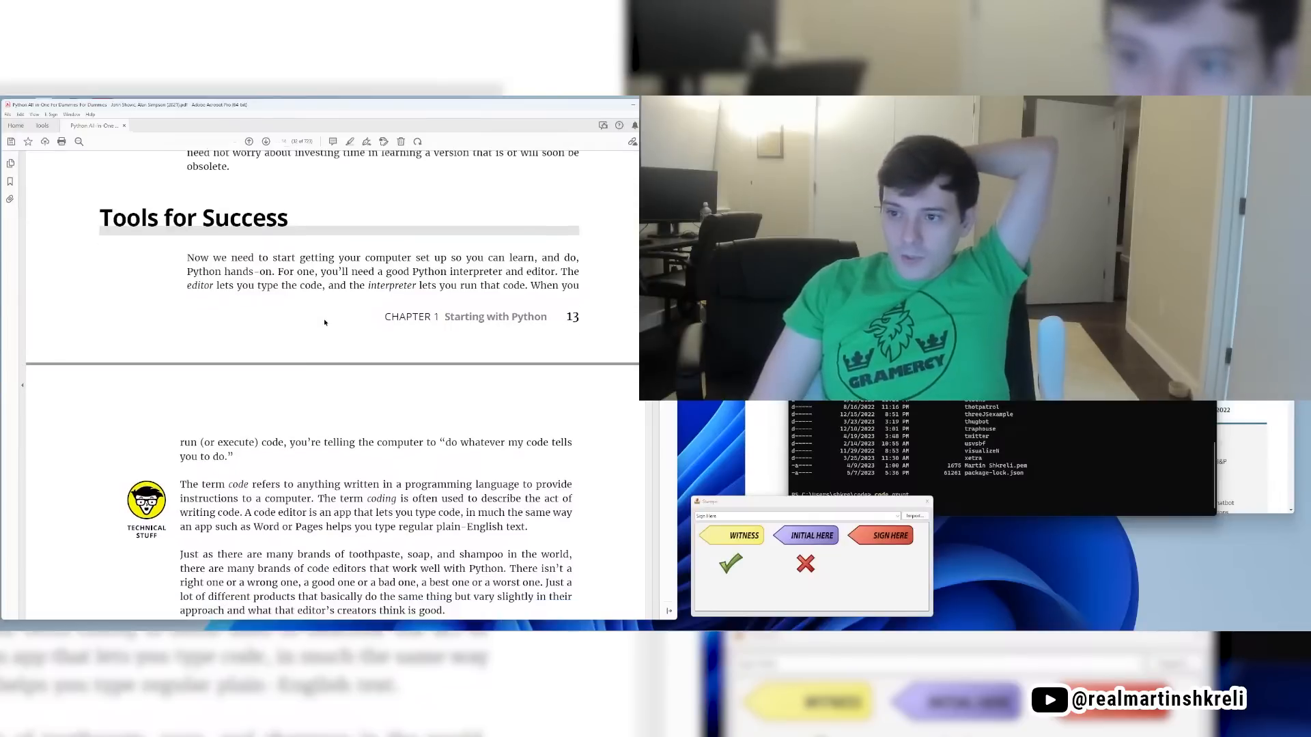
pyautogui.scroll(-3)
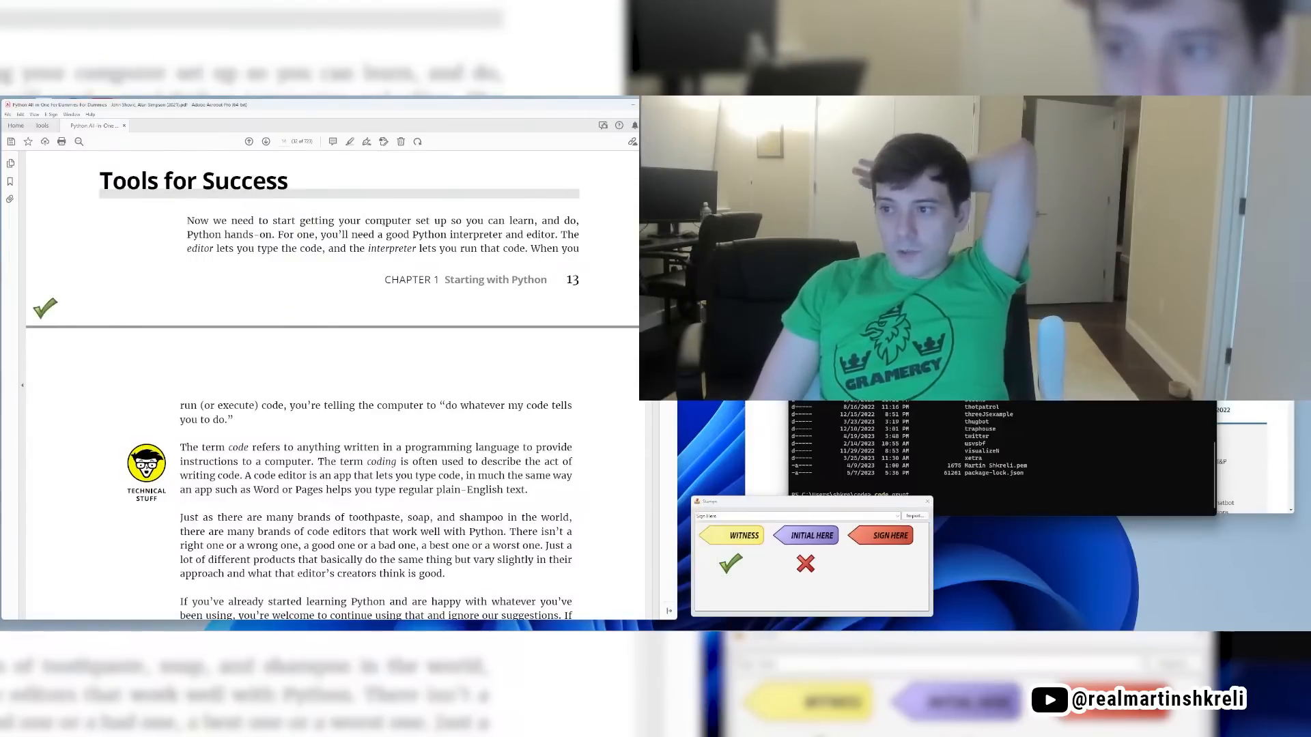
pyautogui.moveTo(529, 221); pyautogui.dragTo(222, 234)
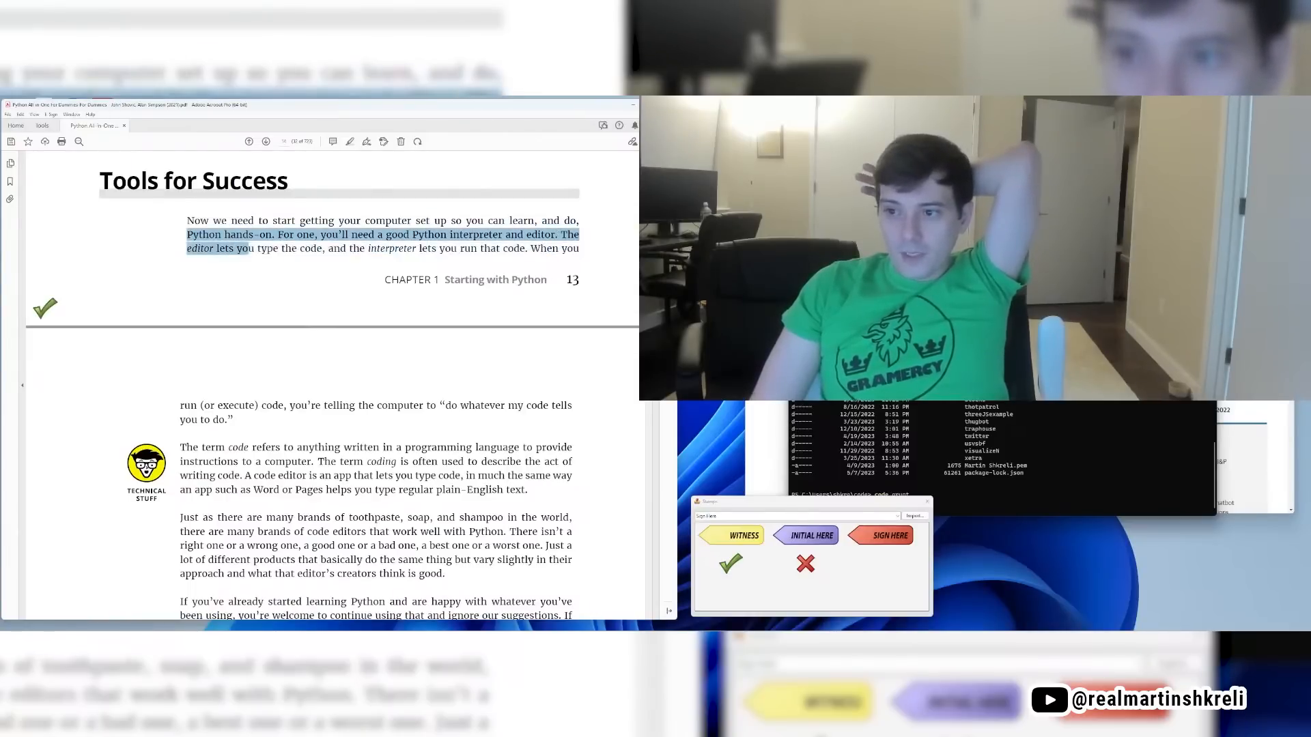
pyautogui.click(366, 369)
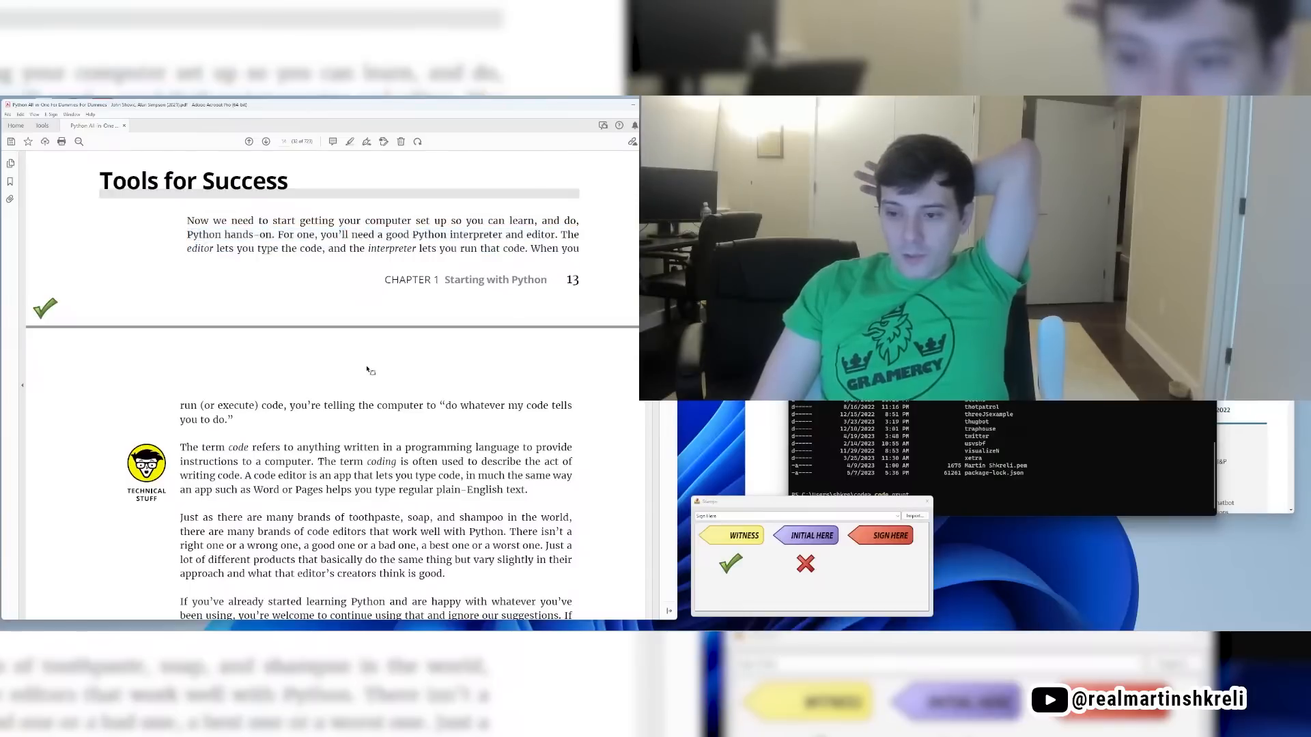
pyautogui.scroll(-3)
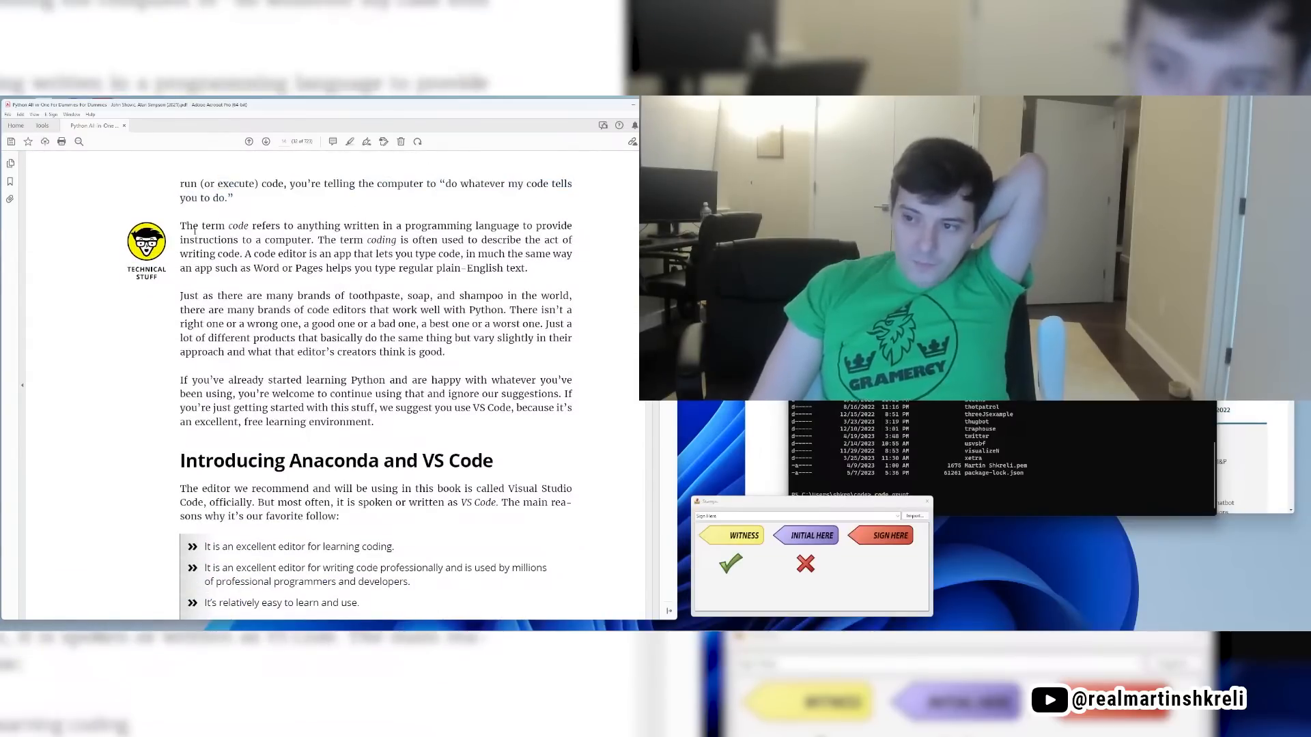
# Step: Select the sentences defining code, about many code editors, and suggesting VS Code
pyautogui.moveTo(197, 225); pyautogui.dragTo(533, 254)
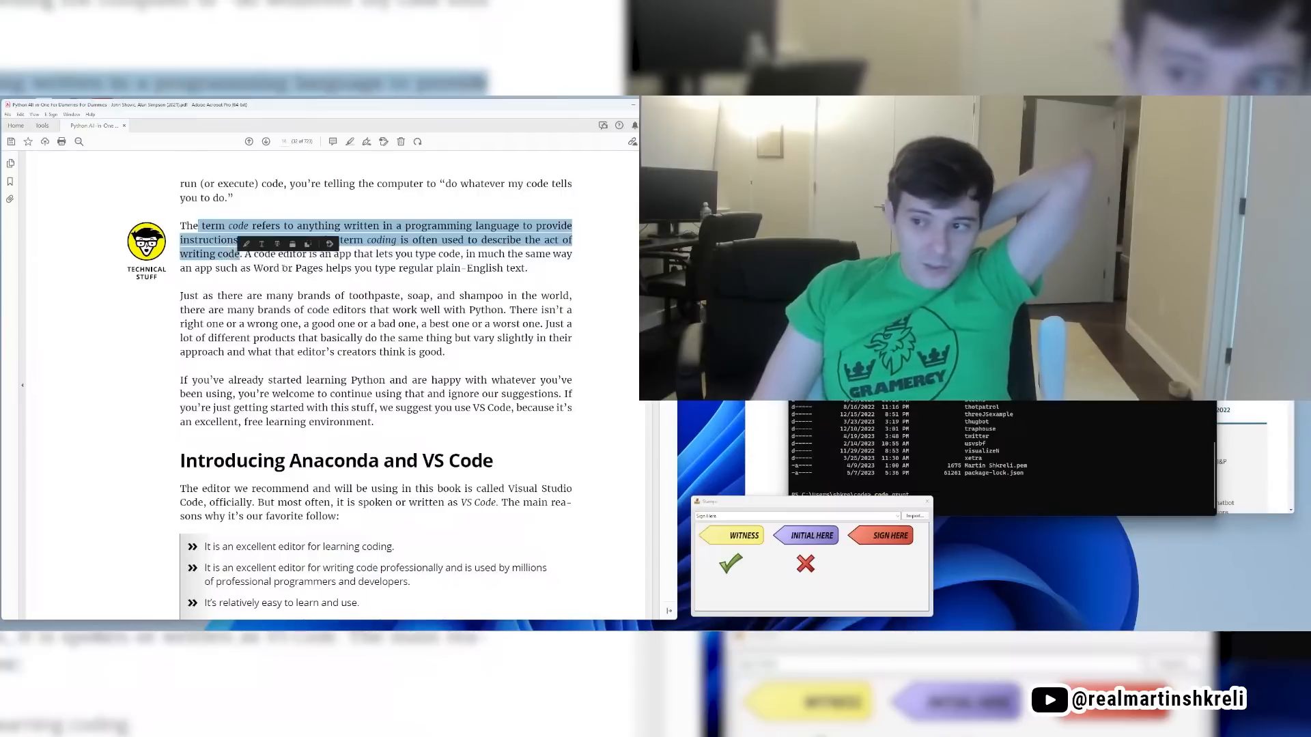
pyautogui.moveTo(247, 253); pyautogui.dragTo(528, 267)
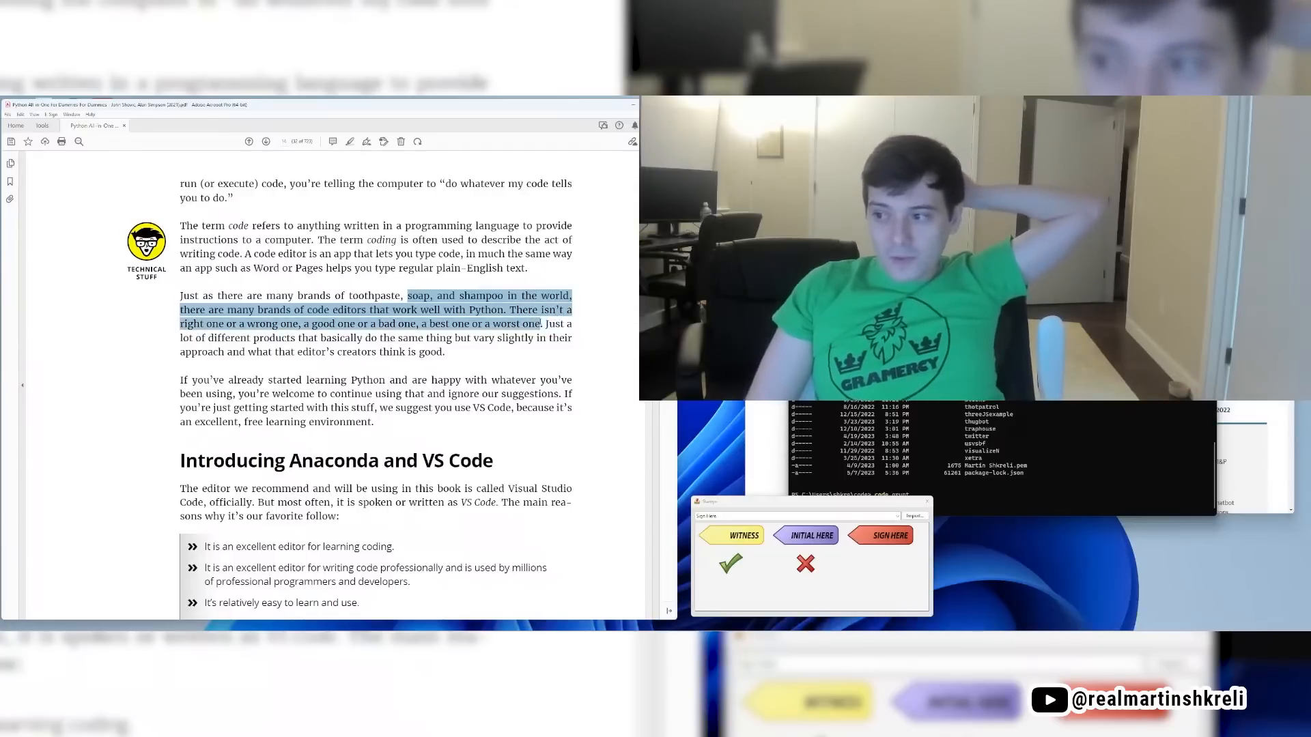
pyautogui.scroll(-3)
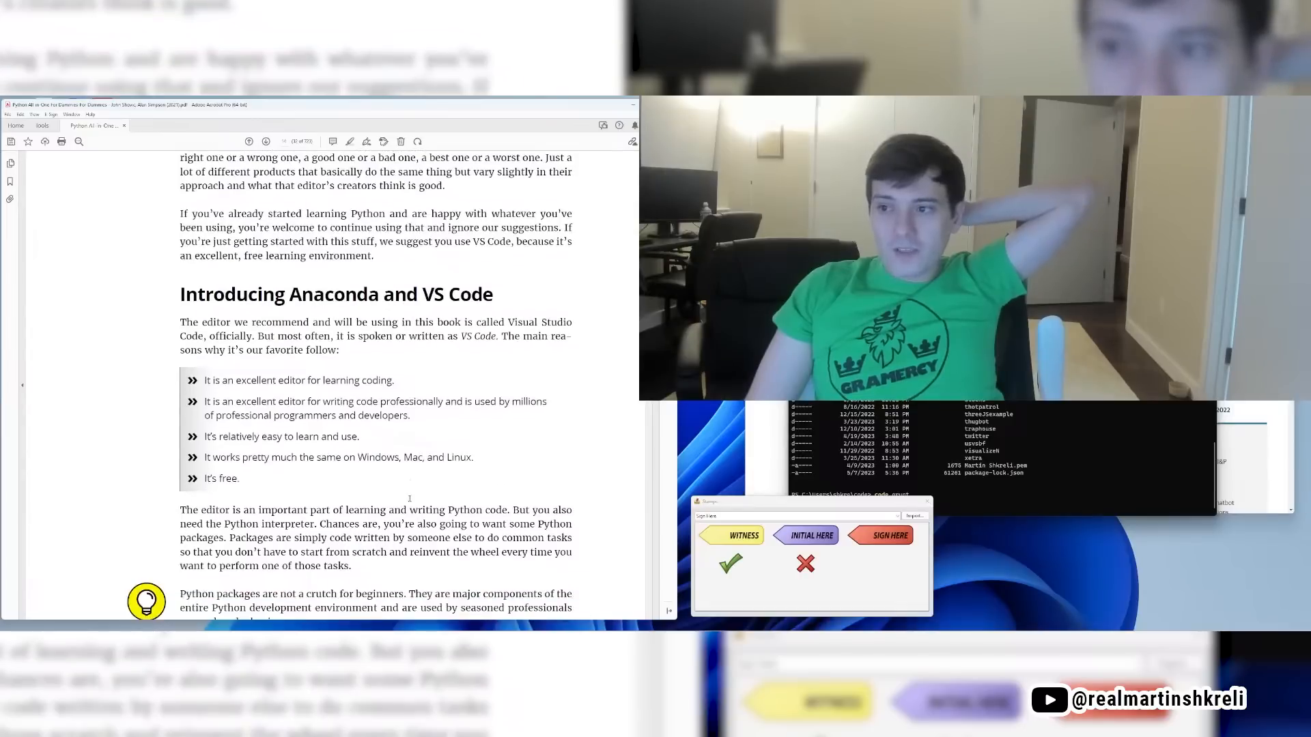
pyautogui.scroll(-3)
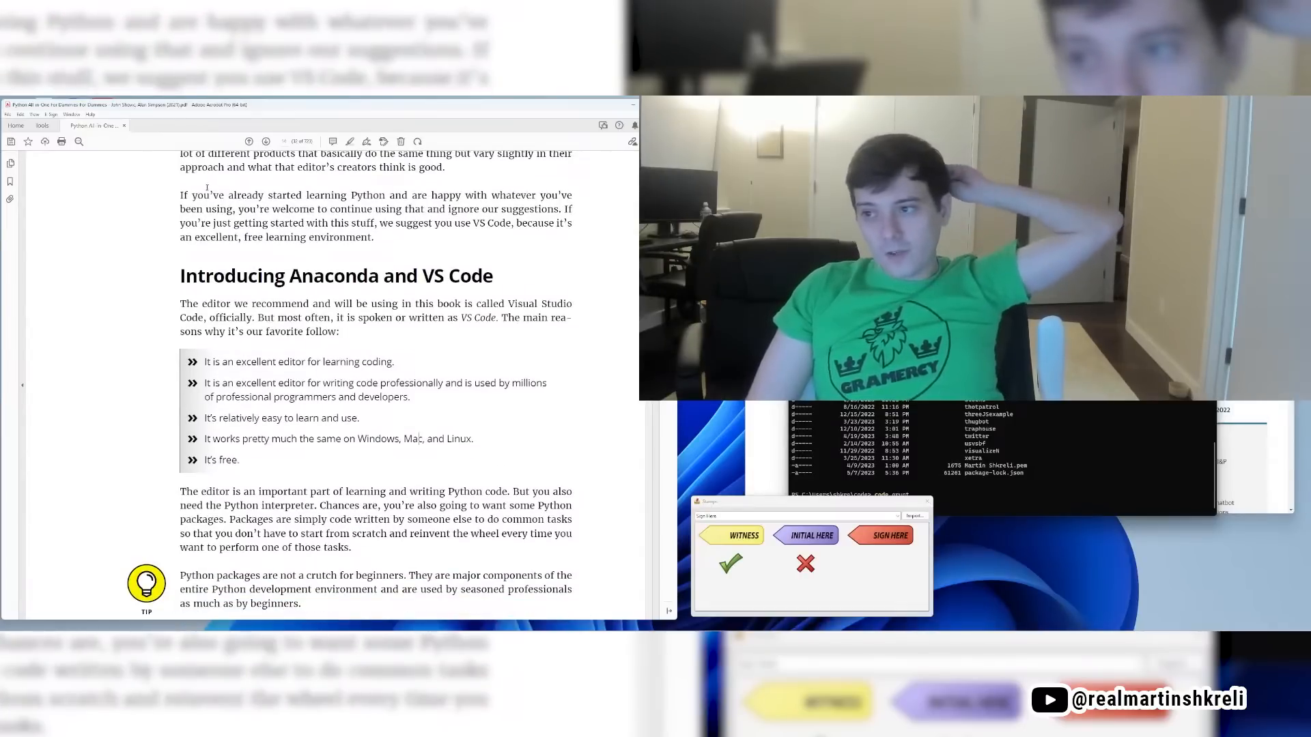
pyautogui.moveTo(189, 195); pyautogui.dragTo(375, 242)
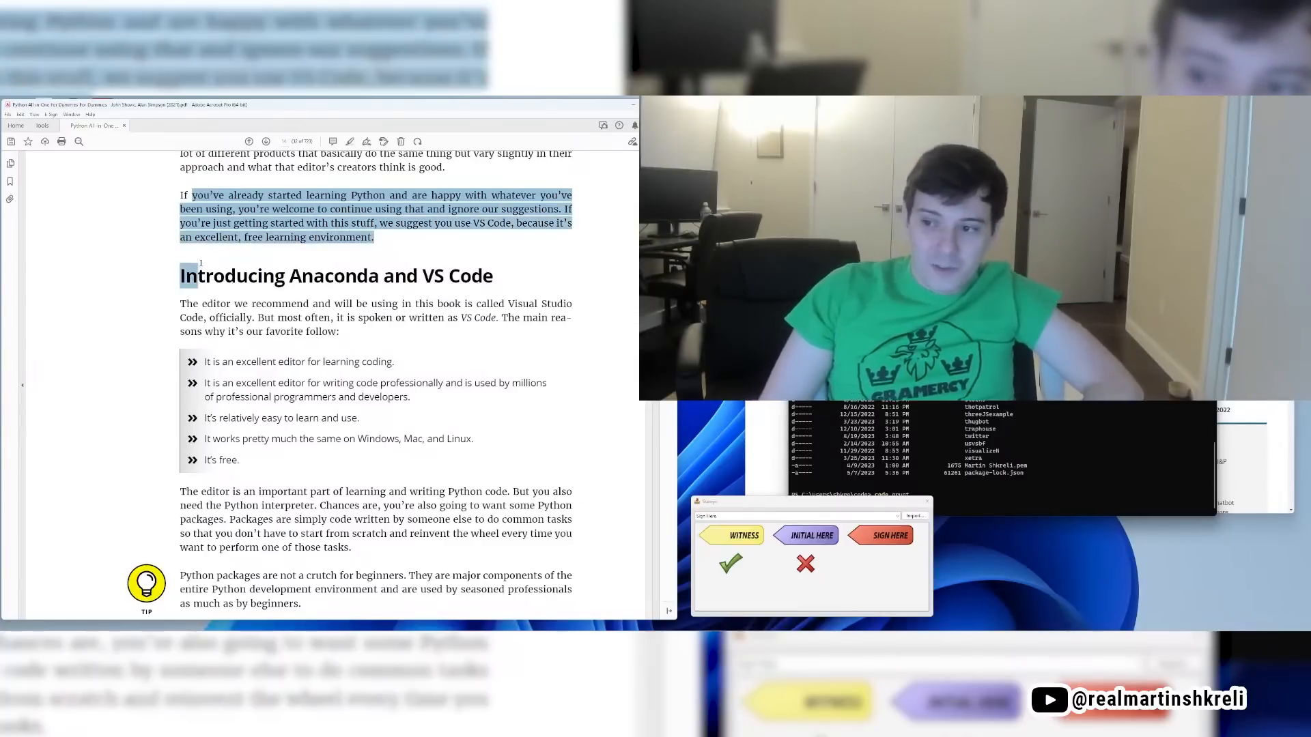
pyautogui.scroll(-3)
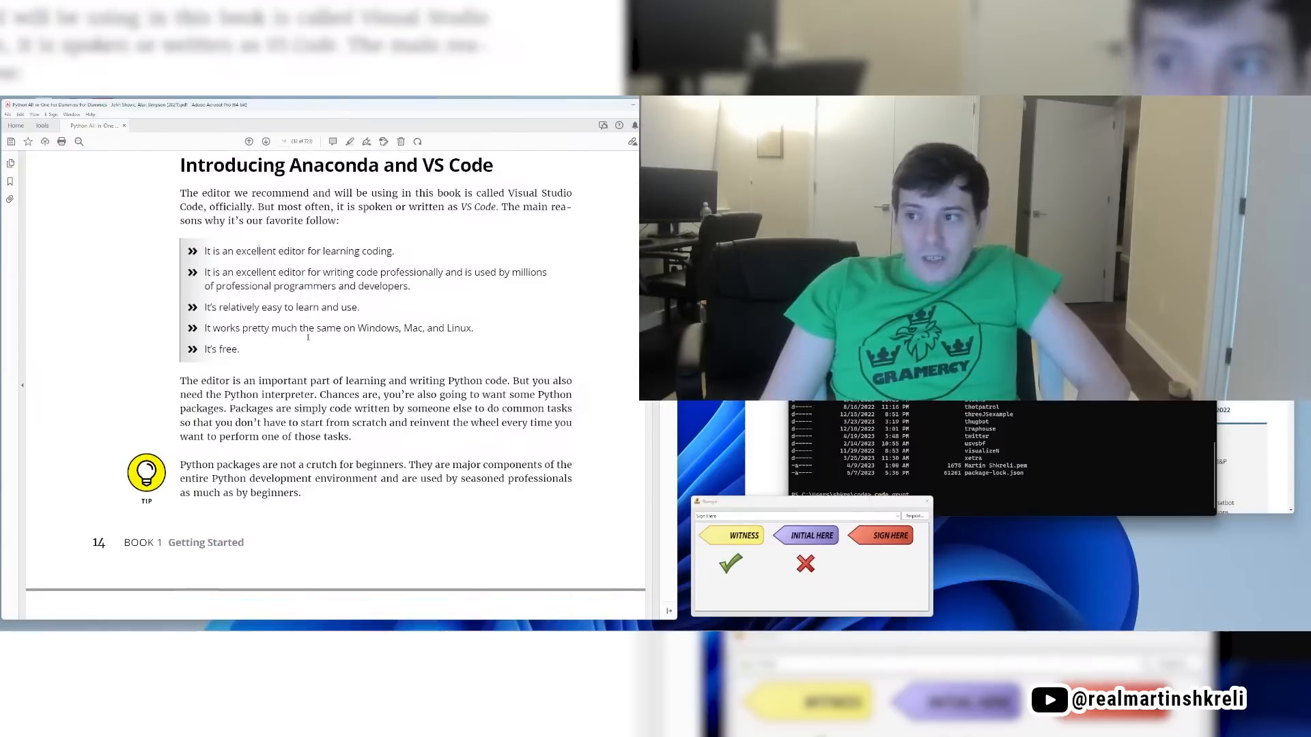
# Step: Select the last VS Code reasons on page 14 and scroll onto page 15
pyautogui.moveTo(180, 193); pyautogui.dragTo(341, 192)
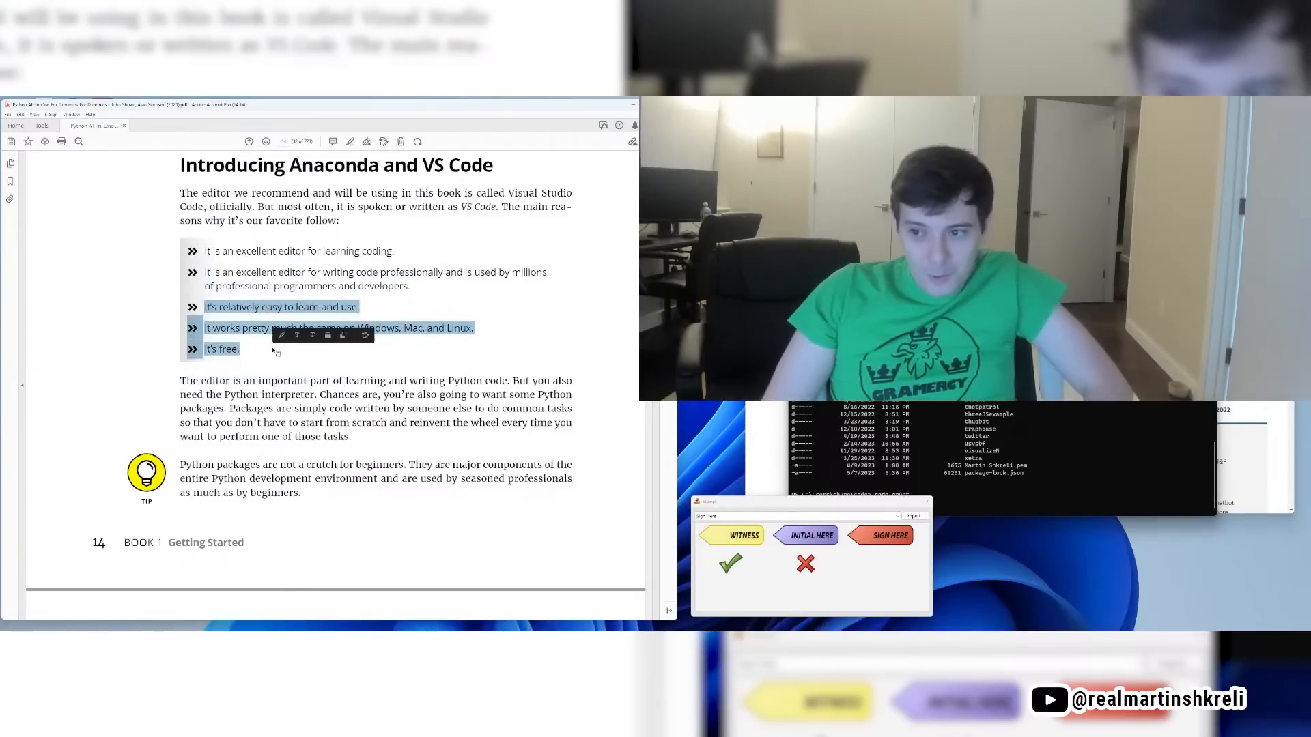
pyautogui.scroll(-3)
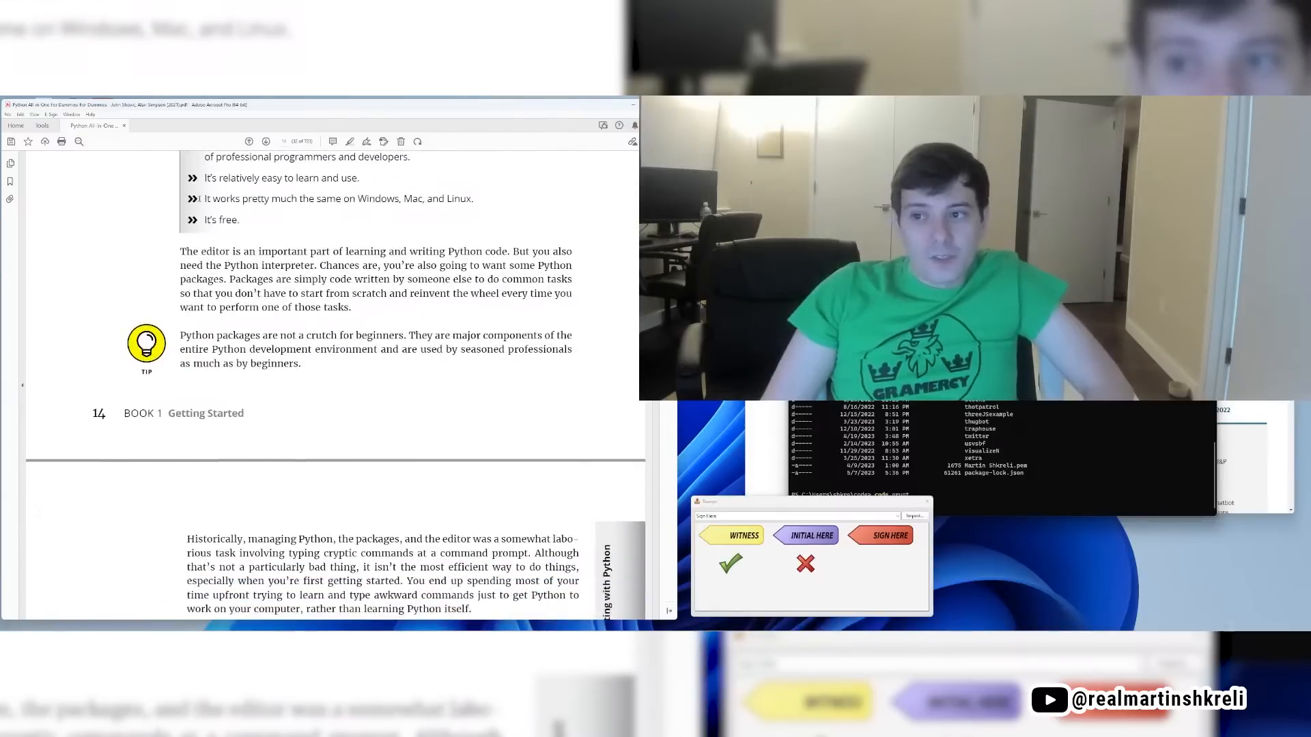
pyautogui.scroll(-3)
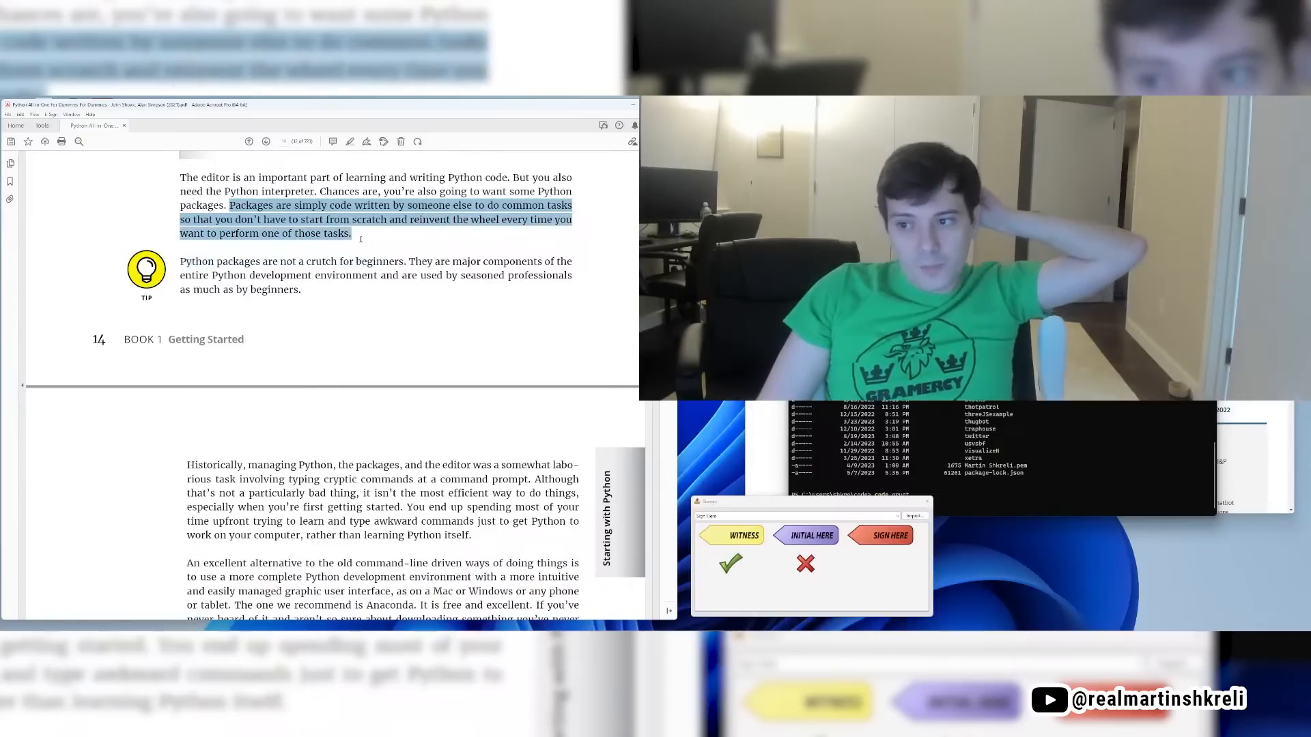
pyautogui.scroll(-3)
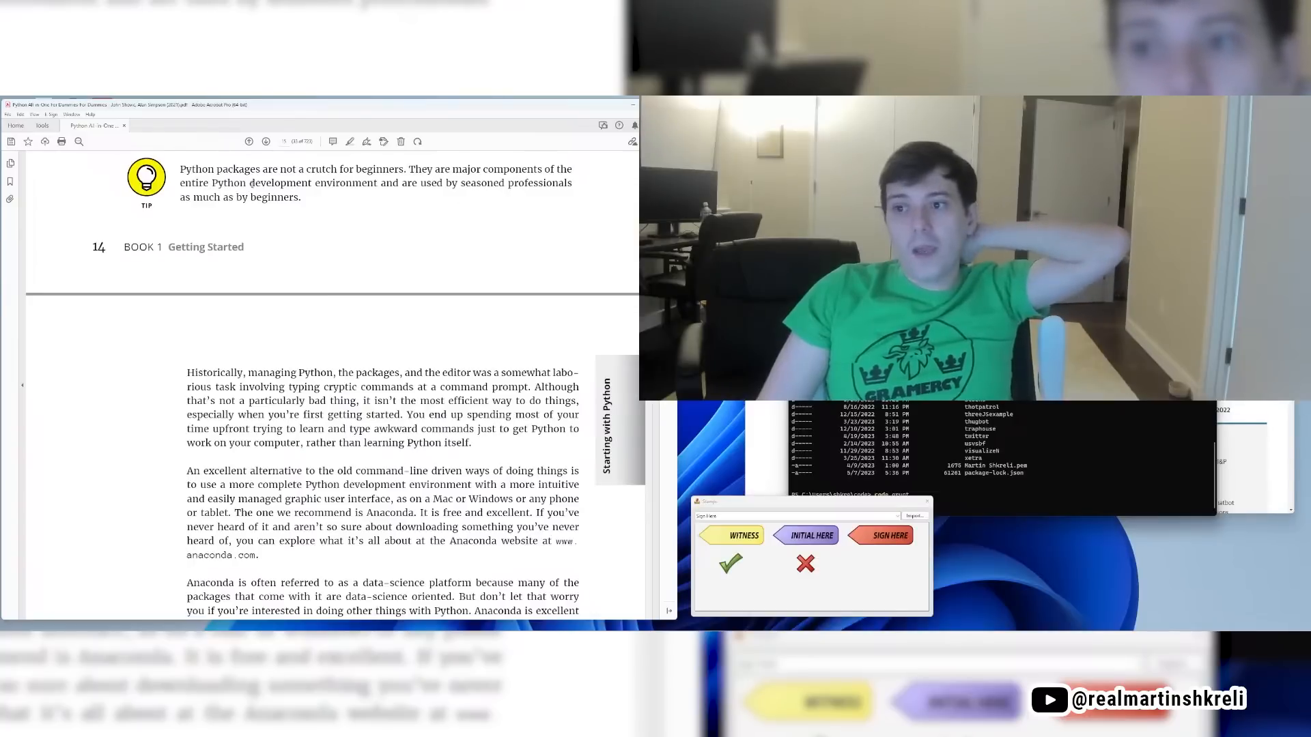
# Step: Read past page 14's end through page 15's account of older Python management
pyautogui.moveTo(180, 183); pyautogui.dragTo(573, 182)
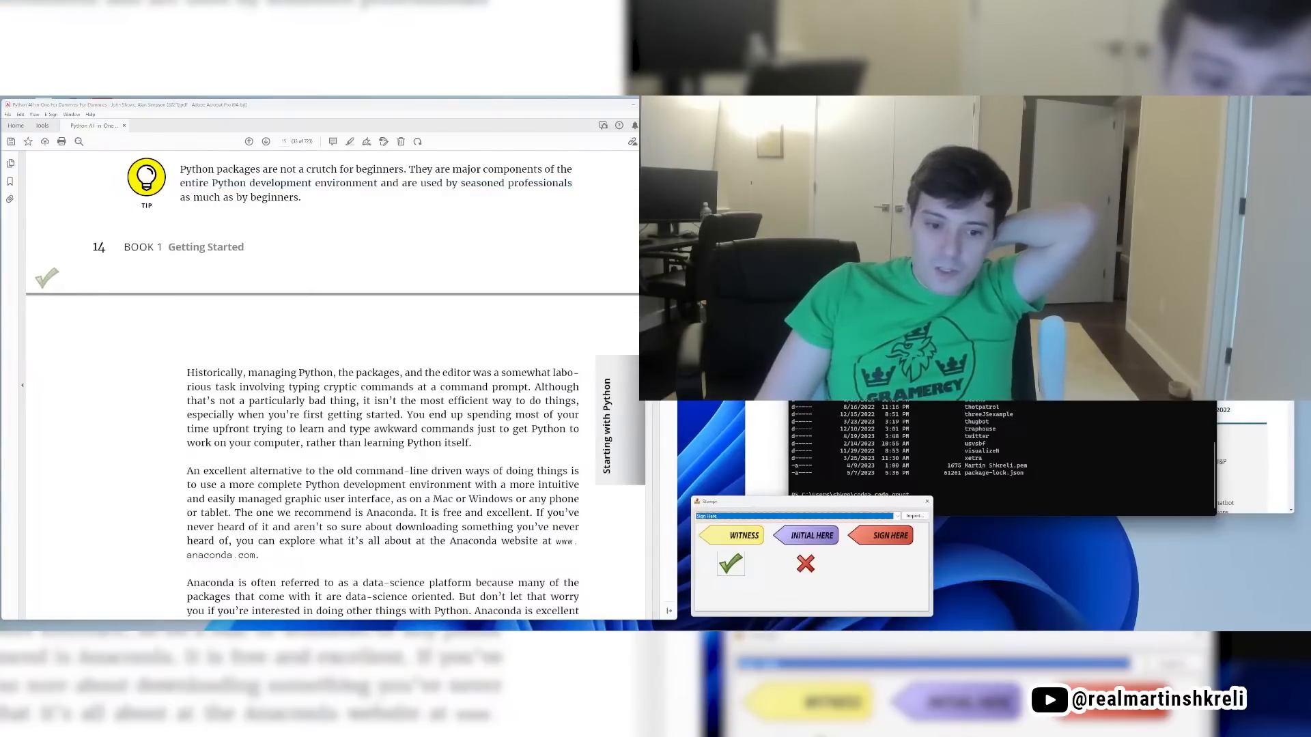
pyautogui.scroll(-3)
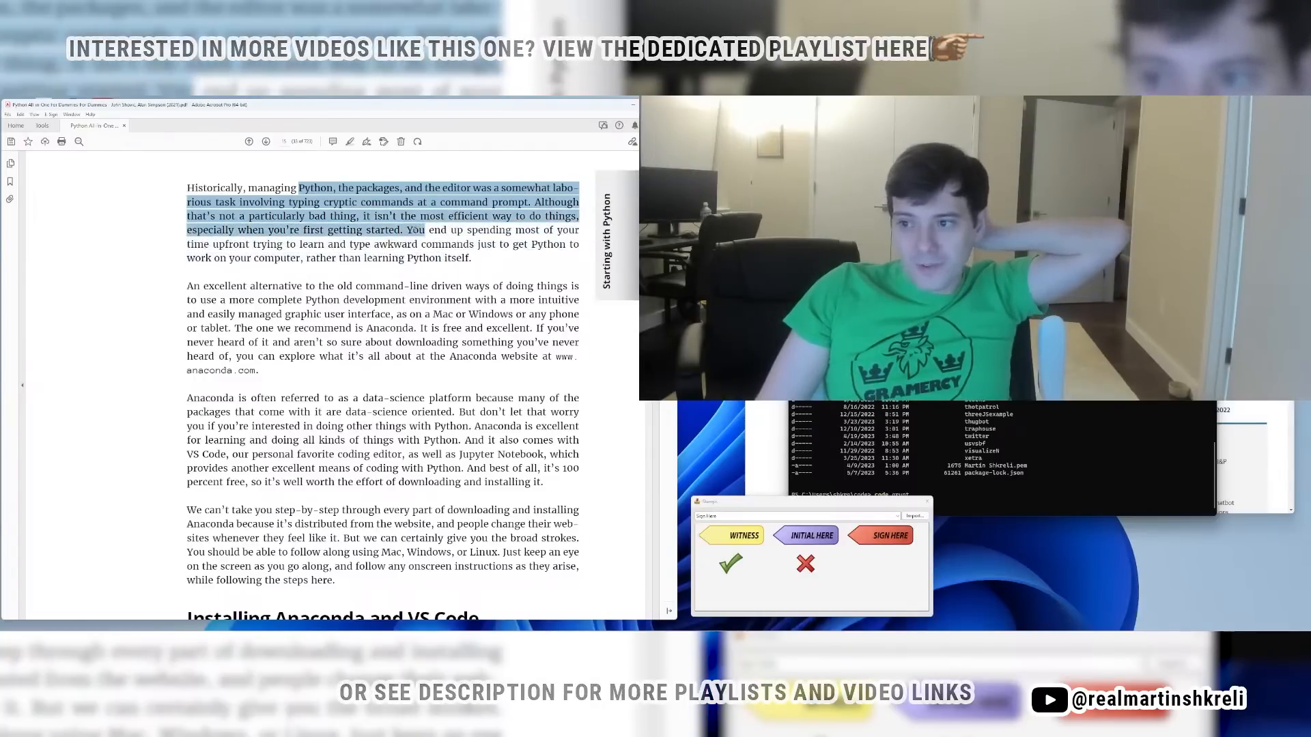
pyautogui.scroll(-3)
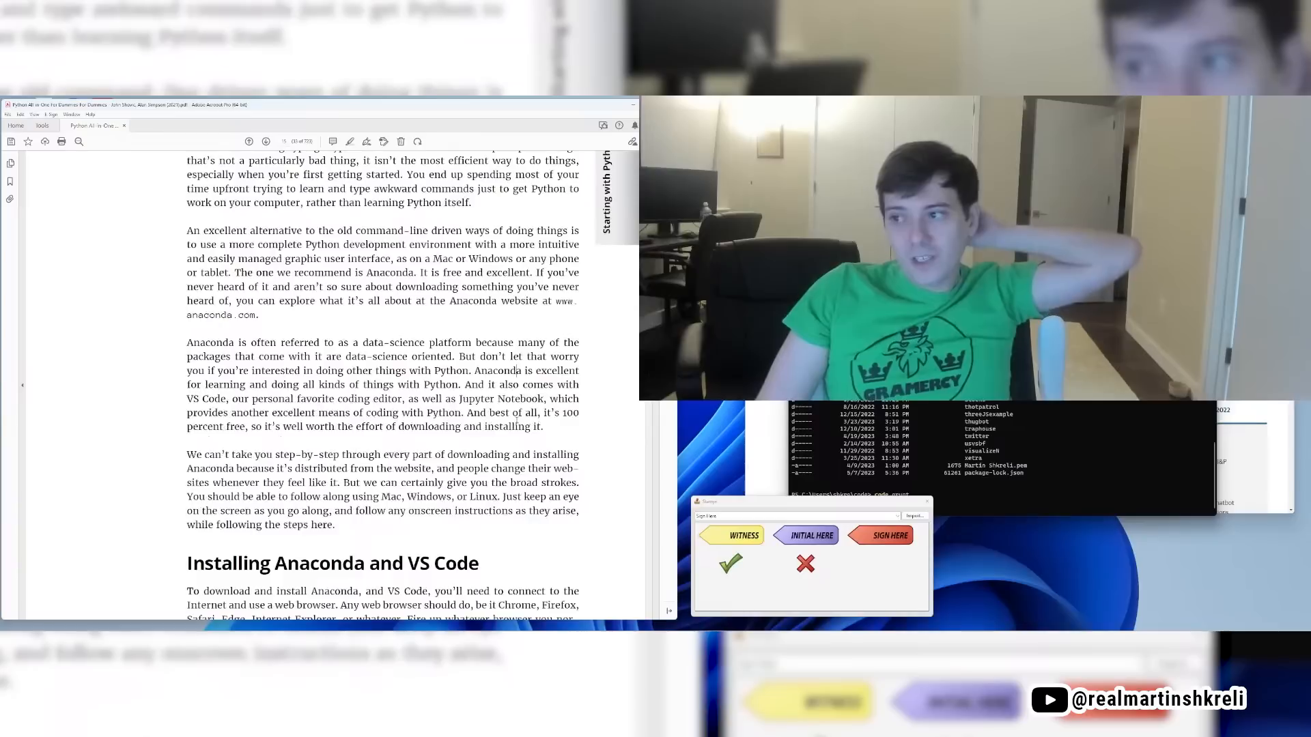
pyautogui.moveTo(214, 189); pyautogui.dragTo(417, 188)
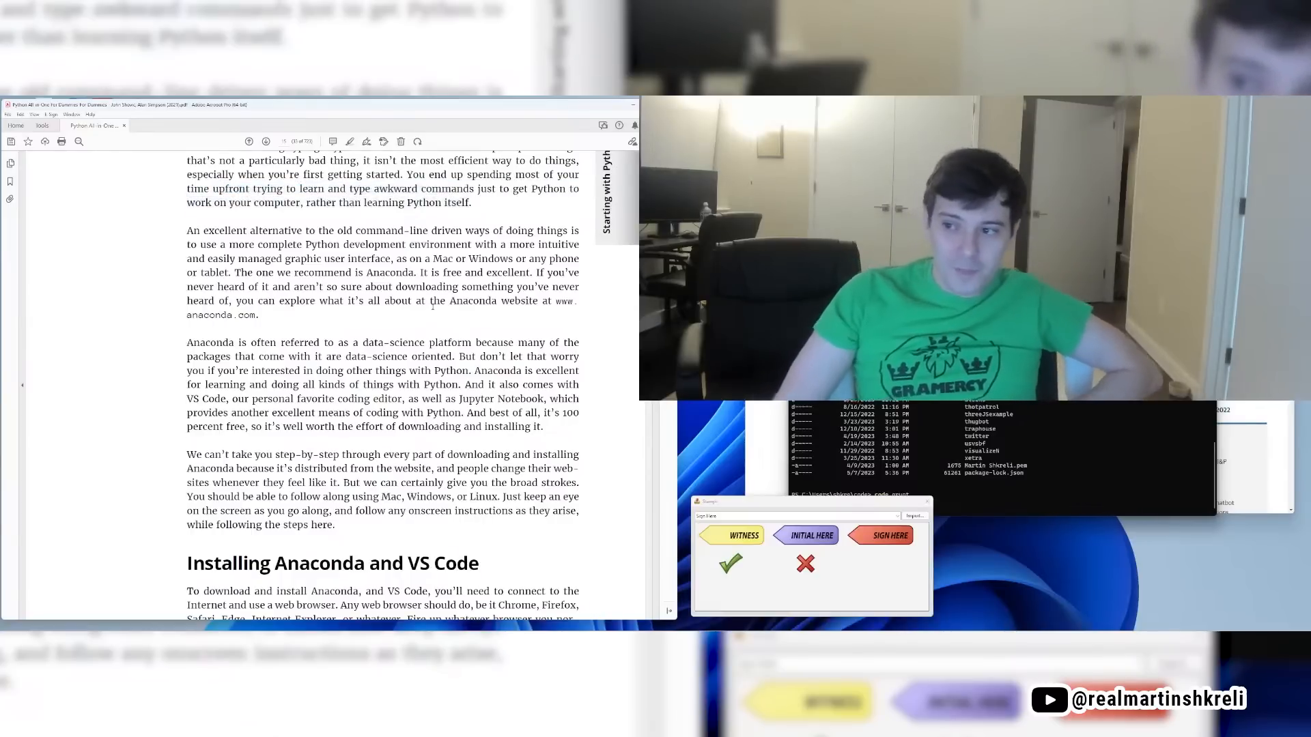
pyautogui.scroll(-3)
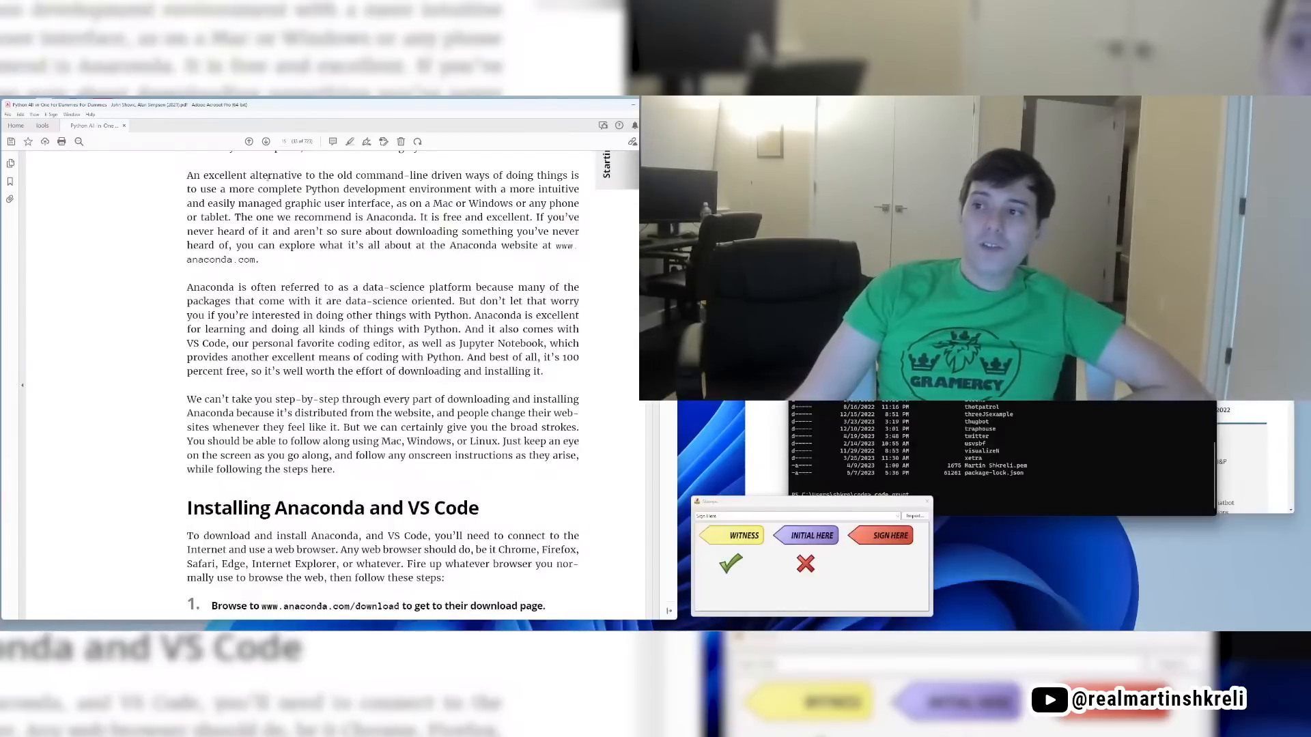
# Step: Select the passages on Anaconda including VS Code and being free
pyautogui.moveTo(200, 175); pyautogui.dragTo(354, 188)
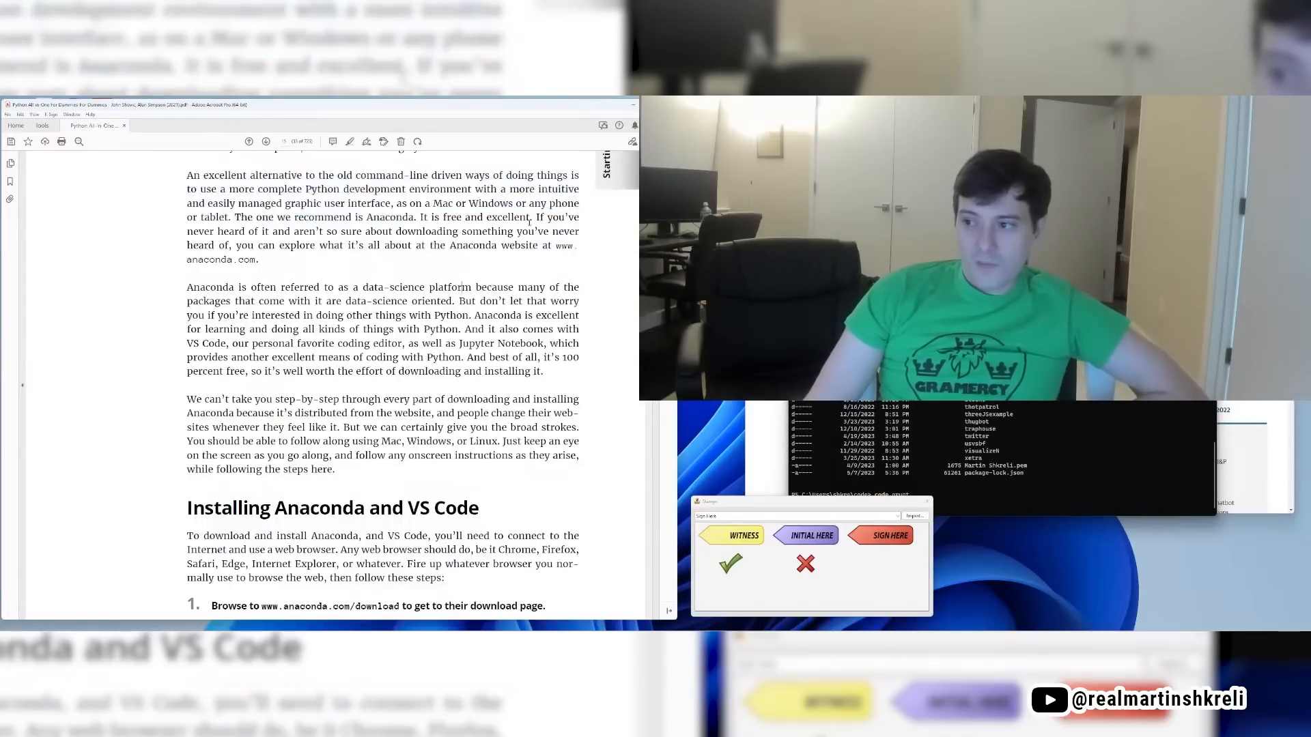
pyautogui.moveTo(187, 231); pyautogui.dragTo(563, 245)
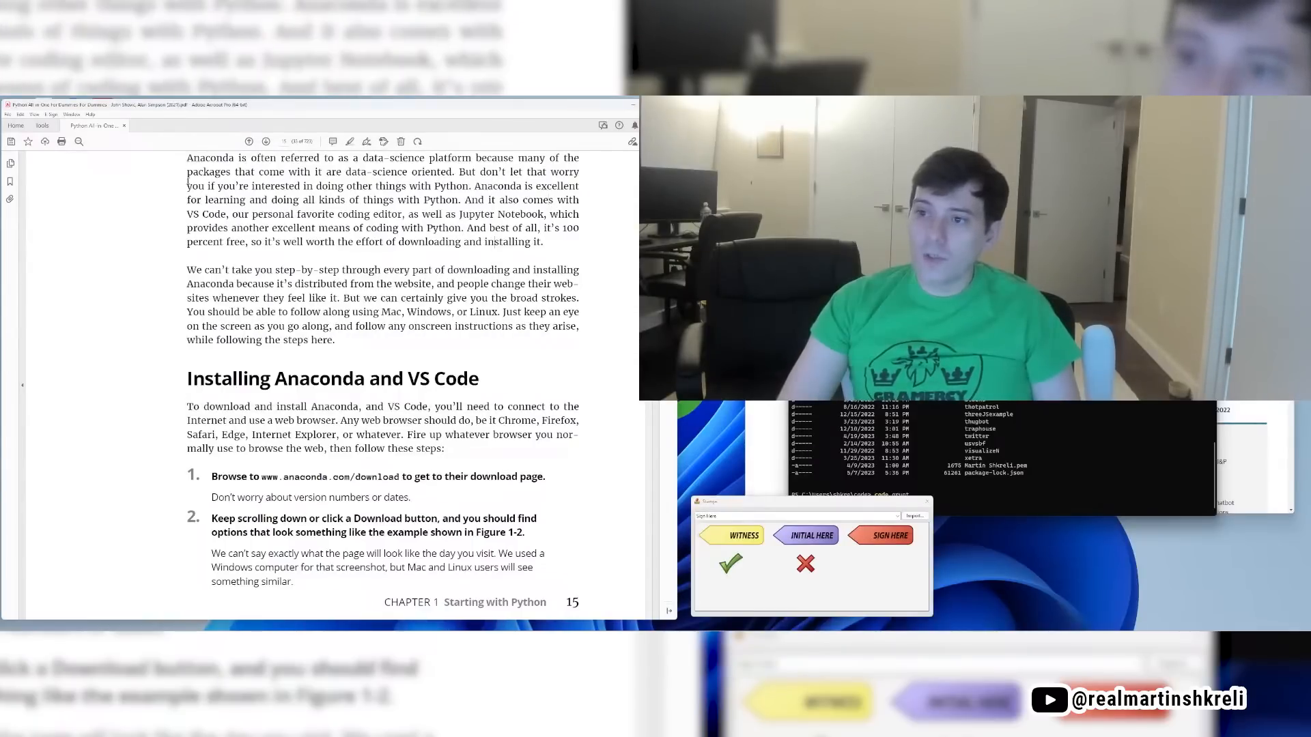
pyautogui.moveTo(469, 172); pyautogui.dragTo(186, 186)
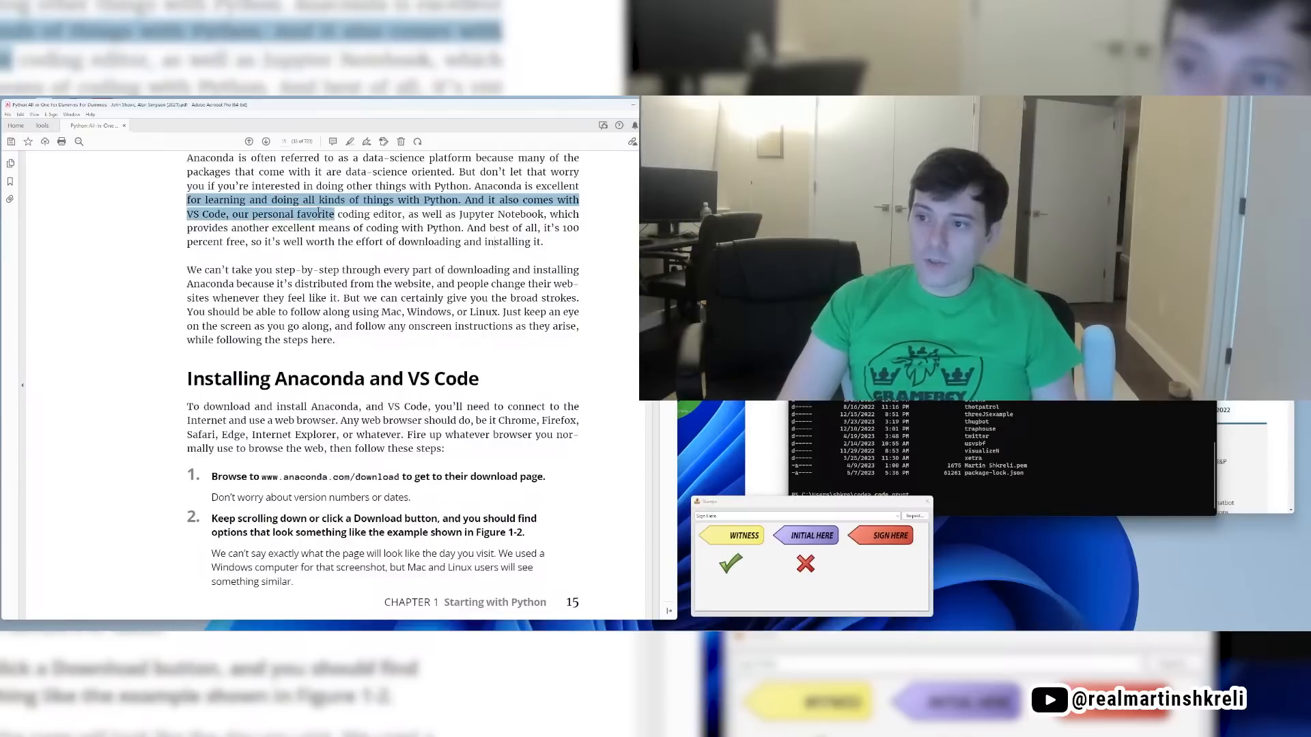
pyautogui.moveTo(332, 213); pyautogui.dragTo(543, 213)
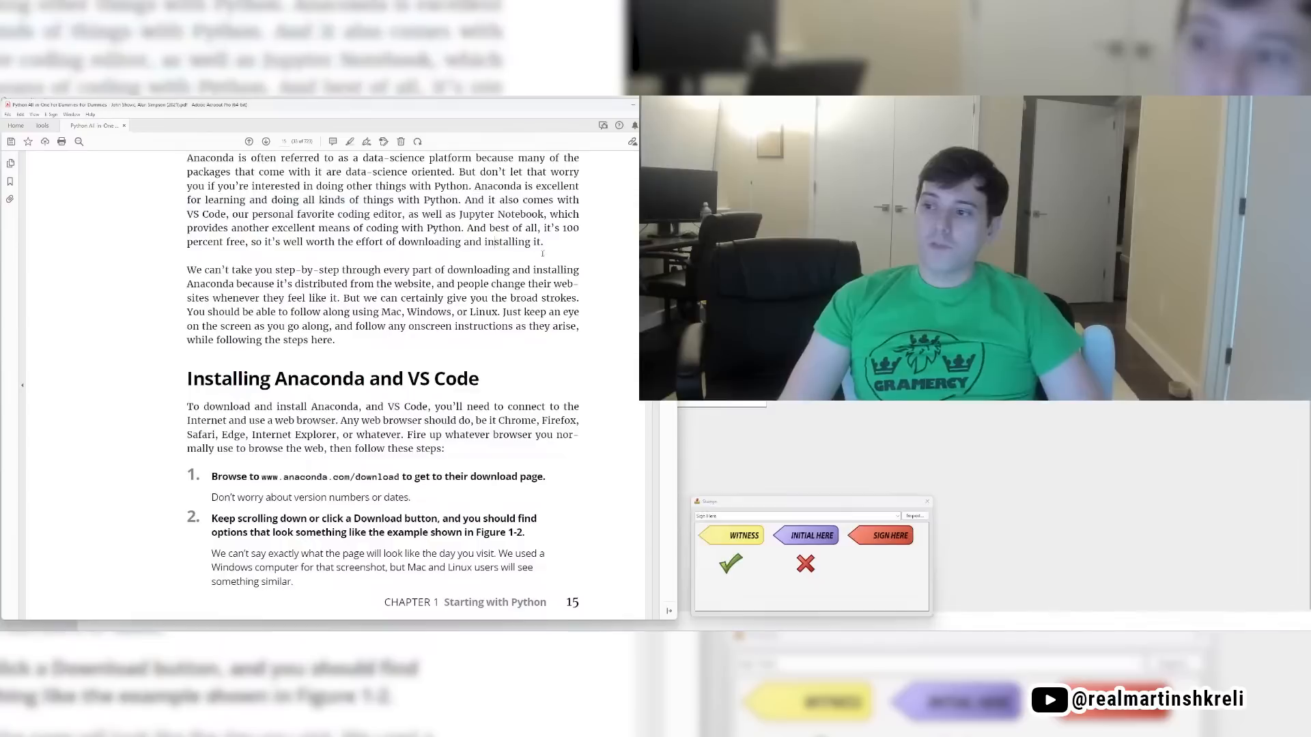
pyautogui.moveTo(251, 214); pyautogui.dragTo(465, 227)
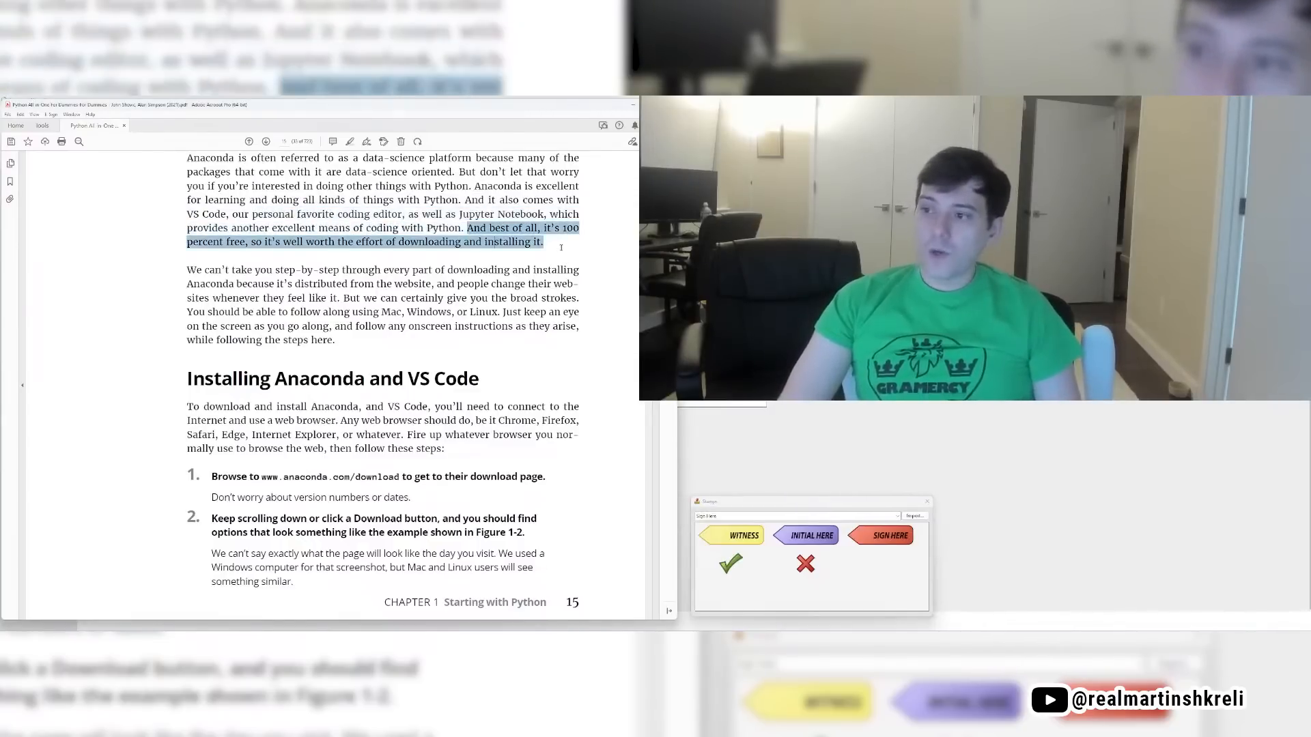
pyautogui.scroll(-3)
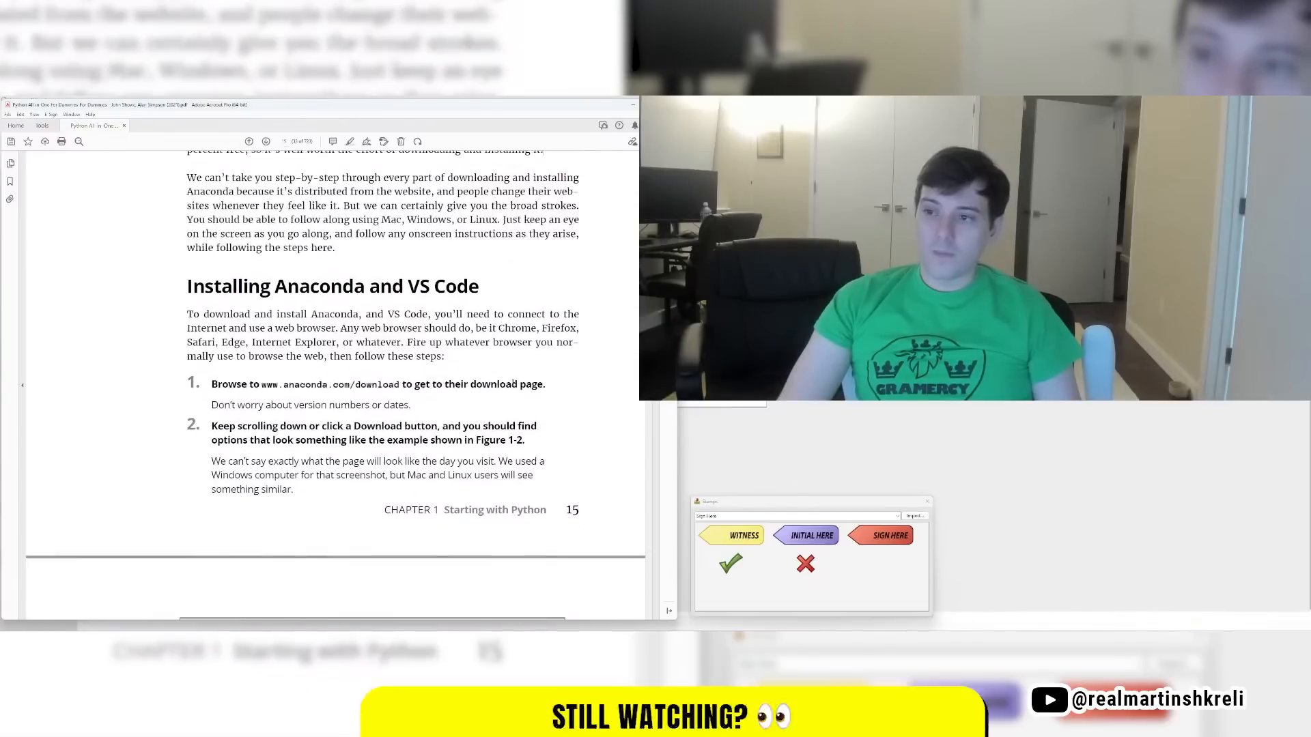
# Step: Scroll past page 19 and select the paragraph on VS Code's first-launch prompts
pyautogui.scroll(-3)
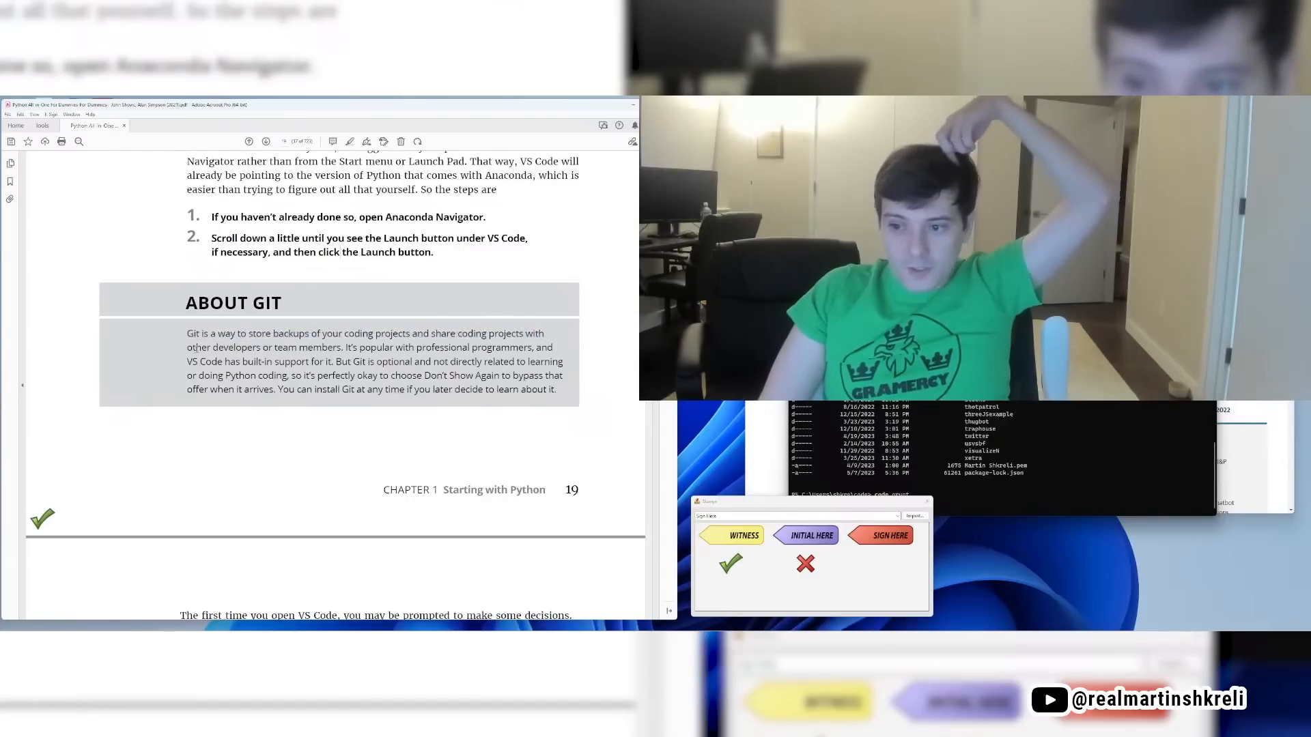
pyautogui.moveTo(186, 347); pyautogui.dragTo(566, 361)
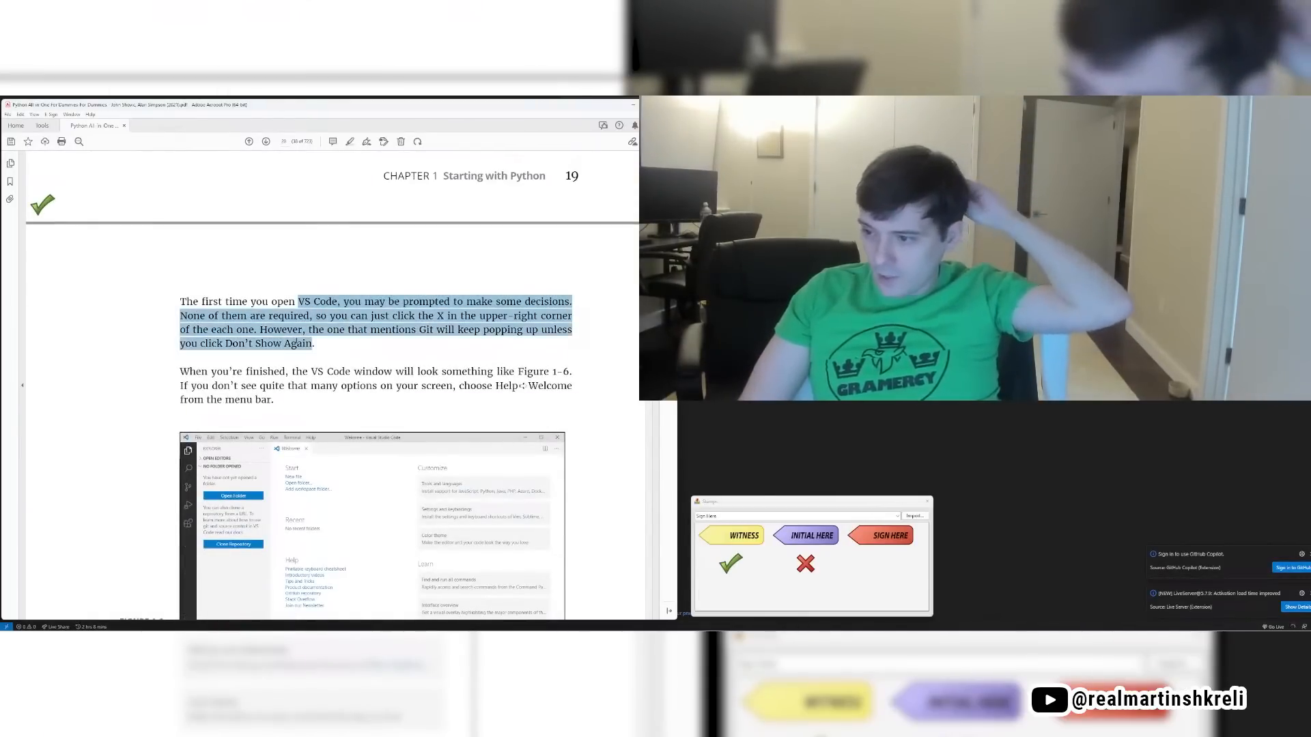
# Step: Scroll through page 20 and select the paragraph about VS Code extensions
pyautogui.scroll(-3)
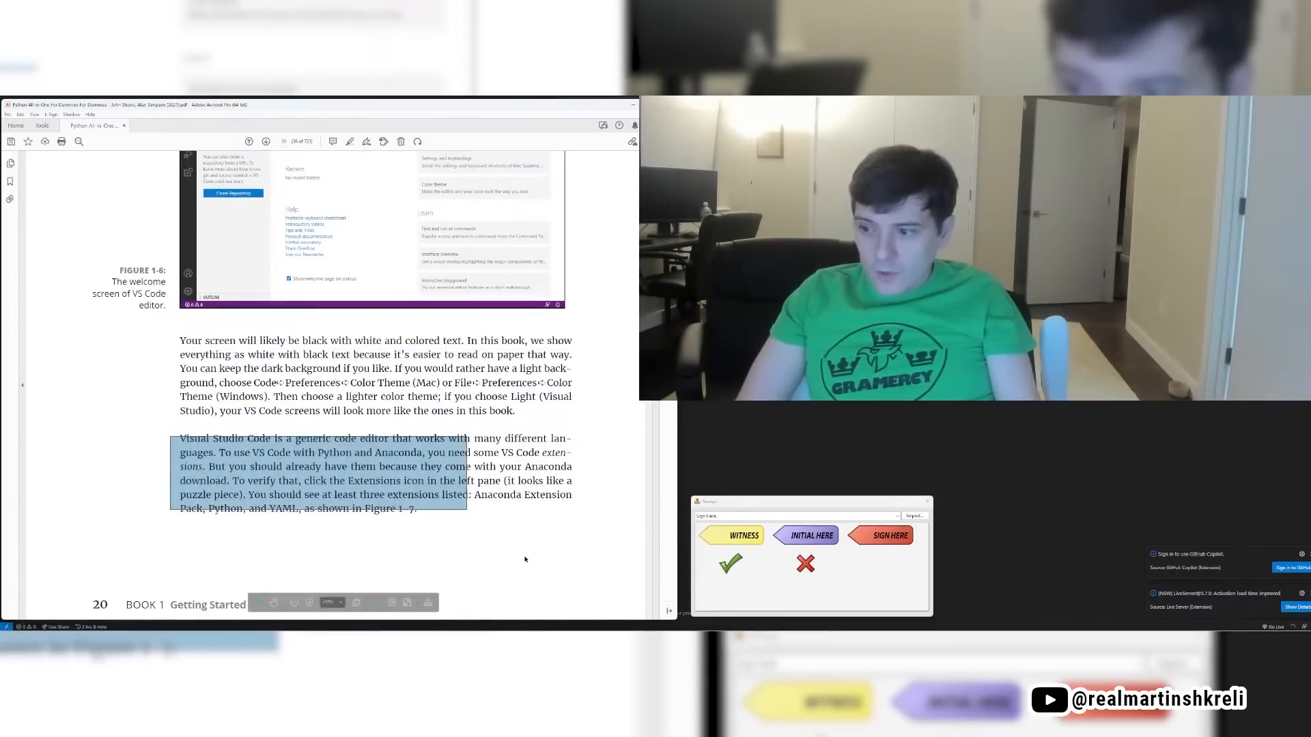
pyautogui.scroll(-3)
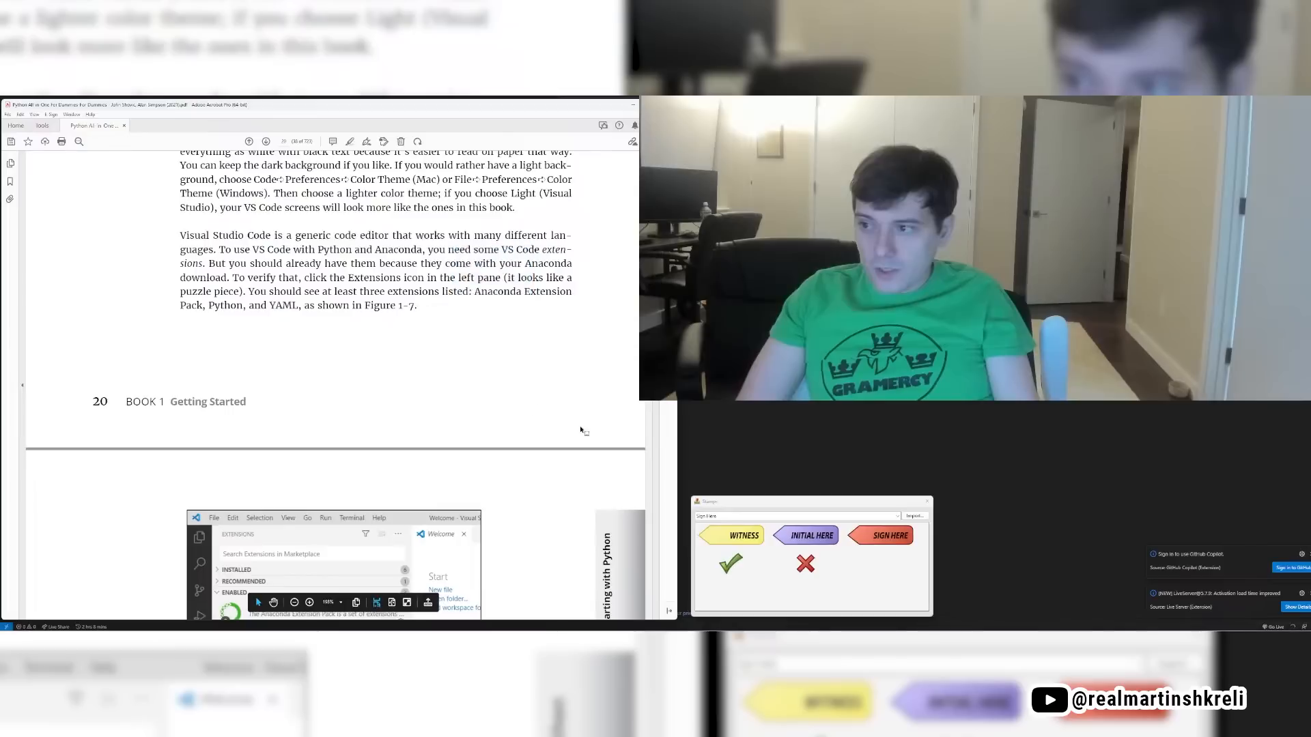
pyautogui.moveTo(265, 249); pyautogui.dragTo(204, 263)
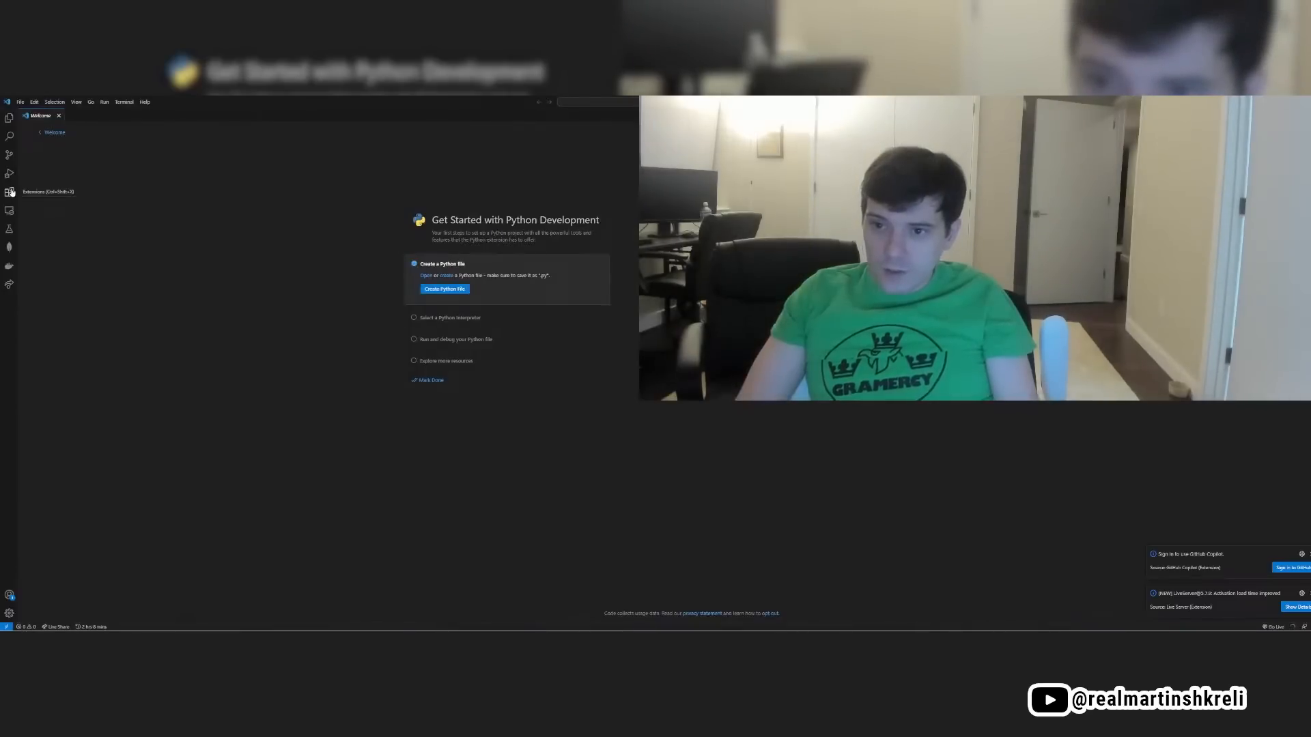
# Step: View the Microsoft Python extension's marketplace page, then return to the empty Explorer
pyautogui.click(10, 192)
pyautogui.write('python')
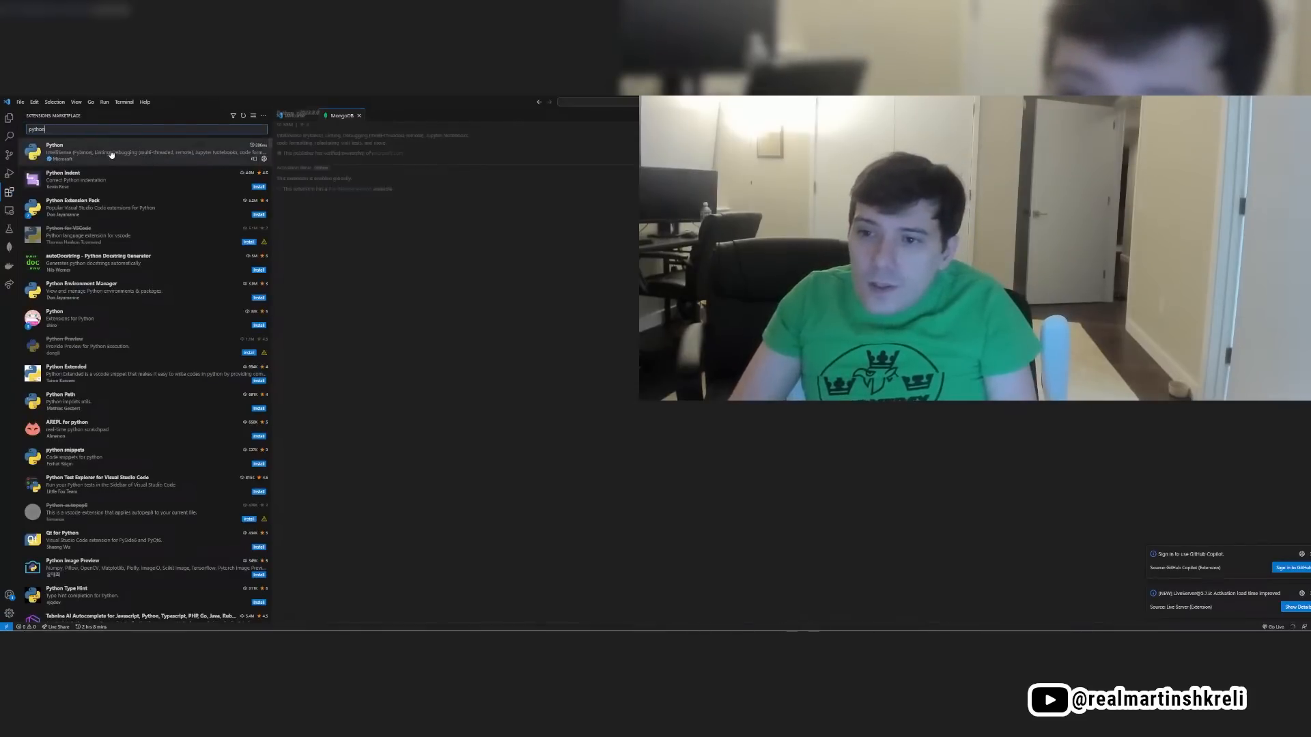
pyautogui.click(109, 149)
pyautogui.write('anacond')
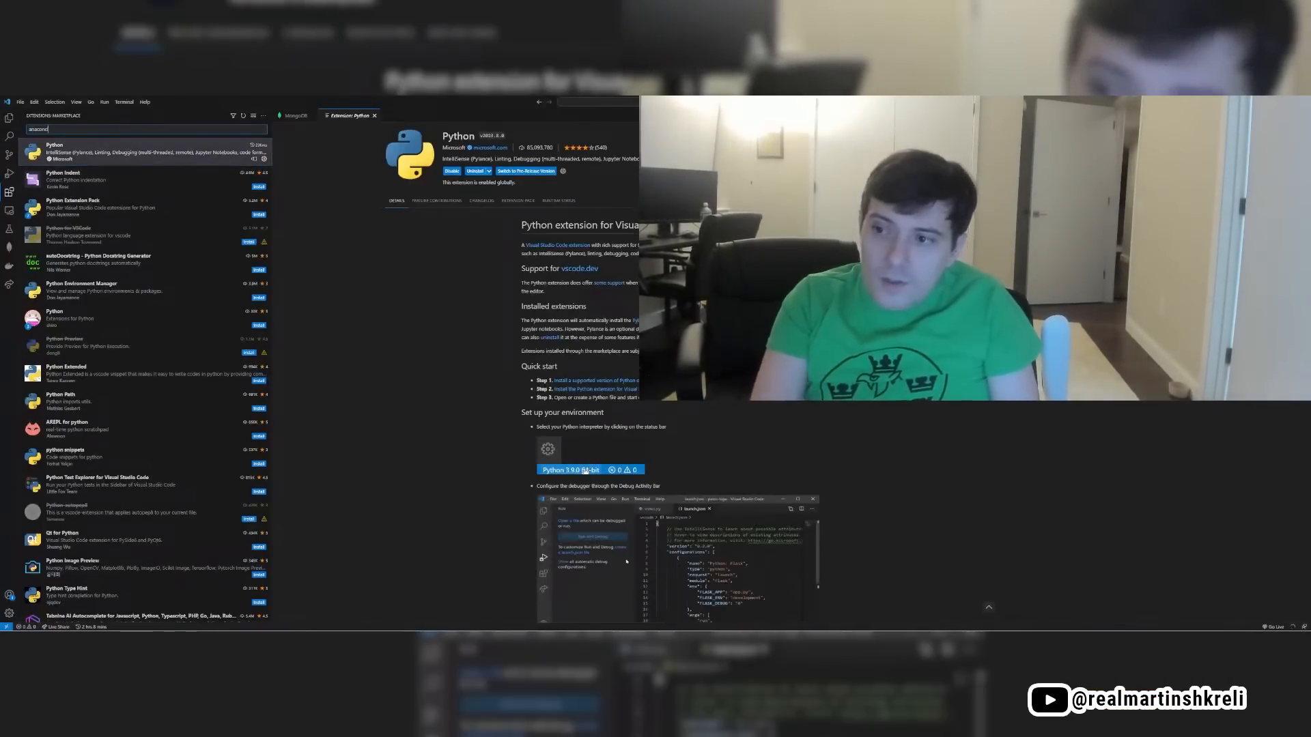
pyautogui.click(68, 151)
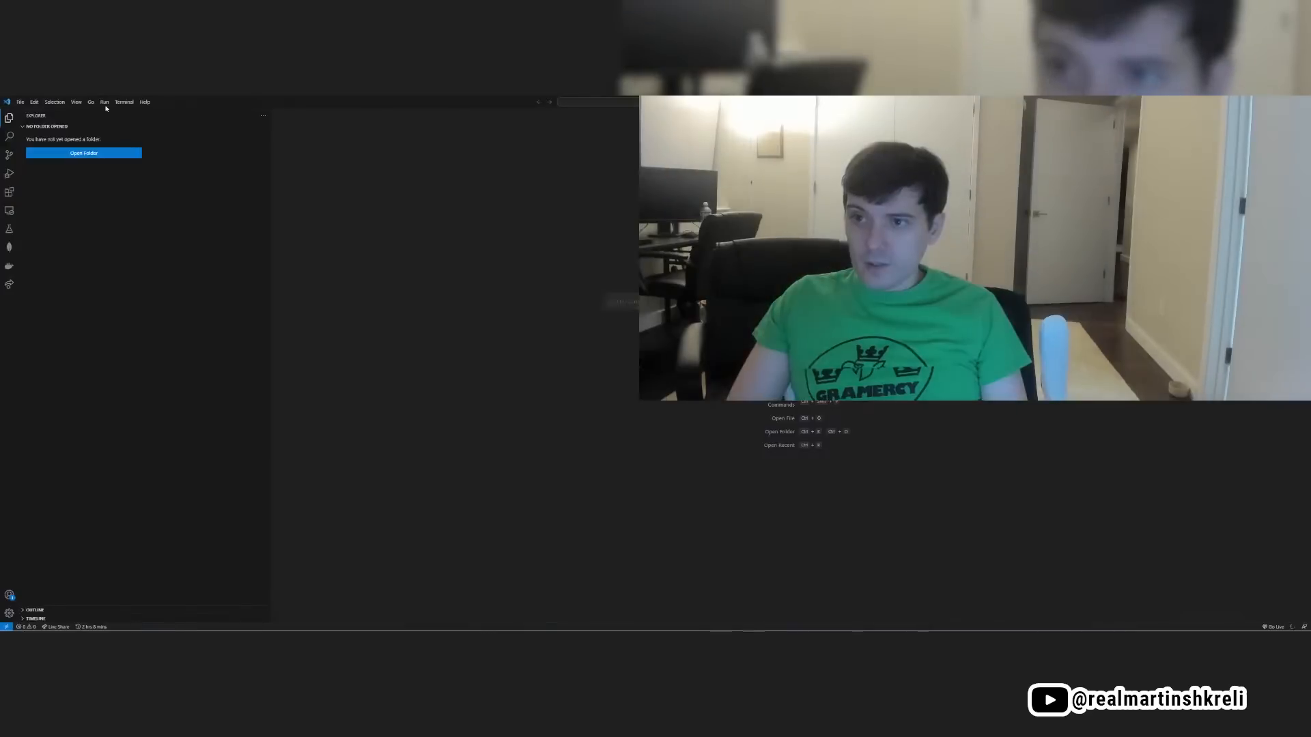
# Step: Show VS Code's terminal pane, then scroll the book to Writing some Python code
pyautogui.click(76, 101)
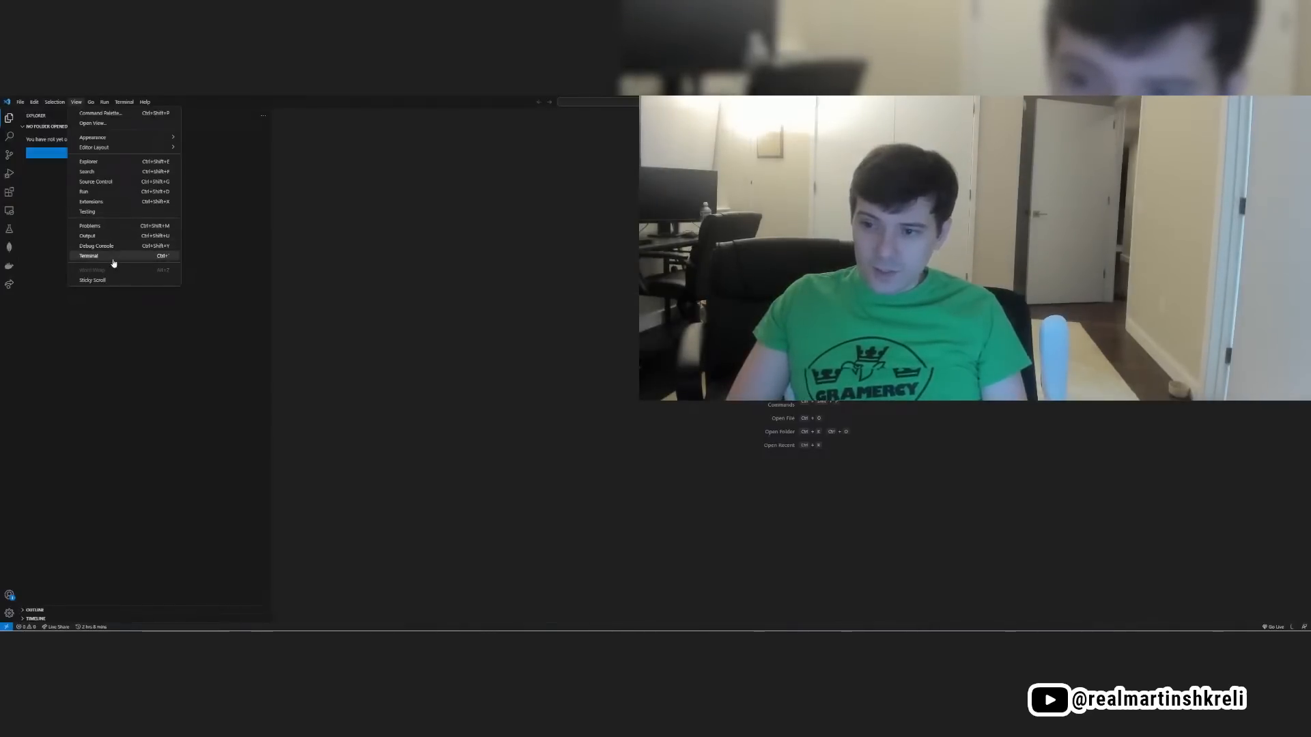
pyautogui.click(88, 255)
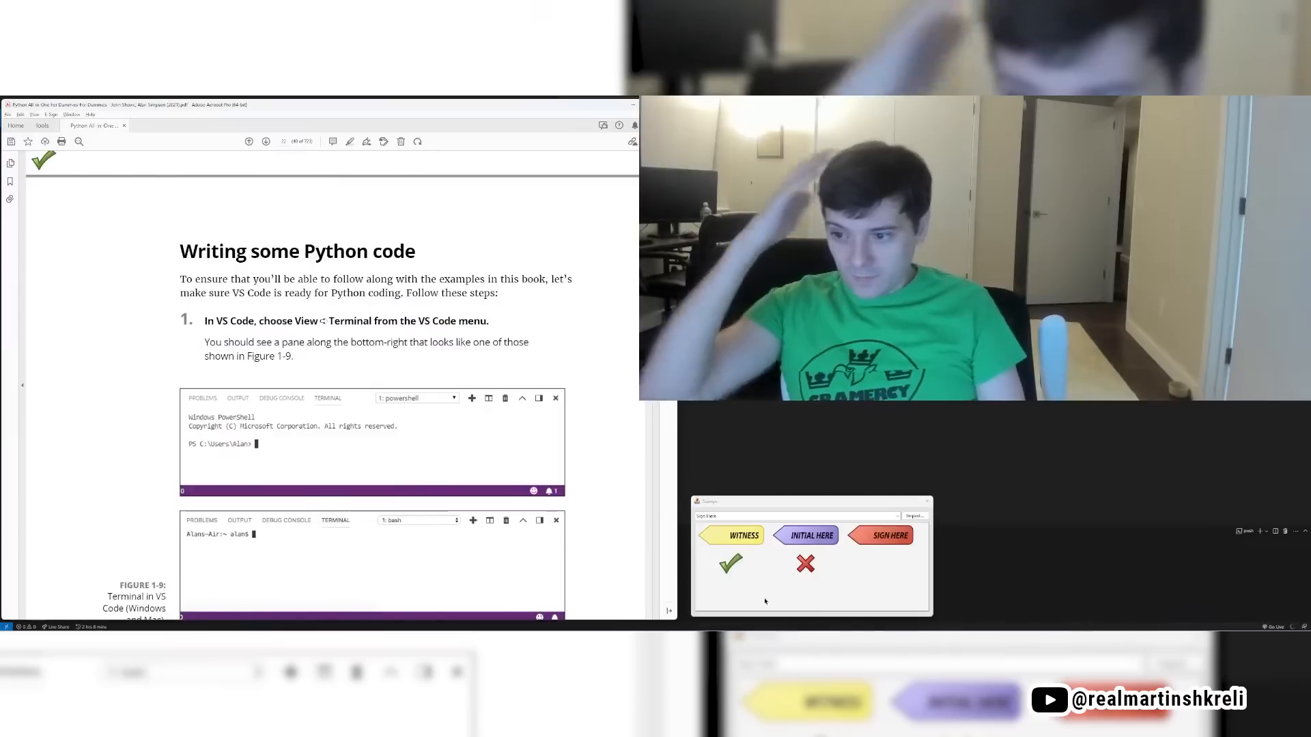
pyautogui.scroll(-3)
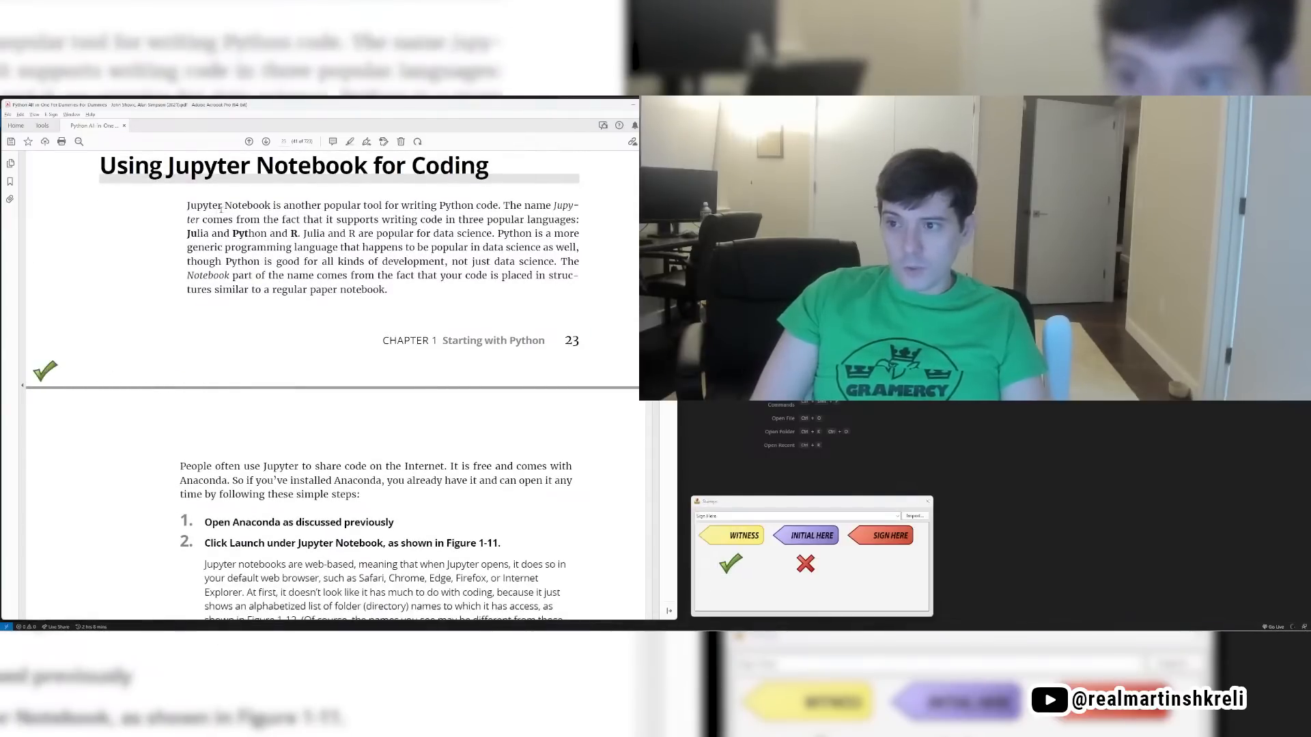
# Step: Select the opening Jupyter Notebook sentences, including the one about Julia and R
pyautogui.moveTo(185, 204); pyautogui.dragTo(550, 205)
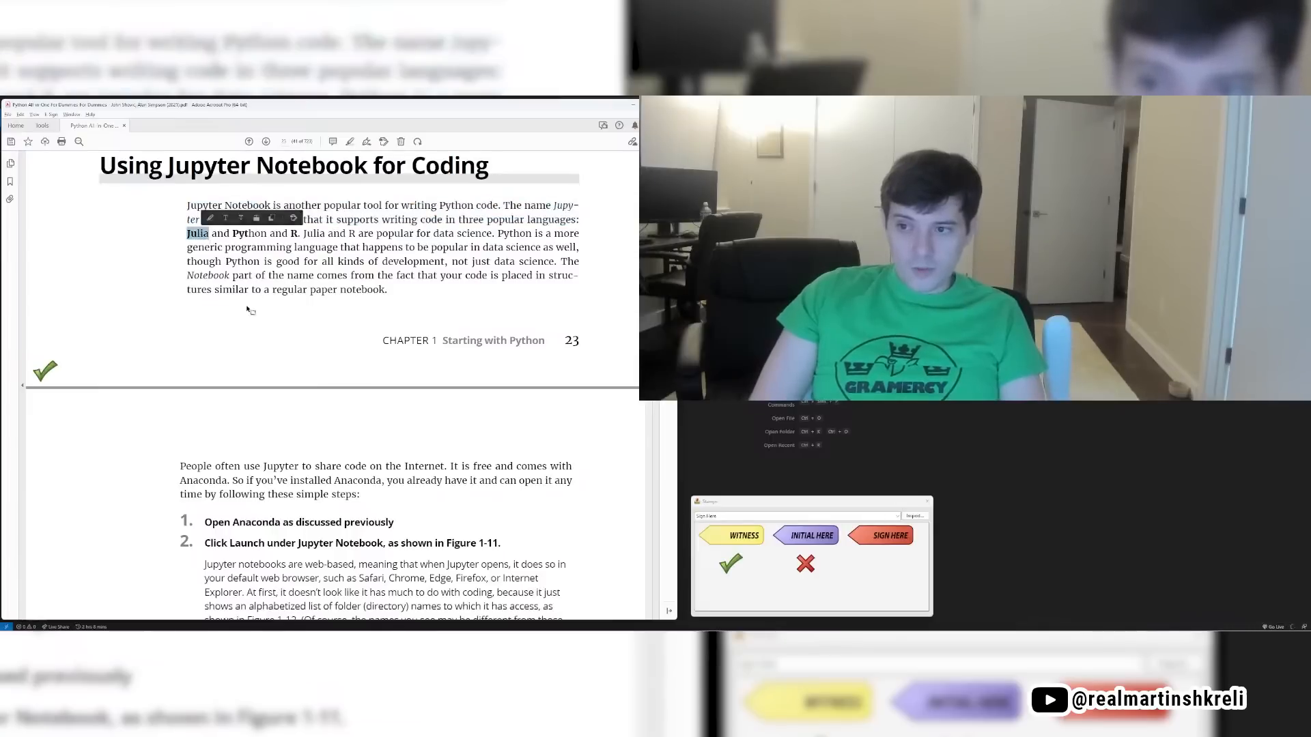
pyautogui.doubleClick(250, 234)
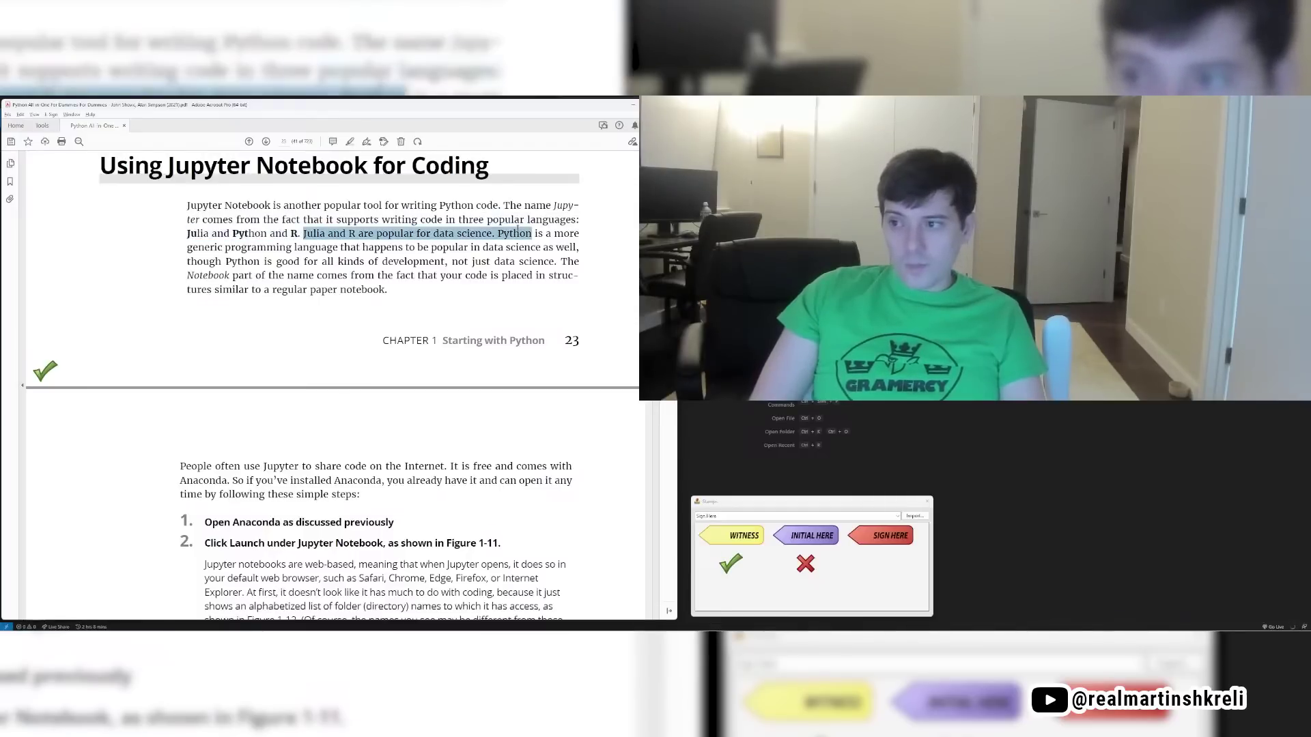
pyautogui.moveTo(518, 234); pyautogui.dragTo(360, 246)
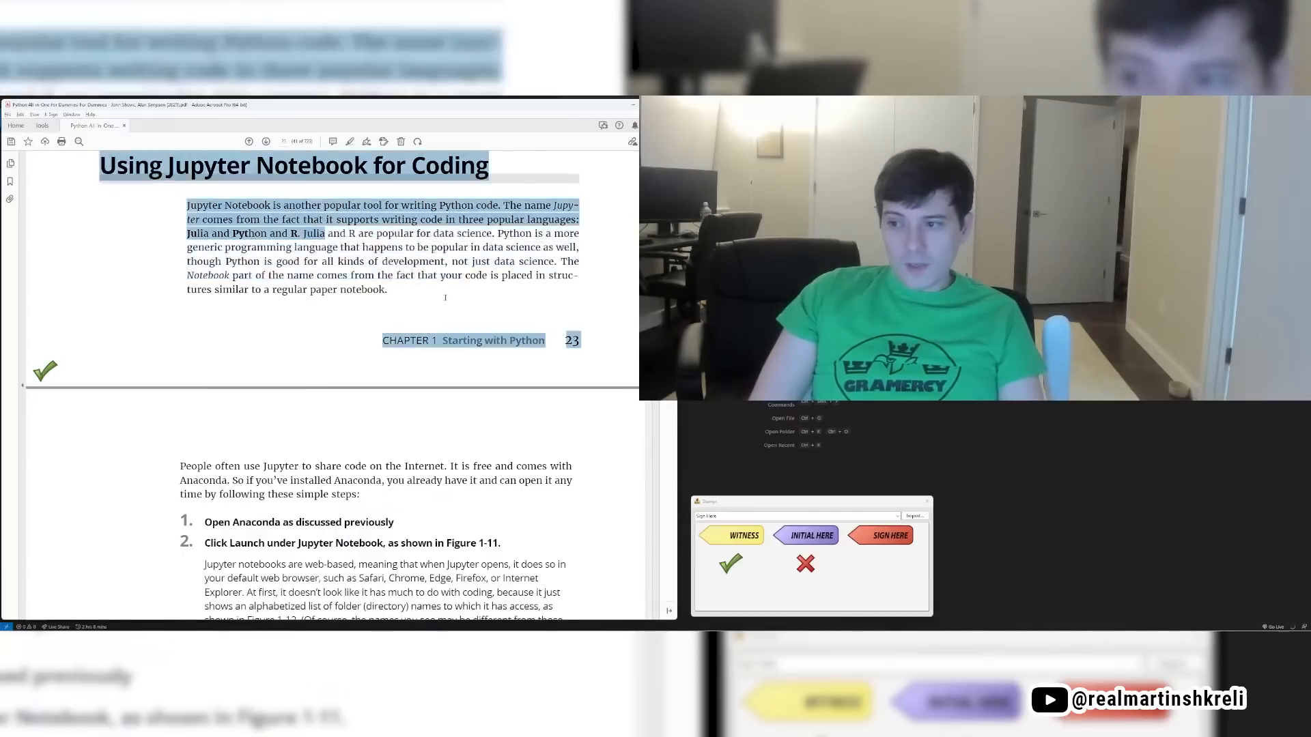
pyautogui.moveTo(303, 234); pyautogui.dragTo(385, 290)
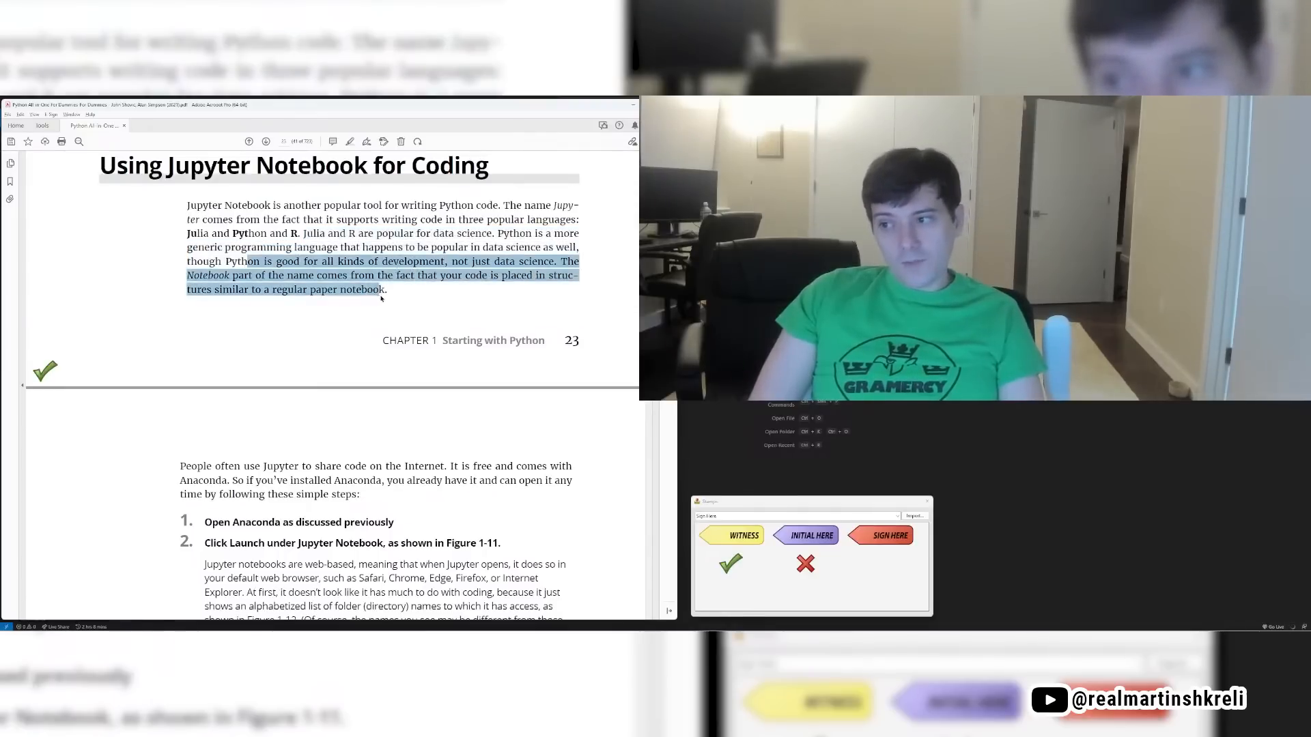
# Step: Scroll to Figure 1-11 and bring up Anaconda Navigator's application list
pyautogui.scroll(-3)
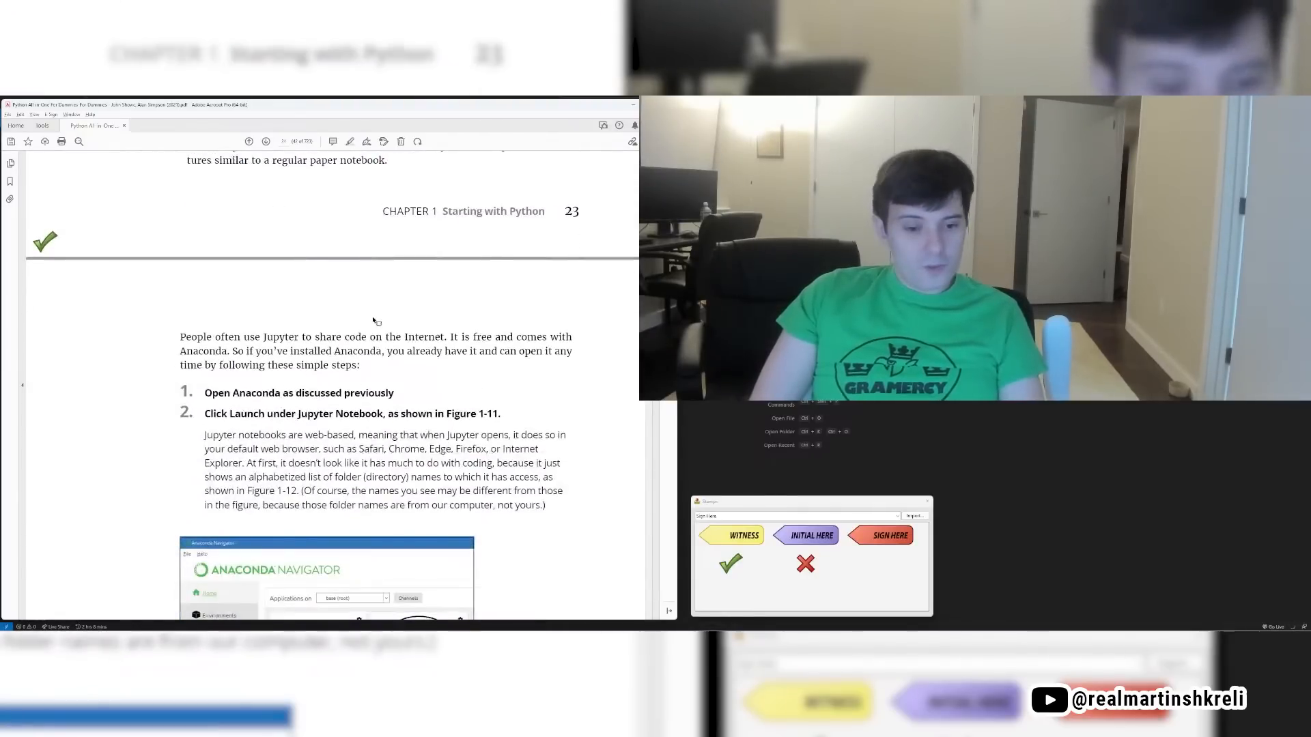
pyautogui.scroll(-3)
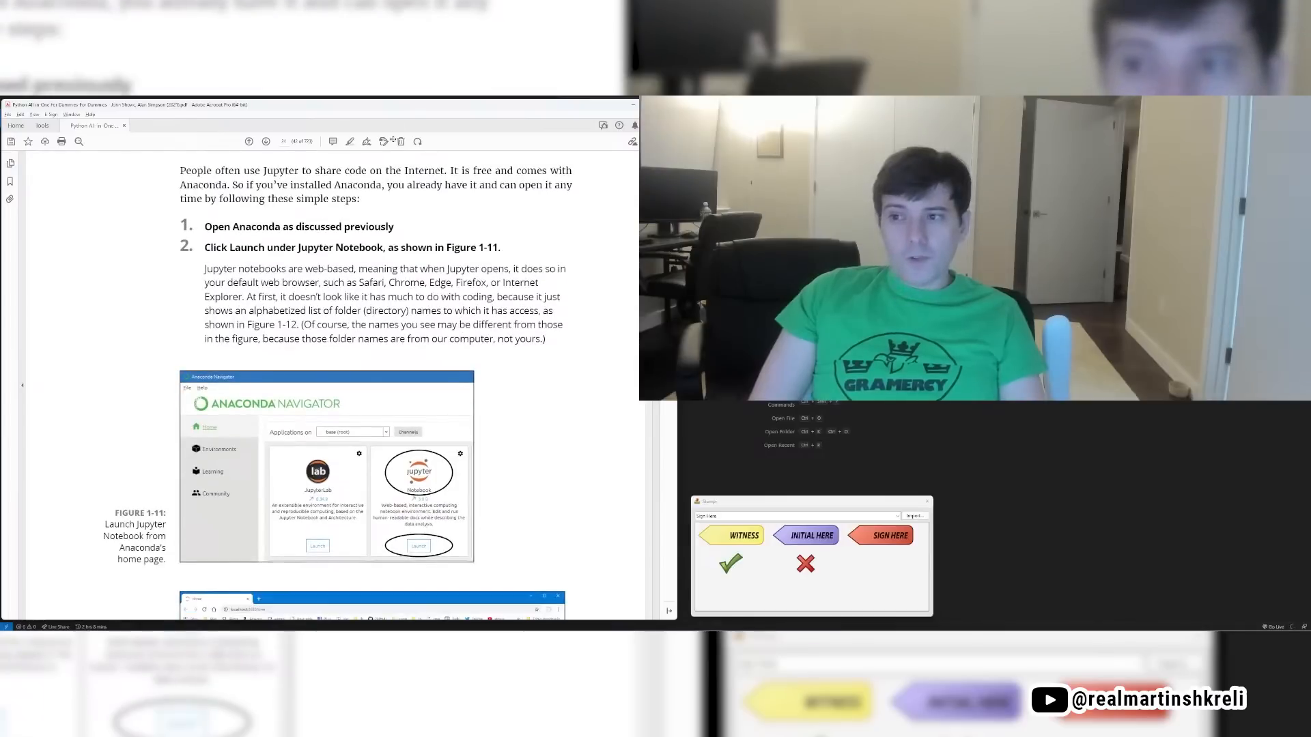
pyautogui.moveTo(316, 170); pyautogui.dragTo(376, 185)
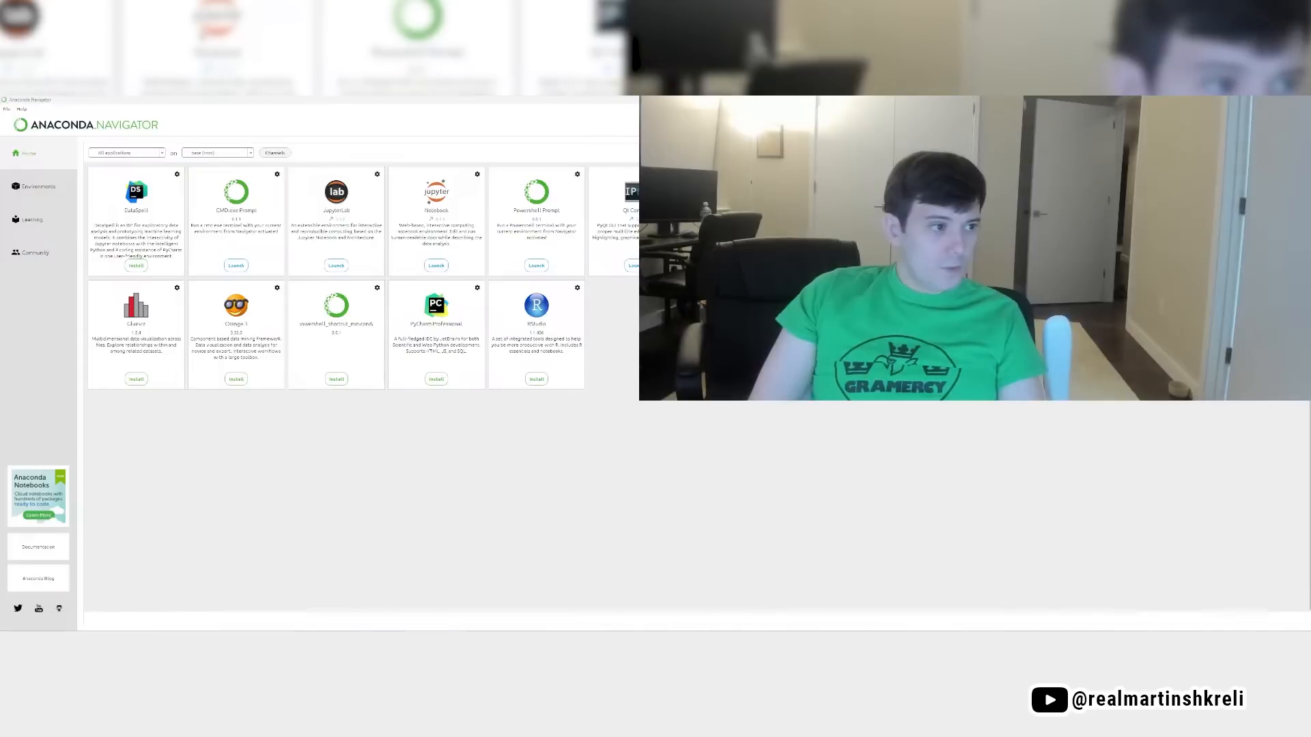
pyautogui.click(435, 265)
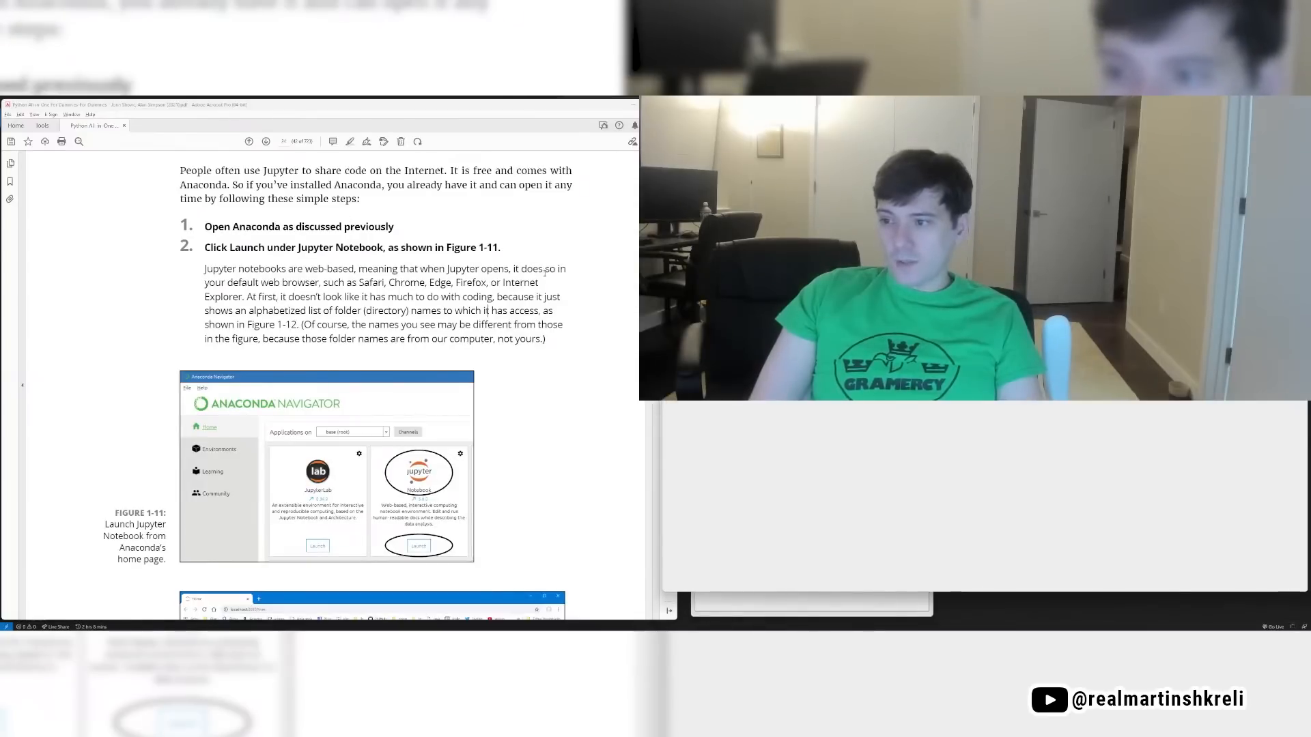
# Step: Scroll the book to Figure 1-12's Jupyter Notebook opening page
pyautogui.scroll(-3)
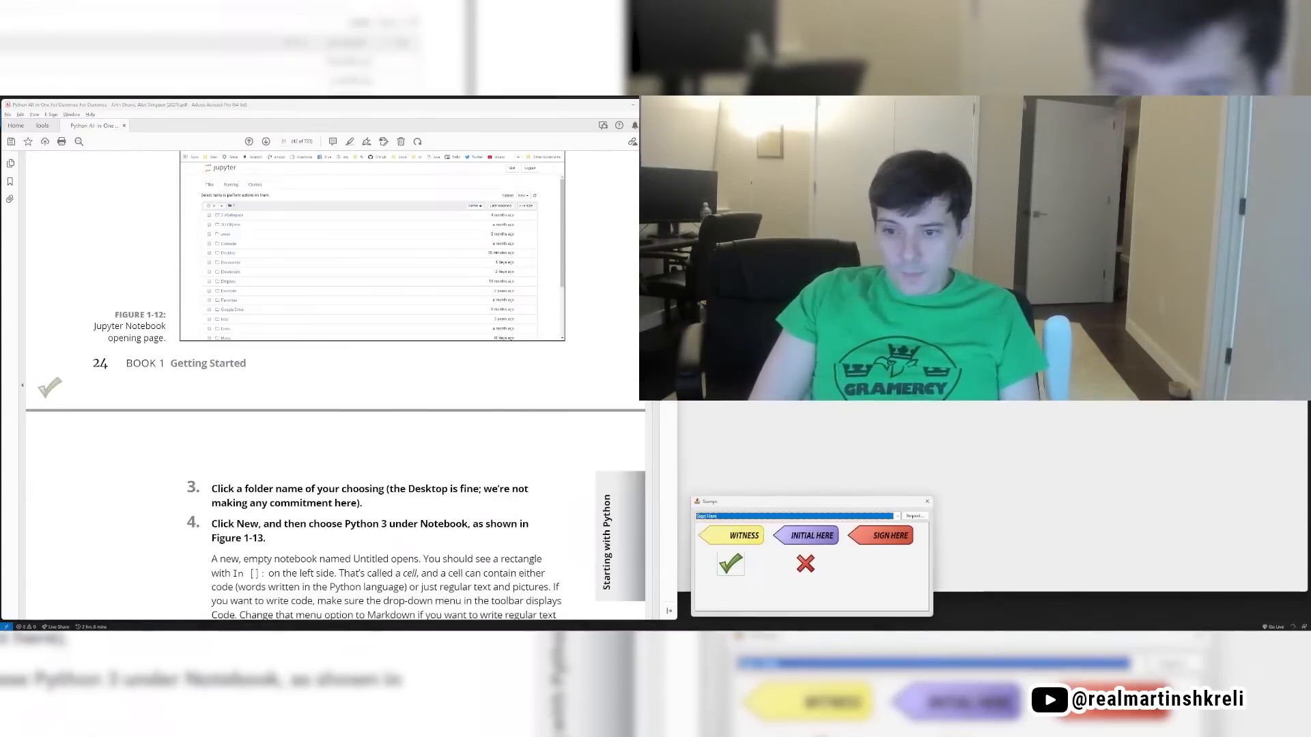
# Step: Select the new-notebook sentence about switching cells to Markdown
pyautogui.scroll(-3)
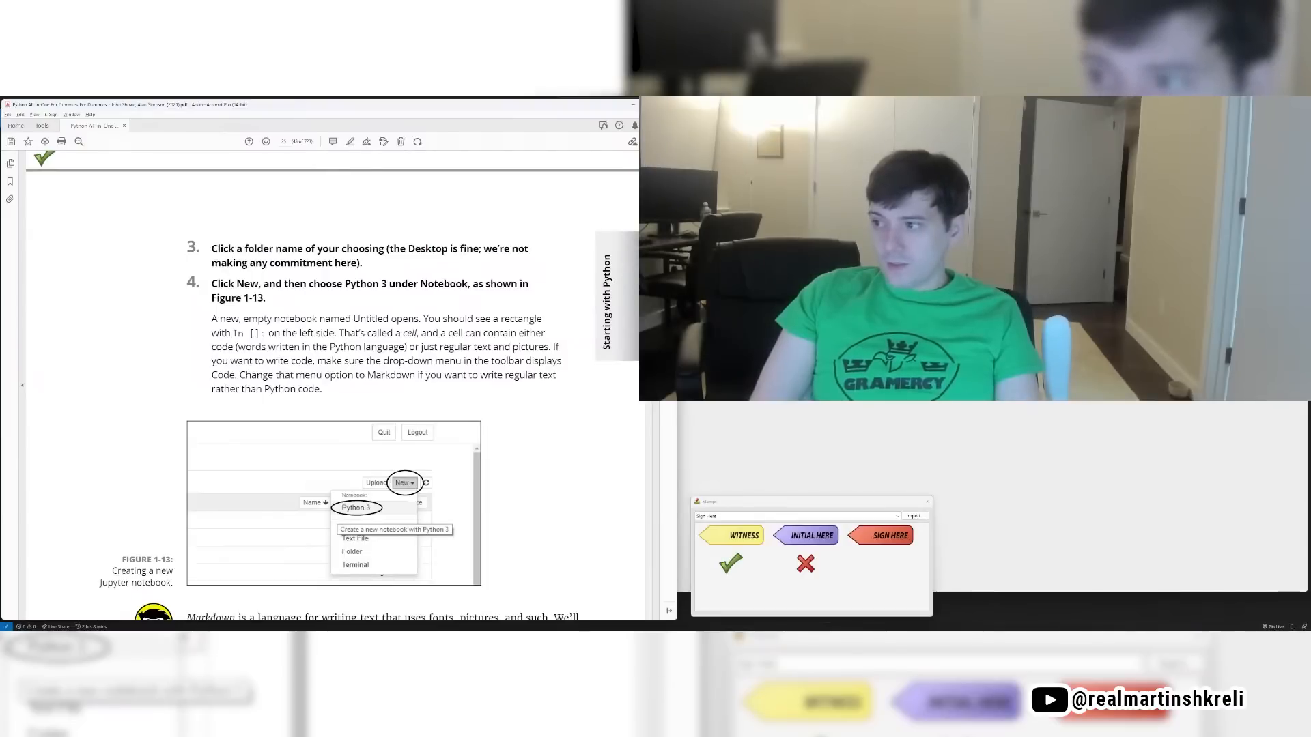
pyautogui.moveTo(304, 332); pyautogui.dragTo(374, 375)
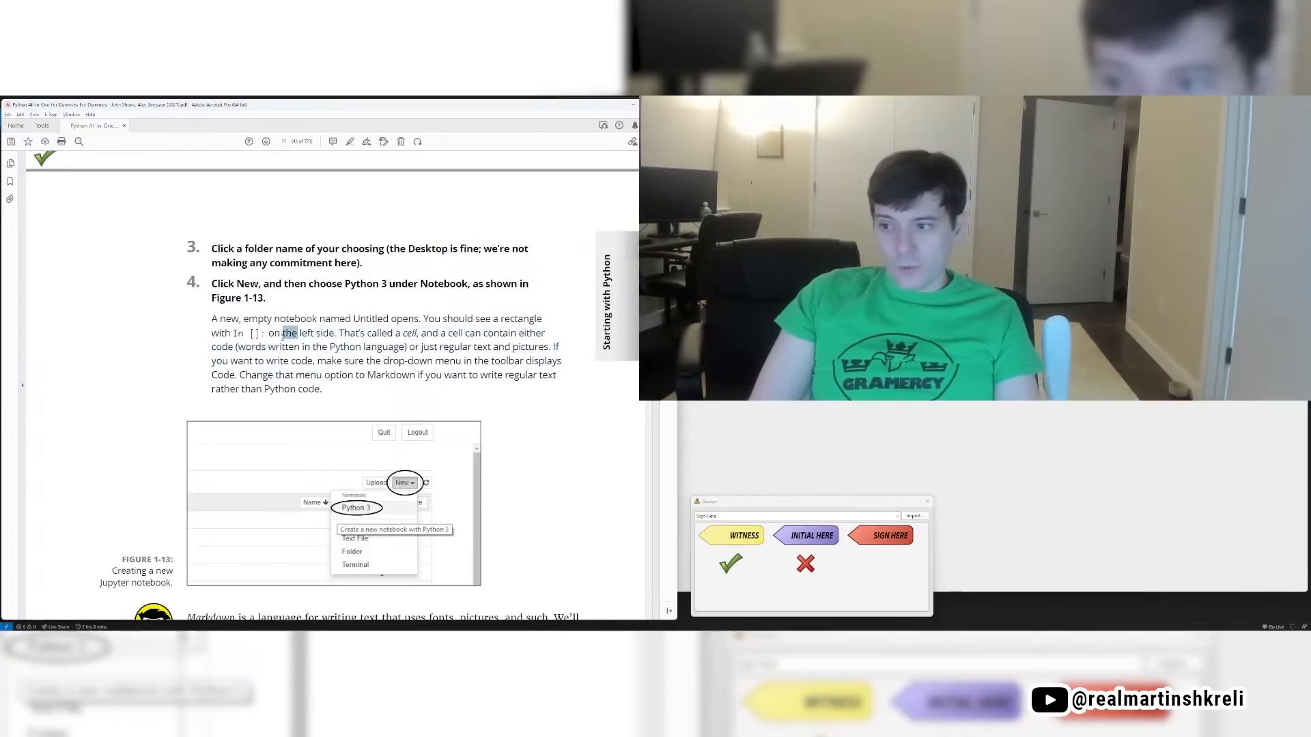
pyautogui.moveTo(303, 333); pyautogui.dragTo(310, 360)
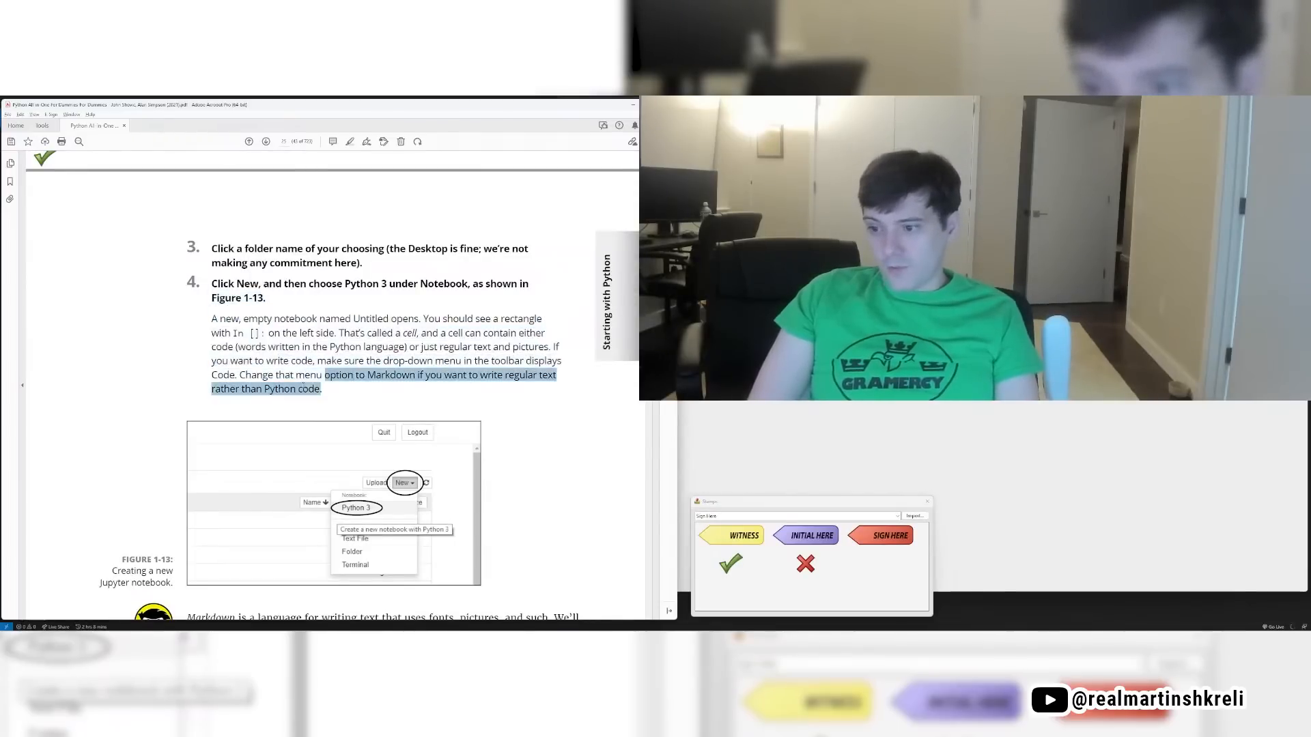
pyautogui.scroll(-3)
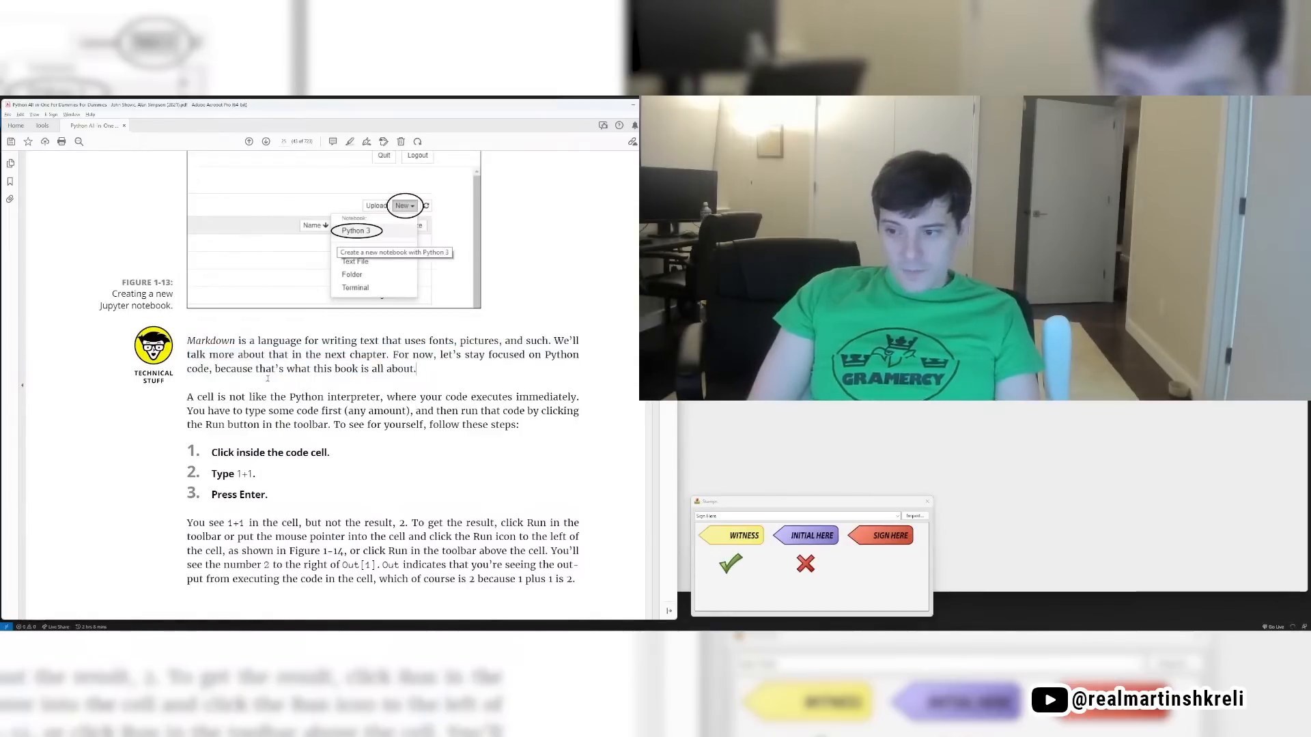
# Step: Scroll past Figure 1-13 to page 27, the end of Chapter 1
pyautogui.moveTo(246, 396); pyautogui.dragTo(517, 424)
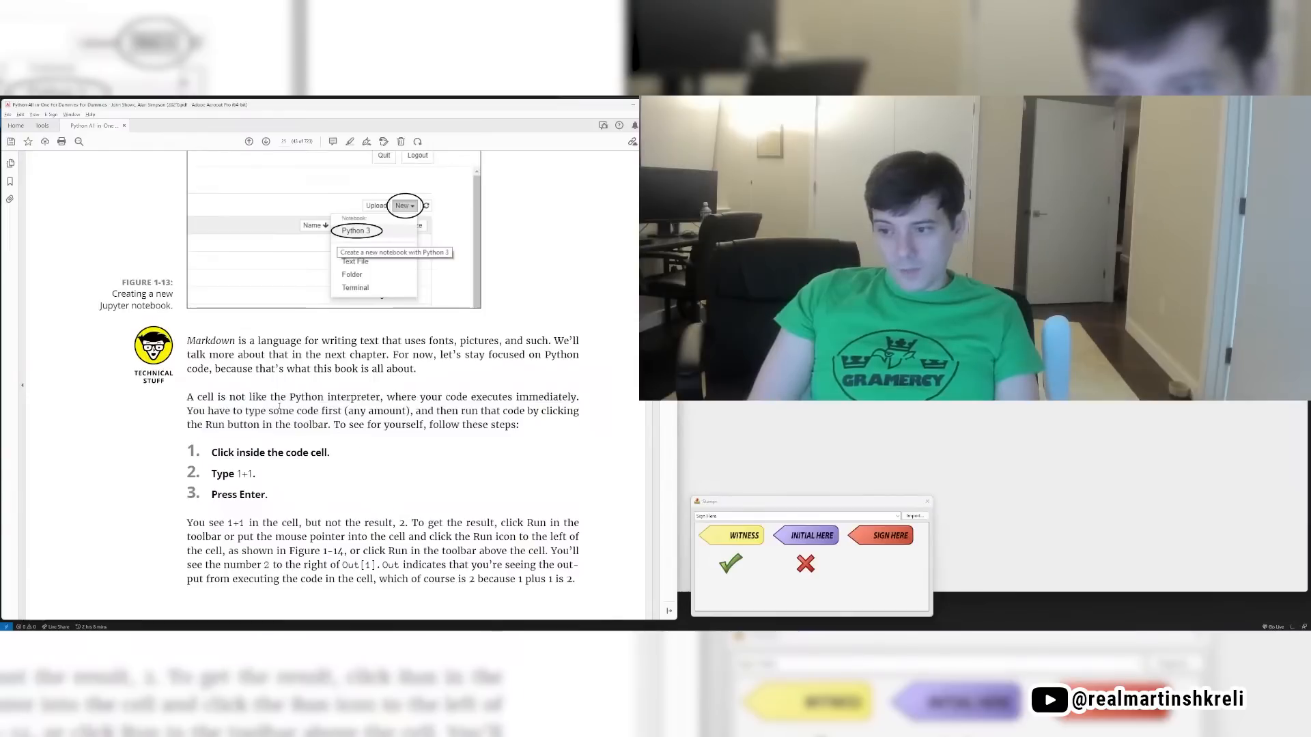
pyautogui.moveTo(475, 508)
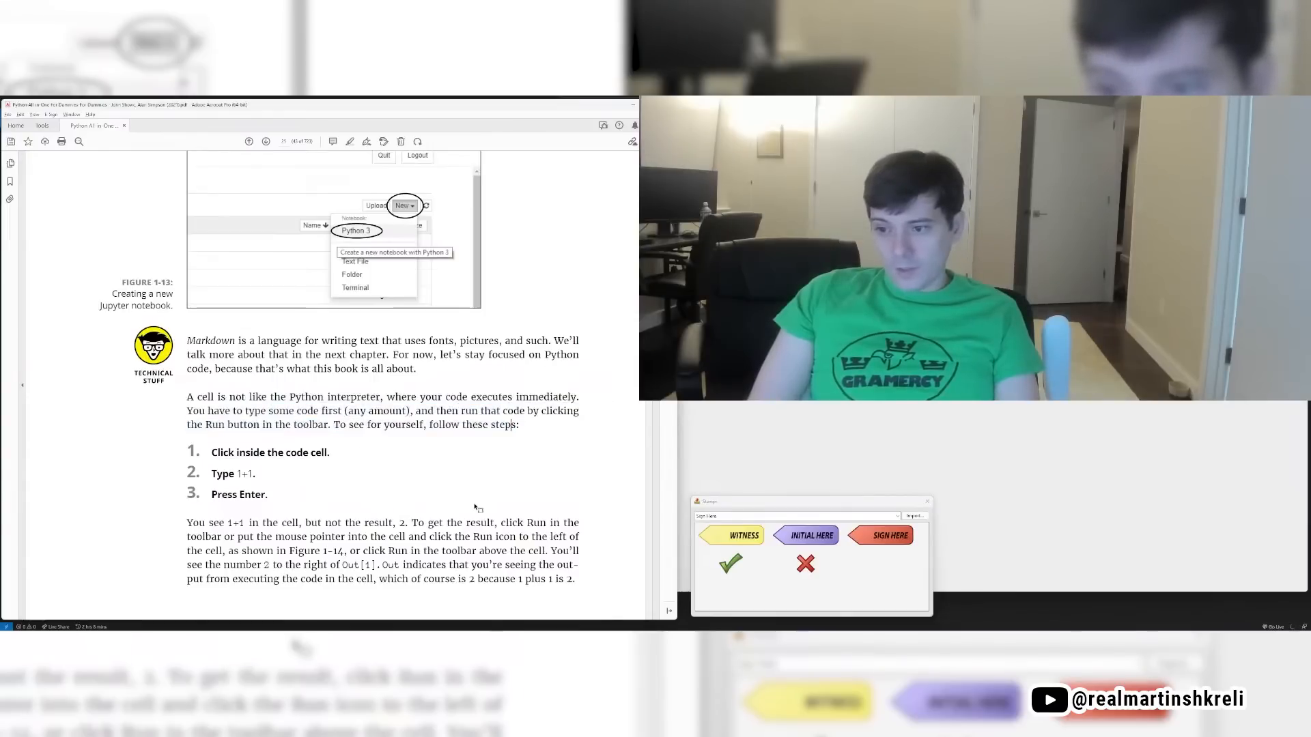
pyautogui.scroll(-3)
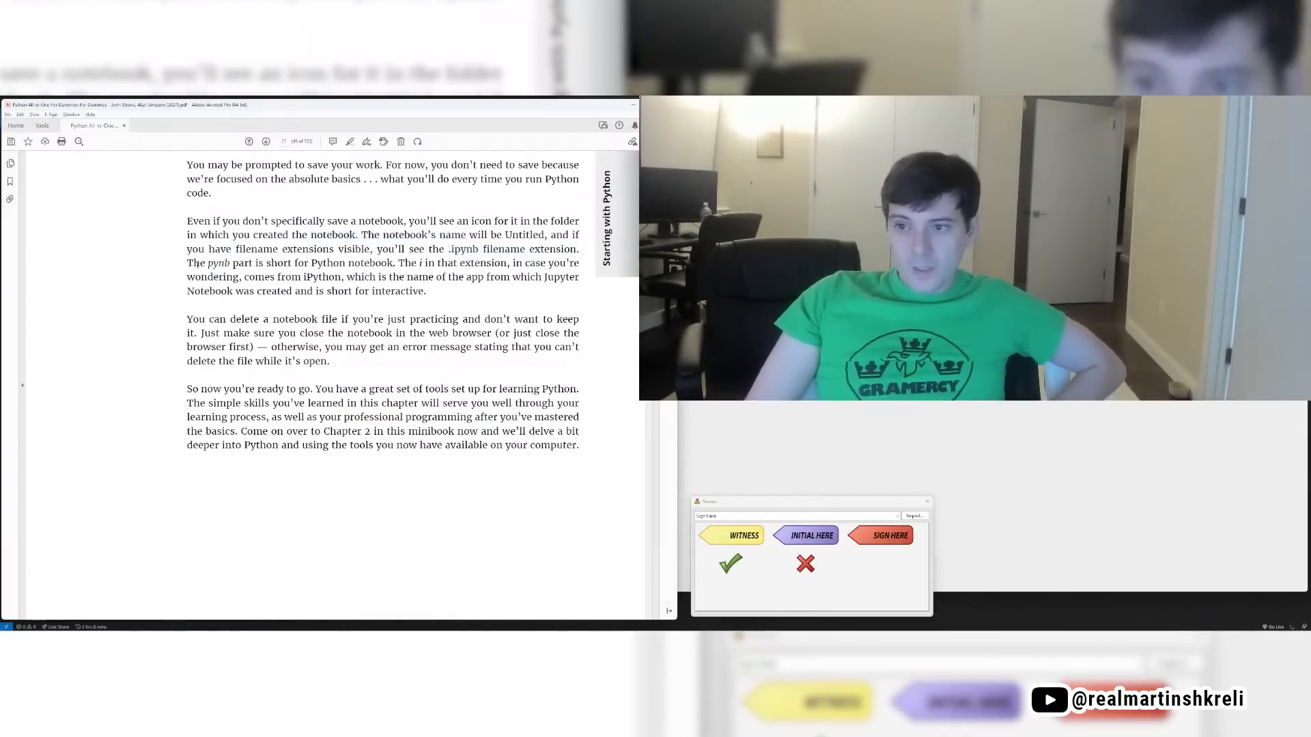
pyautogui.moveTo(208, 262); pyautogui.dragTo(393, 262)
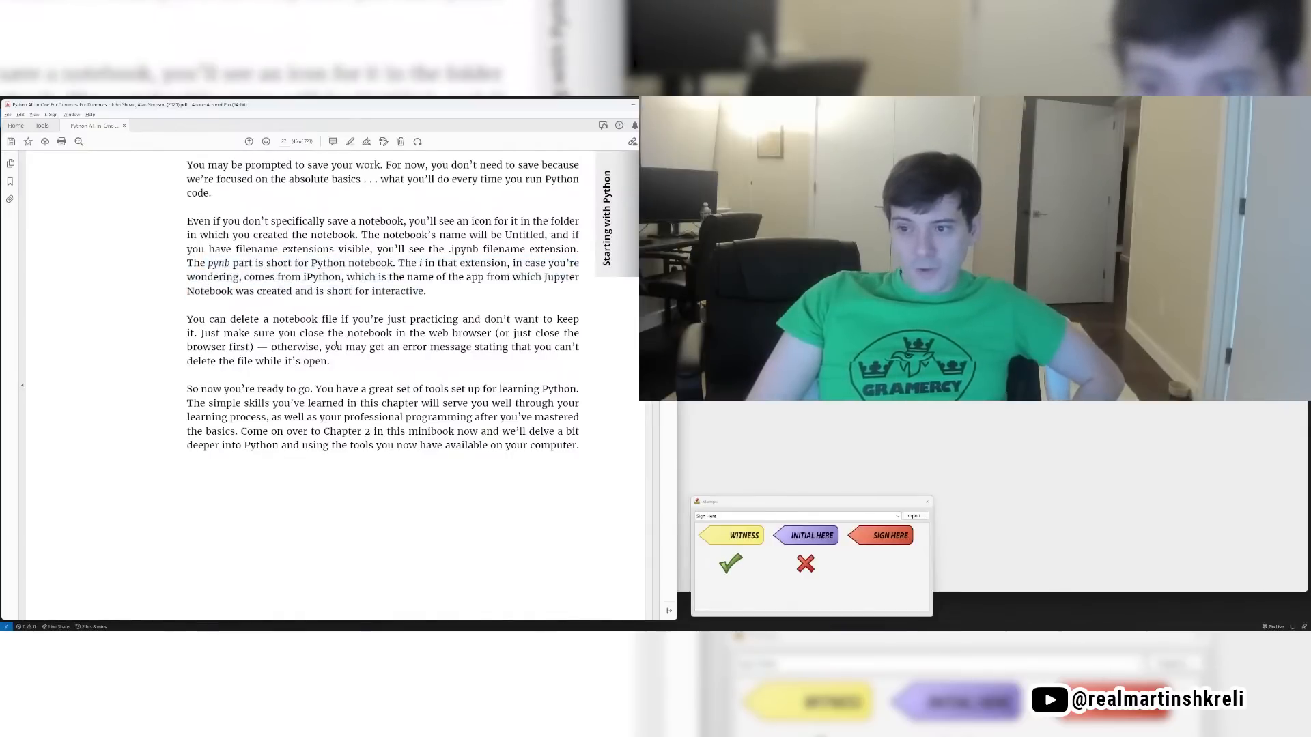
pyautogui.scroll(-3)
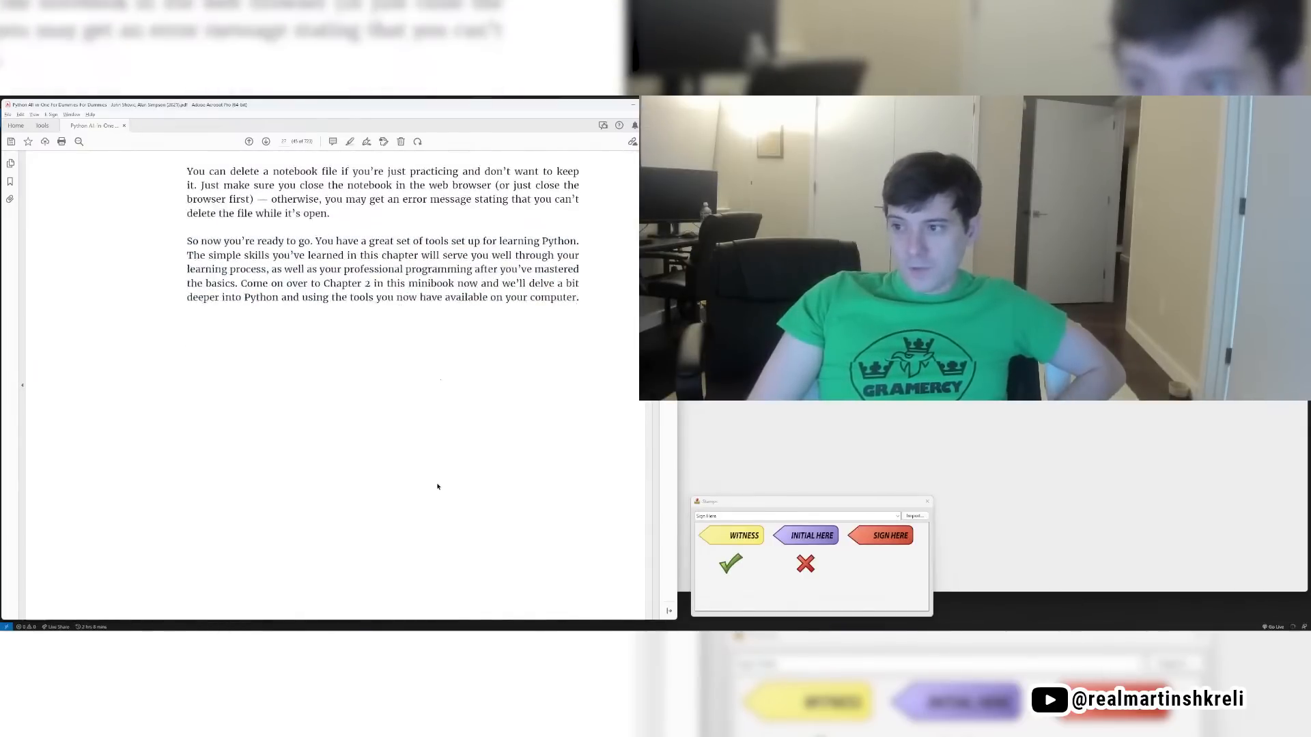
pyautogui.scroll(-3)
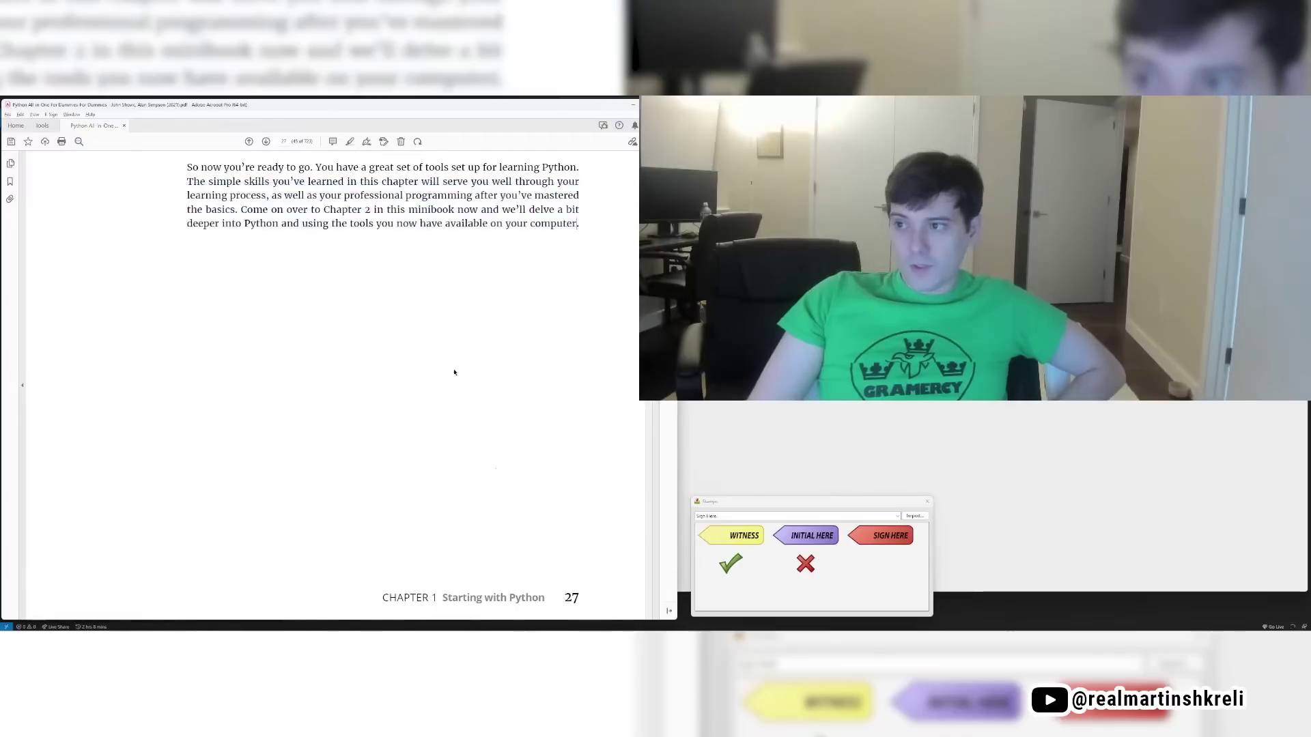
# Step: Place the green checkmark stamp at the bottom-left of page 27
pyautogui.click(730, 564)
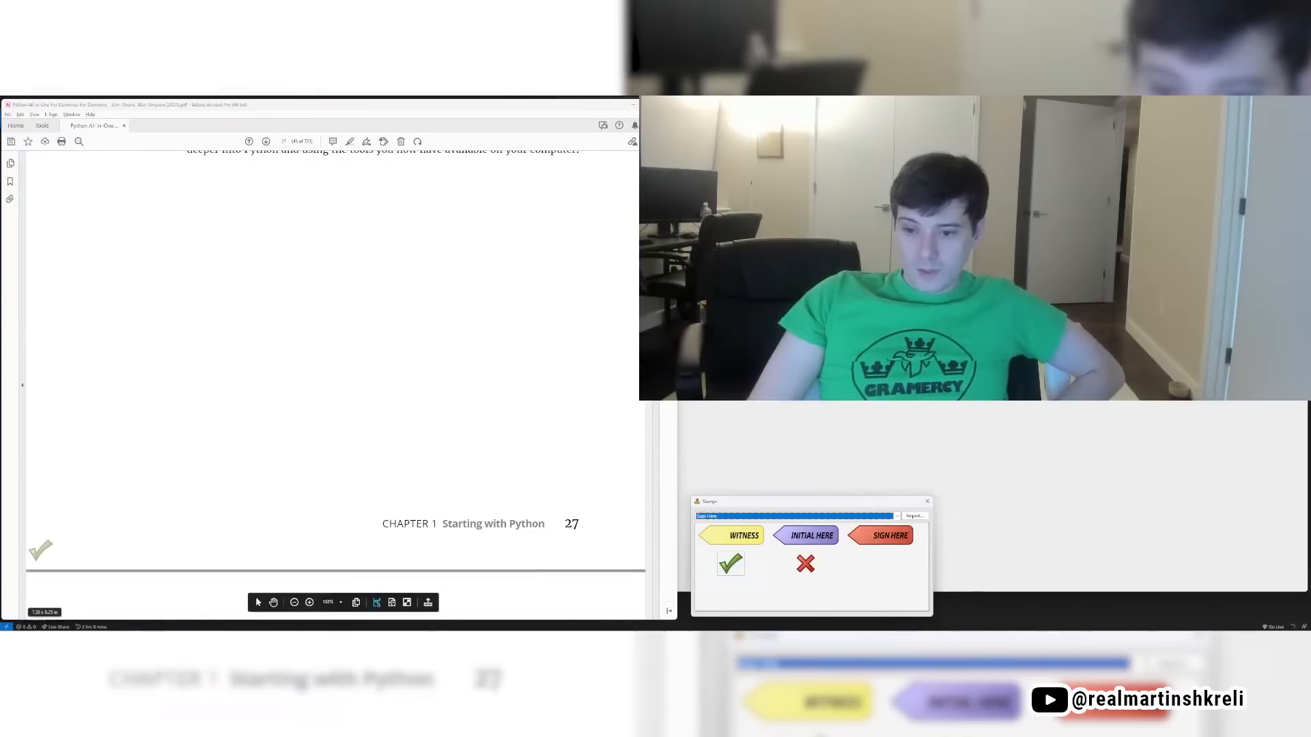
pyautogui.click(927, 501)
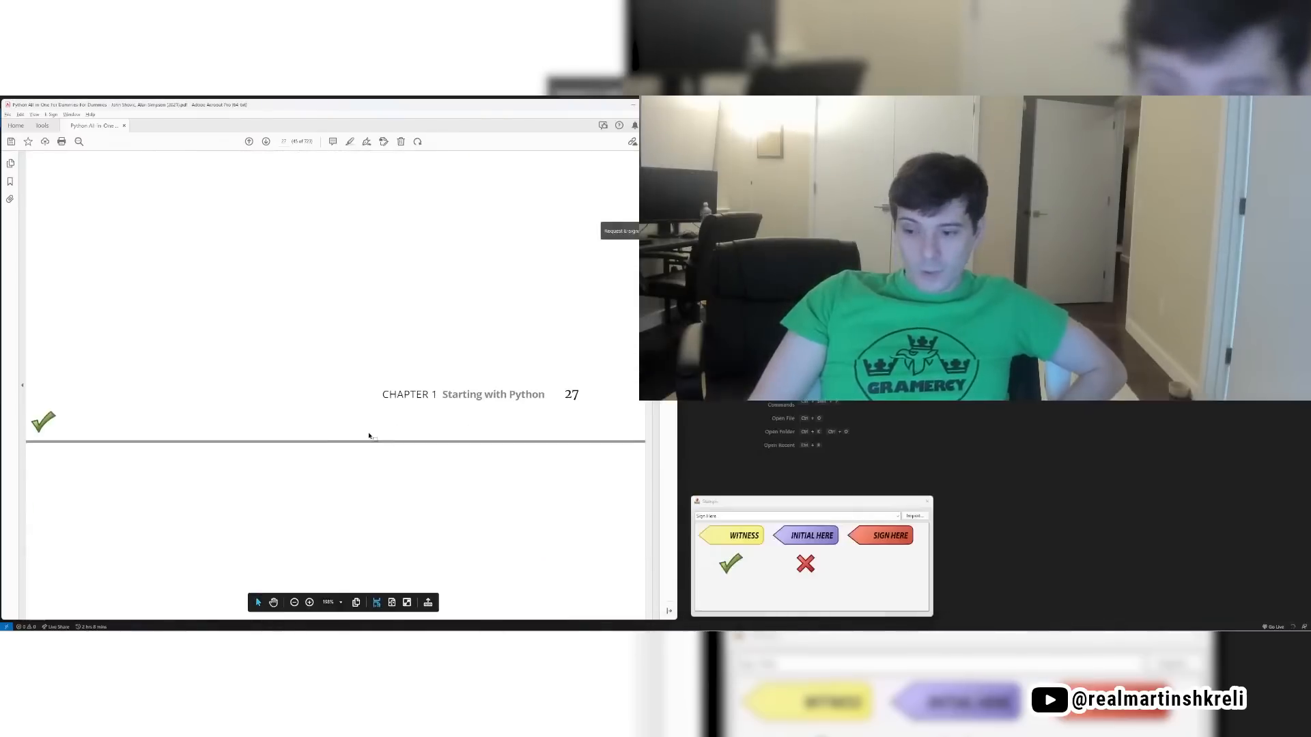
# Step: Read into Chapter 2, marking the last chapter-list bullet and the intro paragraph
pyautogui.scroll(-3)
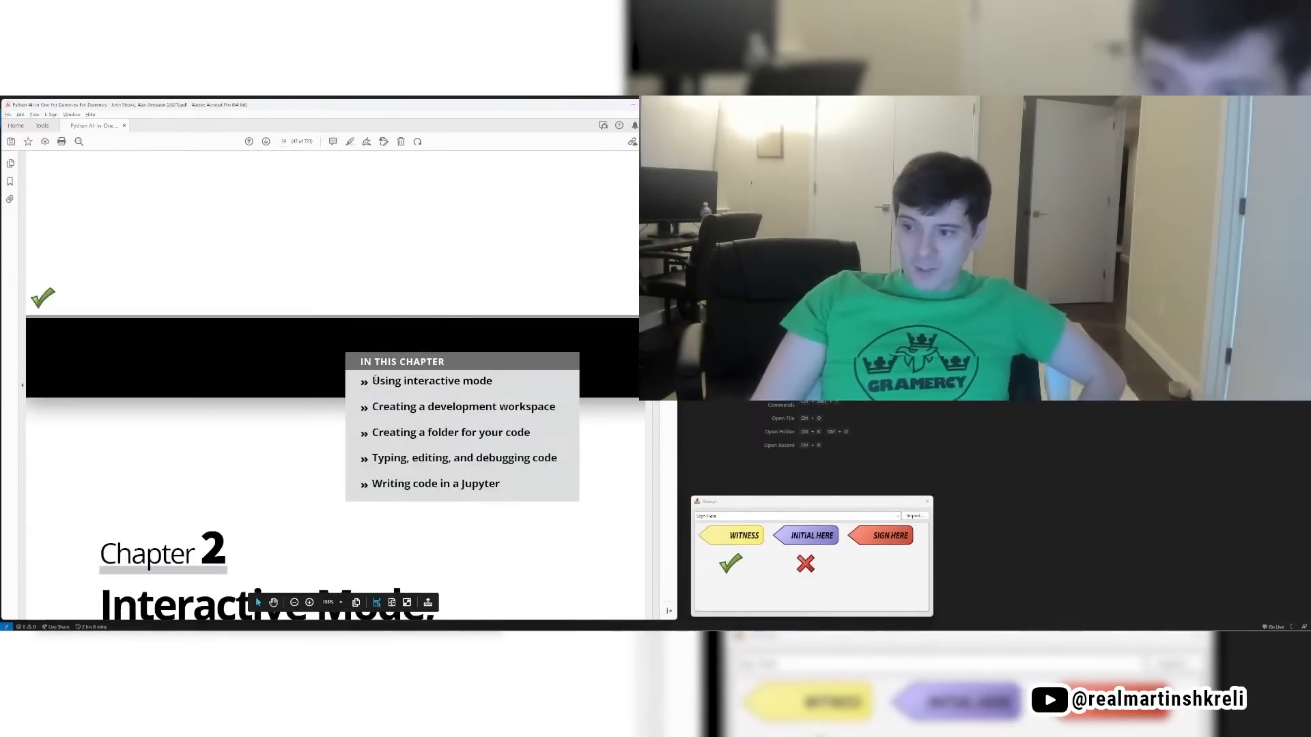
pyautogui.doubleClick(463, 406)
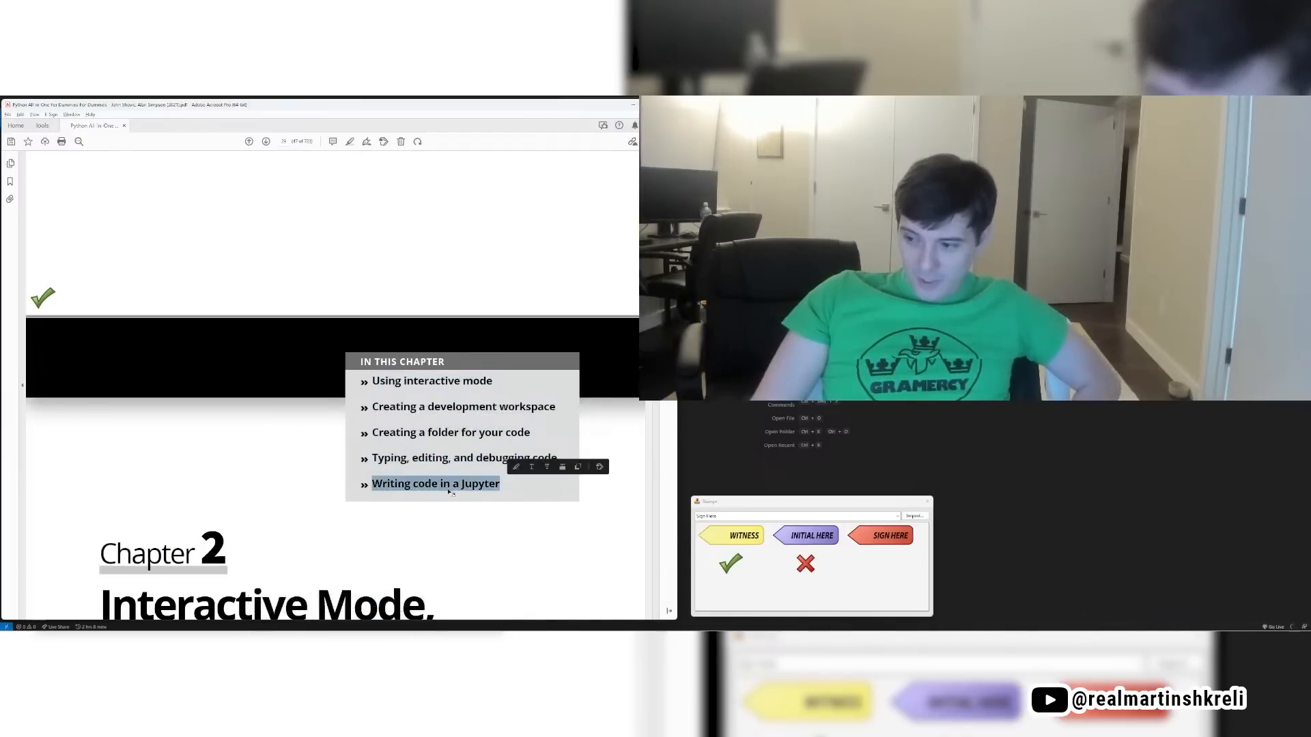
pyautogui.scroll(-3)
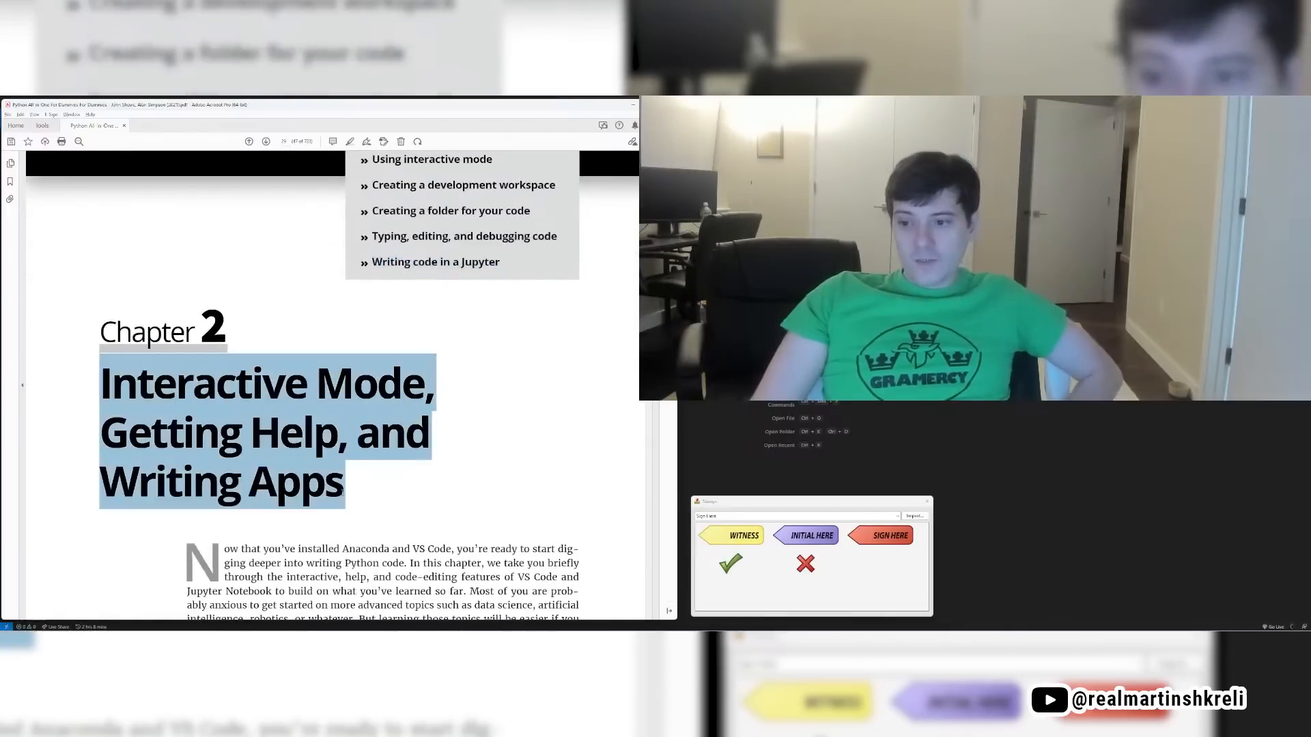
pyautogui.scroll(-3)
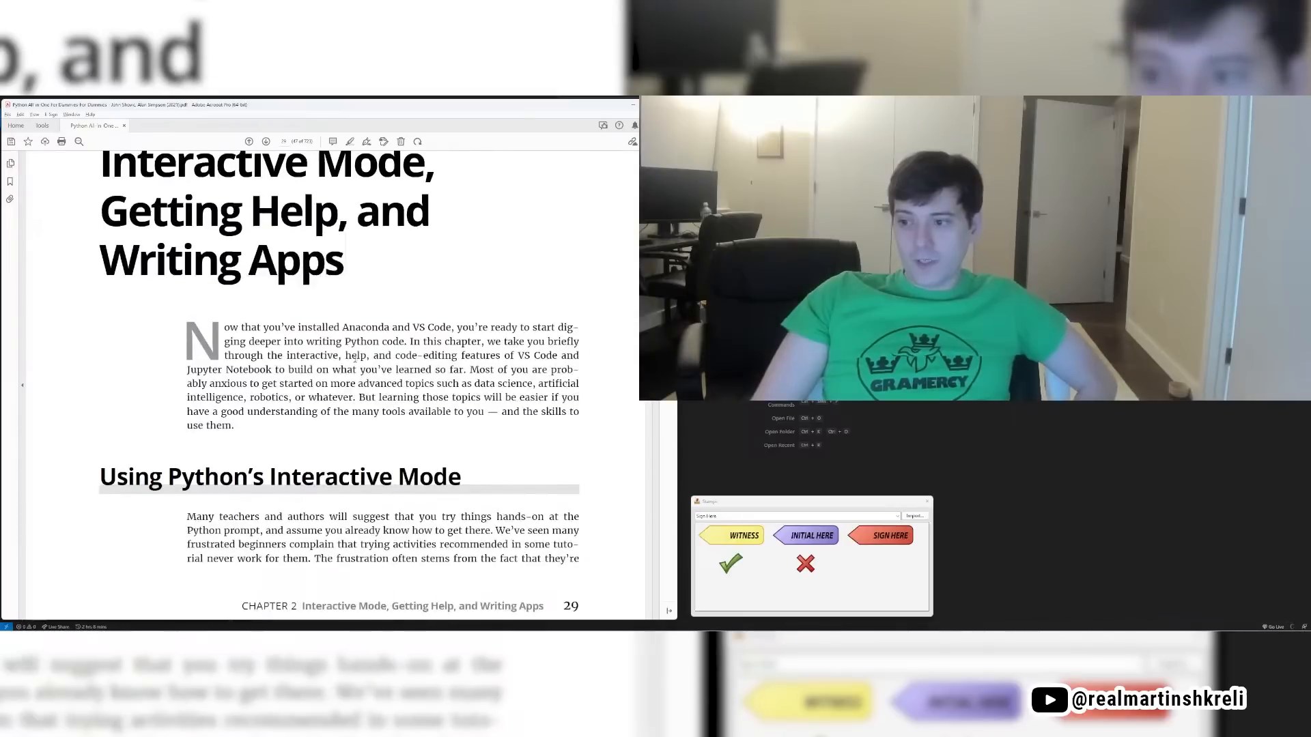
pyautogui.moveTo(456, 327); pyautogui.dragTo(283, 341)
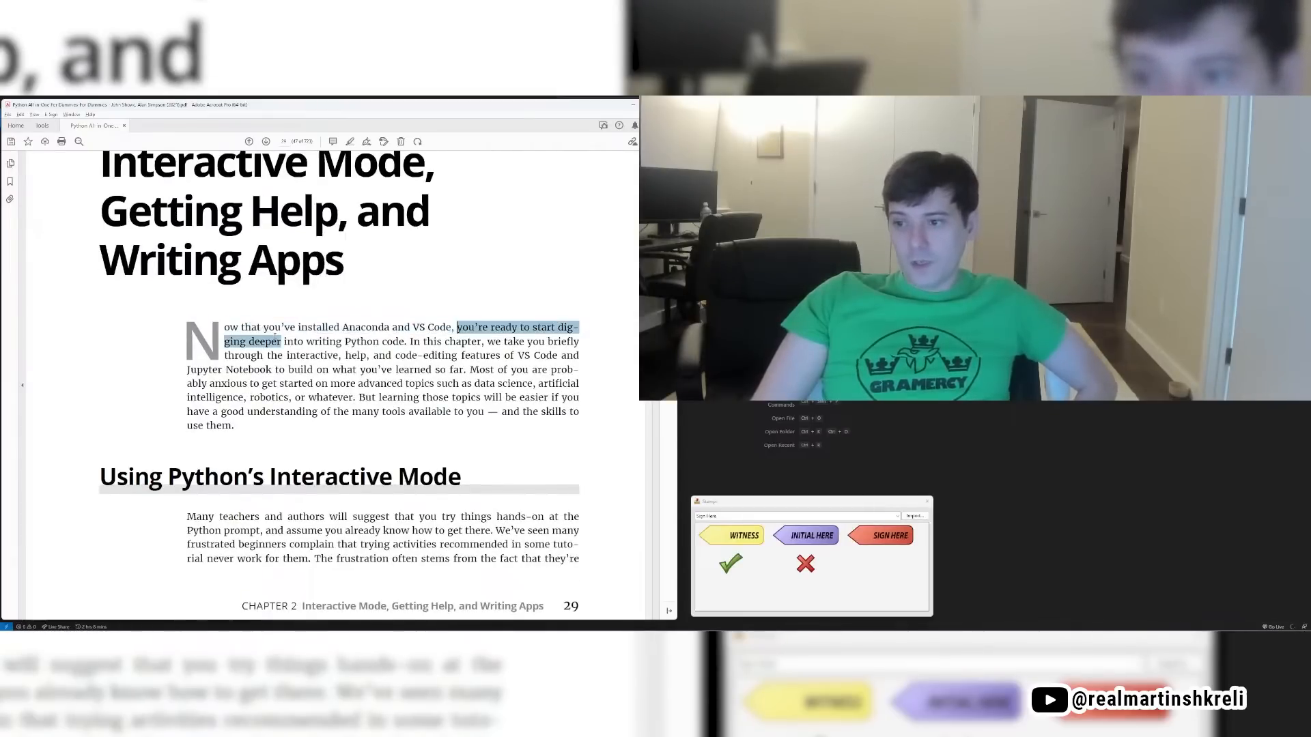
pyautogui.moveTo(283, 341); pyautogui.dragTo(401, 341)
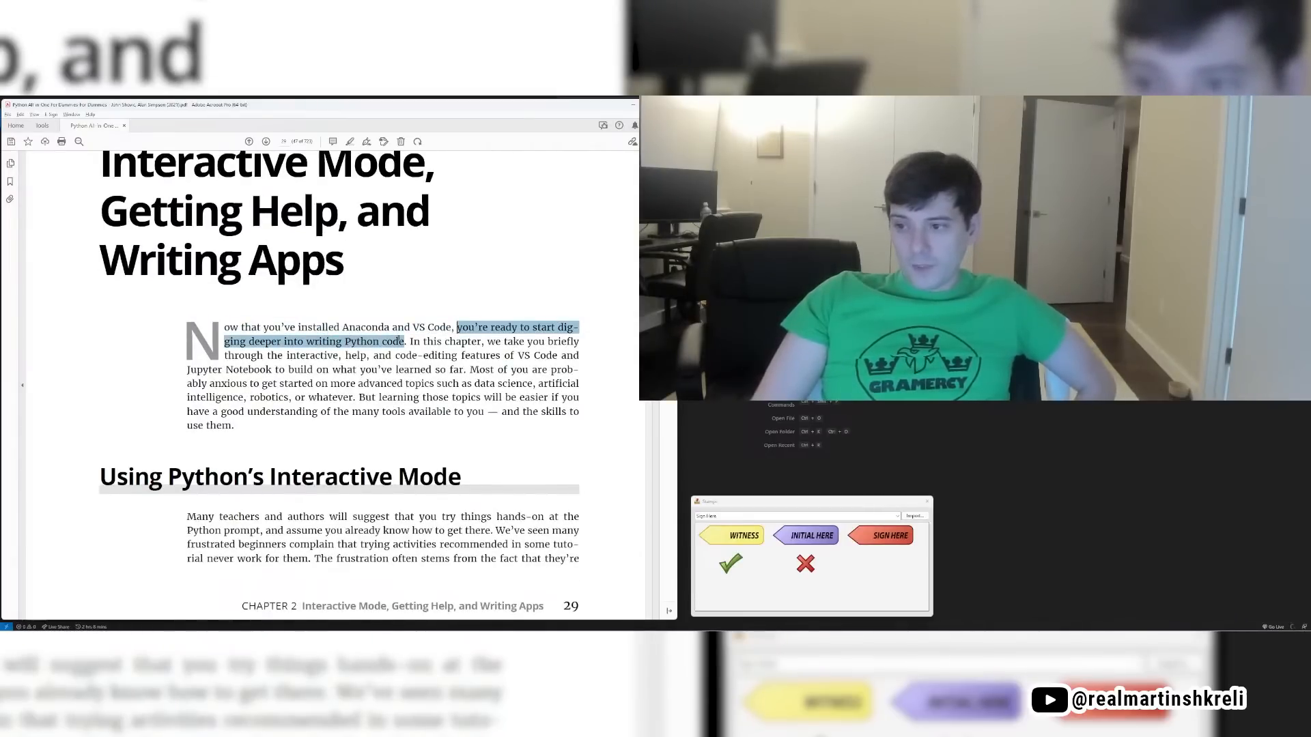
pyautogui.moveTo(400, 342); pyautogui.dragTo(332, 355)
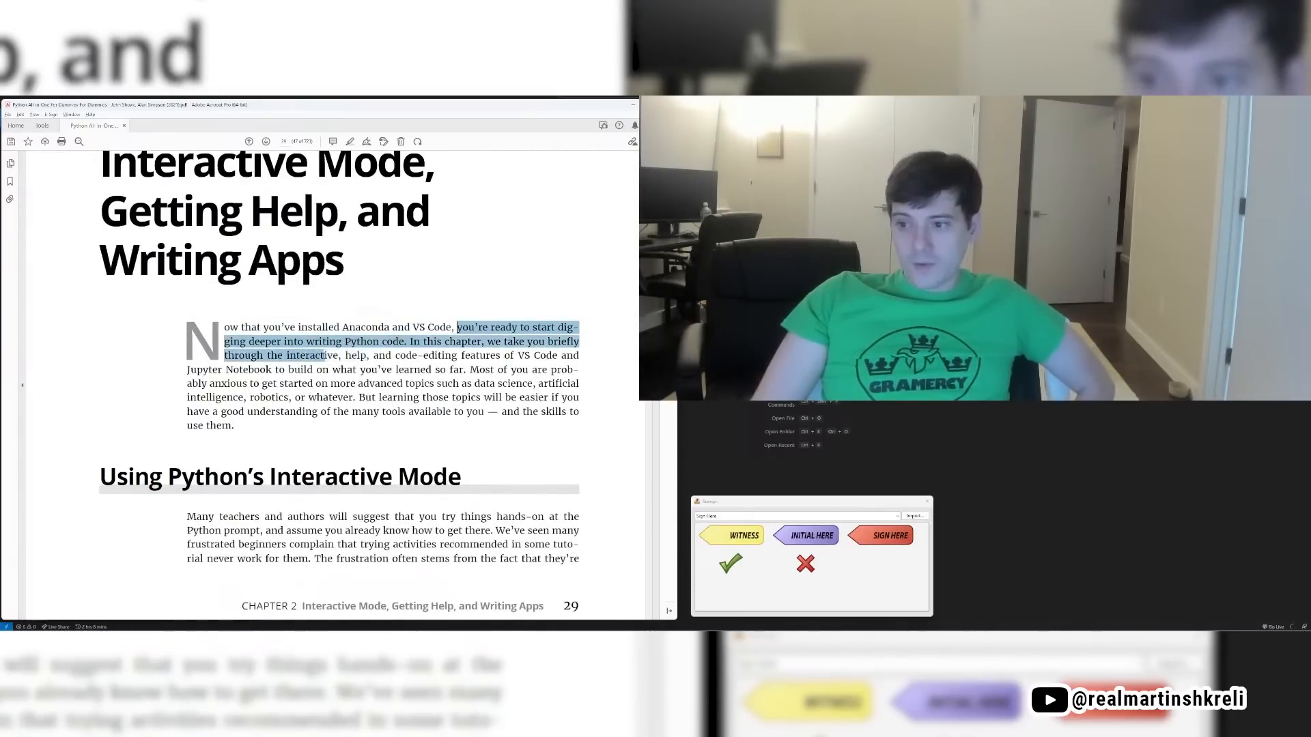
pyautogui.moveTo(331, 355); pyautogui.dragTo(351, 370)
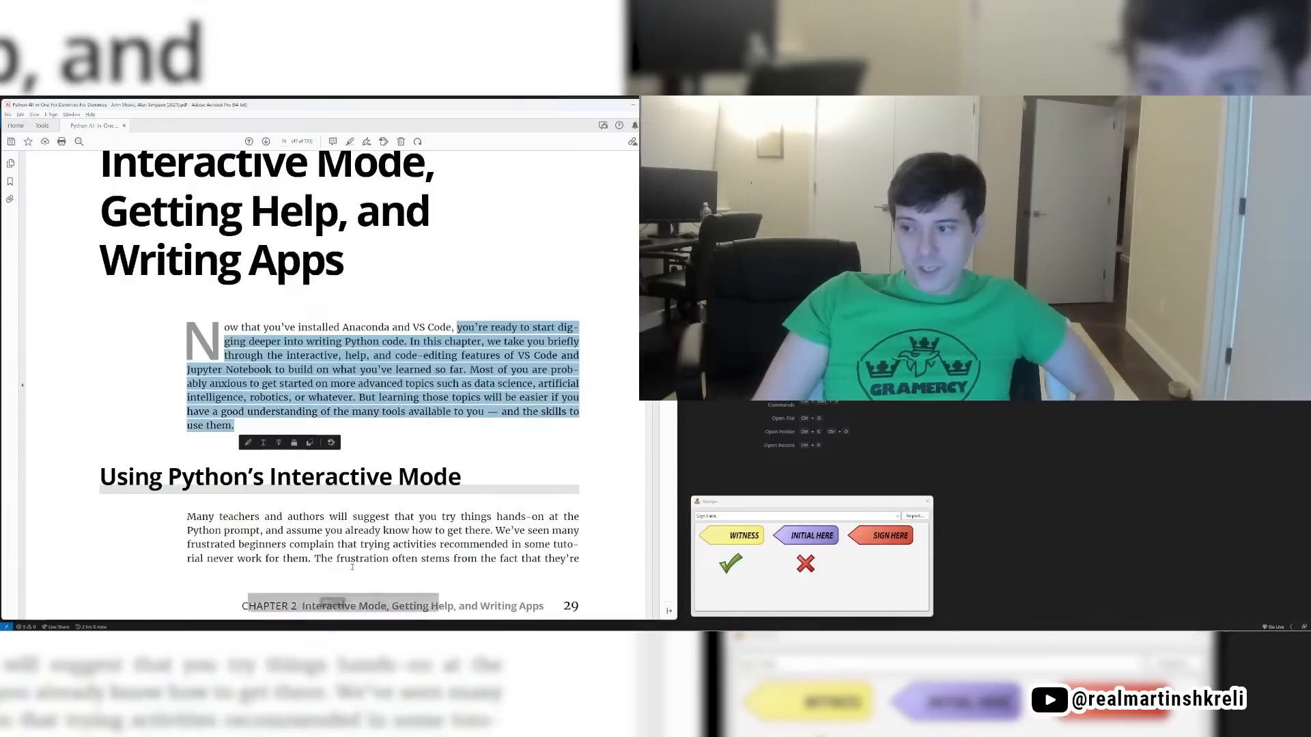
# Step: Mark the Interactive Mode paragraph and stamp a checkmark at the bottom of page 29
pyautogui.scroll(-3)
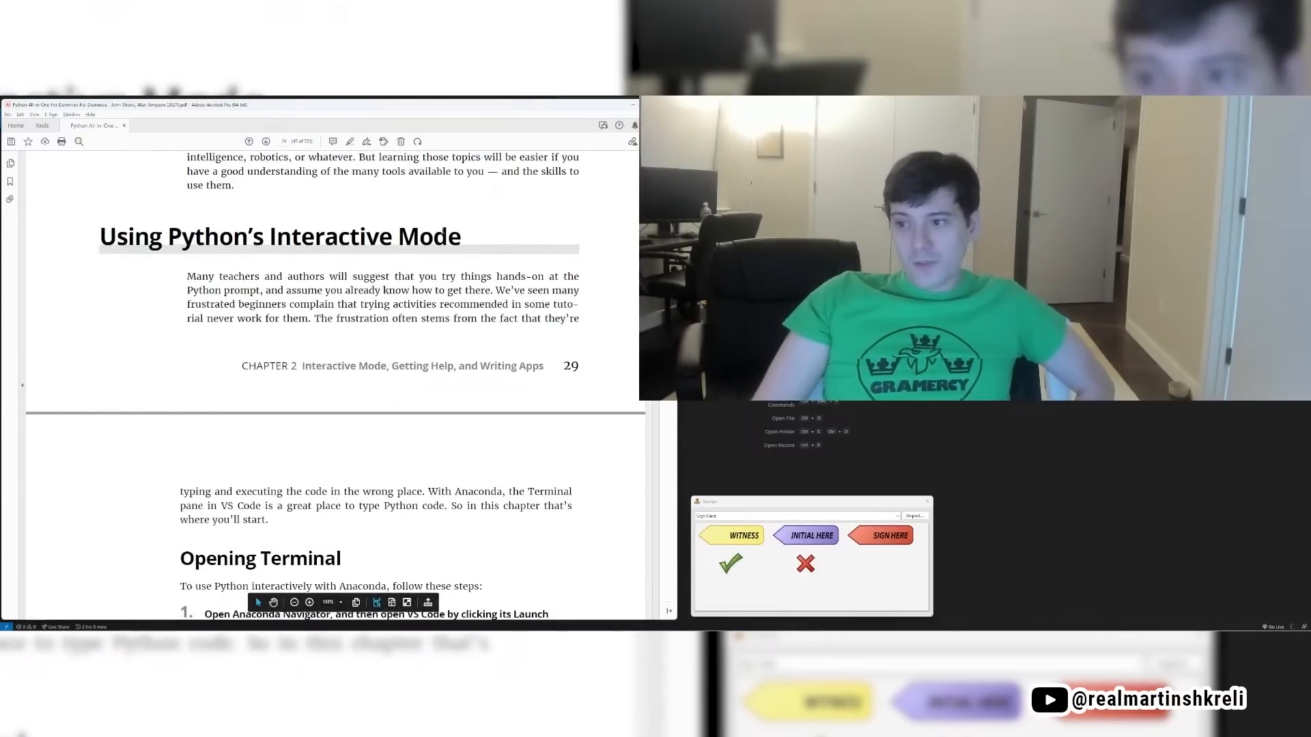
pyautogui.moveTo(186, 276); pyautogui.dragTo(578, 319)
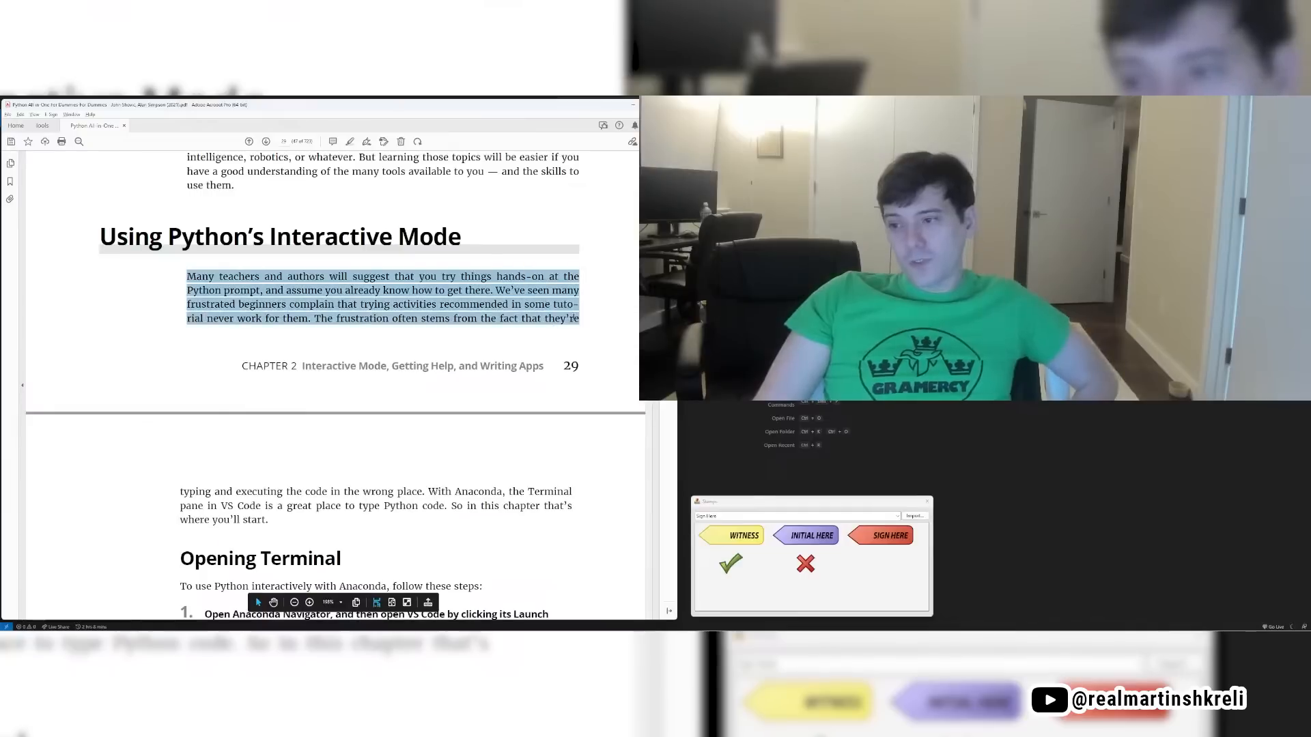
pyautogui.scroll(-3)
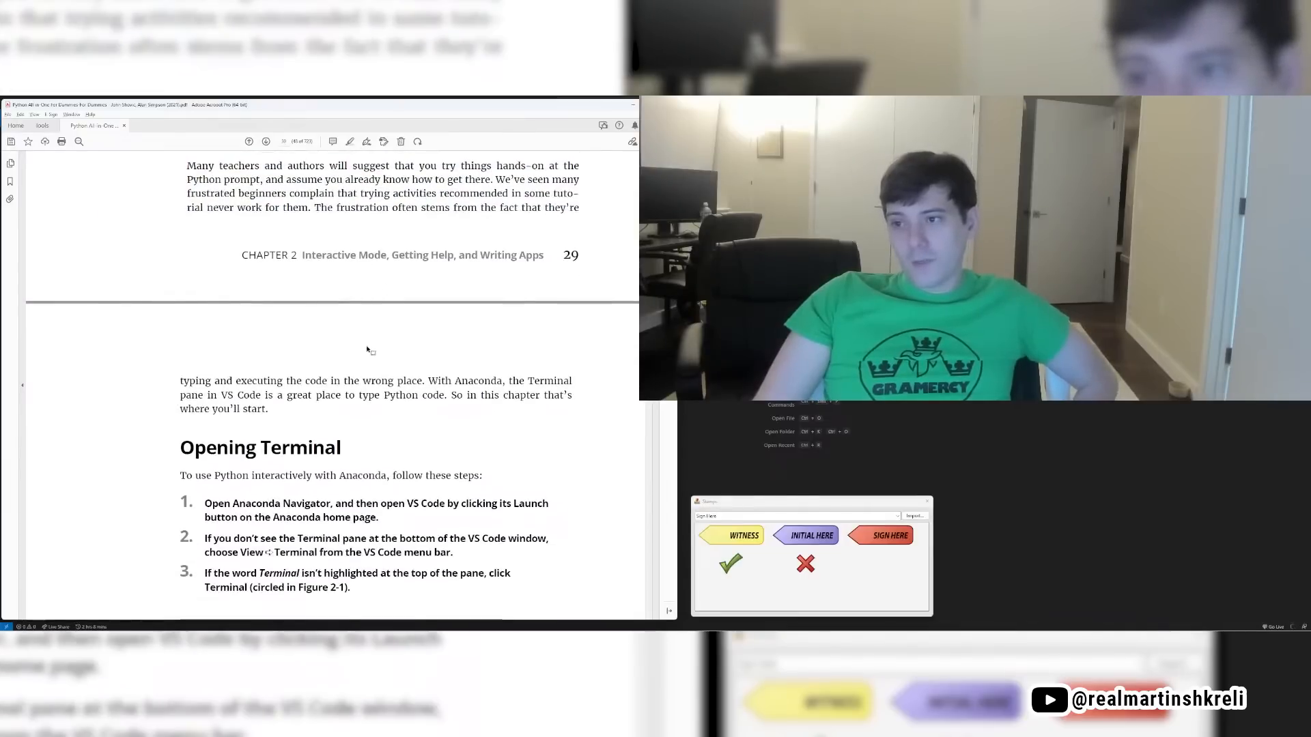
pyautogui.moveTo(226, 178); pyautogui.dragTo(525, 178)
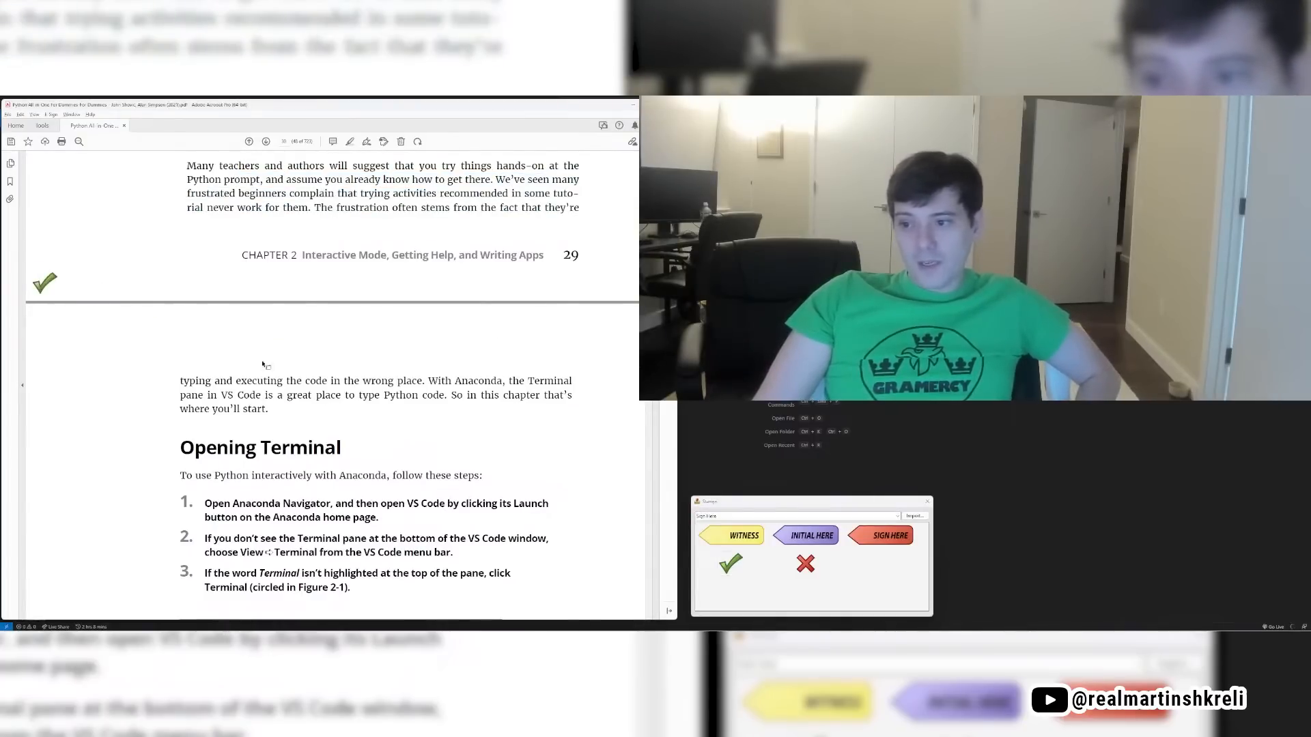
pyautogui.scroll(-3)
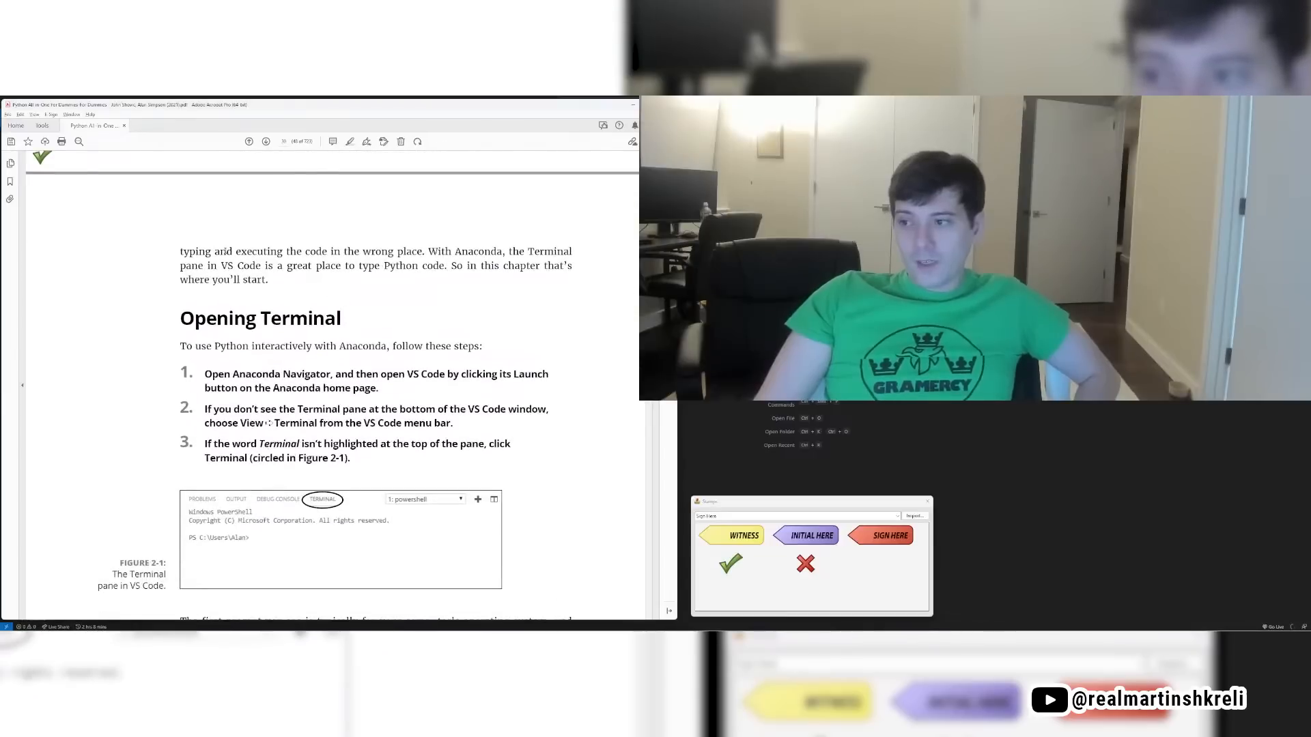
# Step: Place a checkmark on page 32, then focus the VS Code terminal
pyautogui.moveTo(180, 265); pyautogui.dragTo(418, 265)
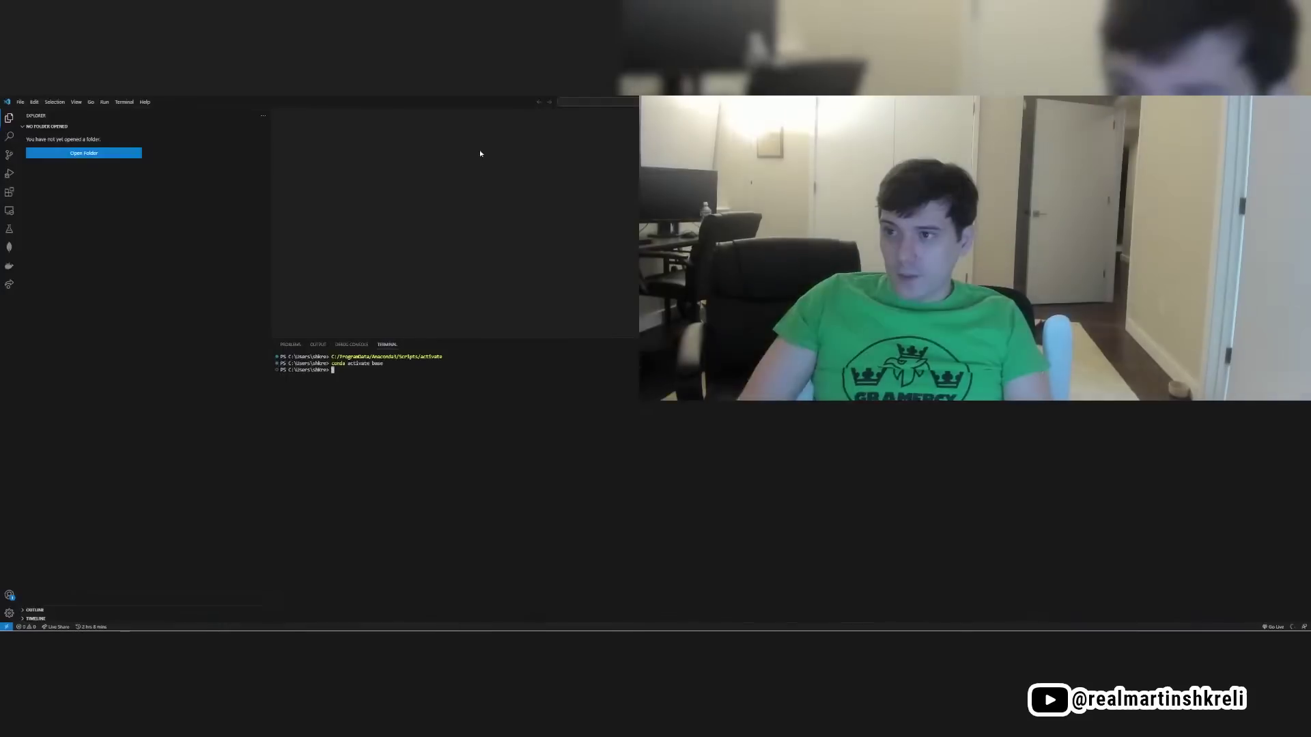
pyautogui.click(144, 102)
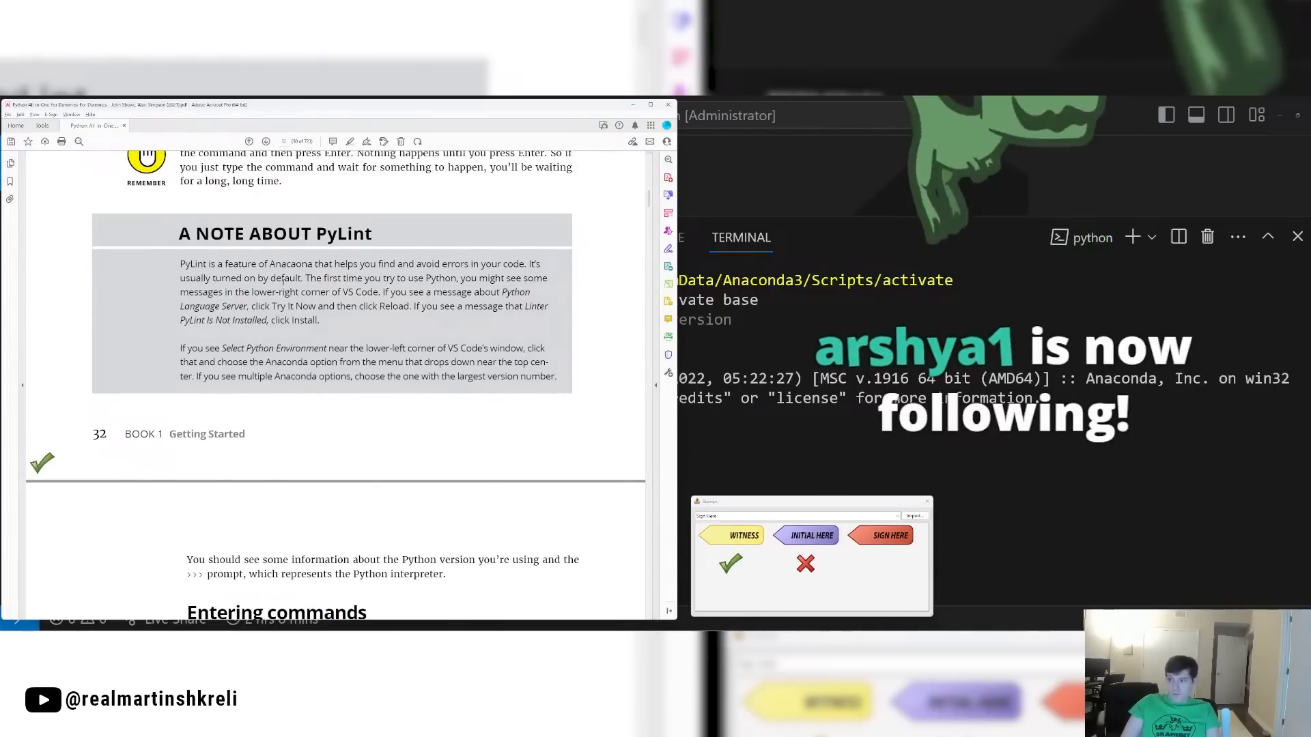
# Step: Mark the PyLint note on page 32 and scroll on toward Entering commands
pyautogui.moveTo(179, 263); pyautogui.dragTo(327, 320)
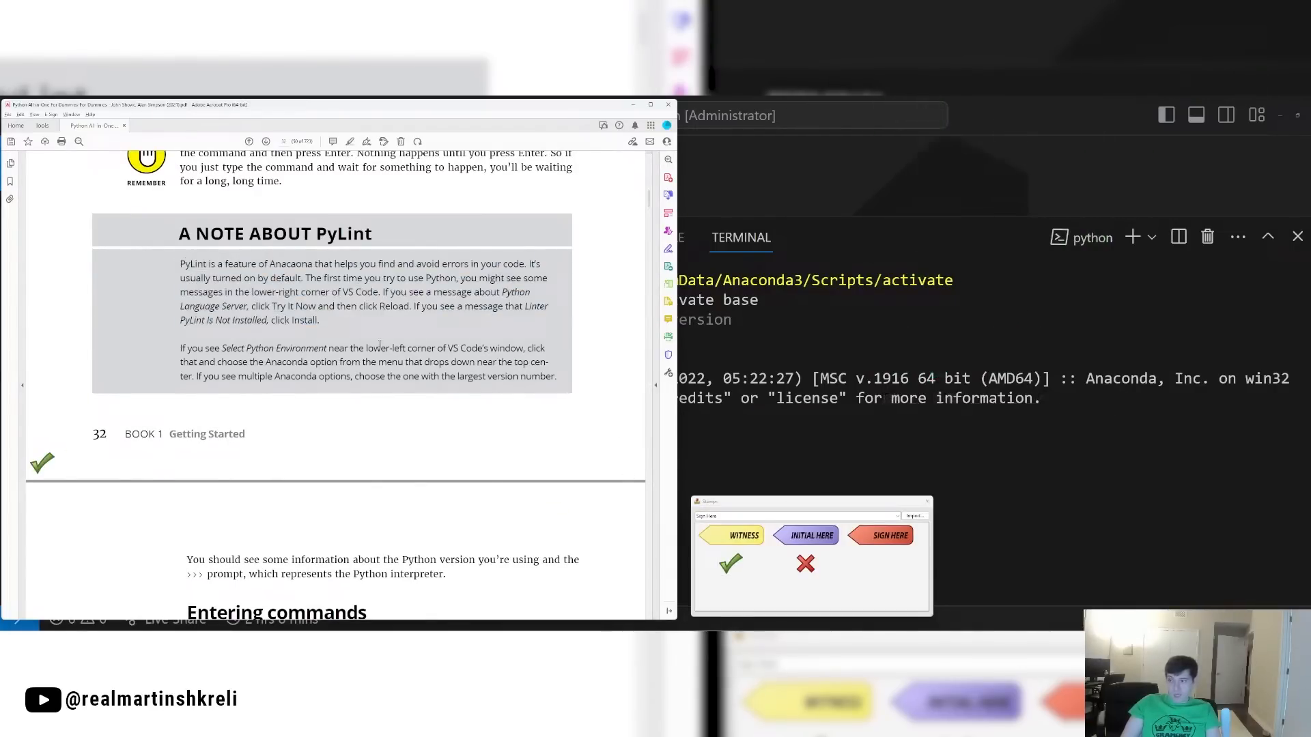
pyautogui.scroll(-3)
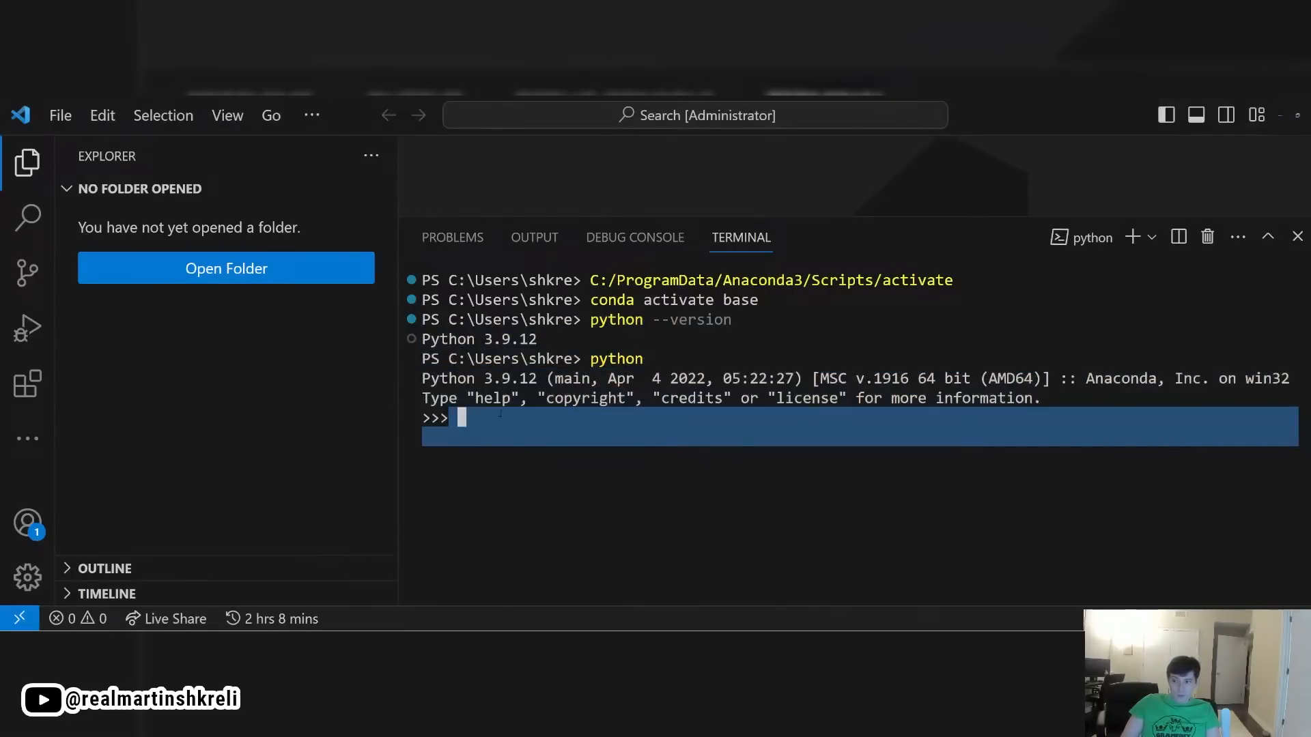
# Step: Enter the undefined word howdy at the >>> prompt to get a NameError
pyautogui.write('REPL')
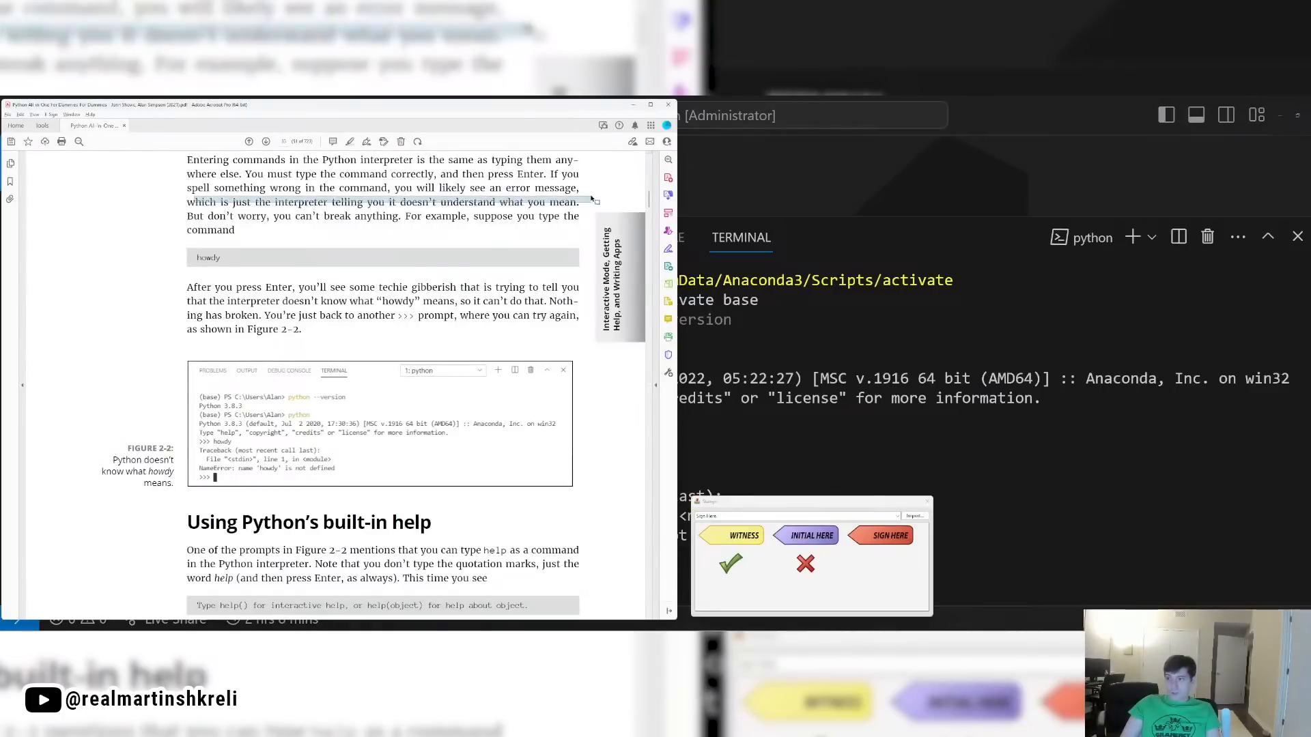
# Step: Scroll to Using Python's built-in help, marking the howdy error sentence
pyautogui.scroll(-3)
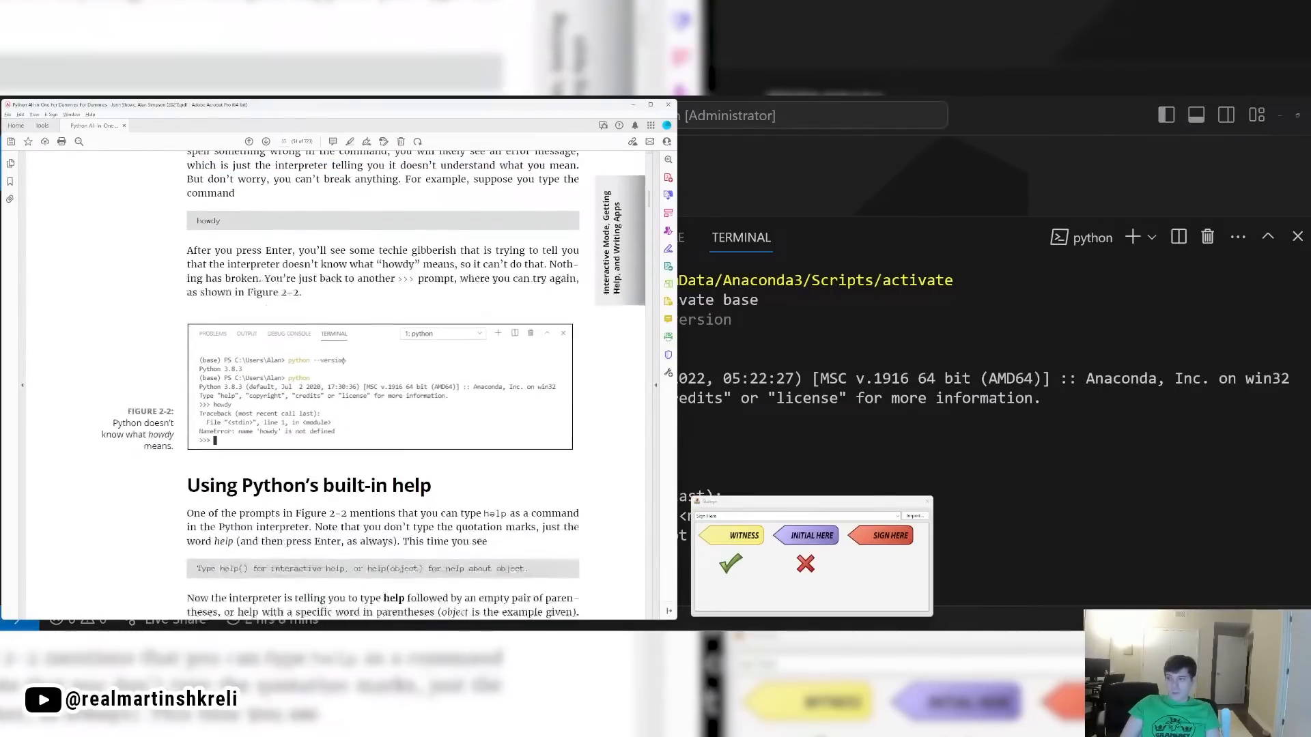
pyautogui.scroll(-3)
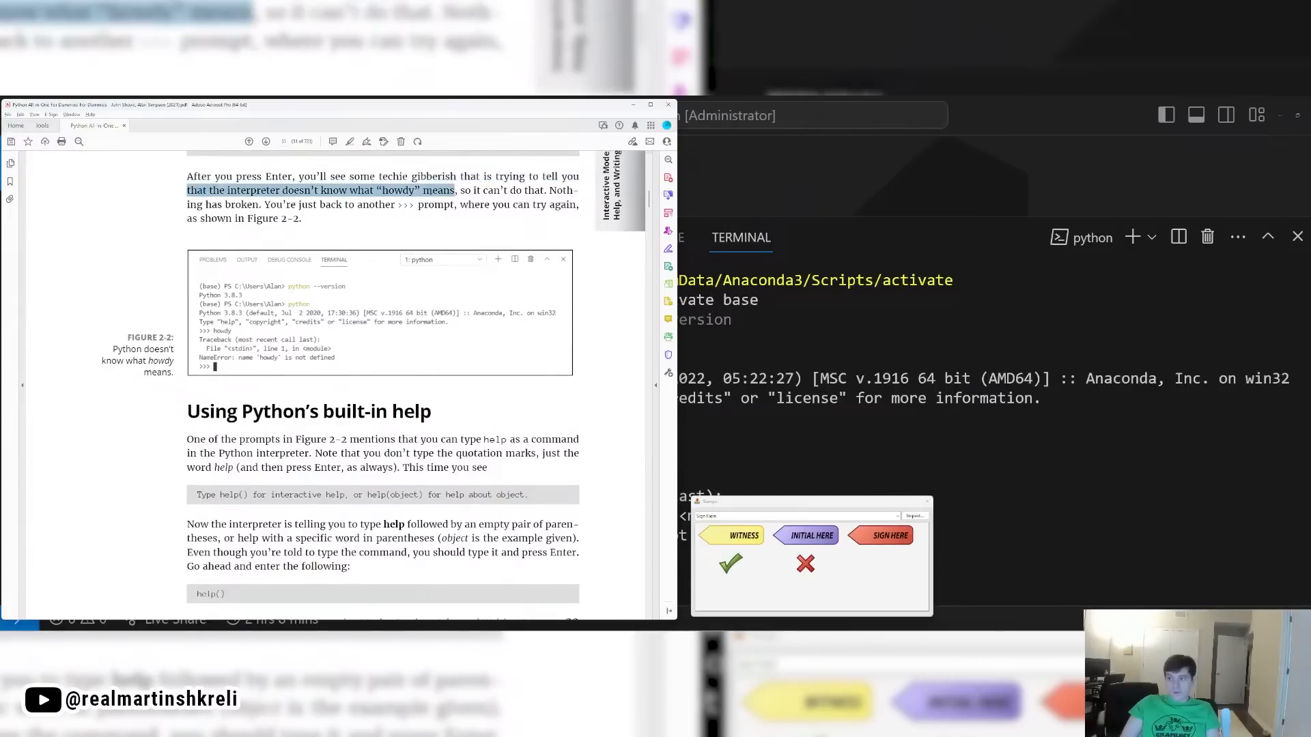
pyautogui.moveTo(456, 190); pyautogui.dragTo(316, 204)
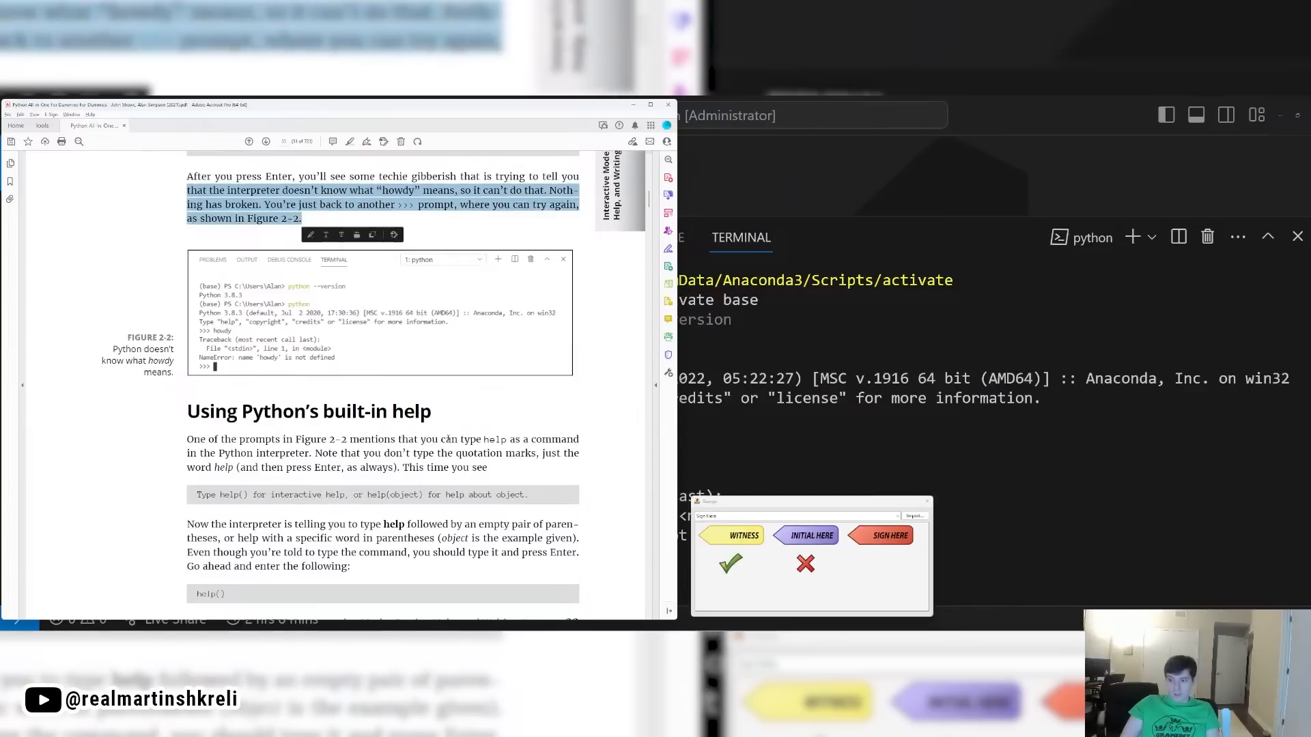
pyautogui.scroll(-3)
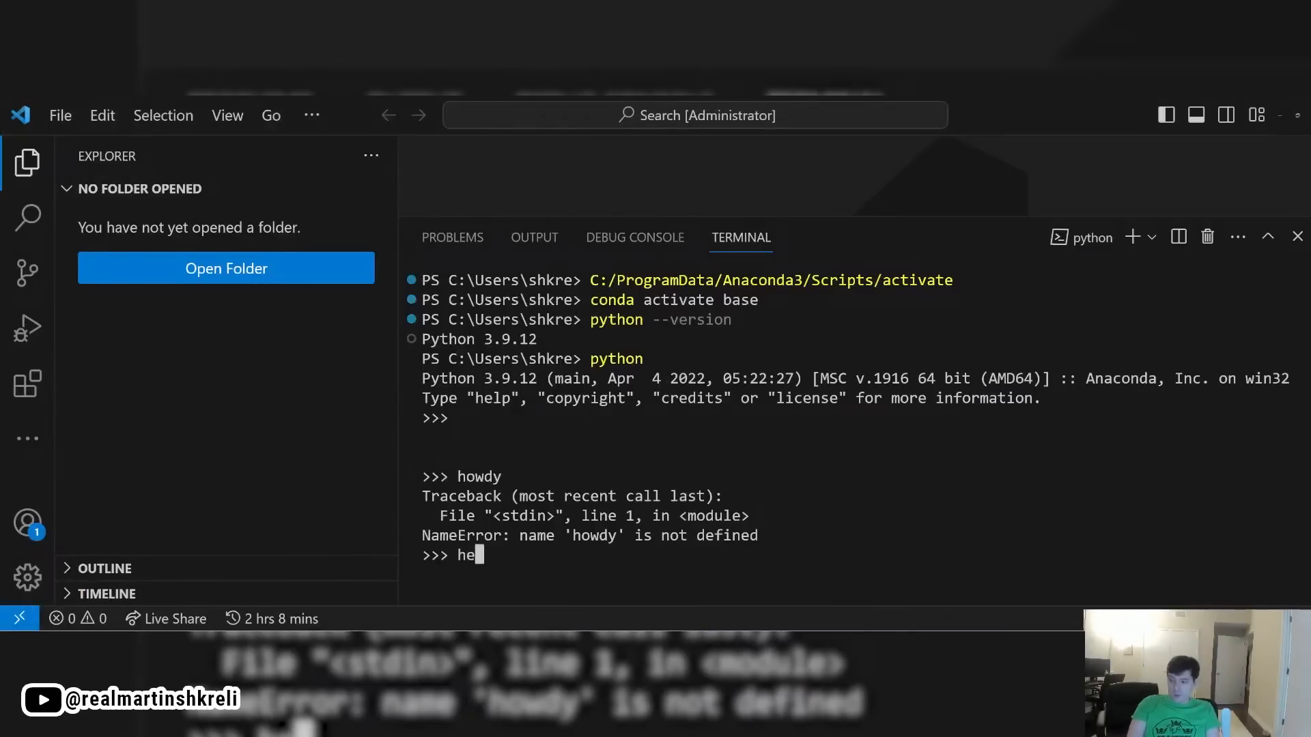
# Step: Run help() at the Python prompt to launch the help> utility
pyautogui.write('help')
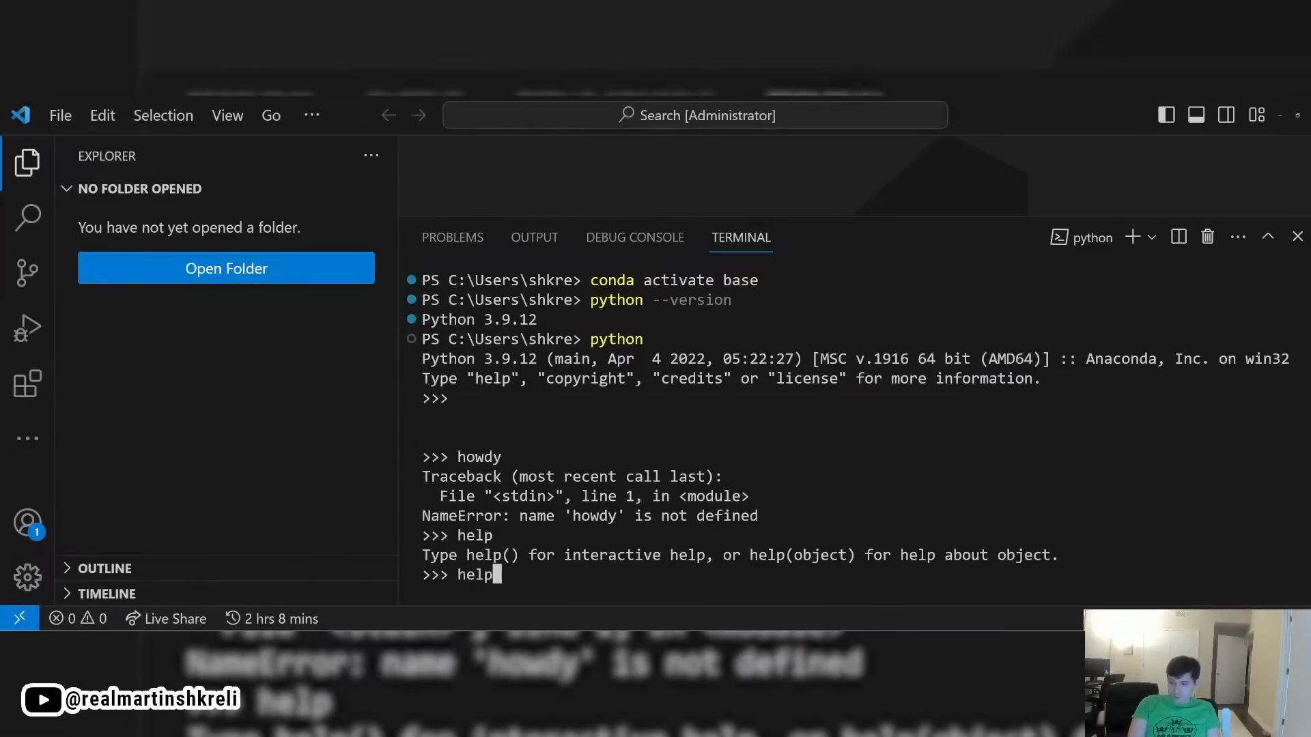
pyautogui.write('()')
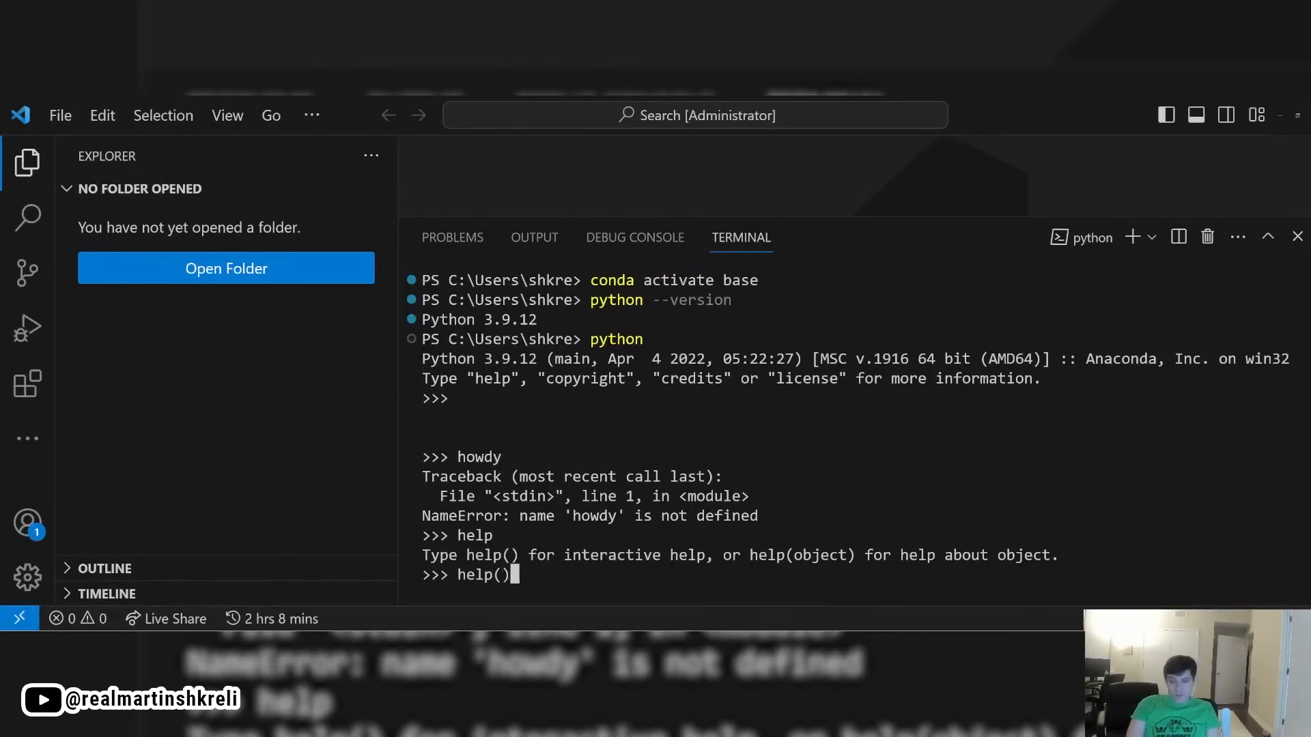
pyautogui.press('Enter')
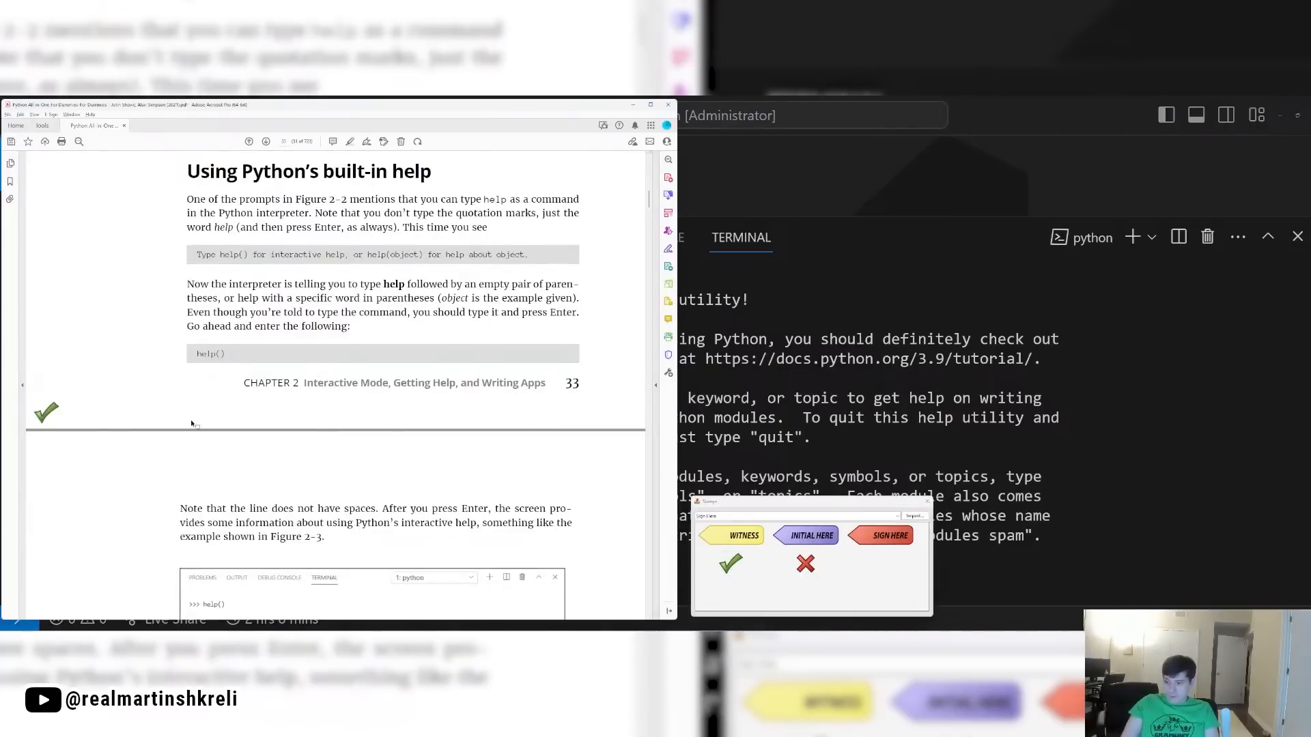
pyautogui.scroll(-3)
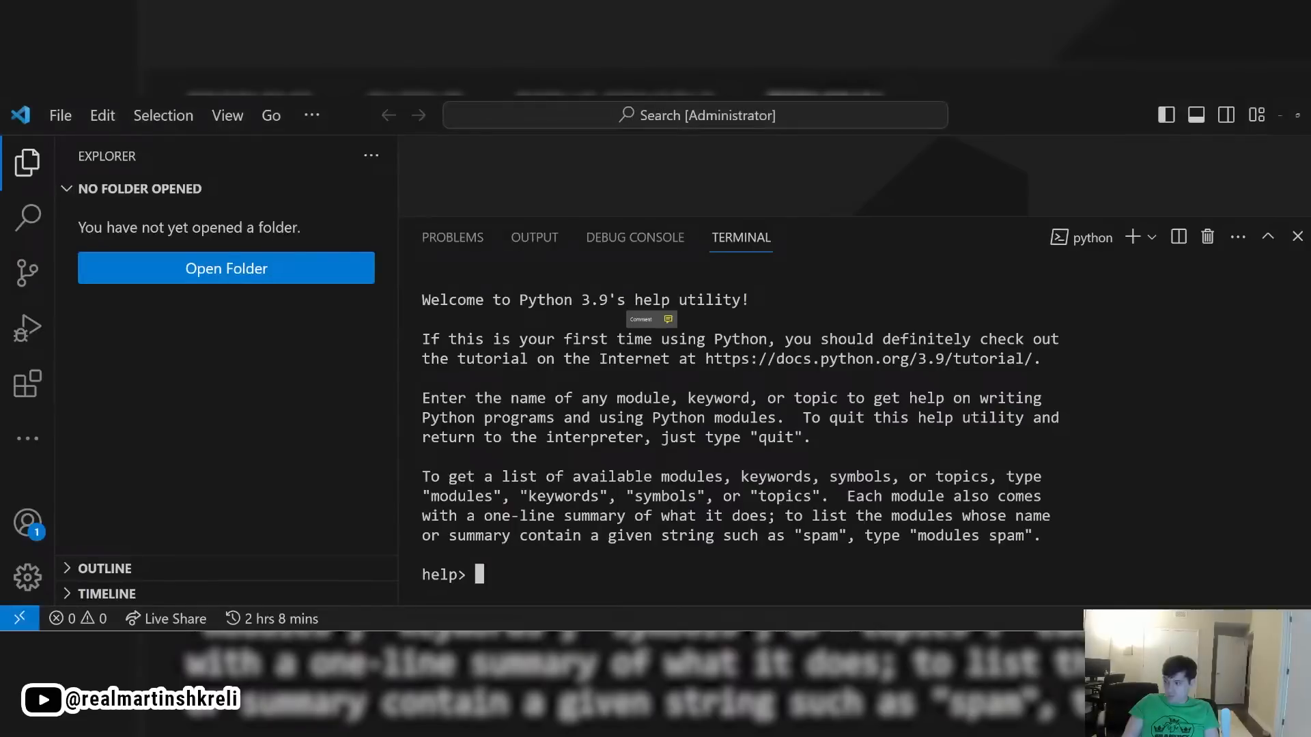
# Step: List Python keywords at help>, then page through the class keyword entry
pyautogui.write('keywodrs')
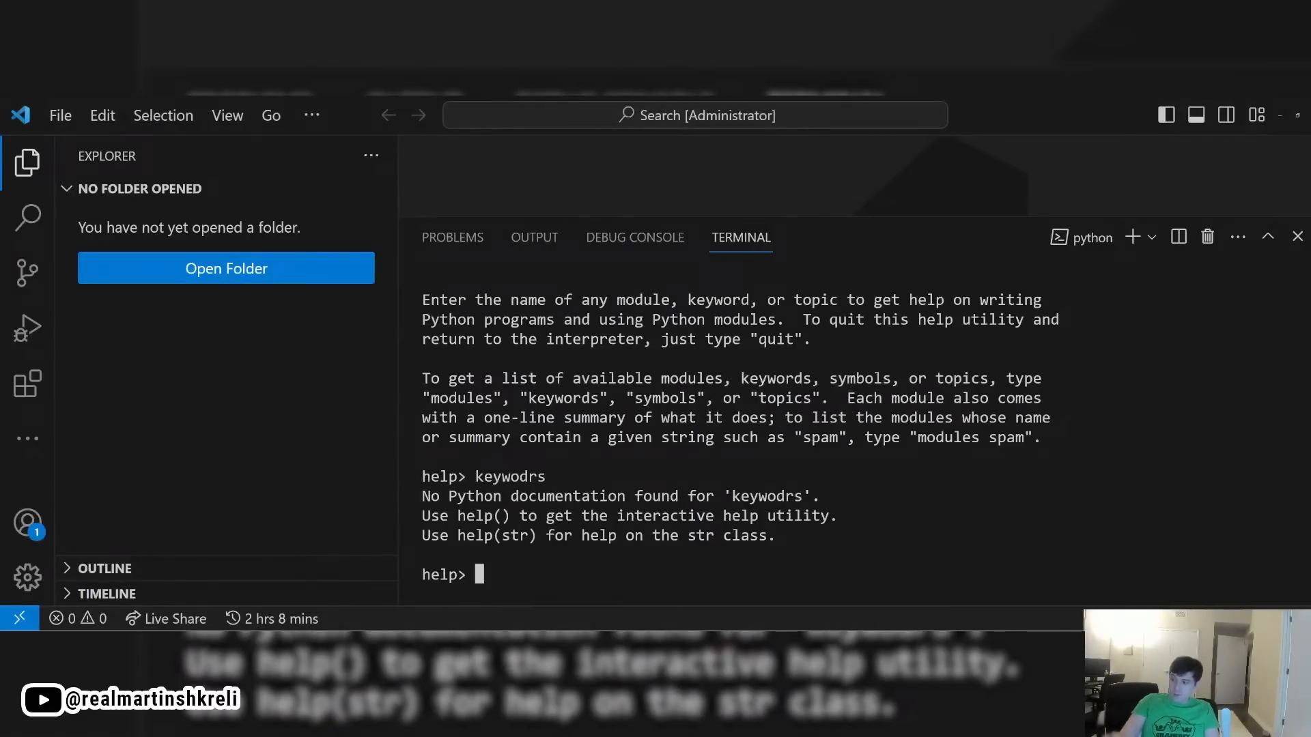
pyautogui.write('keywords')
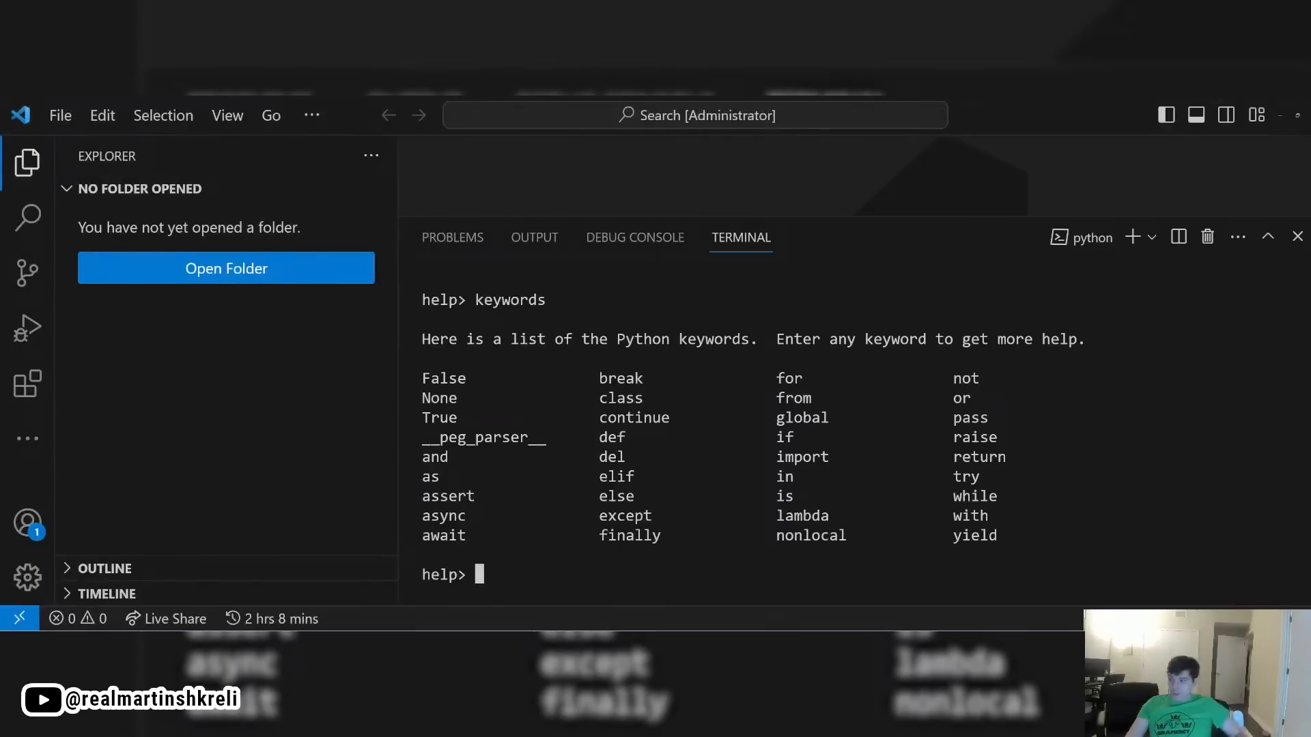
pyautogui.write('class')
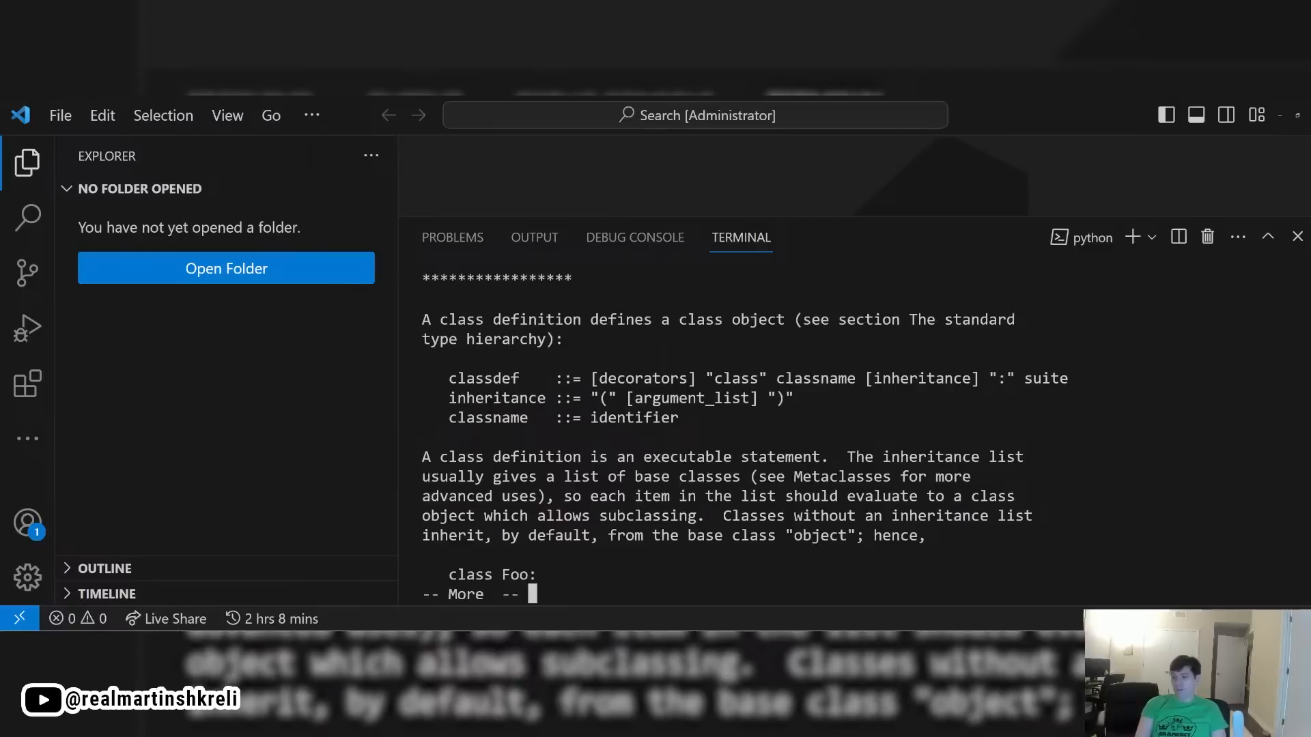
pyautogui.press('space')
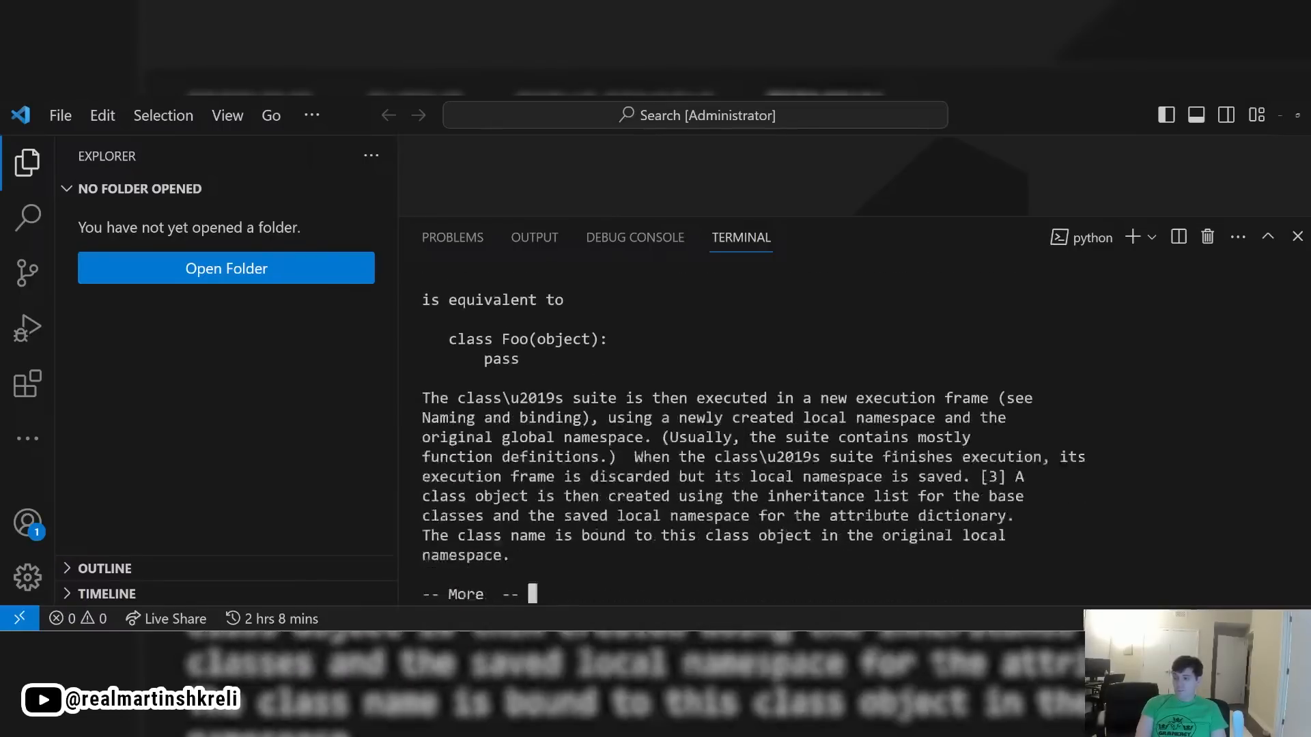
pyautogui.press('space')
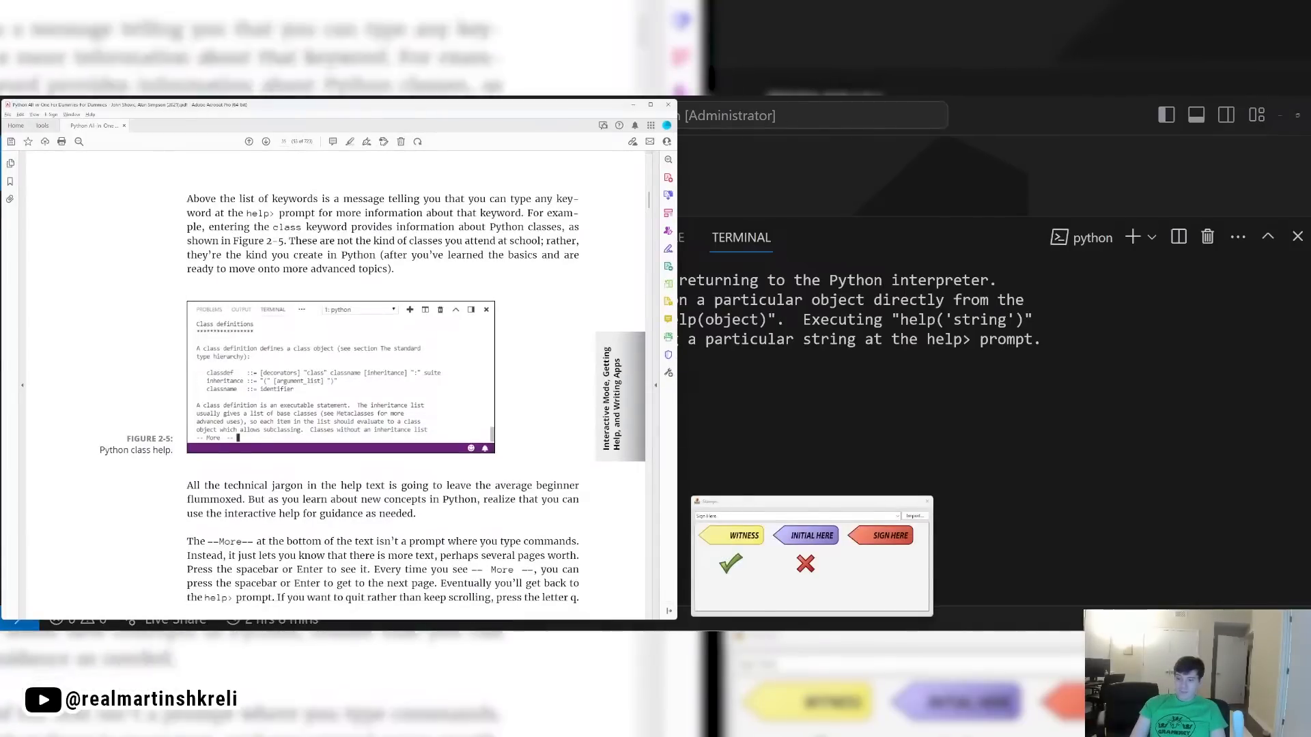
# Step: Scroll to page 37's workspace steps, marking the shared-environment passage
pyautogui.scroll(-3)
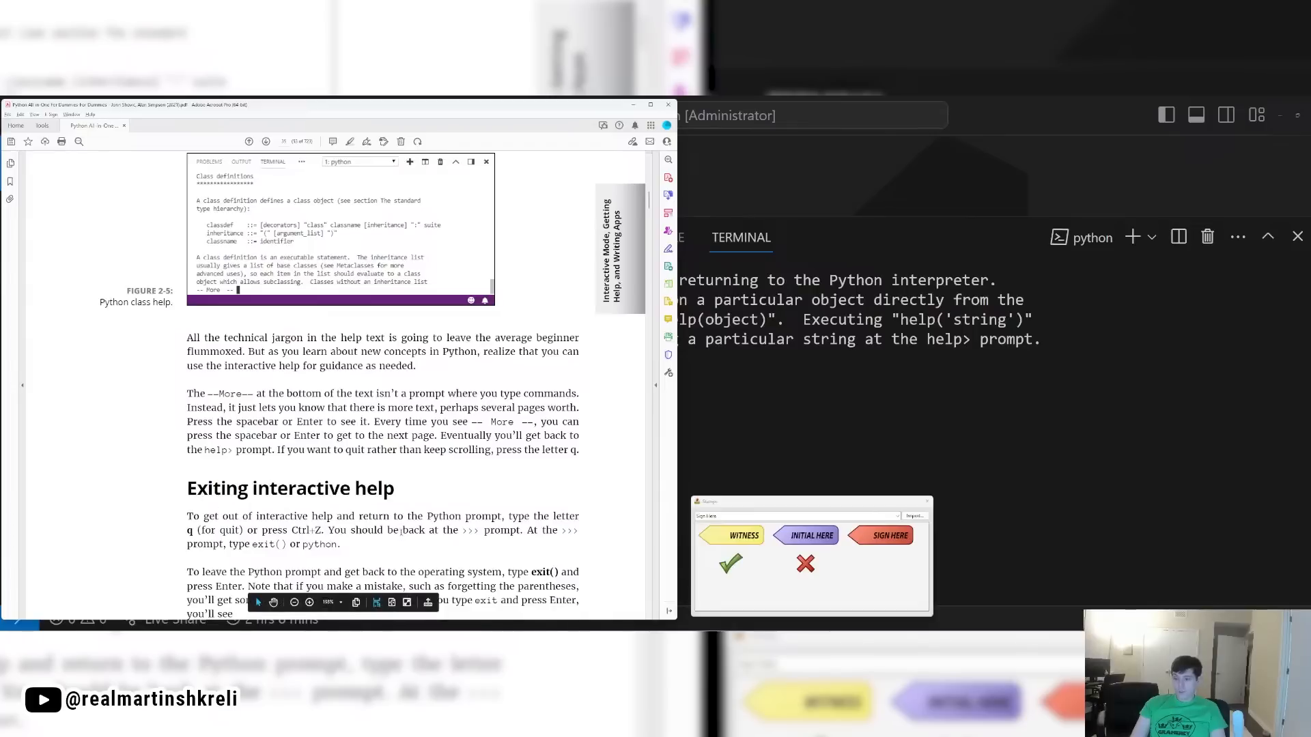
pyautogui.scroll(-3)
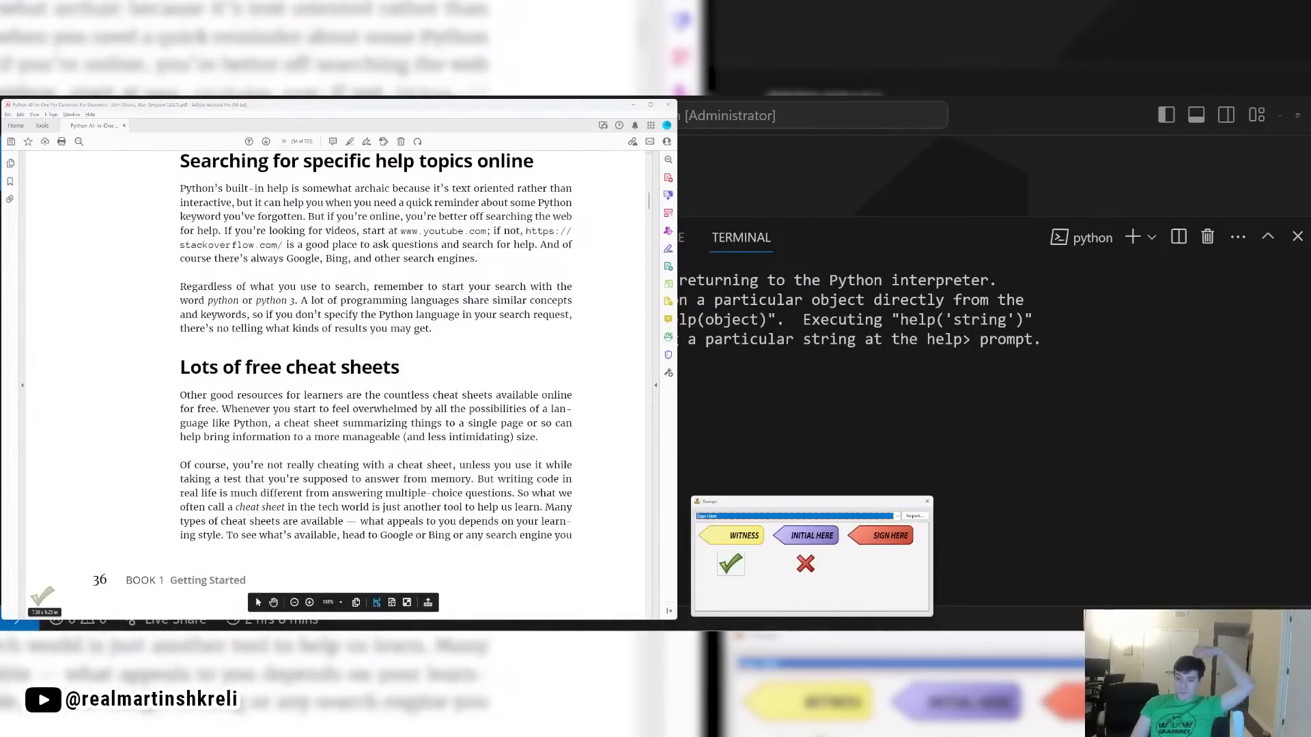
pyautogui.scroll(-3)
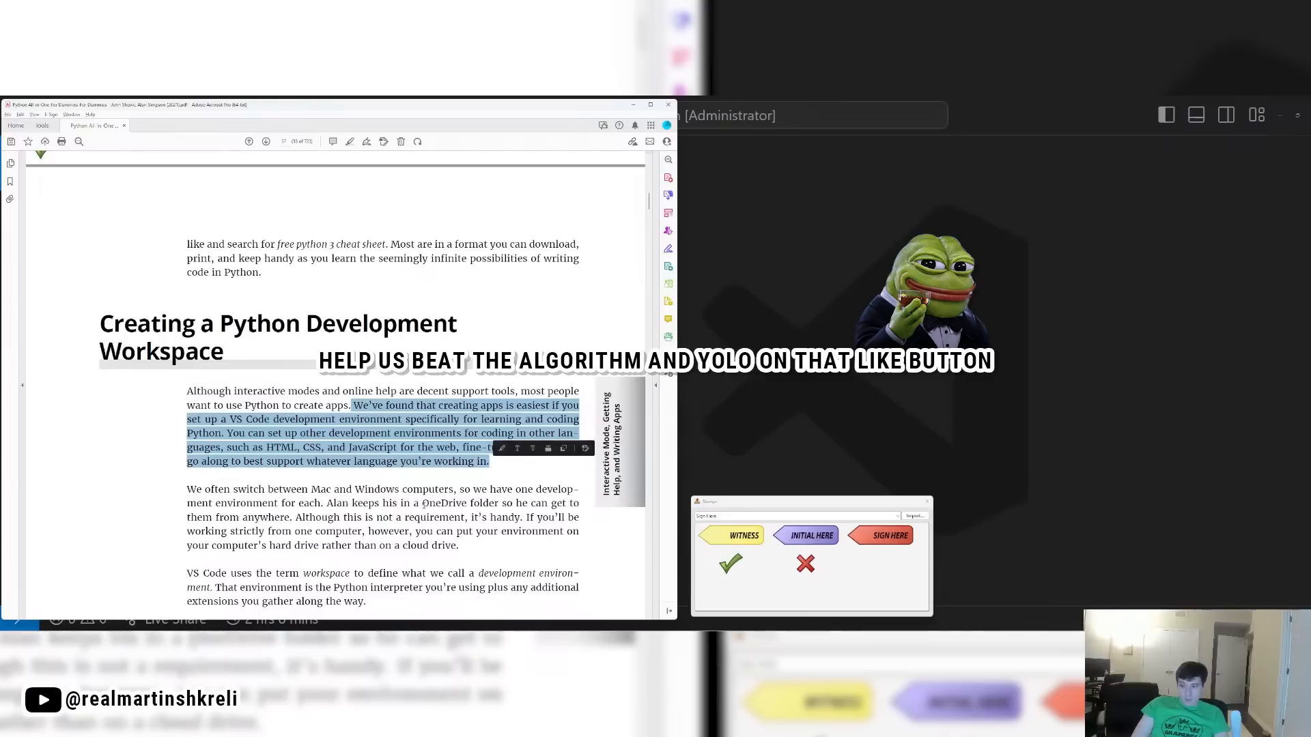
pyautogui.scroll(-3)
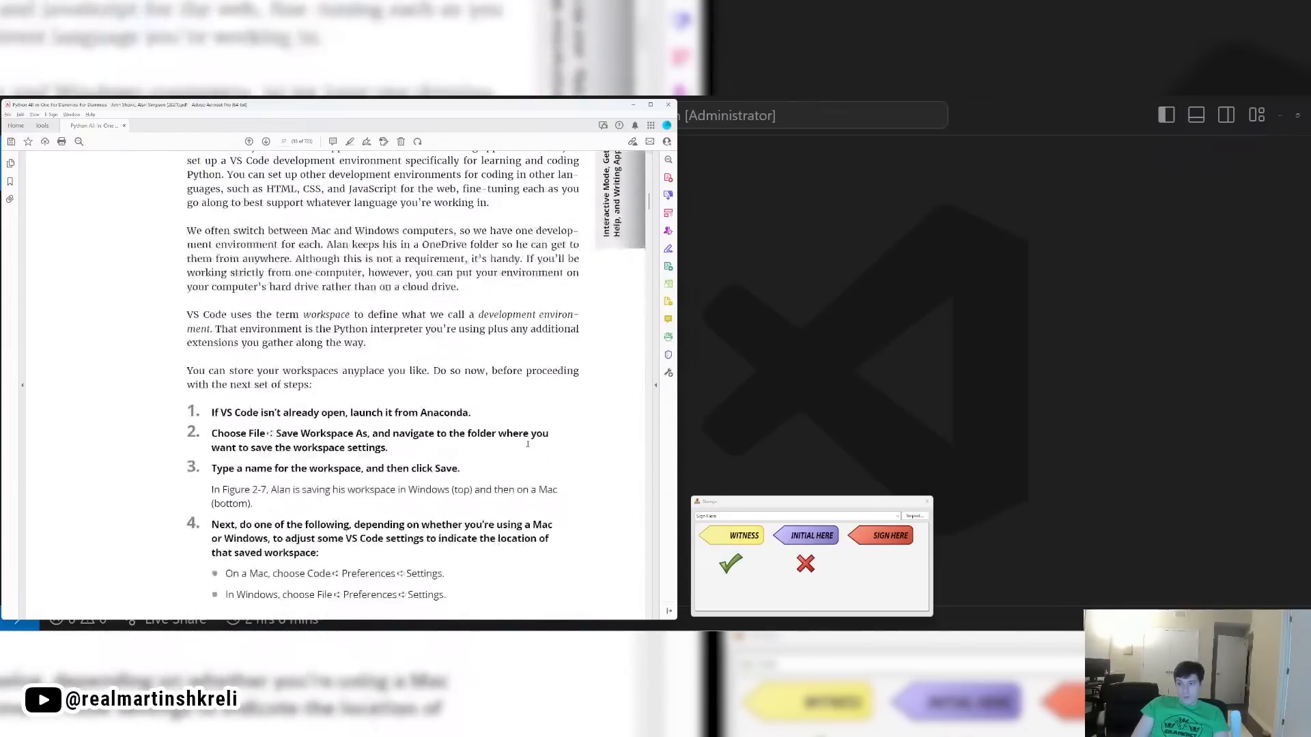
pyautogui.scroll(-3)
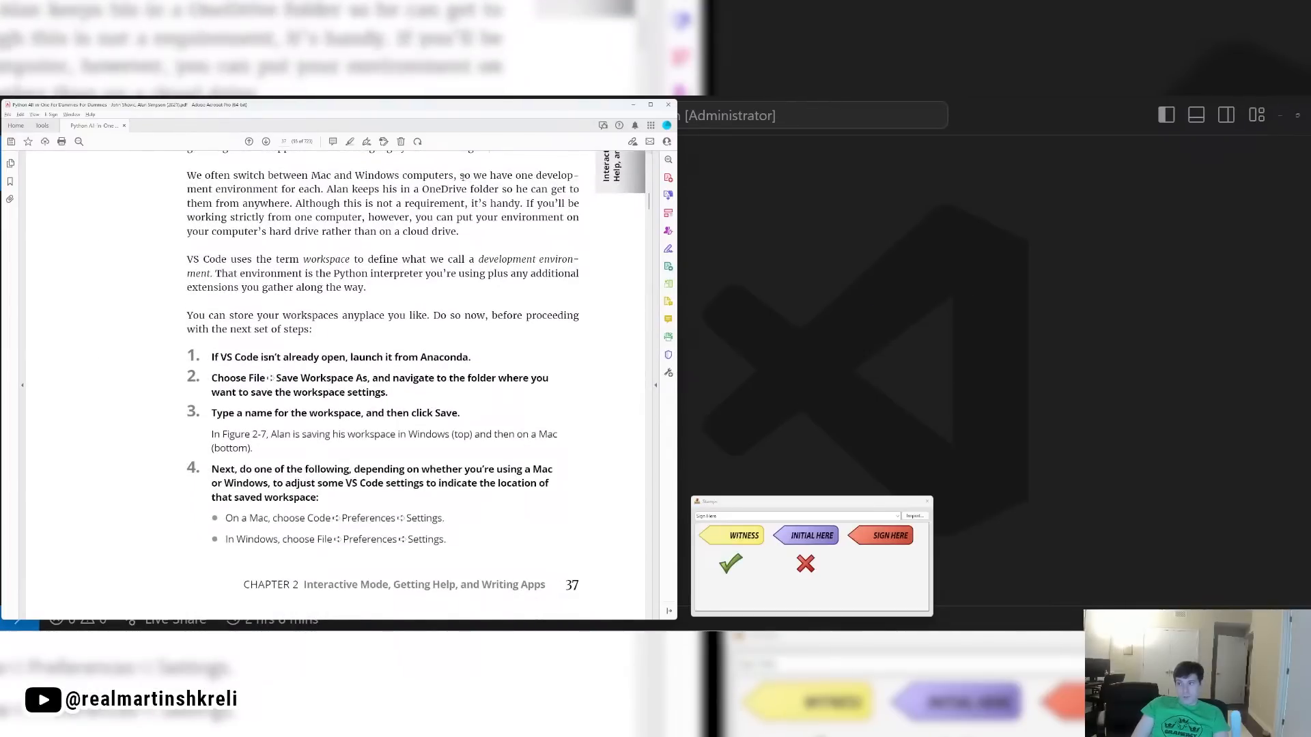
pyautogui.moveTo(458, 174); pyautogui.dragTo(458, 231)
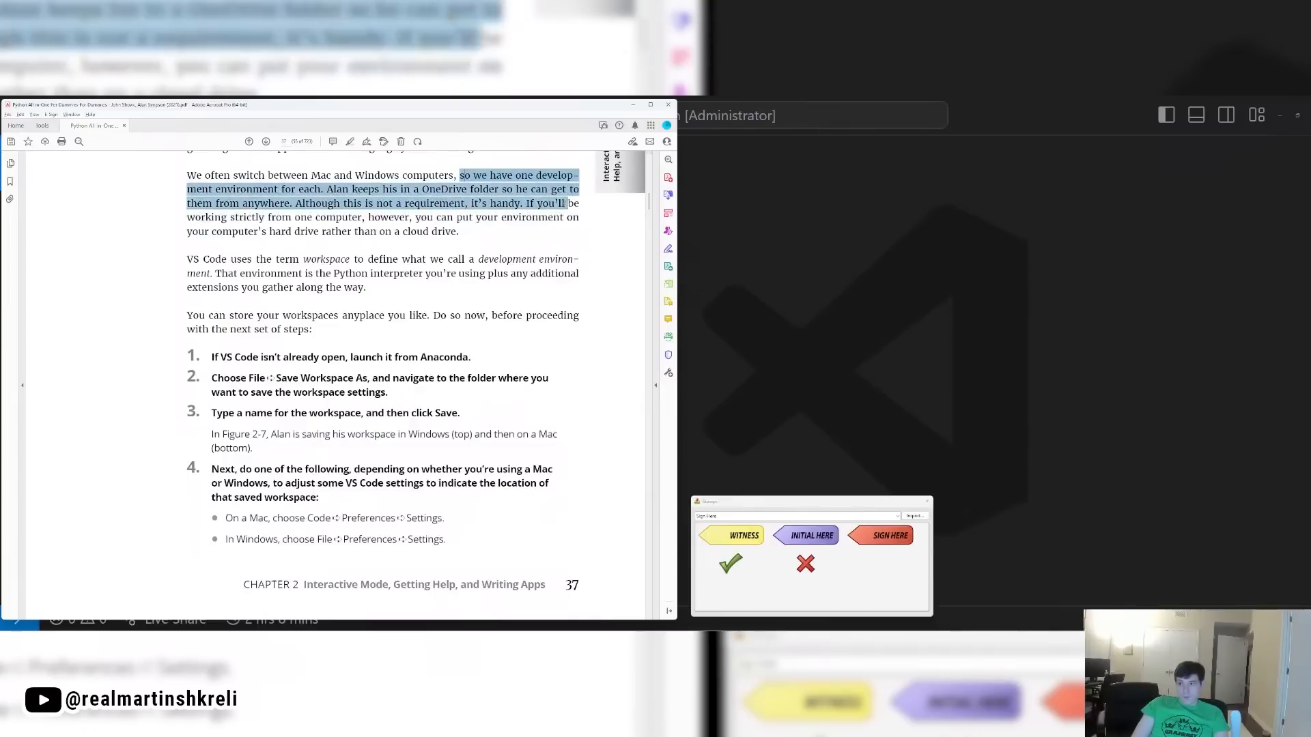
pyautogui.moveTo(567, 204); pyautogui.dragTo(211, 230)
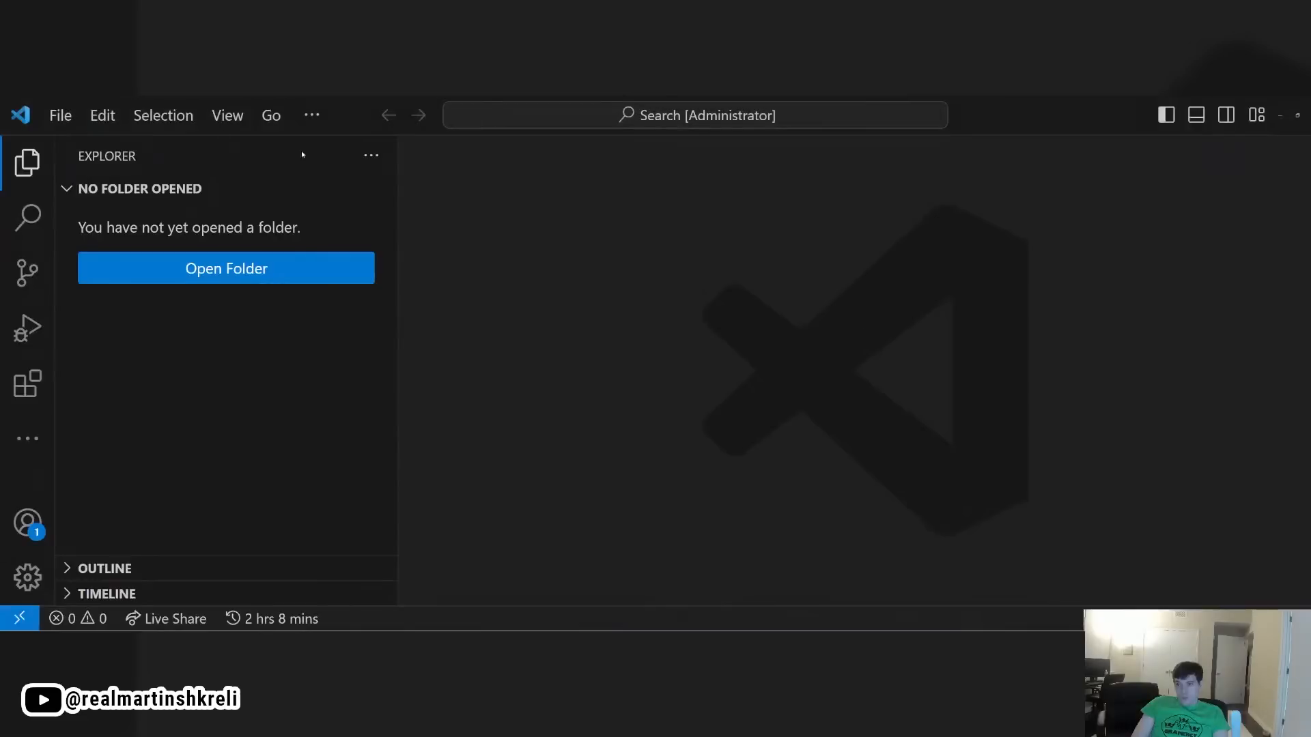
pyautogui.click(60, 115)
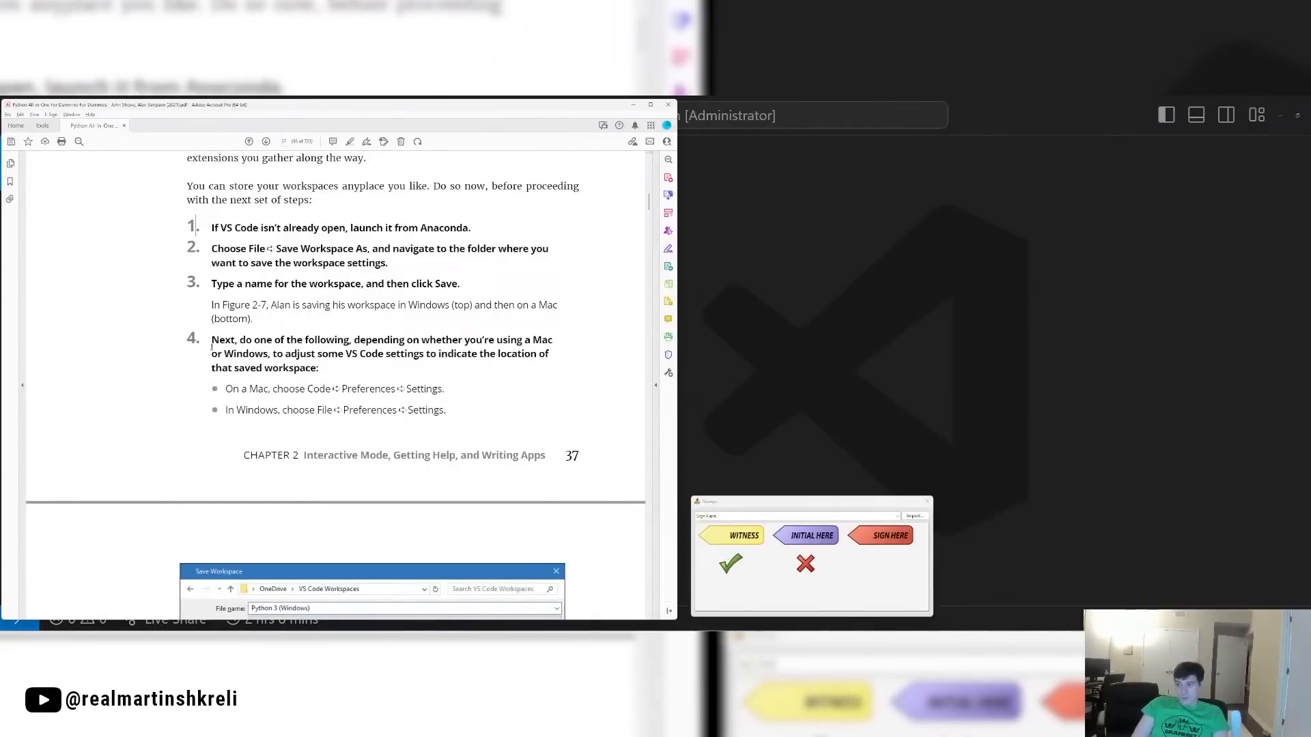
# Step: Scroll past Figure 2-7 and page 39 to Typing, Editing, and Debugging Python Code
pyautogui.scroll(-3)
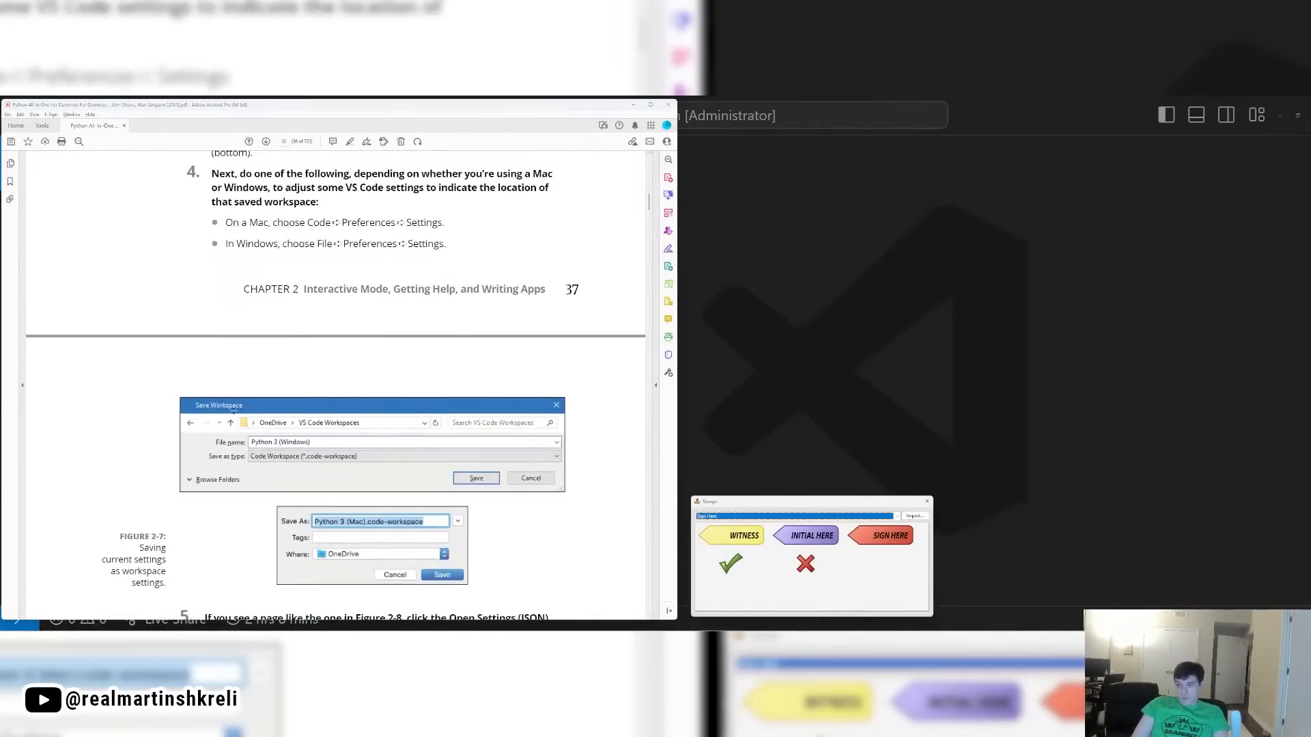
pyautogui.scroll(-3)
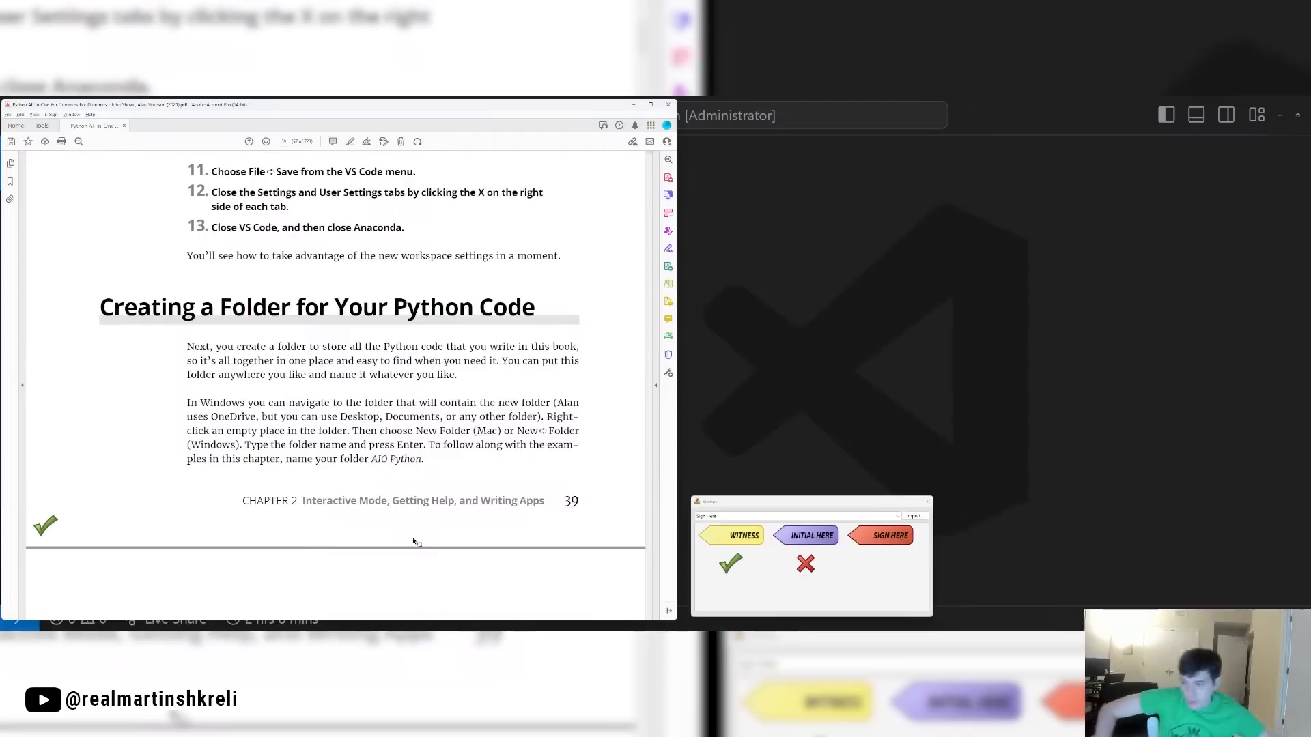
pyautogui.scroll(-3)
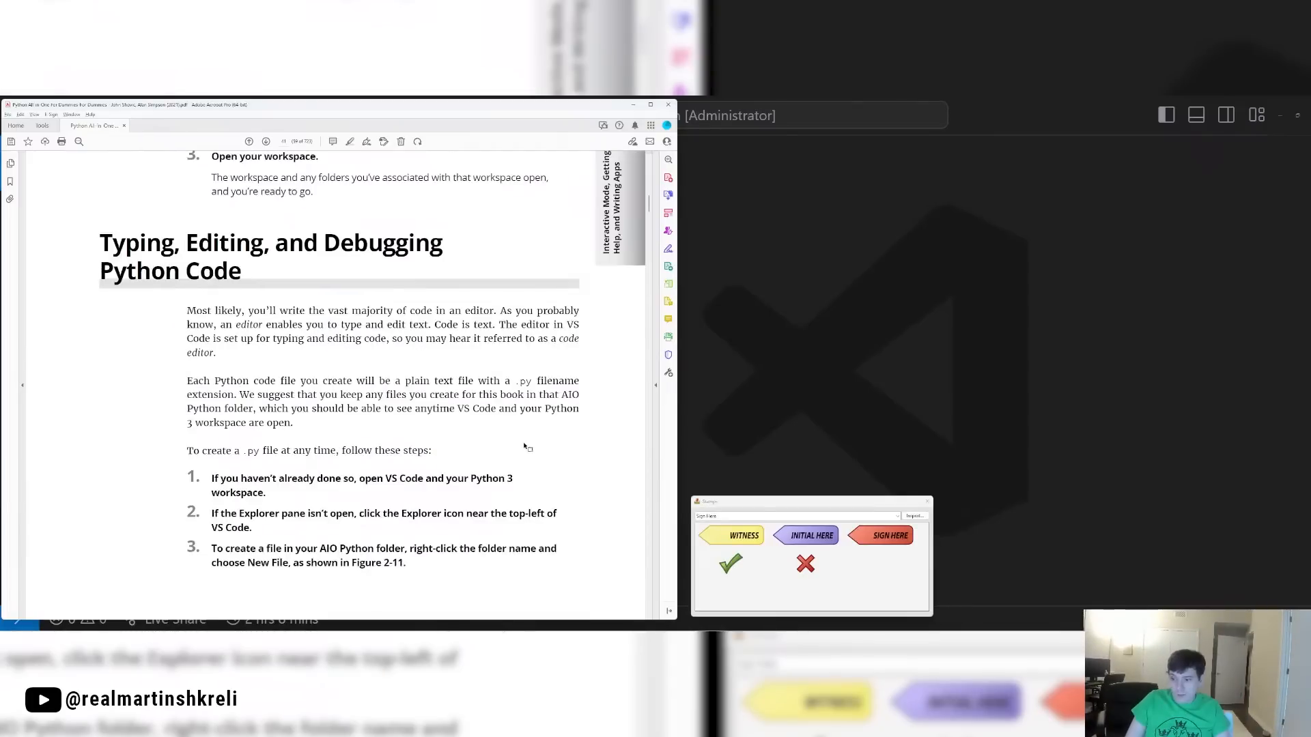
pyautogui.moveTo(928, 383)
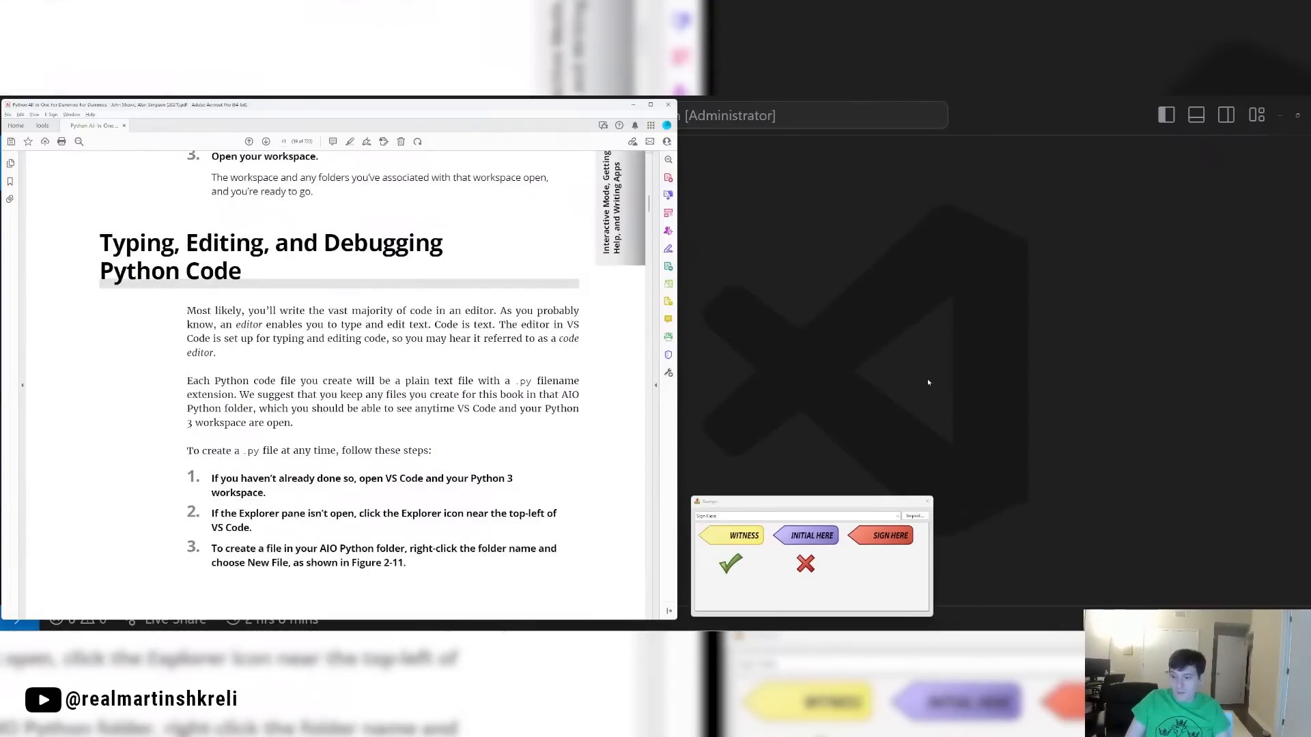
# Step: Create a new file with a comment and print('Hello World'), saved as hello.py
pyautogui.click(60, 115)
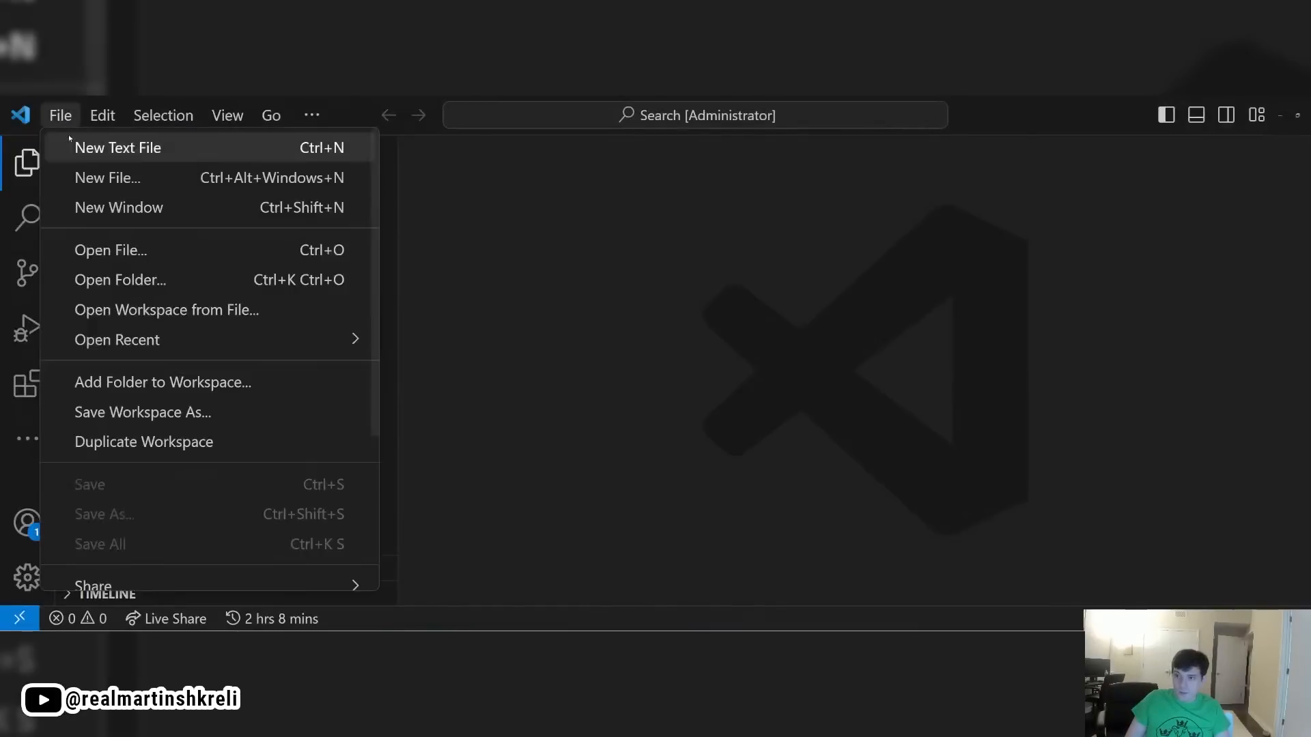
pyautogui.click(106, 178)
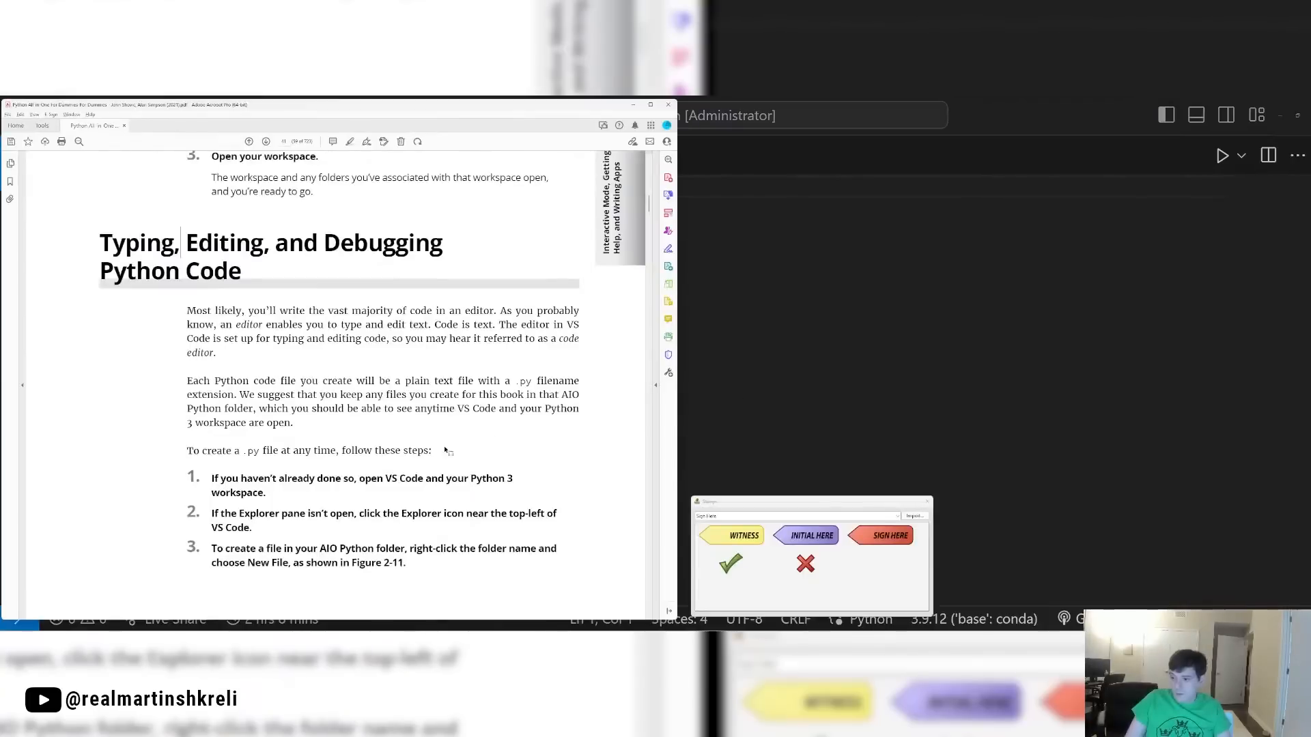
pyautogui.scroll(-3)
pyautogui.write('#this is a p')
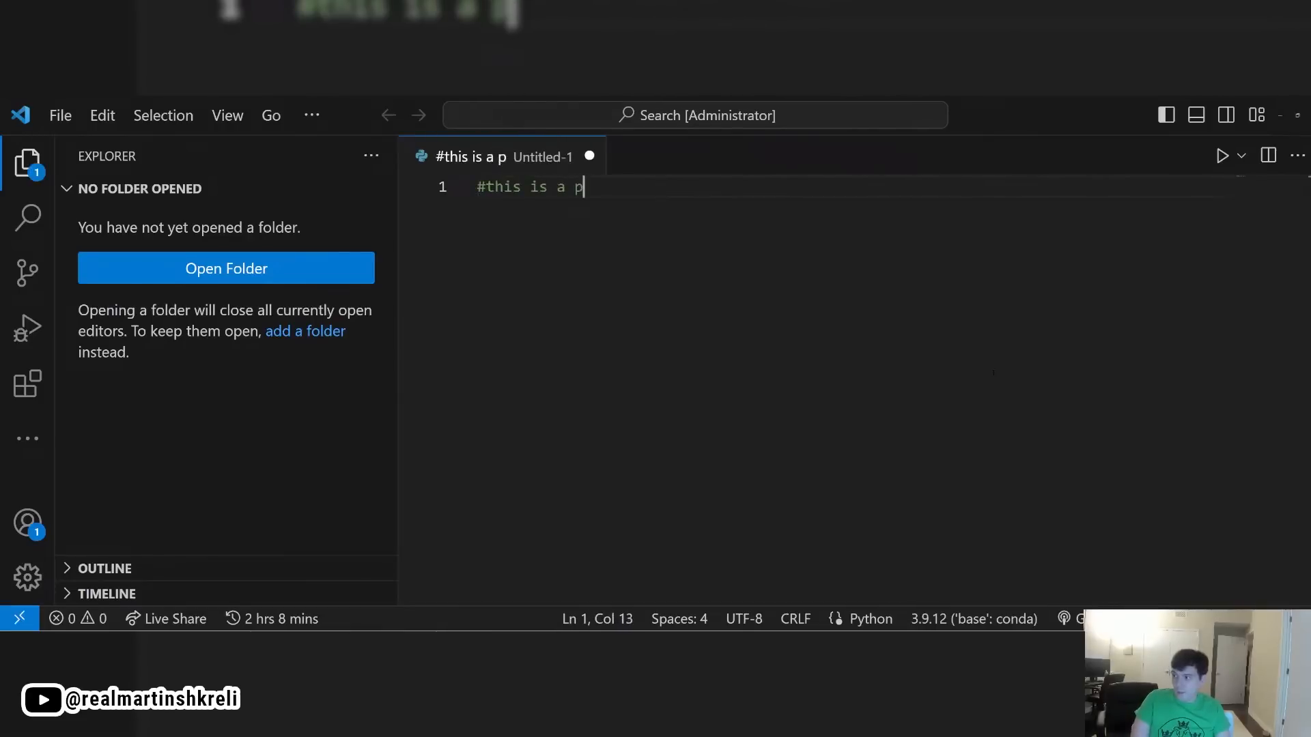
pyautogui.press('Ctrl+s')
pyautogui.write("print('He")
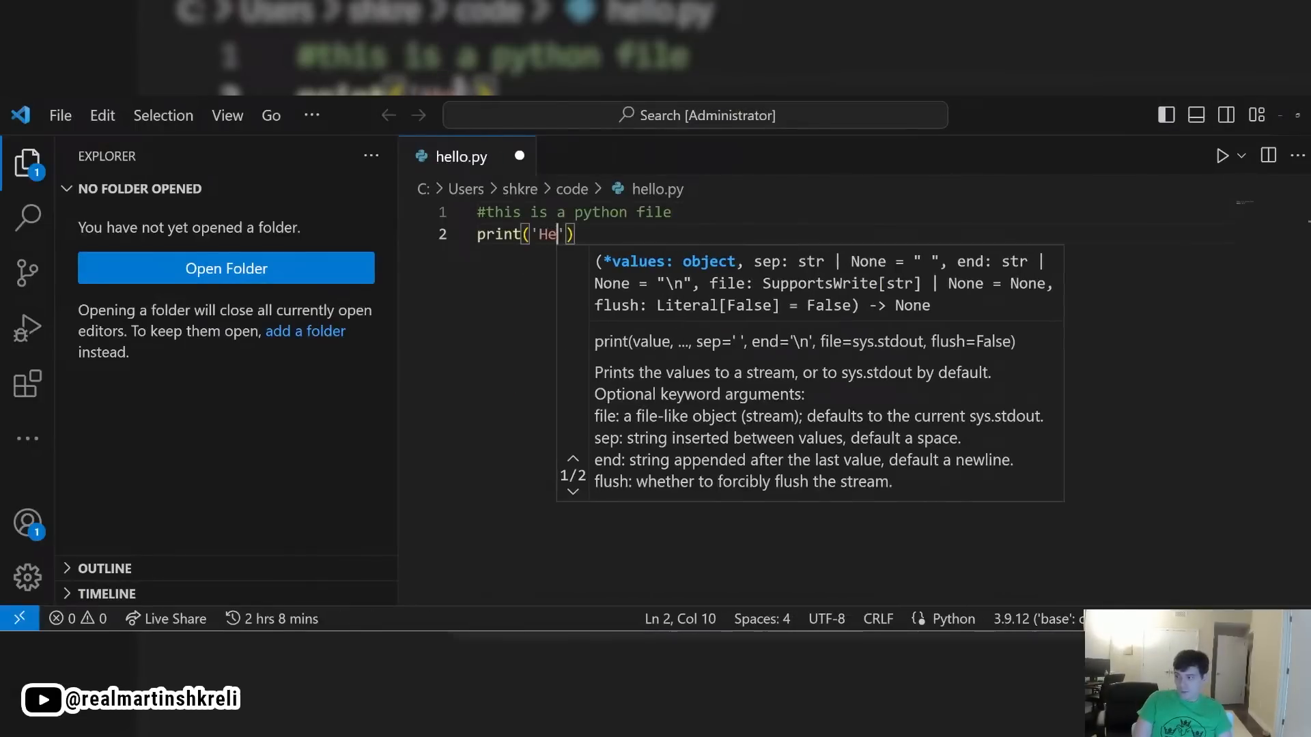
pyautogui.write("llo World');")
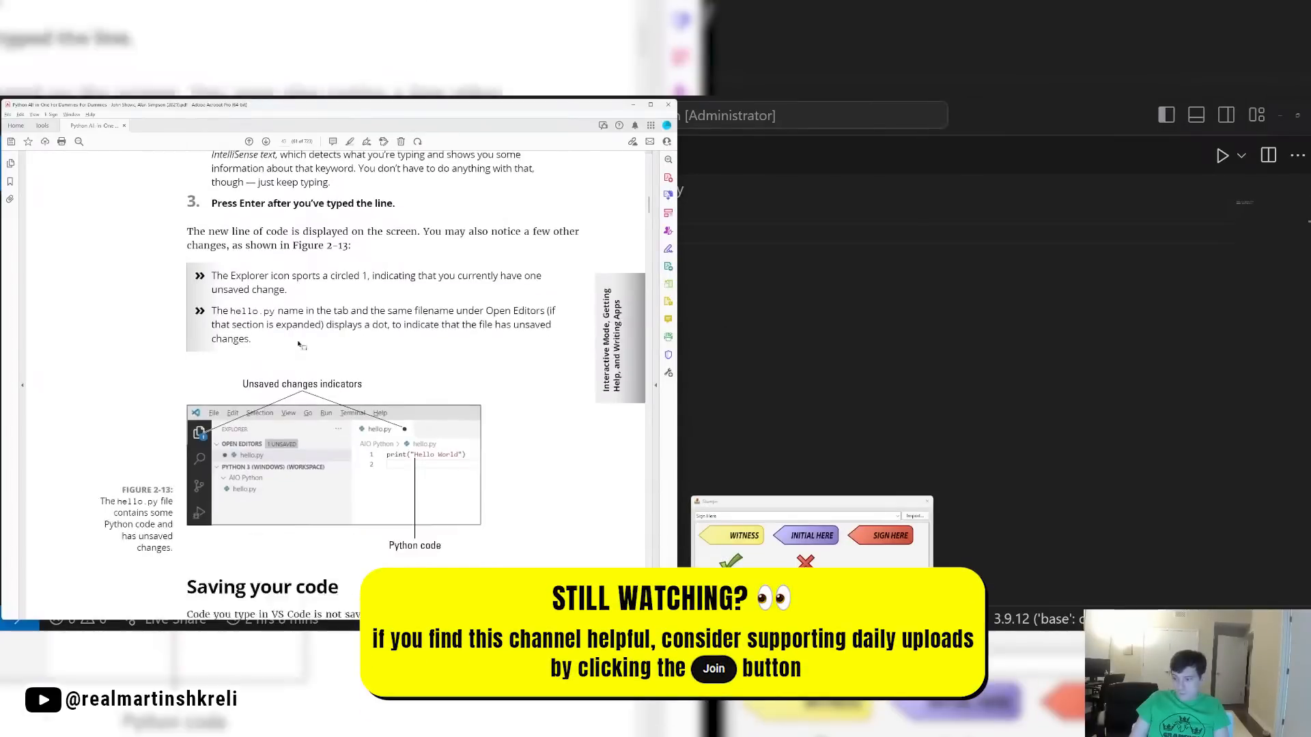
pyautogui.scroll(-3)
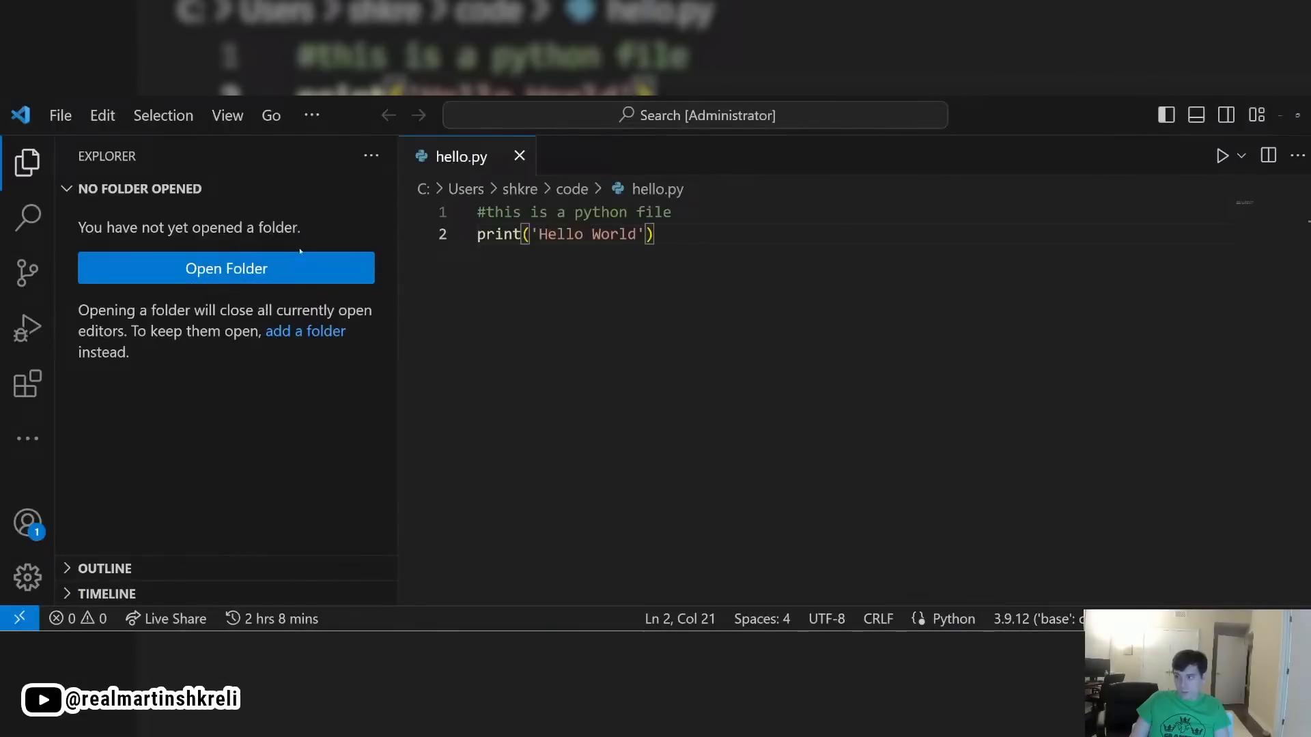
# Step: Open the code folder, run hello.py, and add 'YouTube' to the print string
pyautogui.rightClick(460, 156)
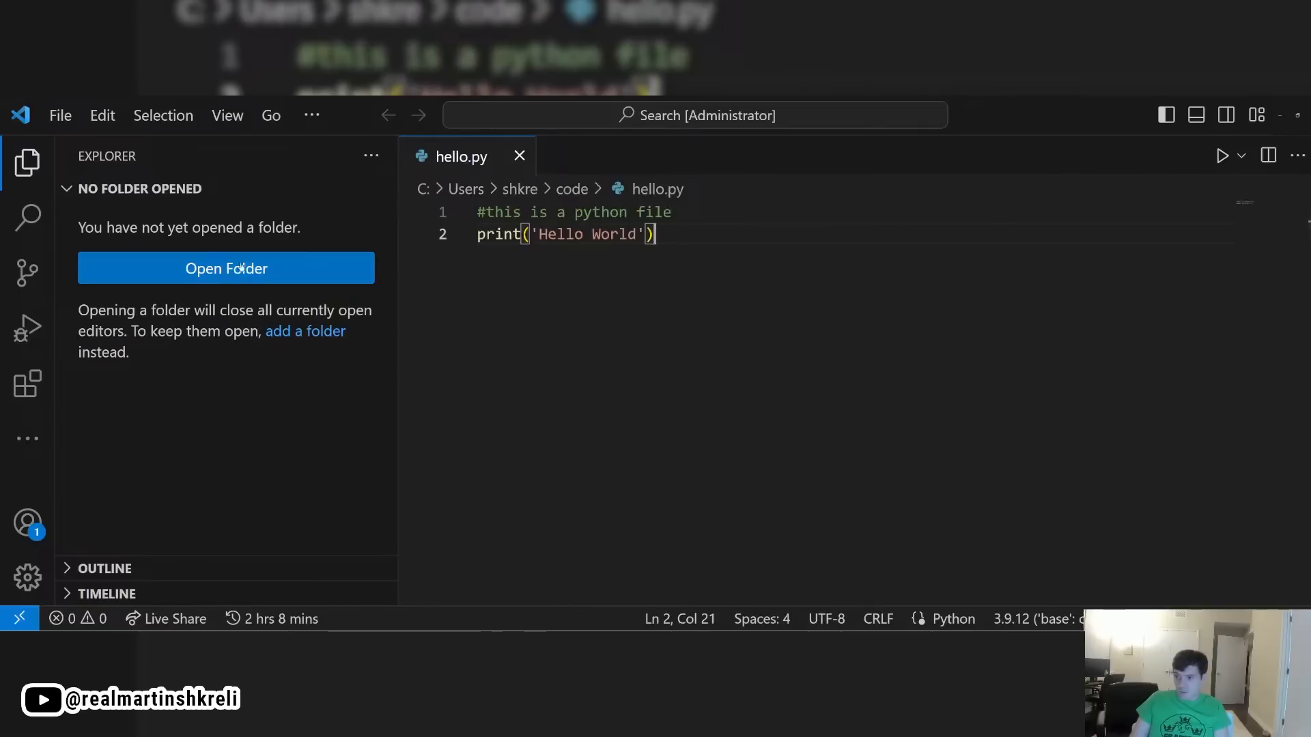
pyautogui.click(226, 268)
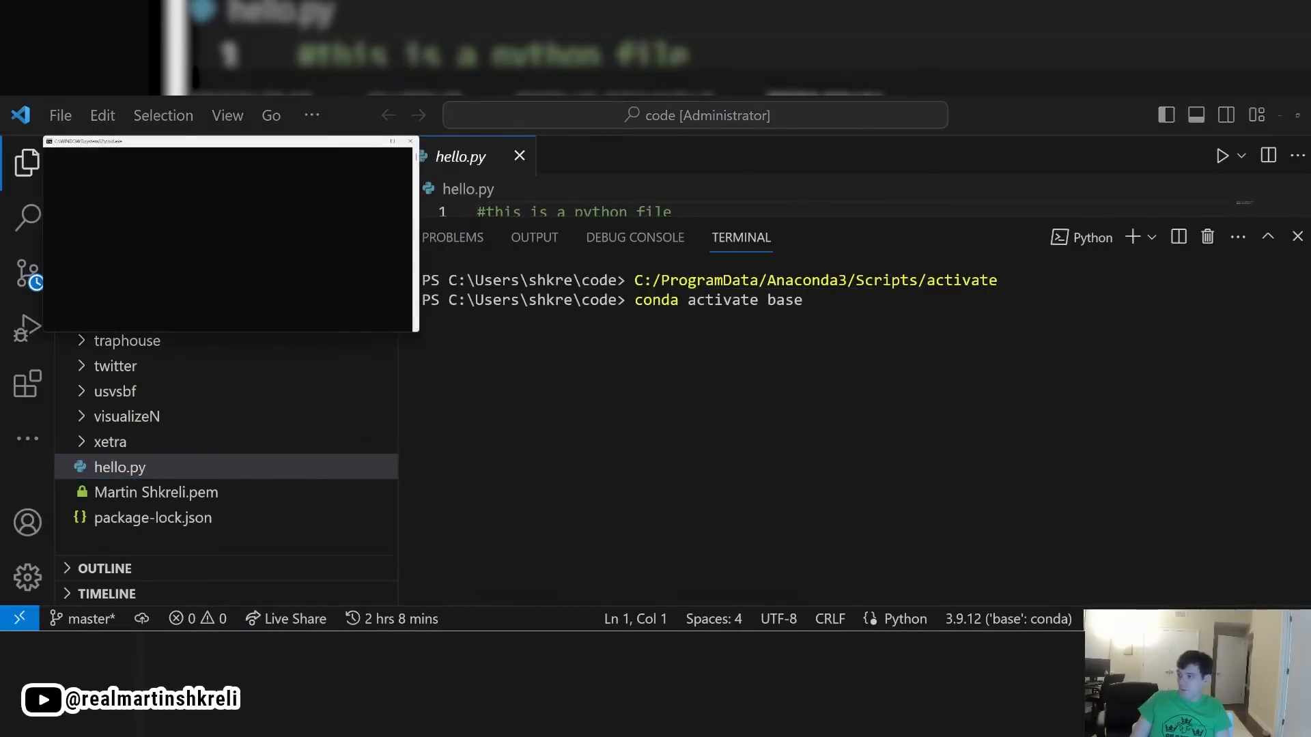
pyautogui.click(1222, 155)
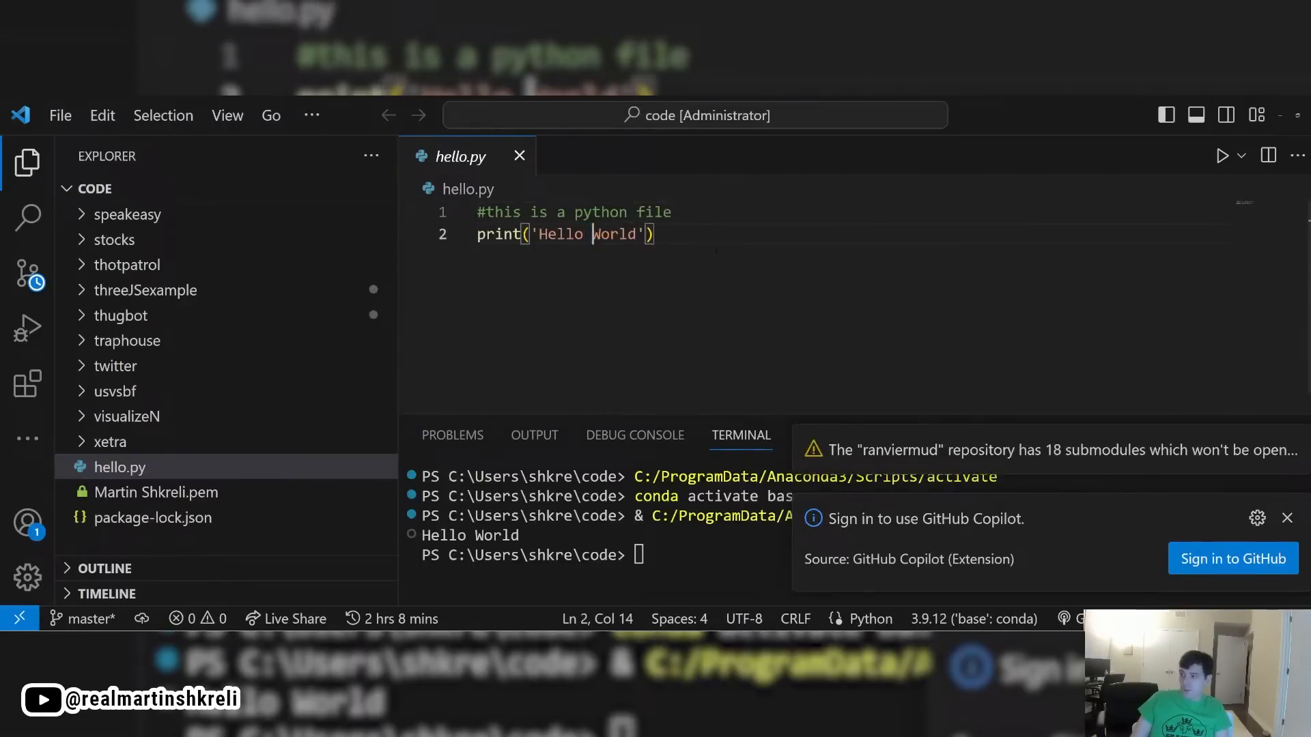
pyautogui.write('YOuTube stream')
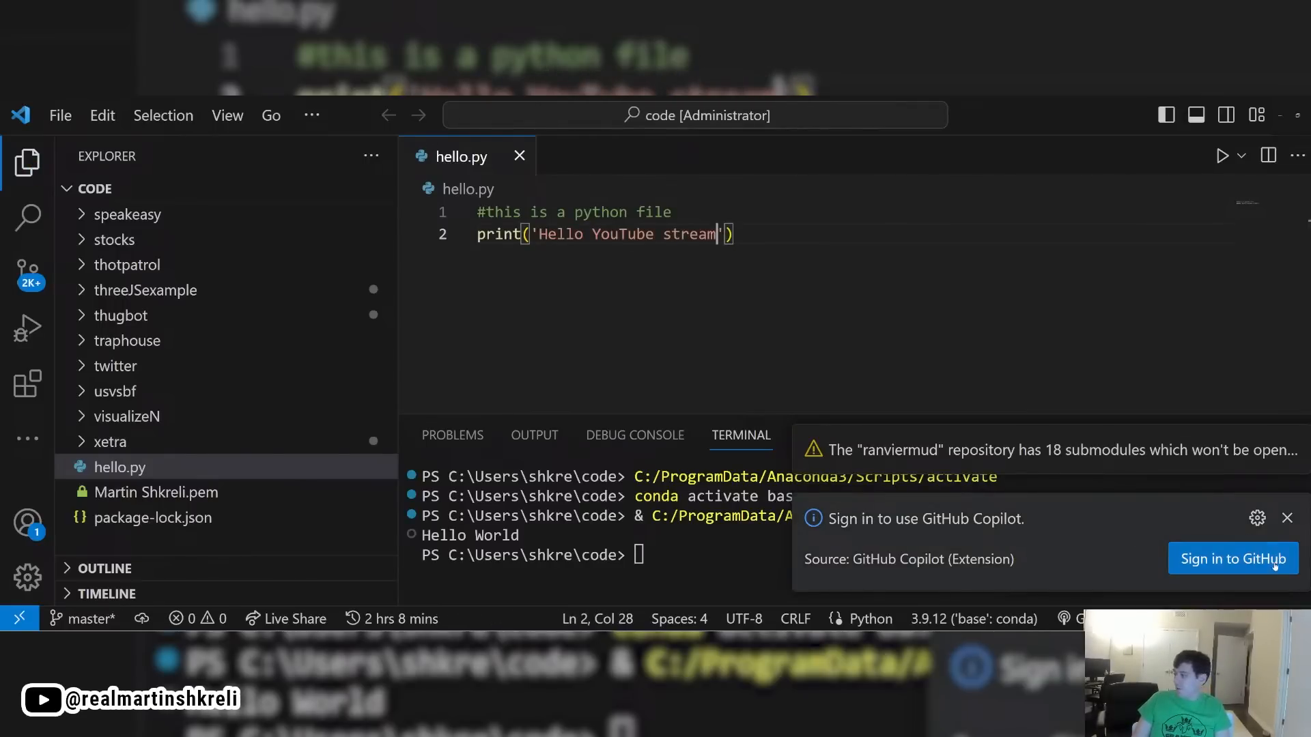
# Step: Dismiss the Copilot notice, append 'how are you', and run hello.py in the terminal
pyautogui.click(1287, 517)
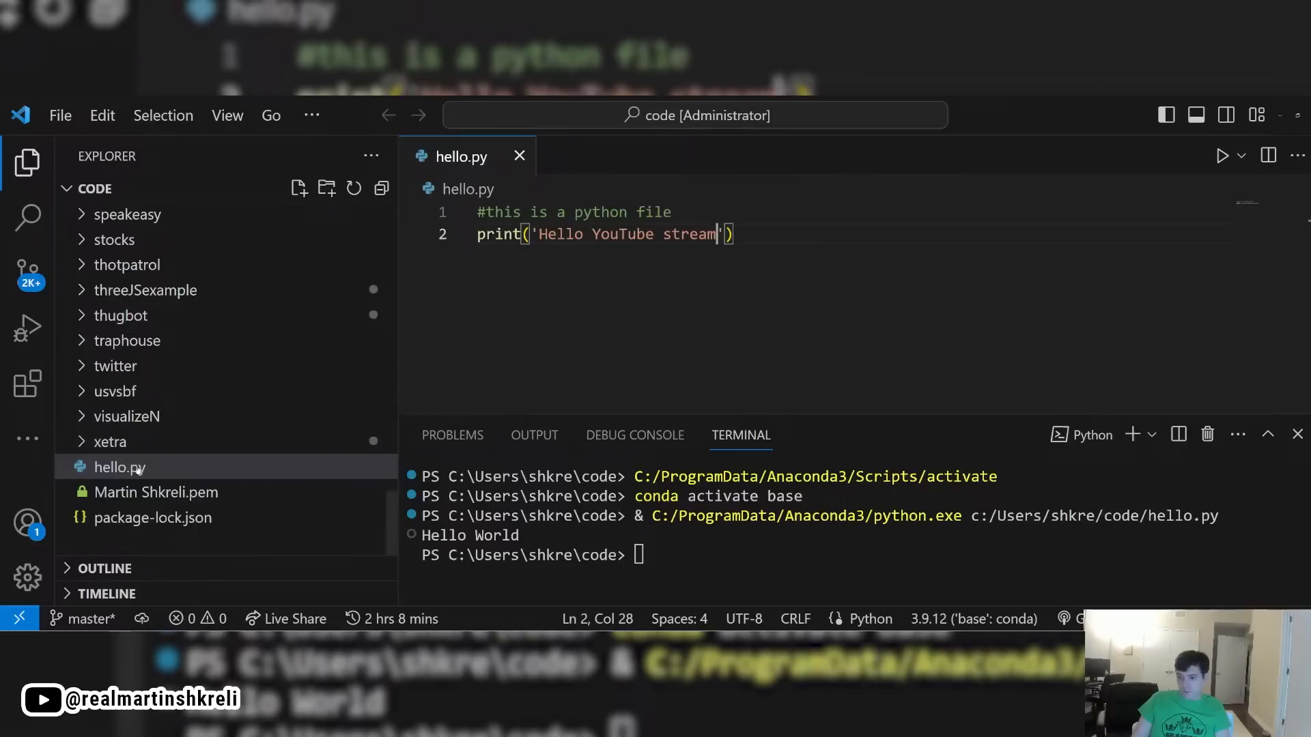
pyautogui.rightClick(120, 467)
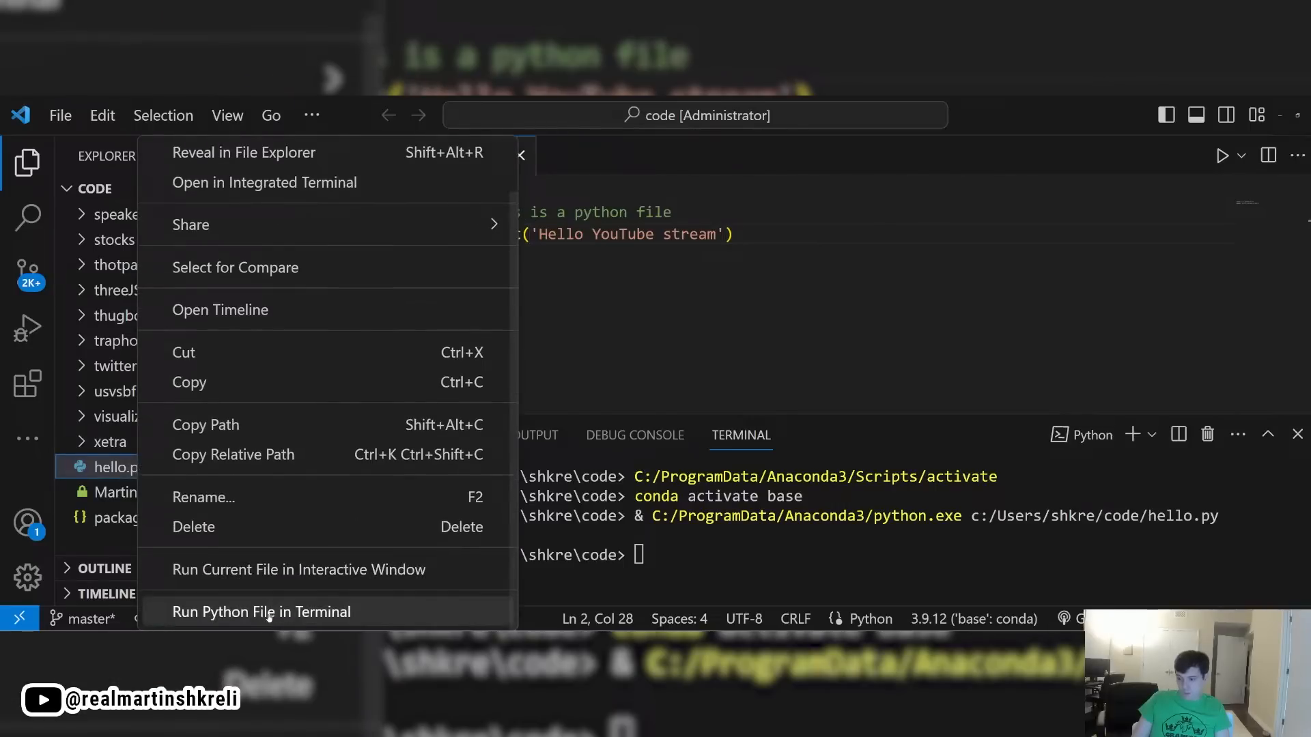
pyautogui.click(261, 611)
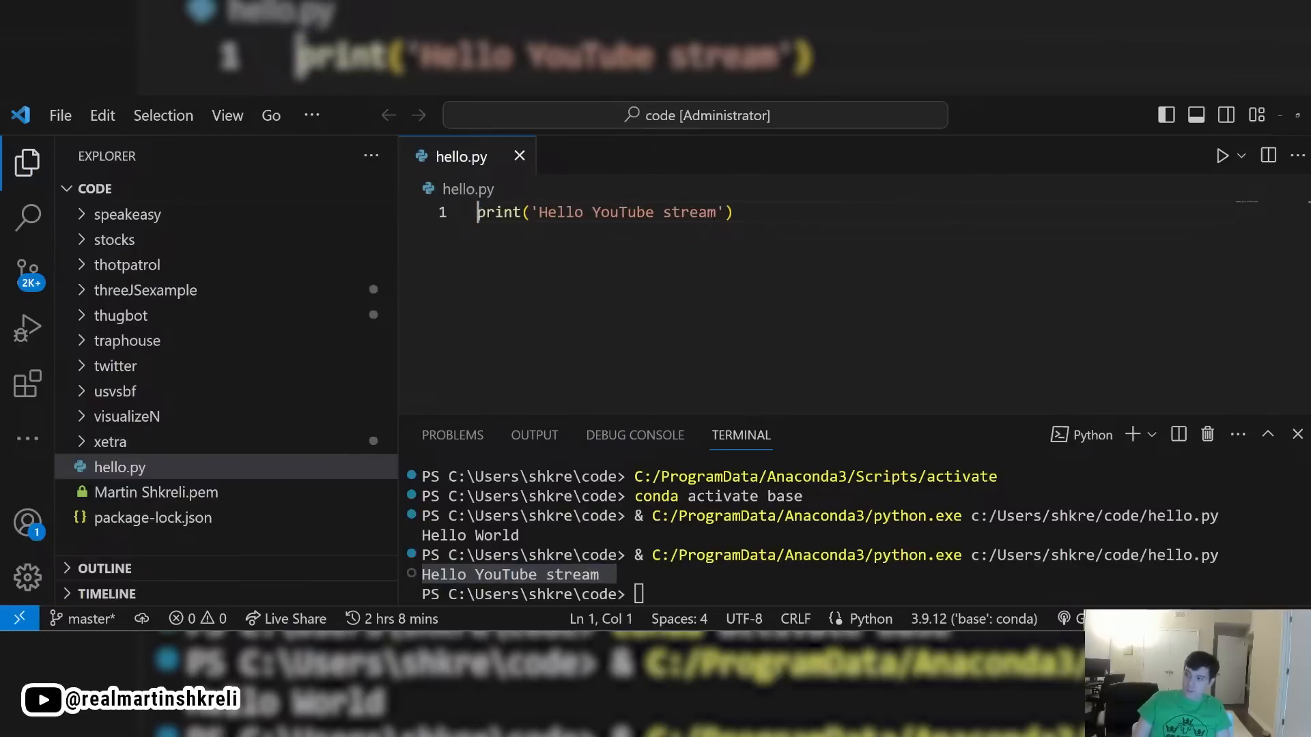
pyautogui.rightClick(120, 466)
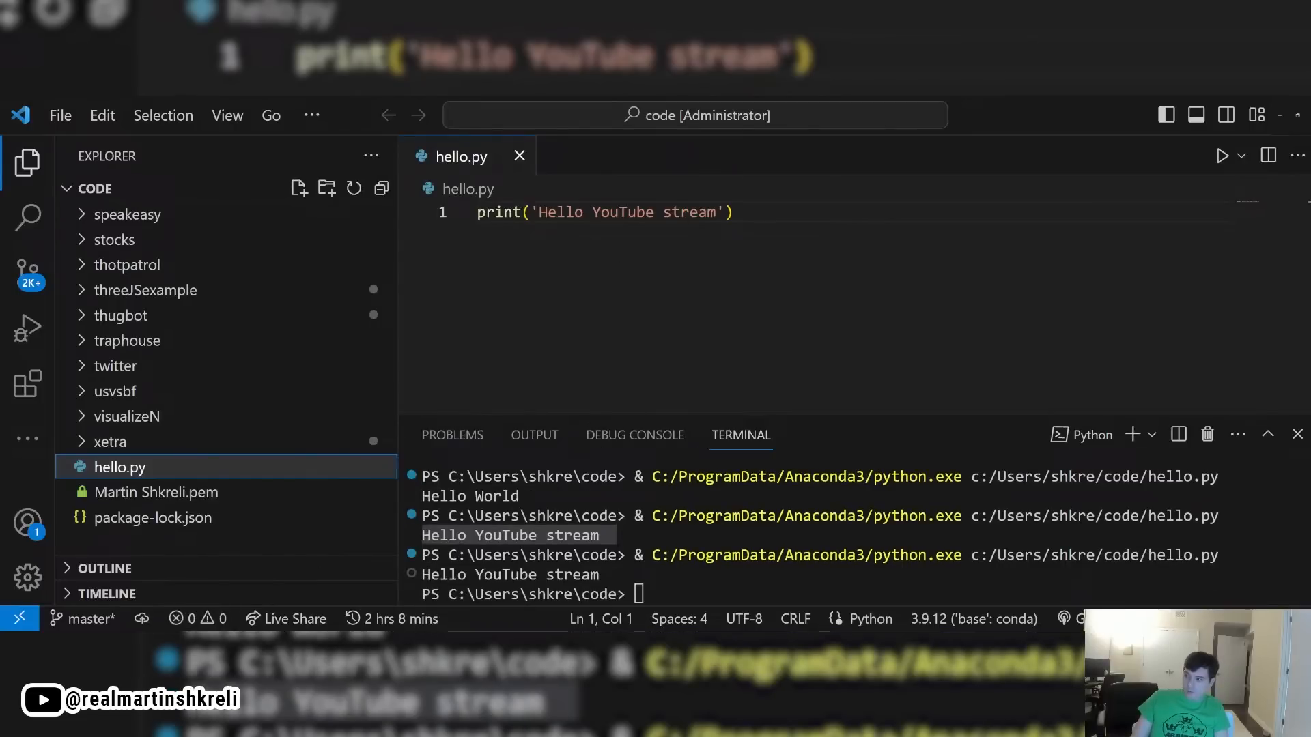
pyautogui.write('how are you')
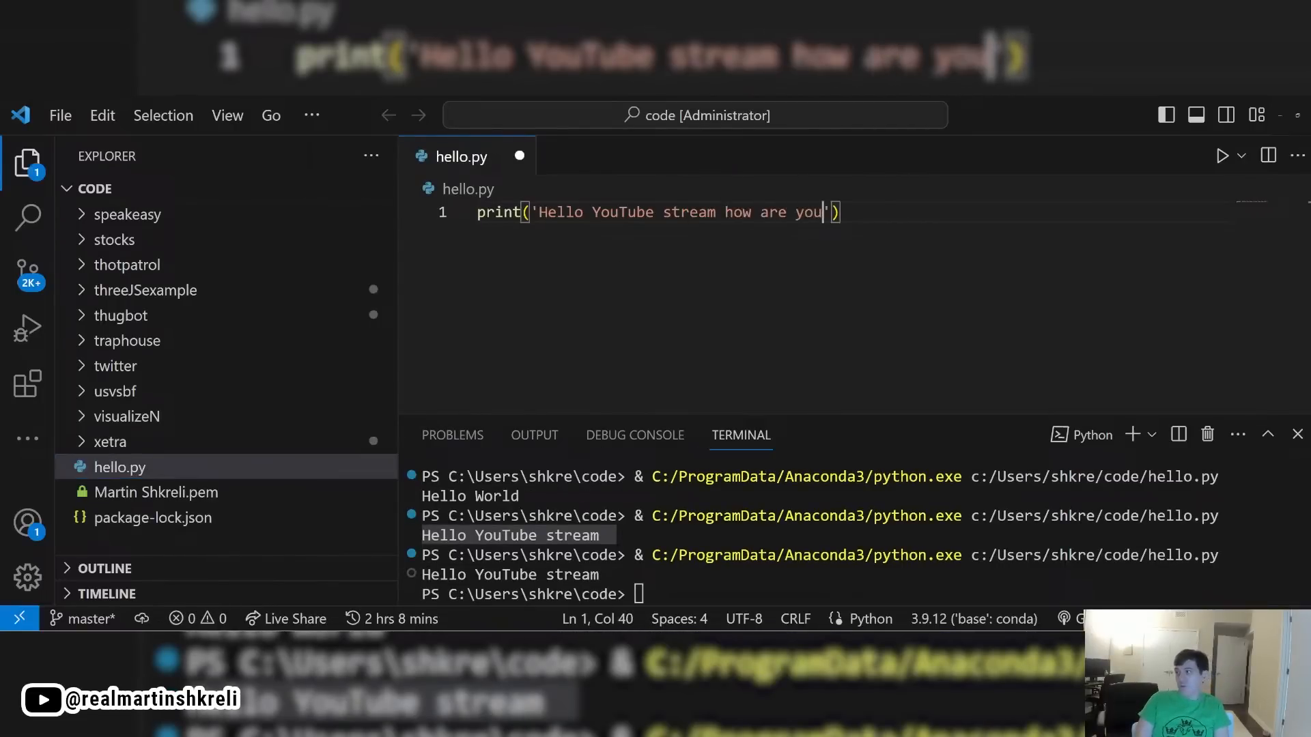
pyautogui.rightClick(119, 467)
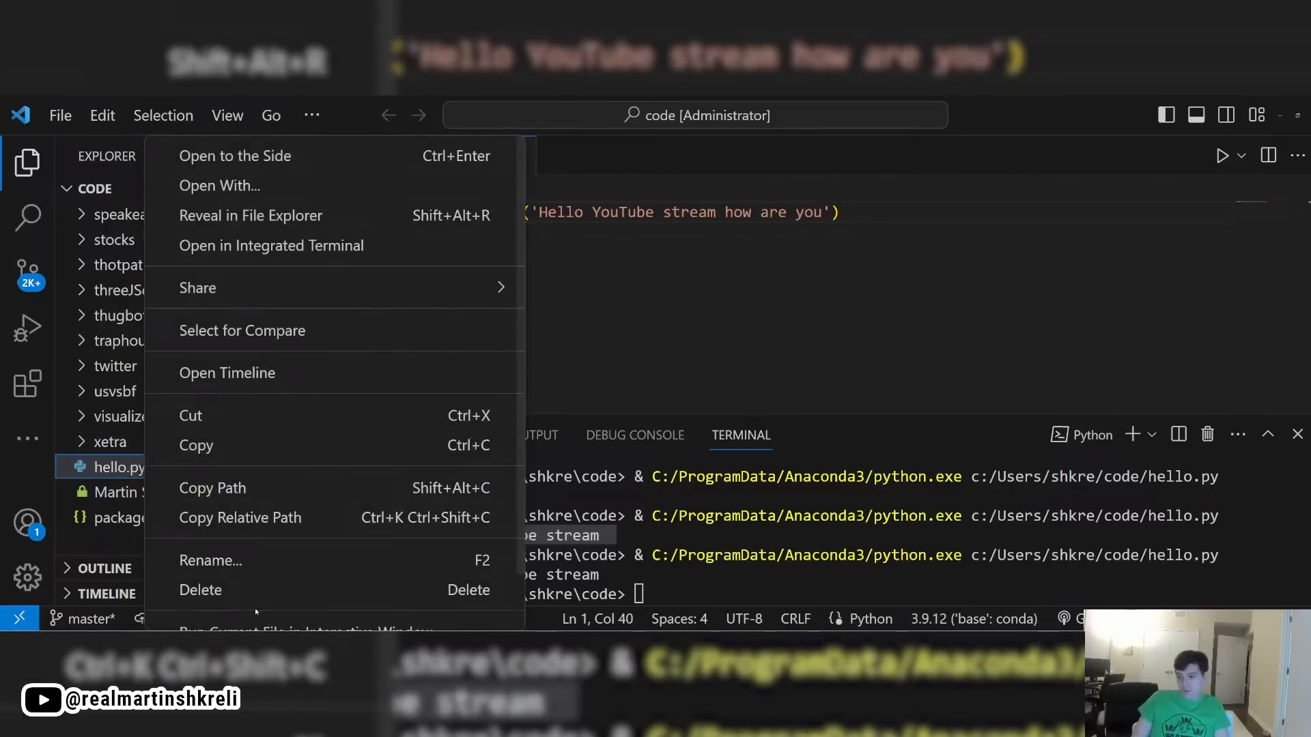
pyautogui.press('Escape')
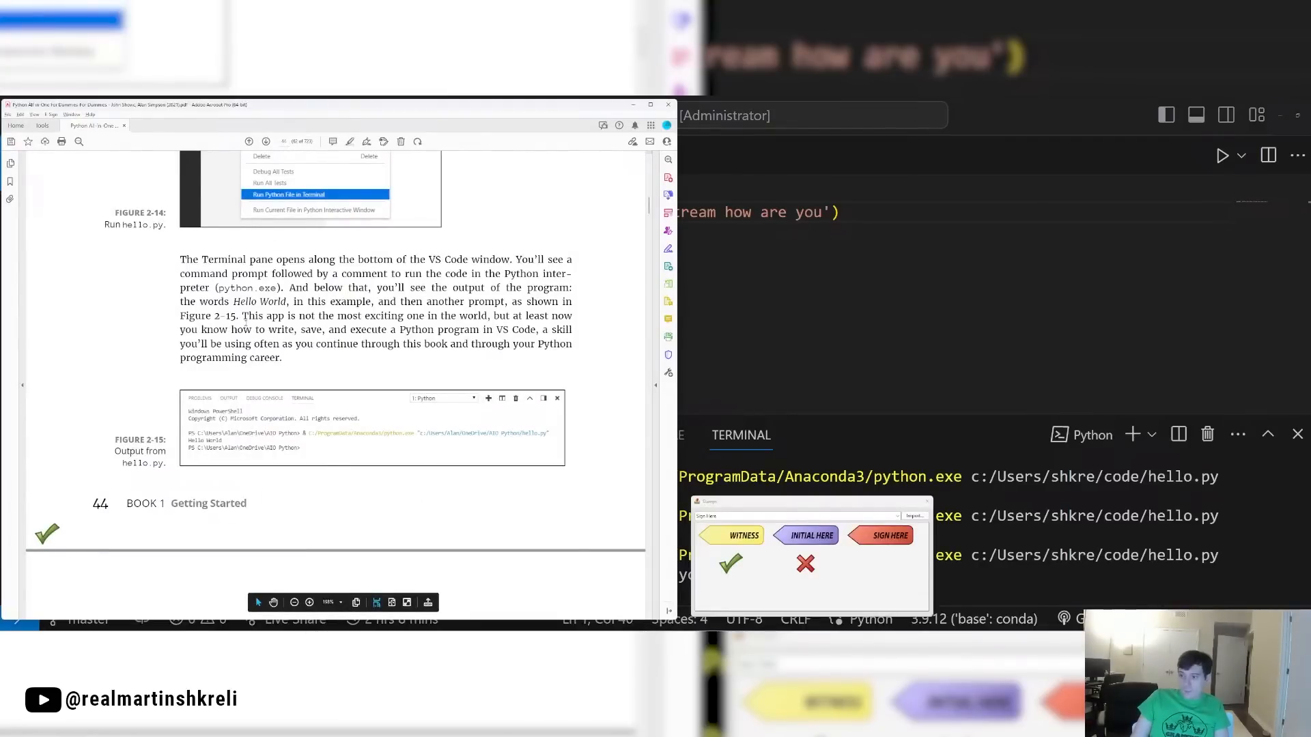
# Step: Read pages 44–45 on making mistakes in code, selecting sentences while reading
pyautogui.moveTo(249, 315); pyautogui.dragTo(580, 316)
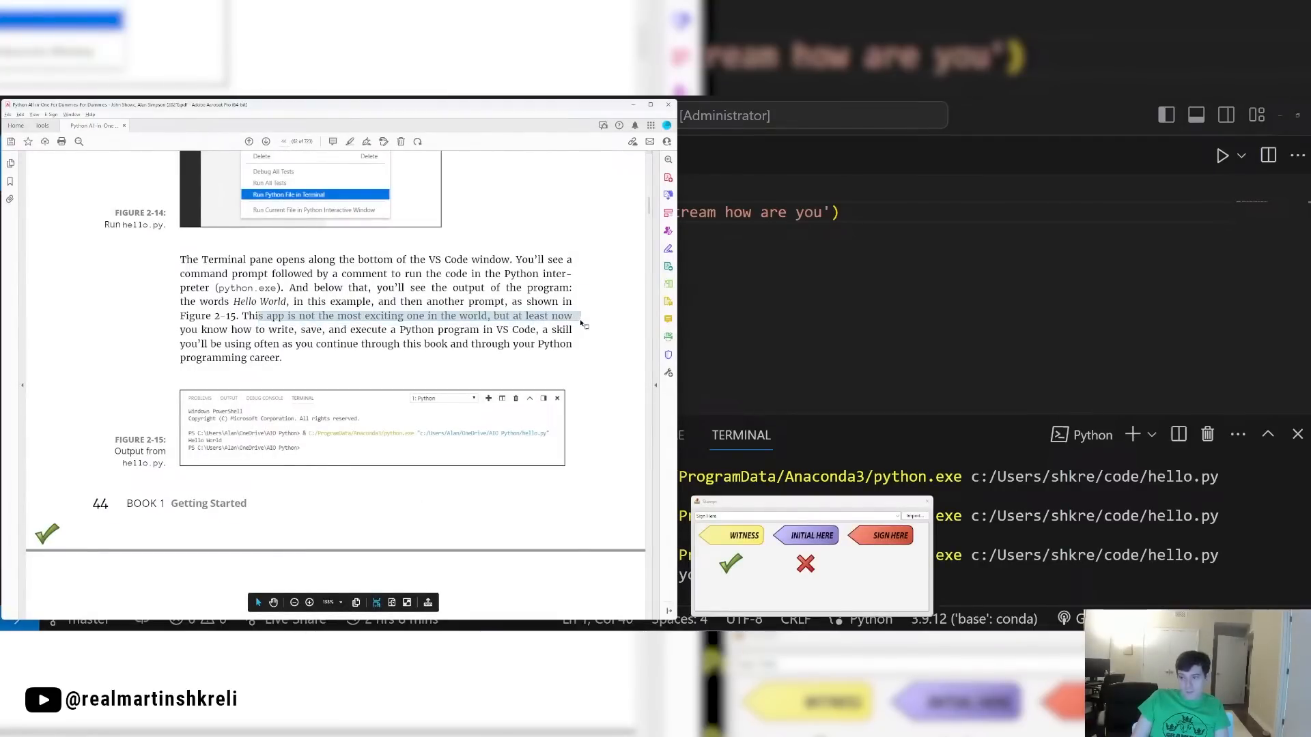
pyautogui.moveTo(582, 324); pyautogui.dragTo(599, 361)
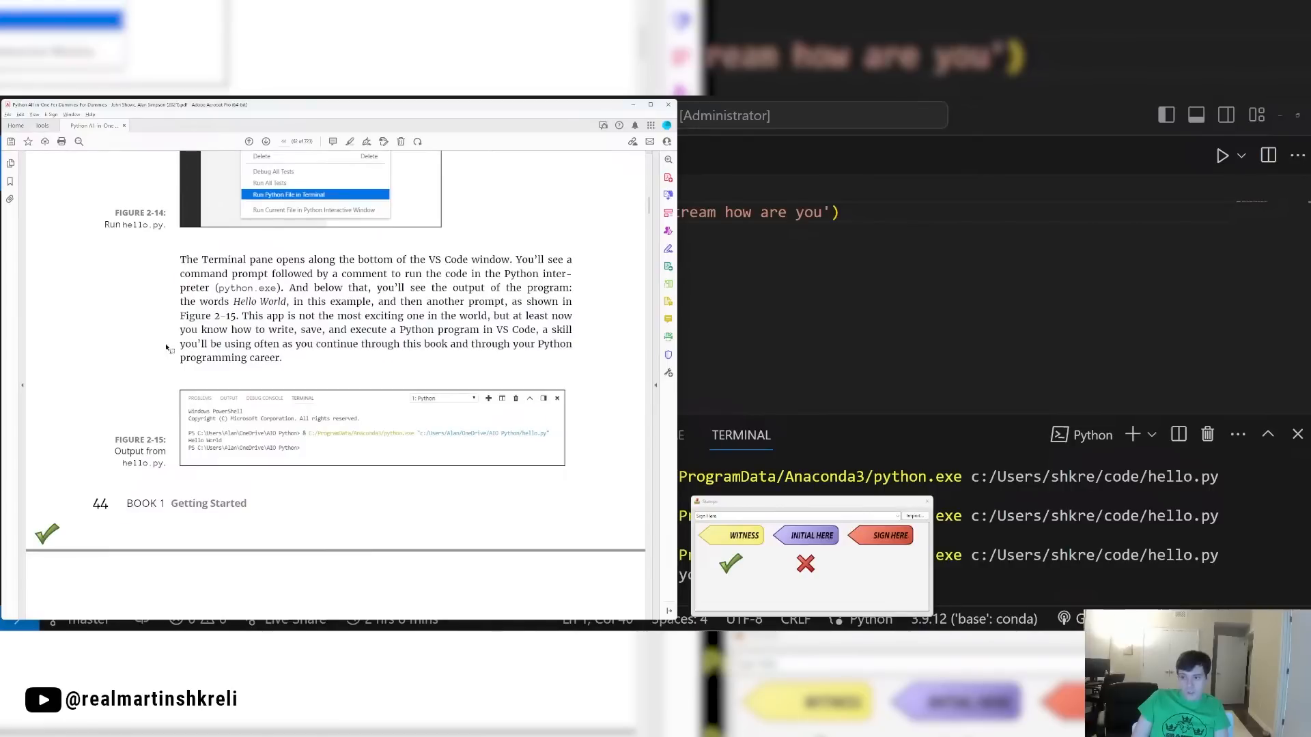
pyautogui.moveTo(180, 343); pyautogui.dragTo(301, 343)
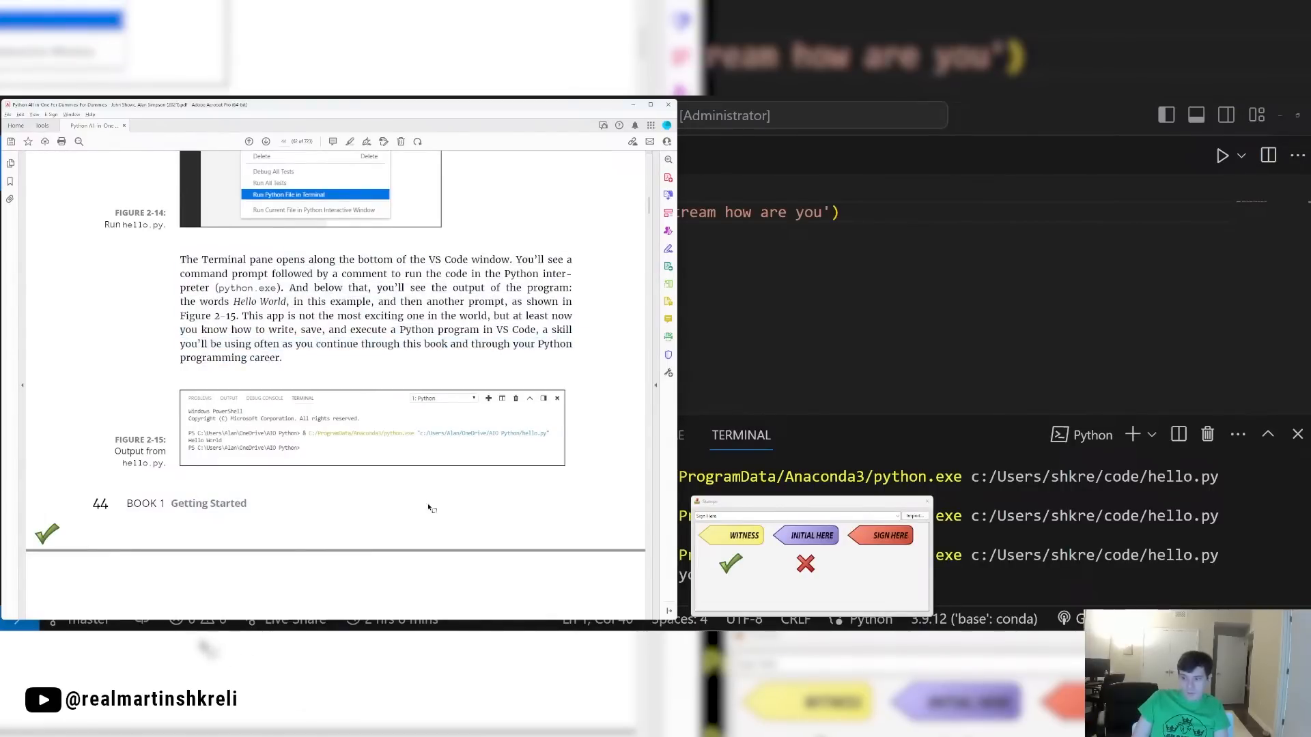
pyautogui.scroll(-3)
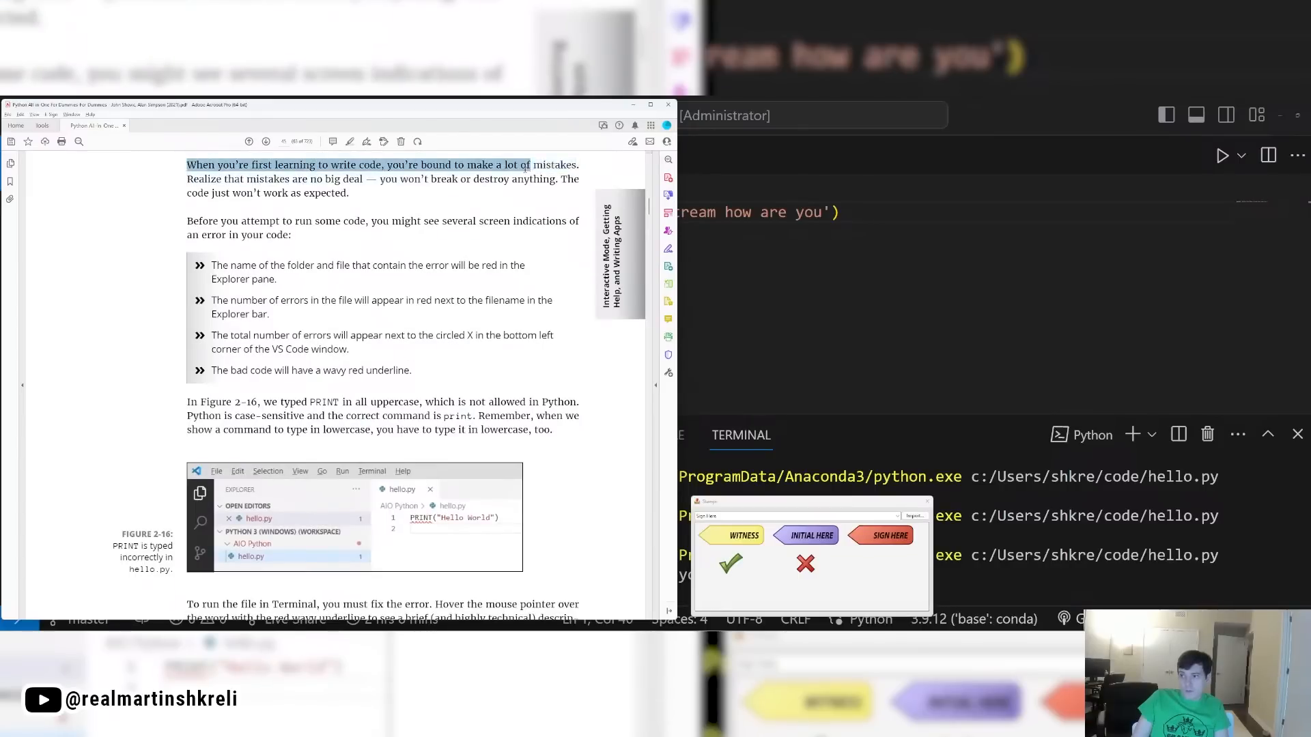
pyautogui.moveTo(529, 165); pyautogui.dragTo(347, 193)
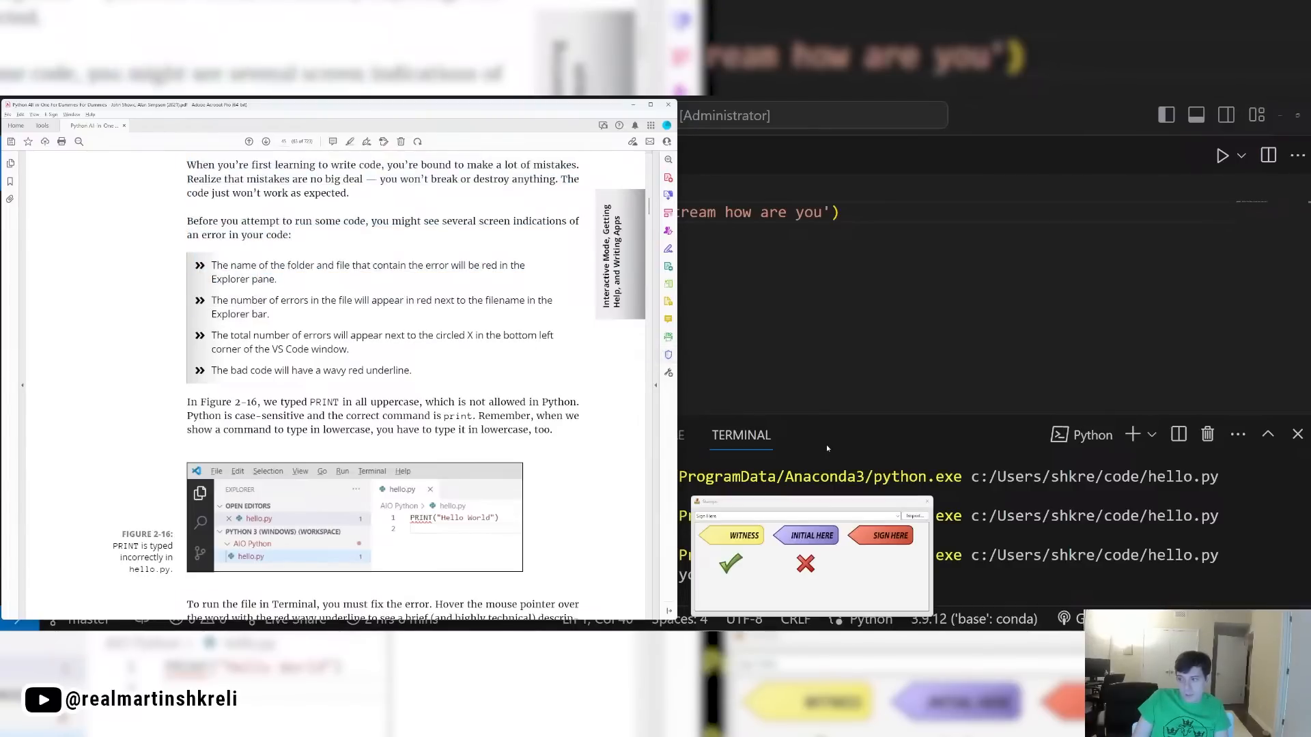
pyautogui.scroll(-3)
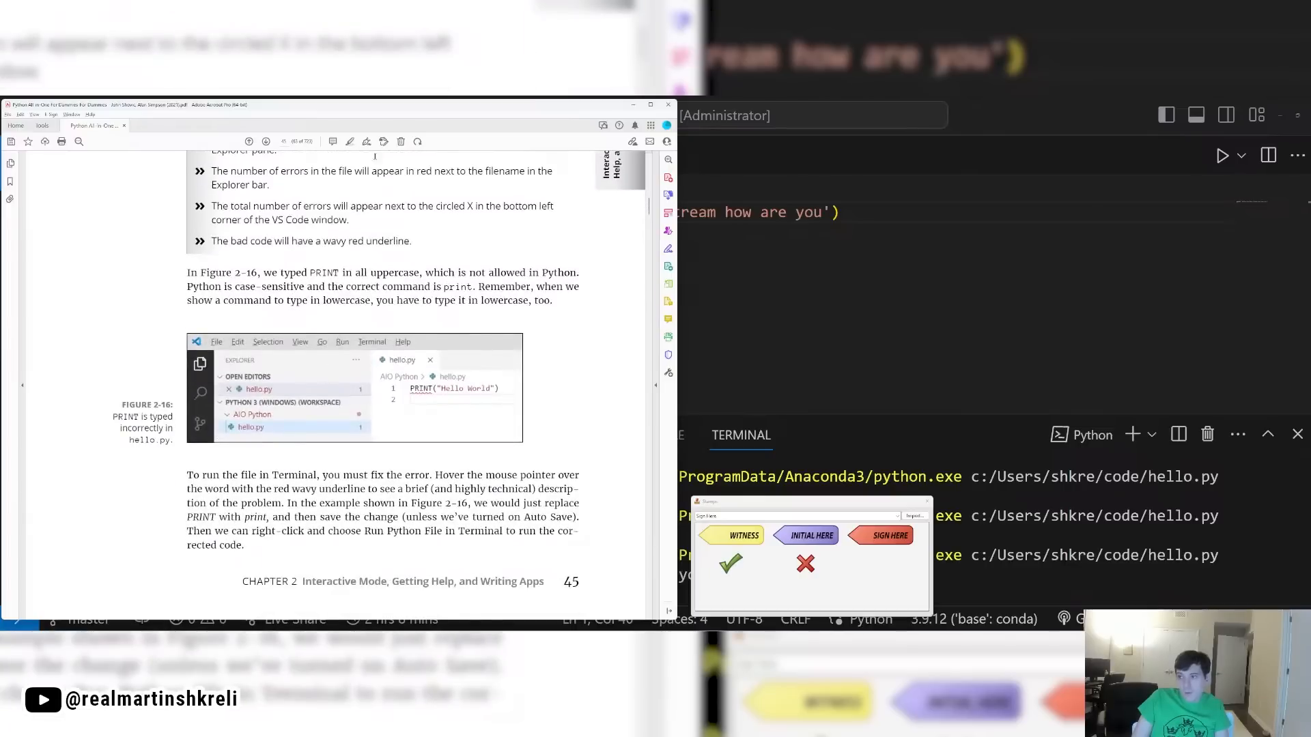
pyautogui.moveTo(213, 206); pyautogui.dragTo(348, 220)
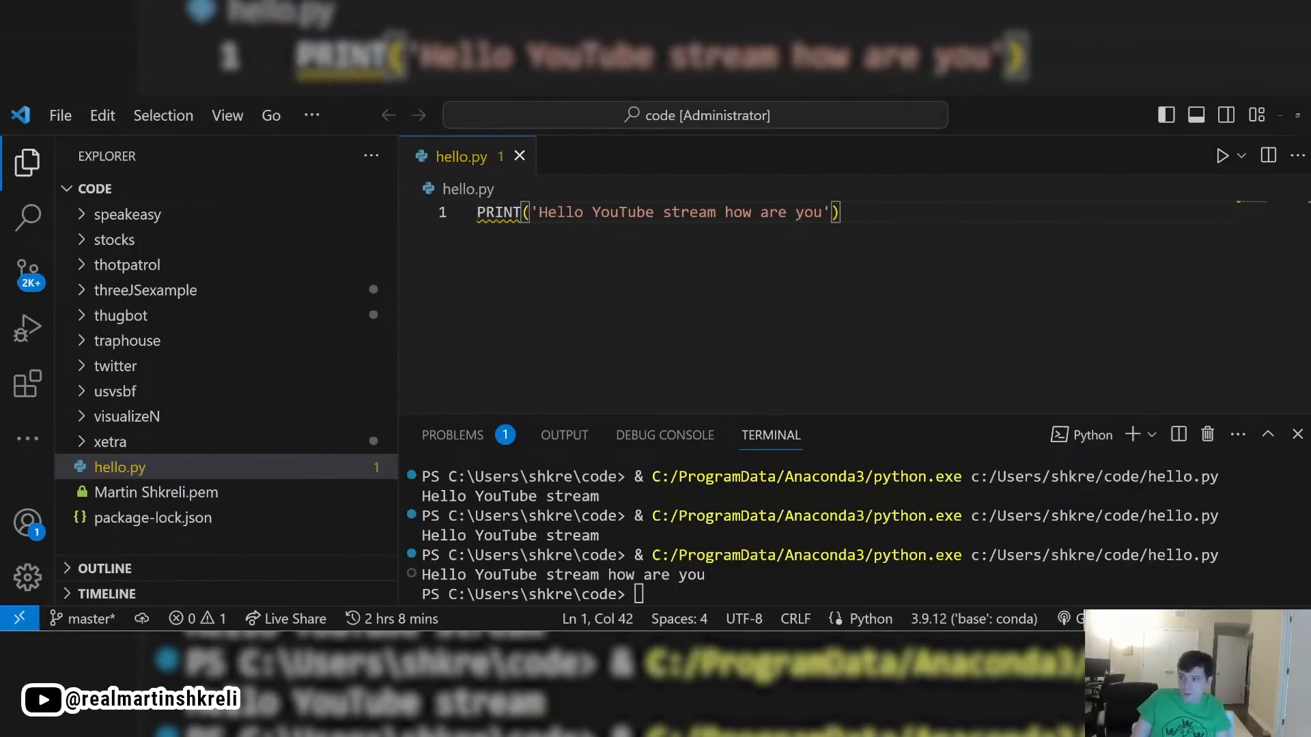
pyautogui.moveTo(500, 212)
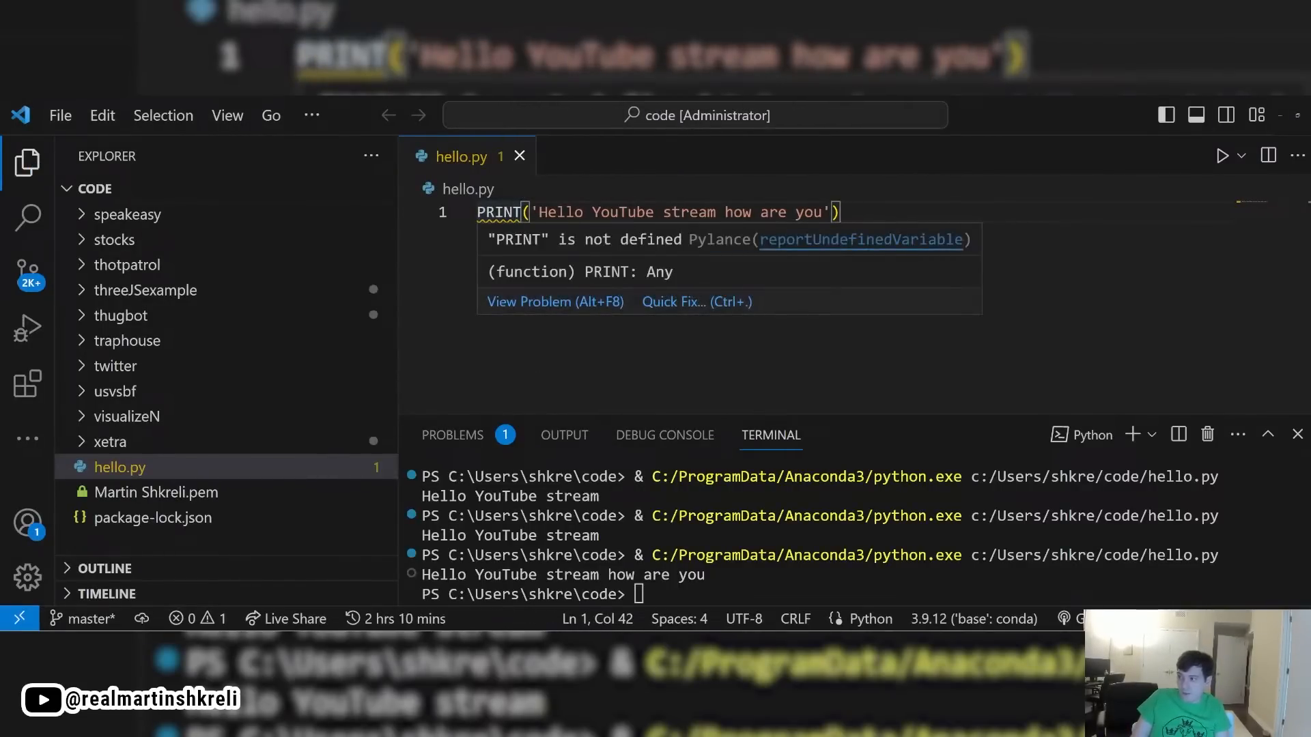
# Step: Retype the uppercase PRINT as lowercase print in hello.py to clear the Pylance error
pyautogui.write('print')
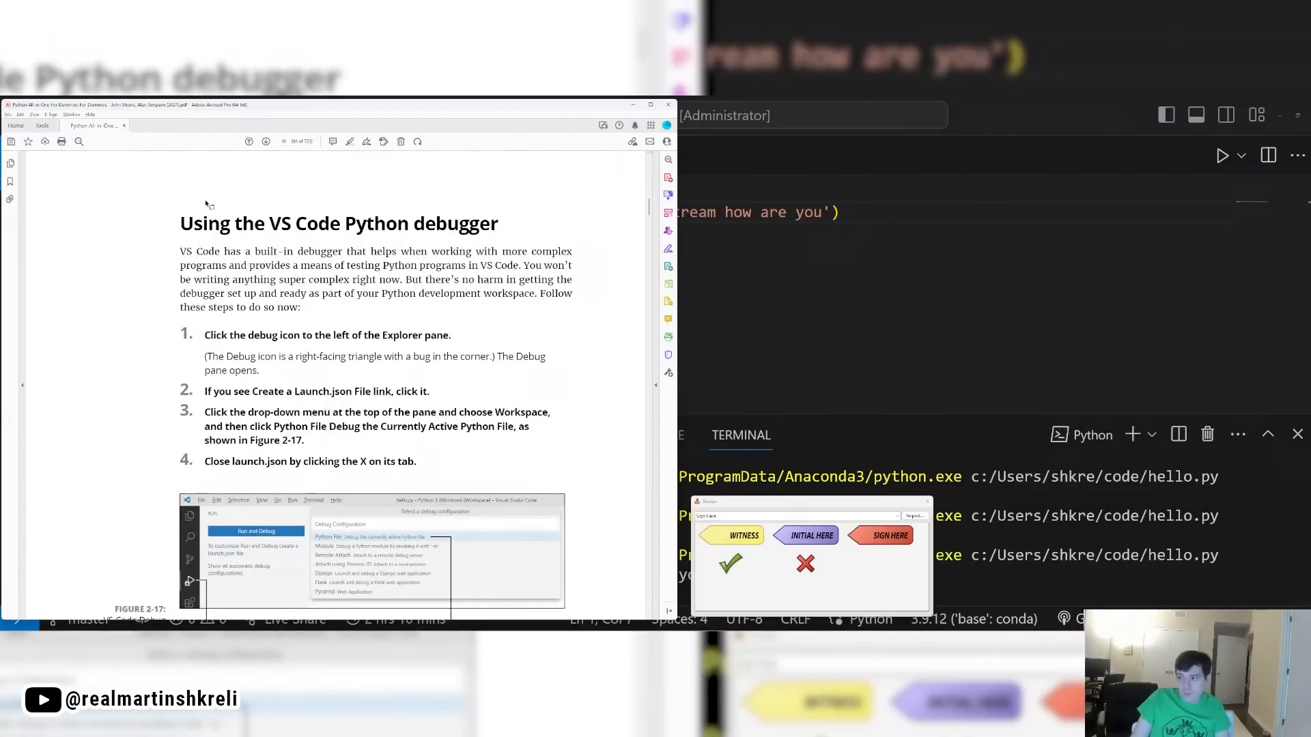
pyautogui.moveTo(179, 251); pyautogui.dragTo(286, 356)
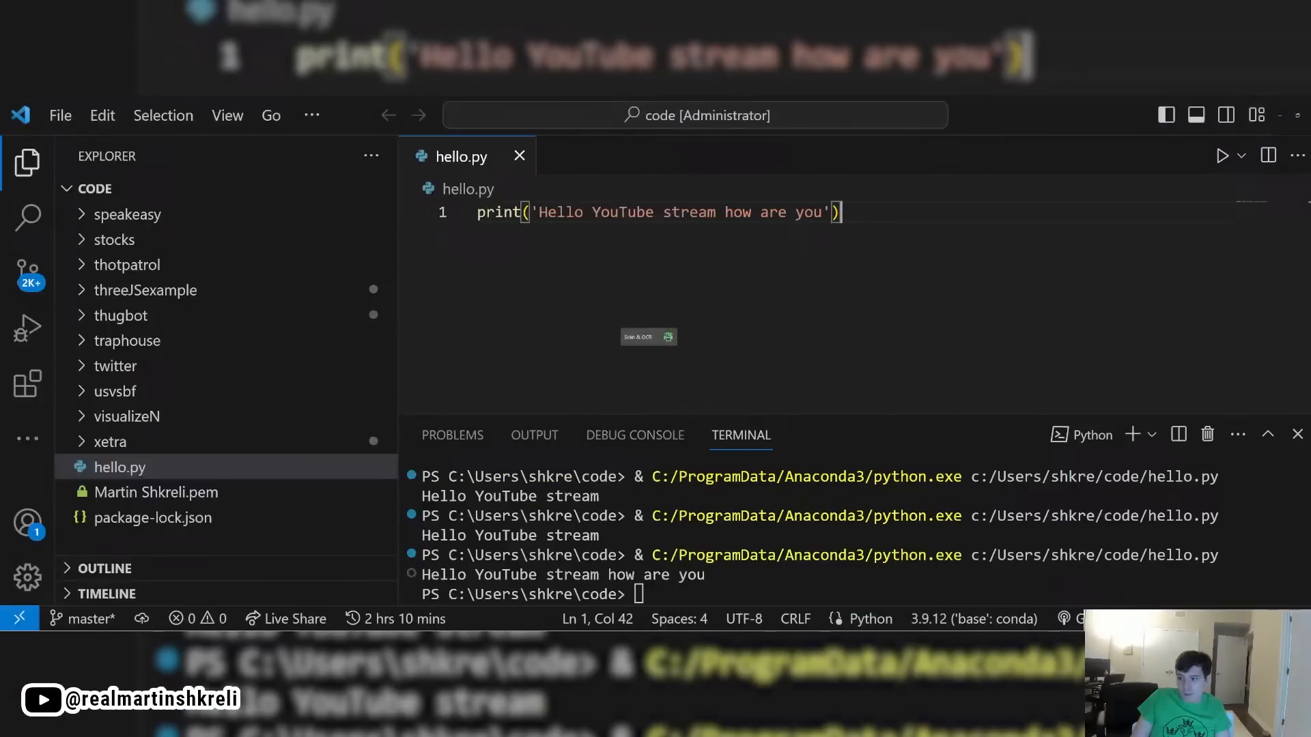
# Step: Pick the green checkmark stamp and scroll to the bottom of page 47
pyautogui.click(26, 327)
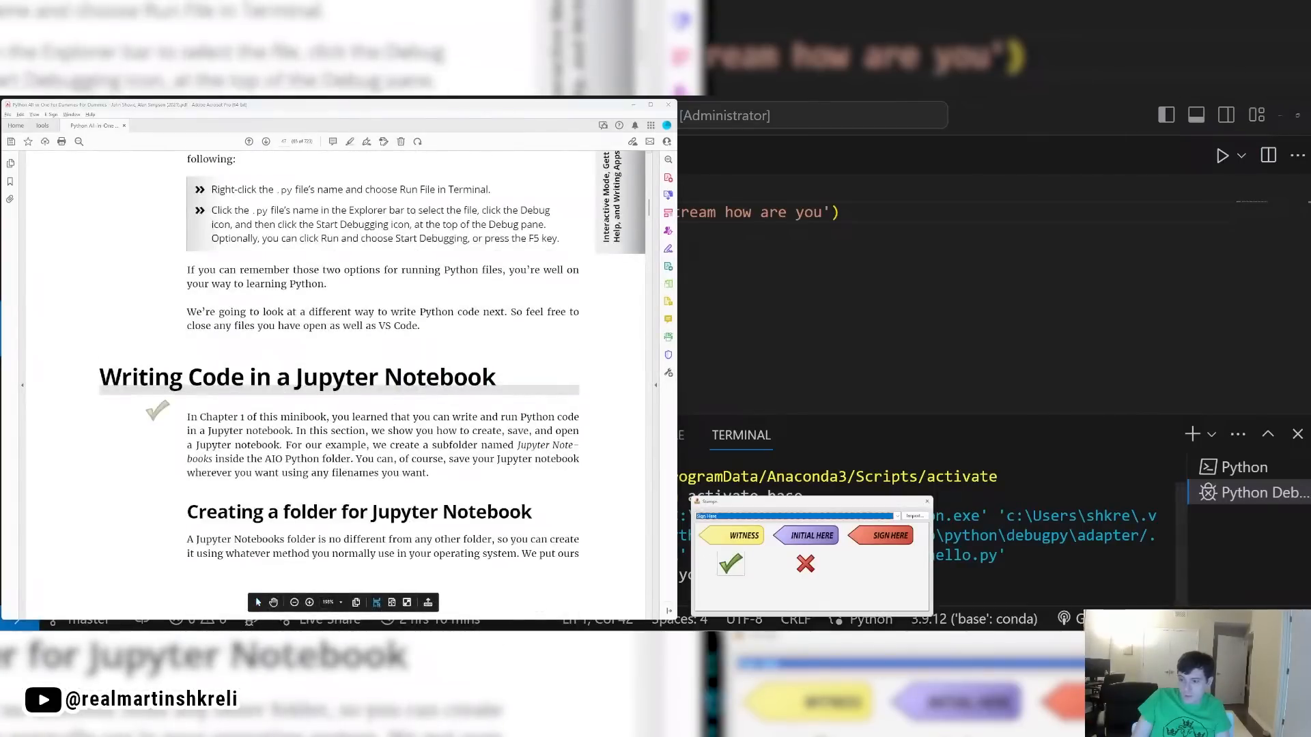
pyautogui.scroll(-3)
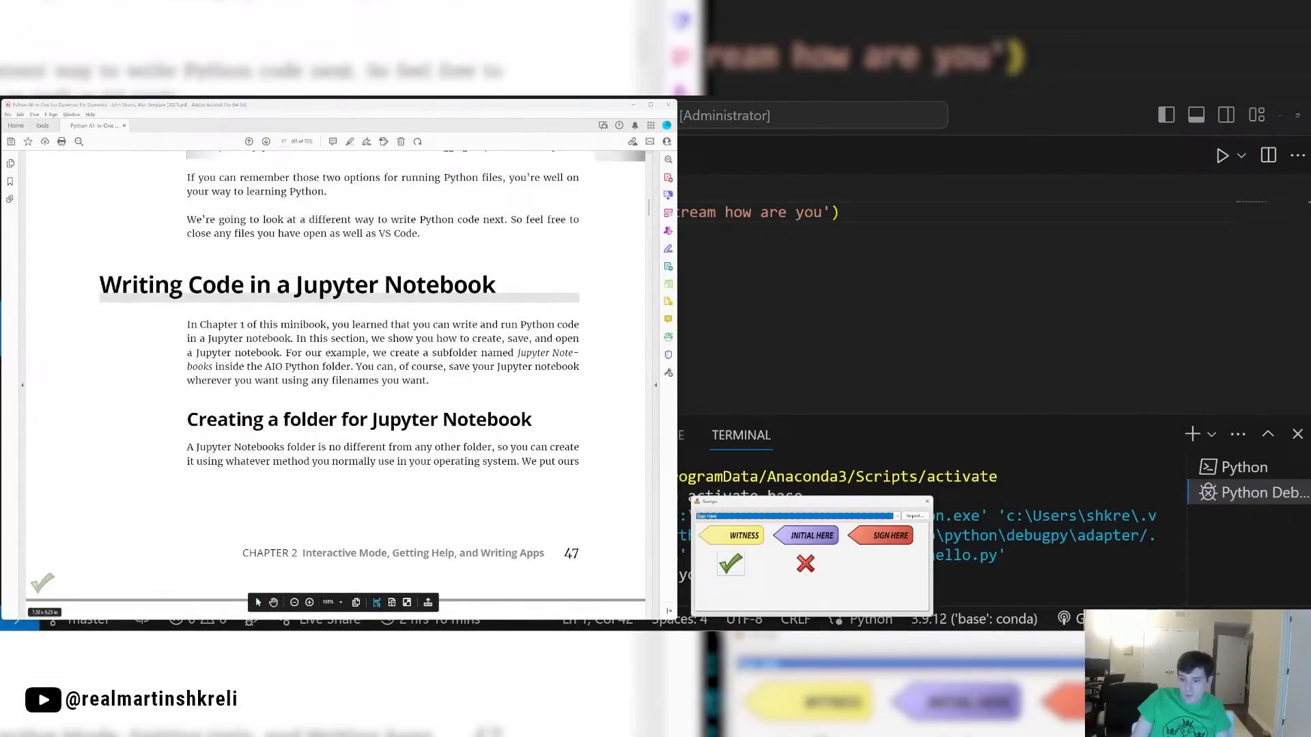
pyautogui.scroll(-3)
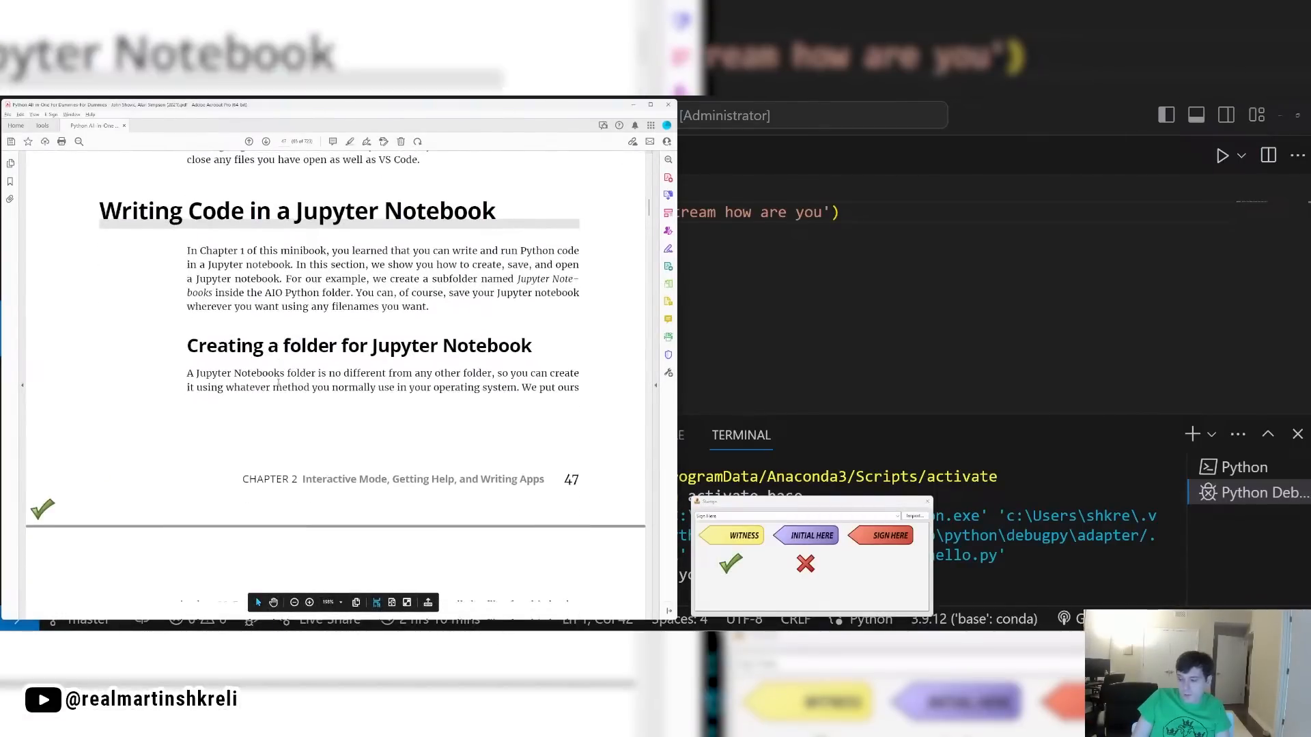
pyautogui.scroll(-3)
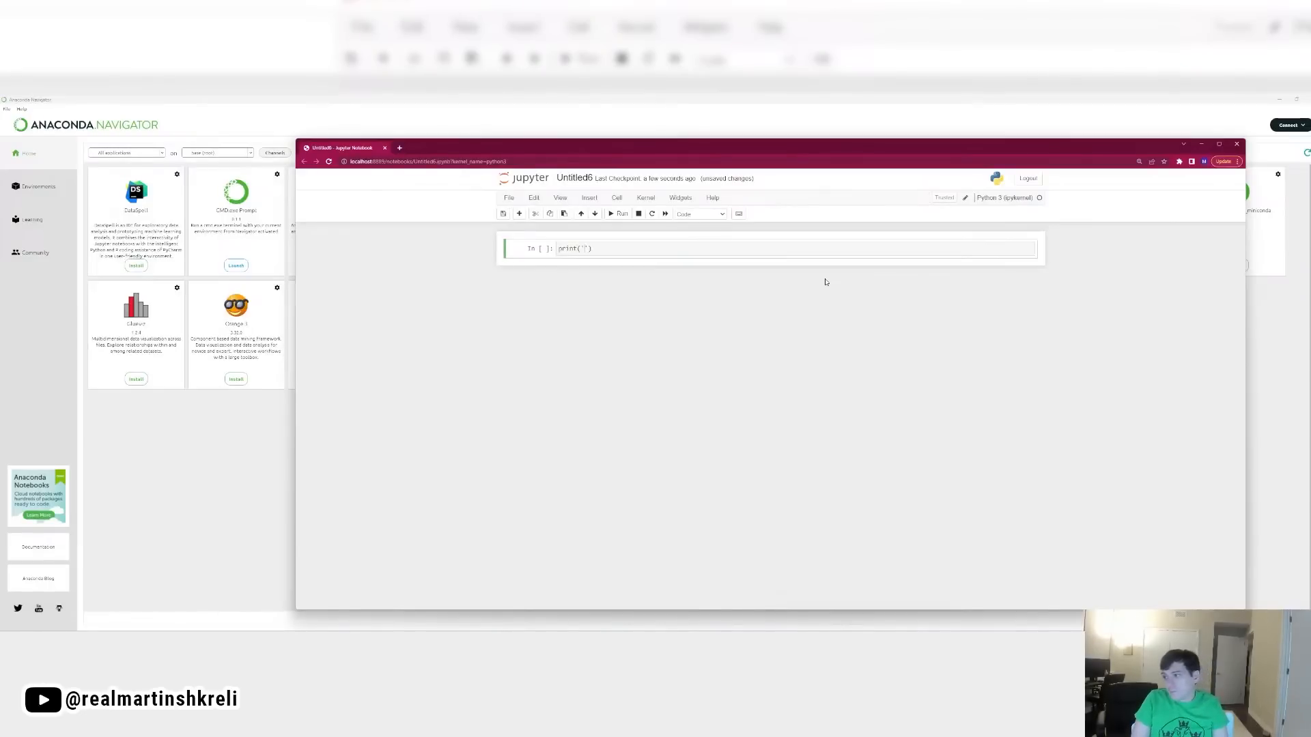
# Step: Finish print('hello there') in the first notebook cell and run it
pyautogui.write('hello there')
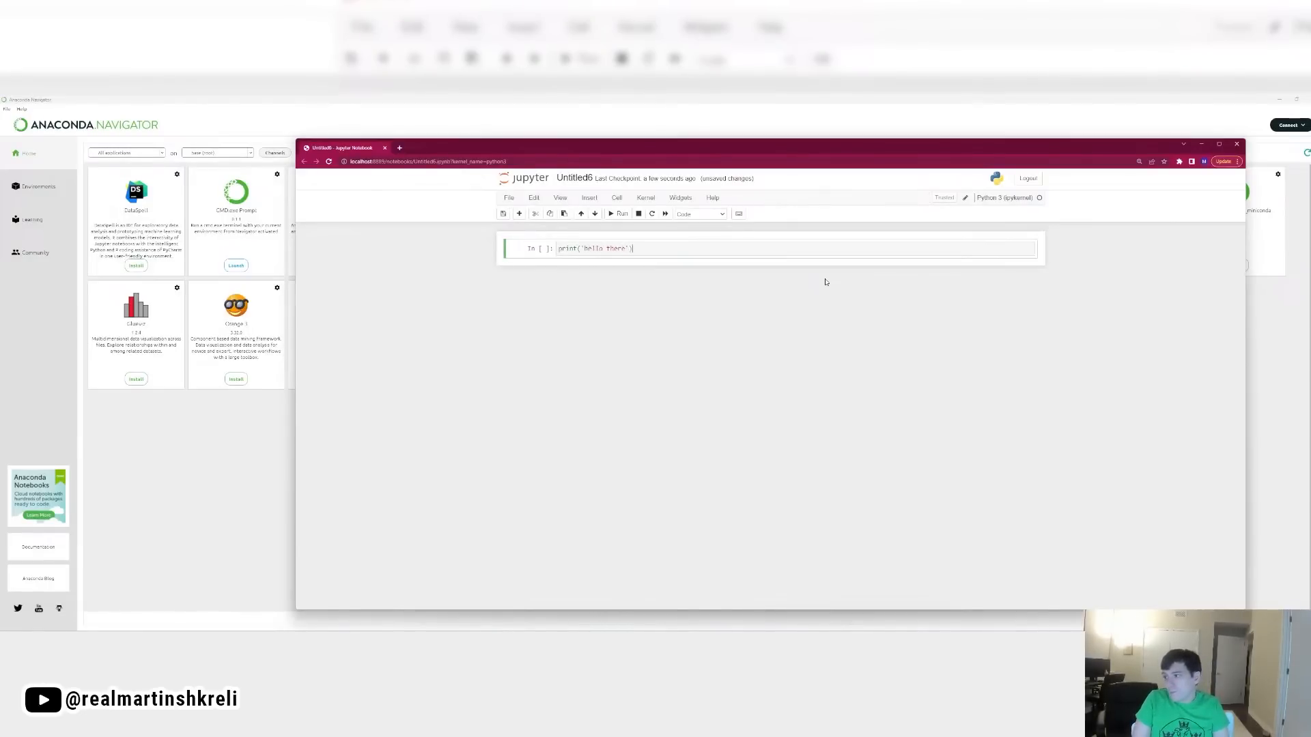
pyautogui.click(618, 213)
pyautogui.write('# Markdown')
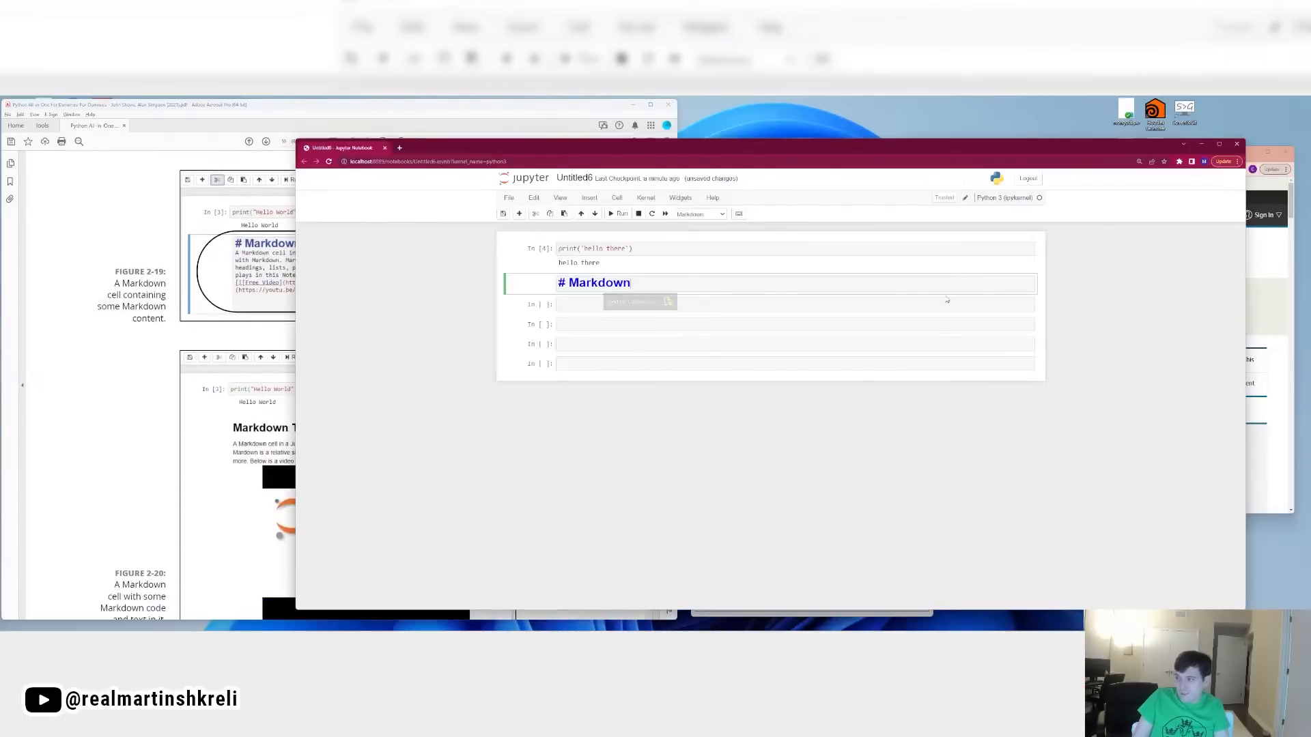
# Step: Write the Markdown heading and the line 'These are just comments, and not code.'
pyautogui.write('Text')
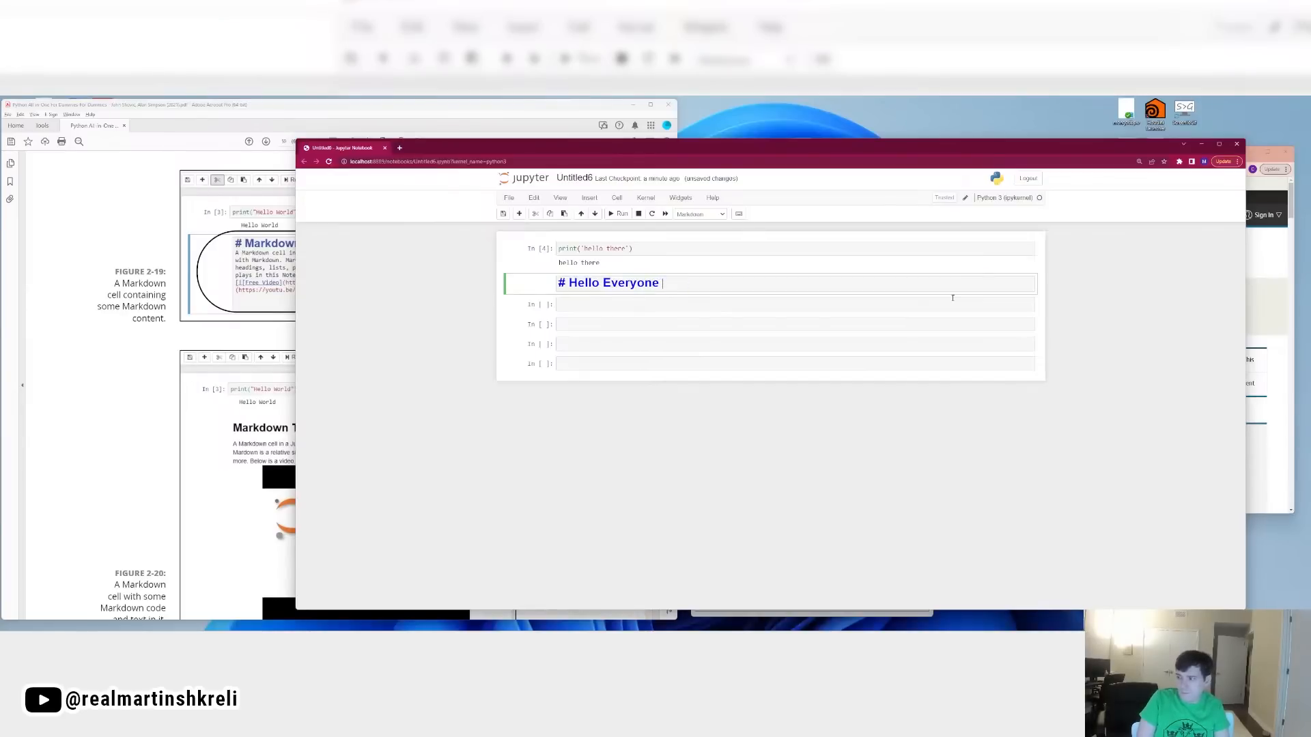
pyautogui.write('wi')
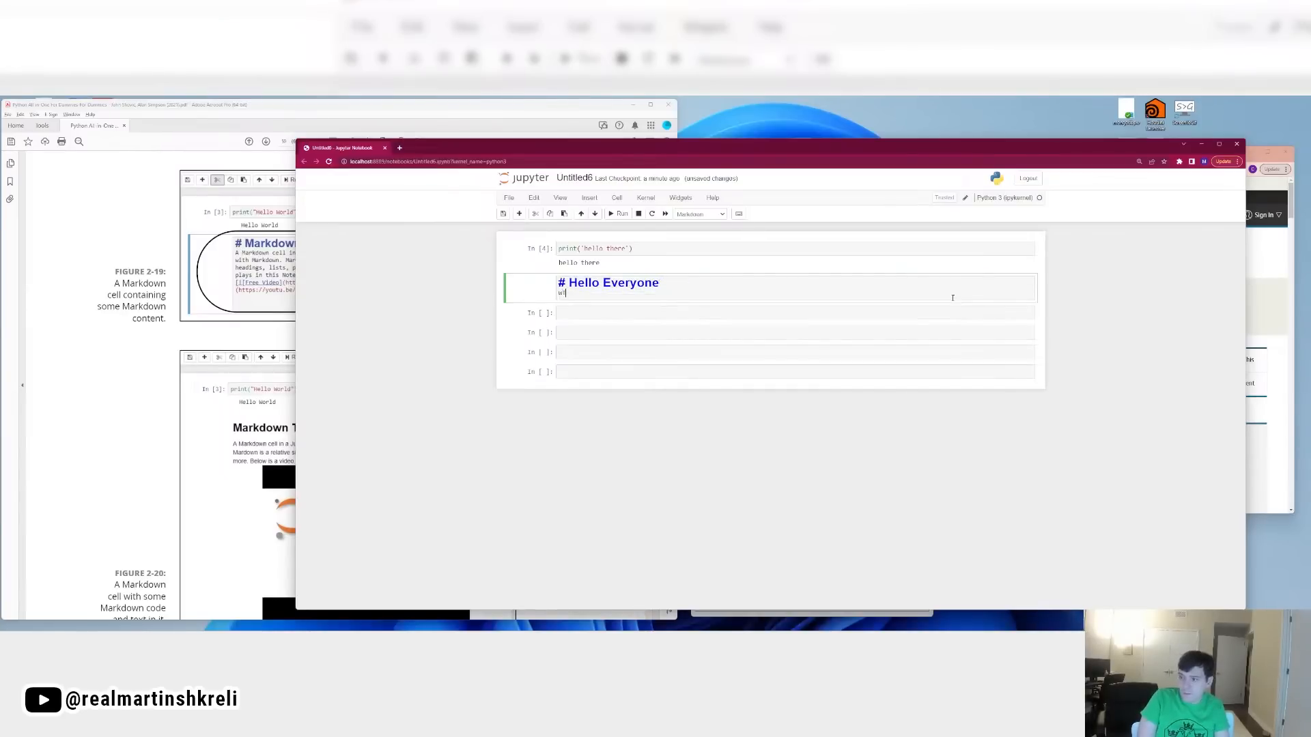
pyautogui.write('These are just com')
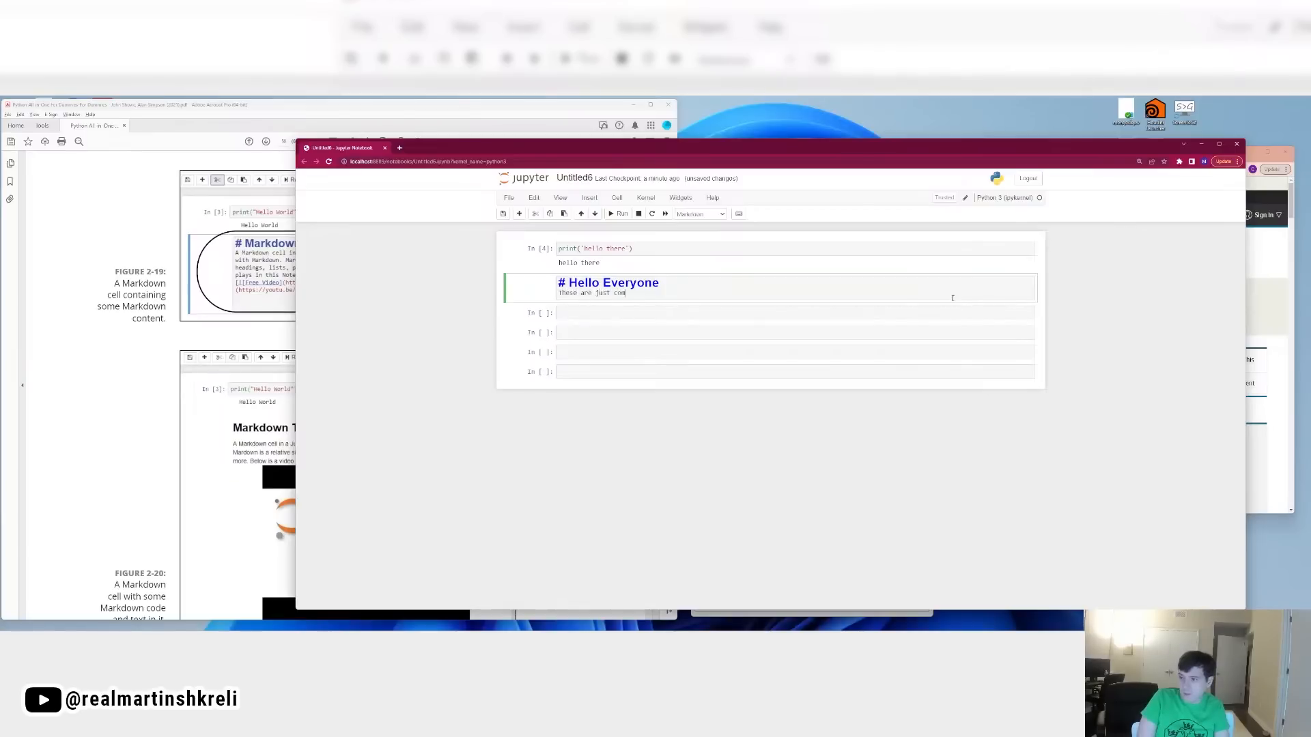
pyautogui.write('mments, and not code.')
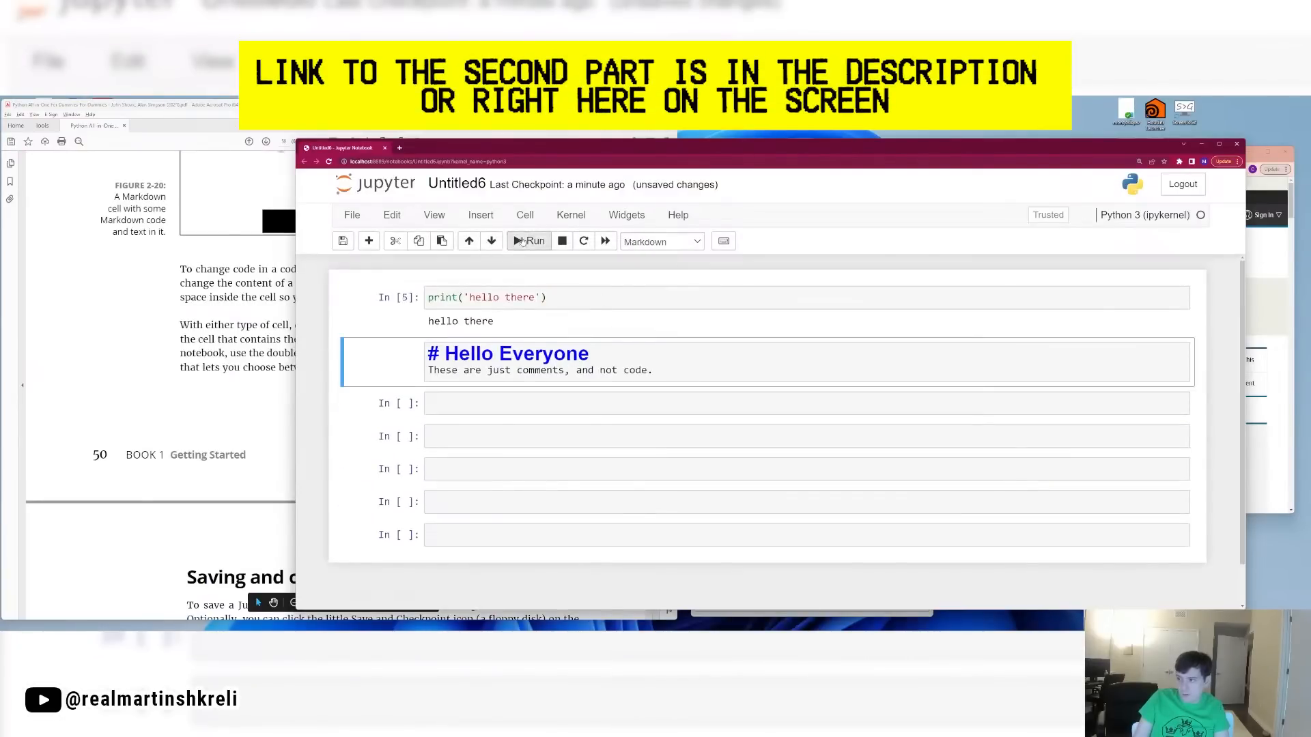
# Step: Bring the book PDF forward, choose the green checkmark stamp, and scroll toward Chapter 2's end
pyautogui.click(528, 240)
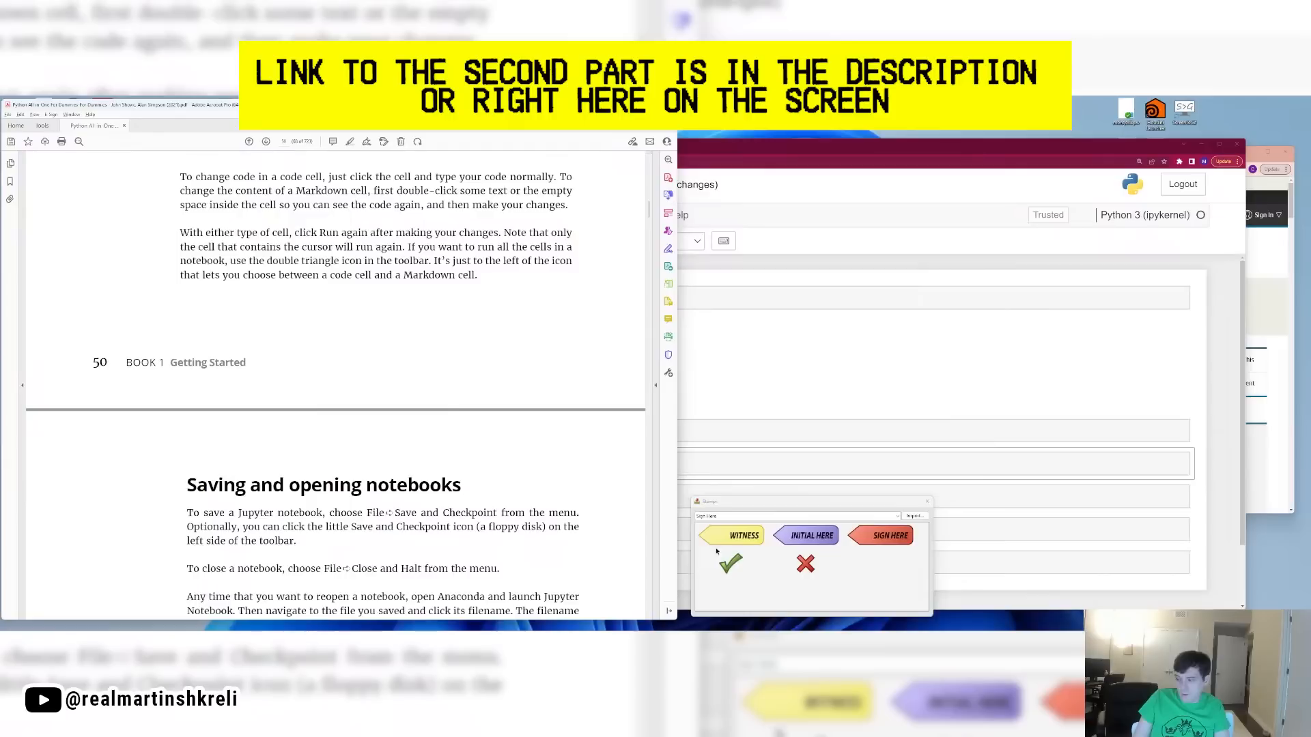
pyautogui.click(731, 564)
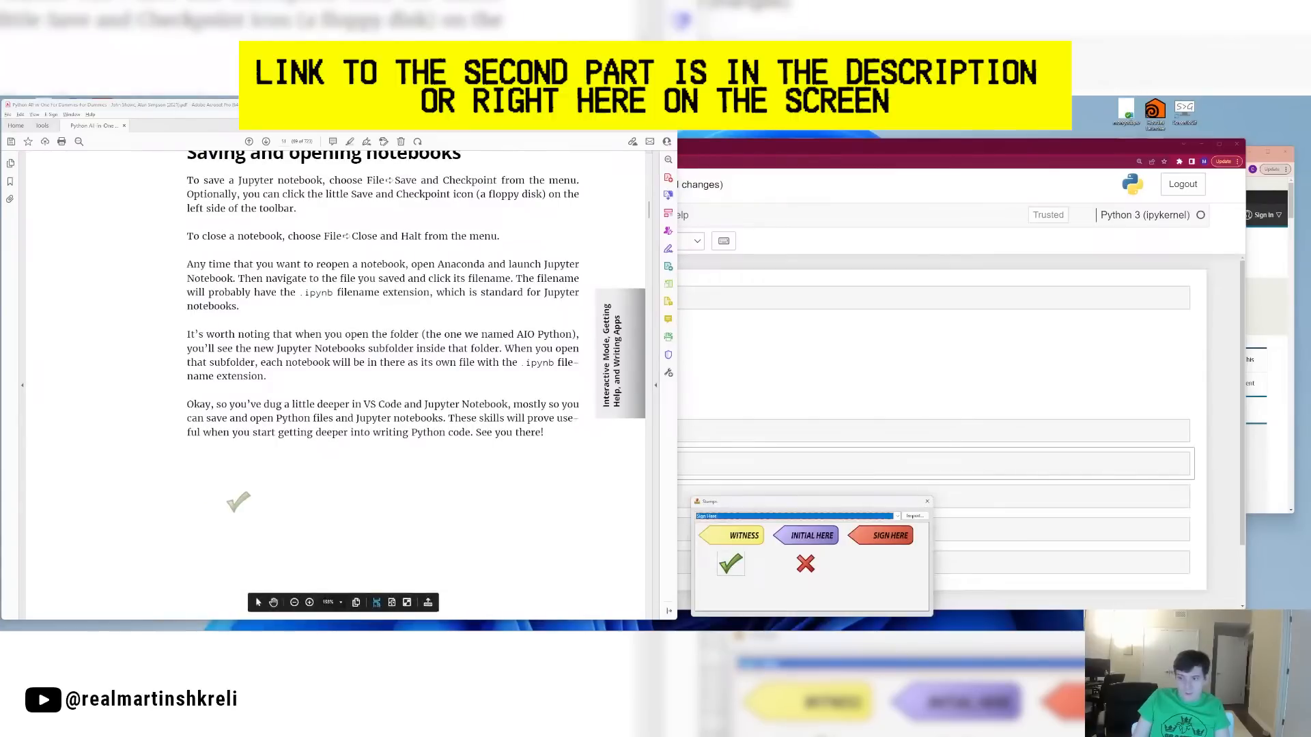
pyautogui.scroll(-3)
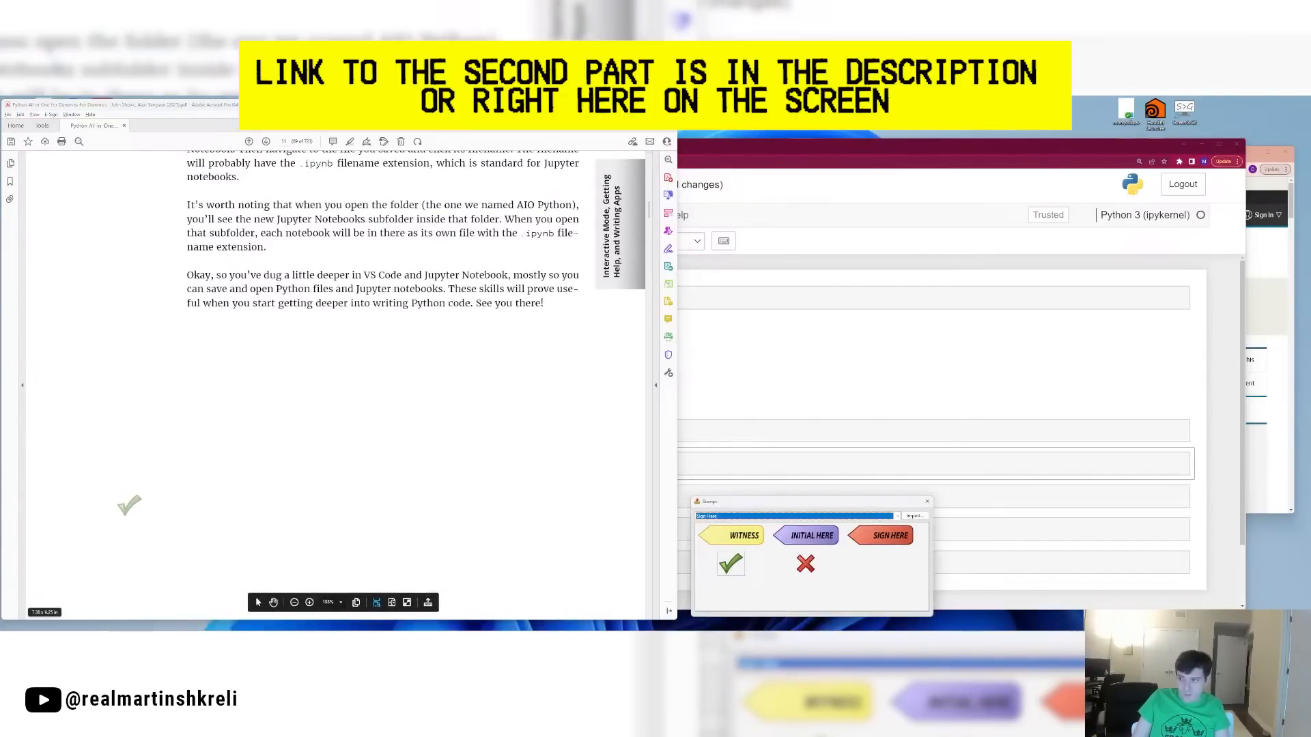